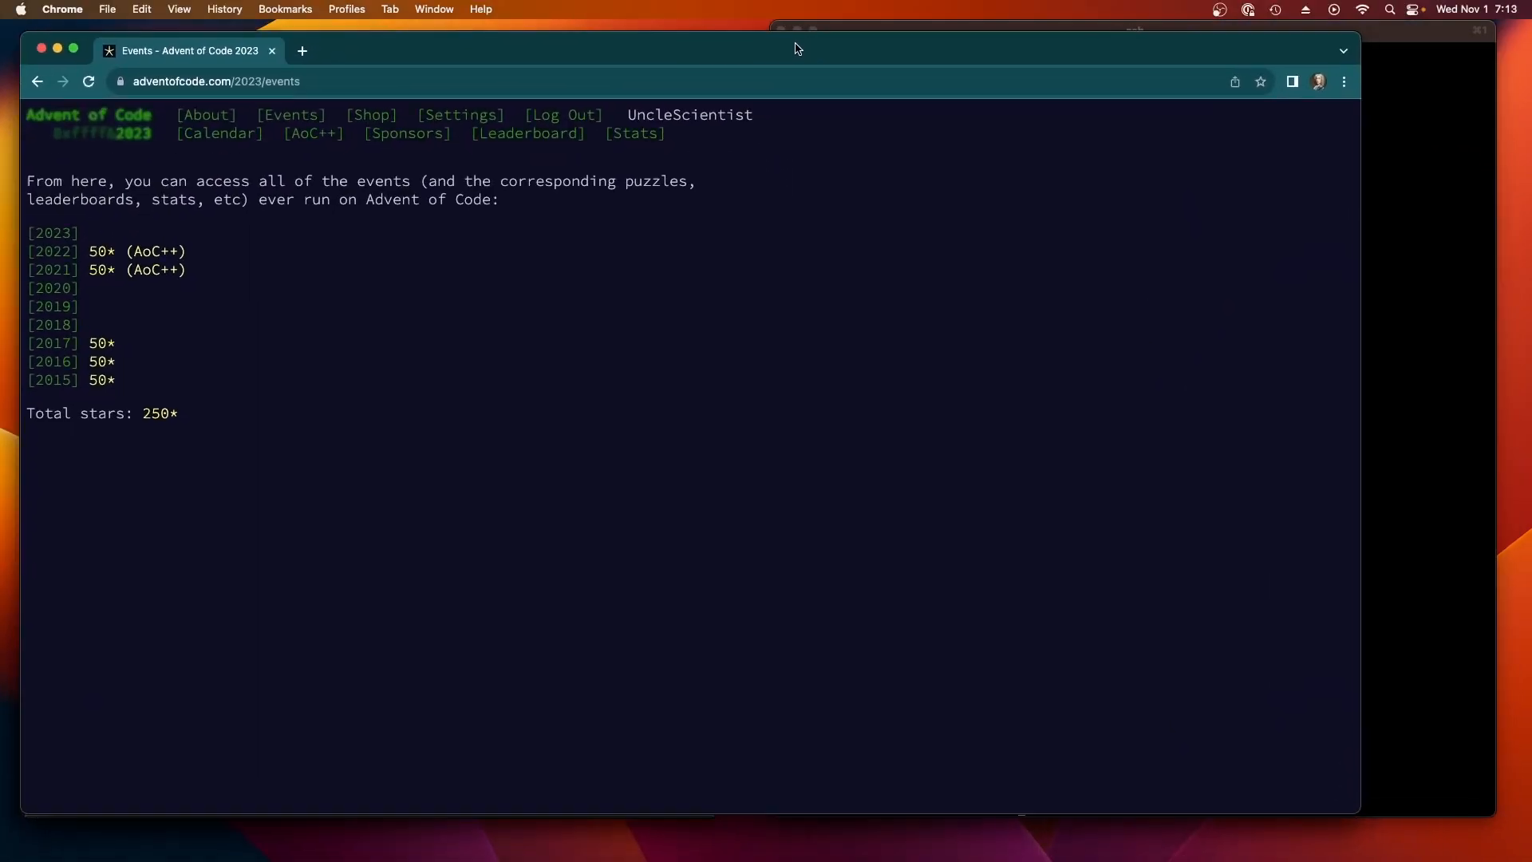
mouse_move(1464, 599)
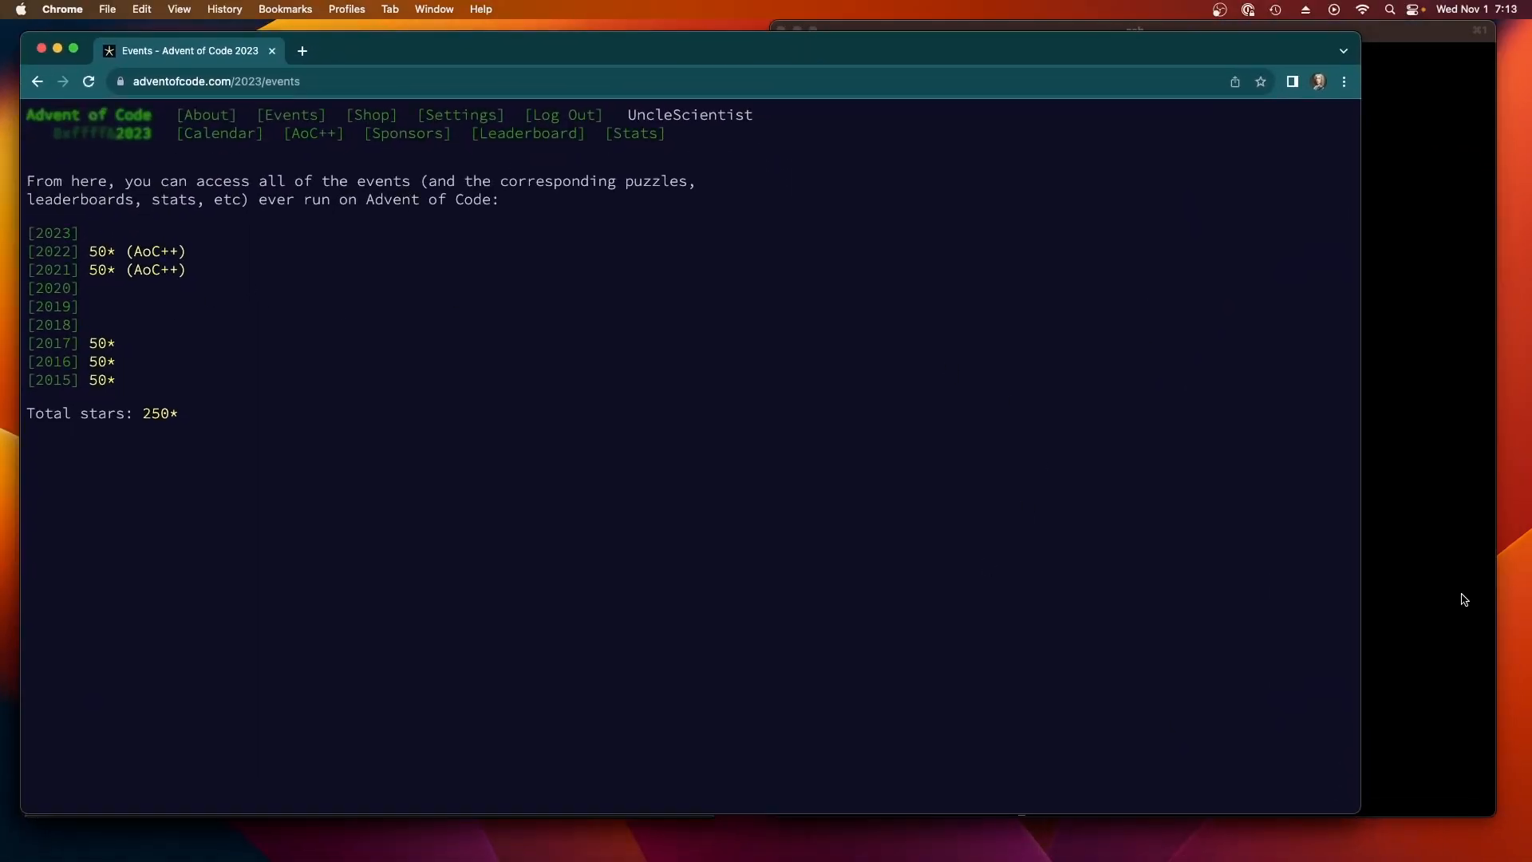
Step: Bring the iTerm2 window with the 2018 setup commit and Day 1 run to the front
click(1160, 62)
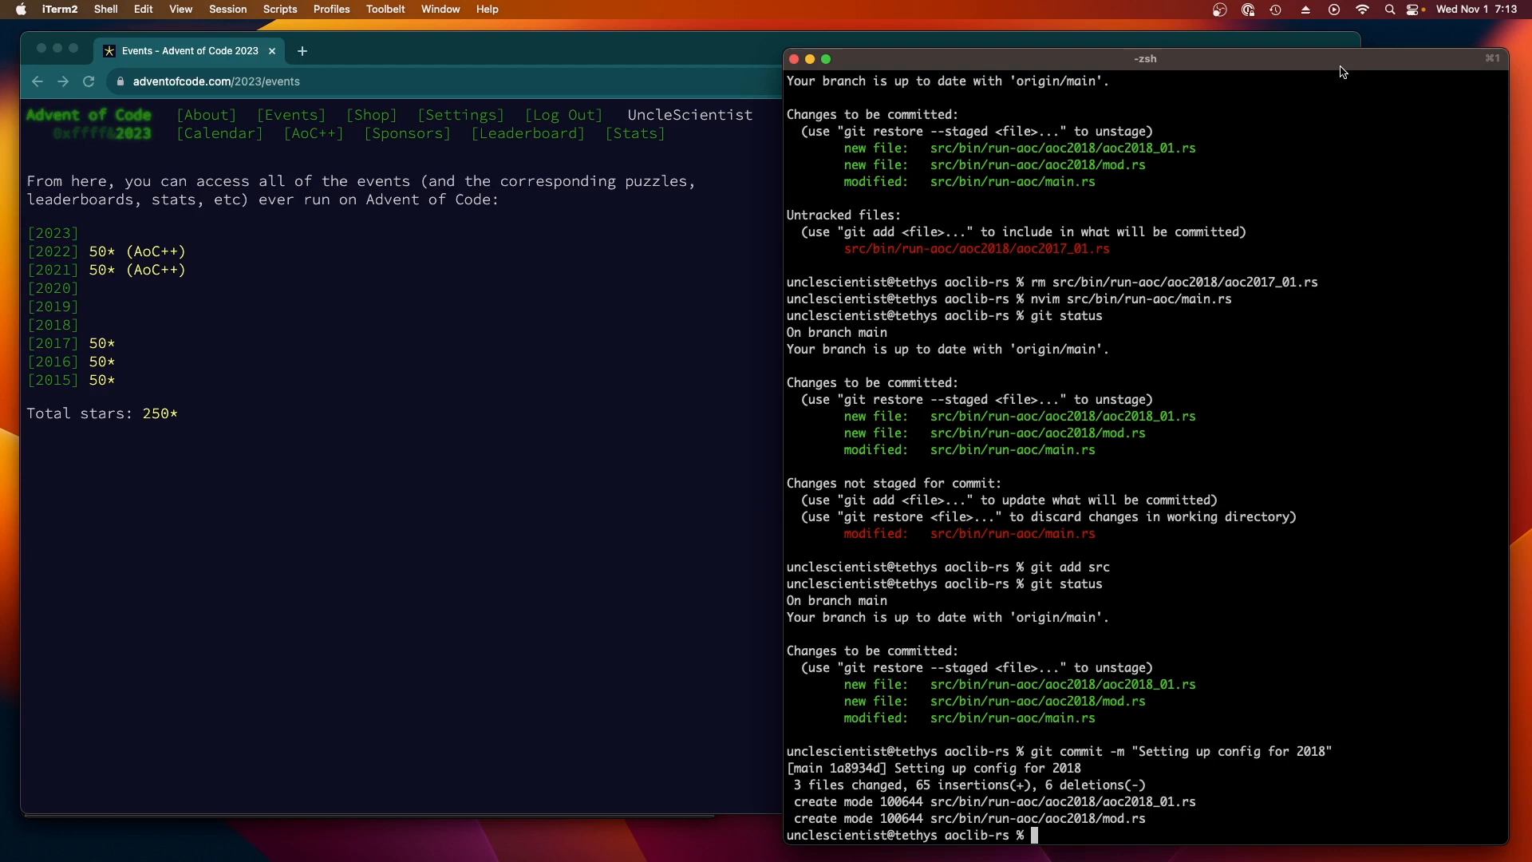
mouse_move(1059, 485)
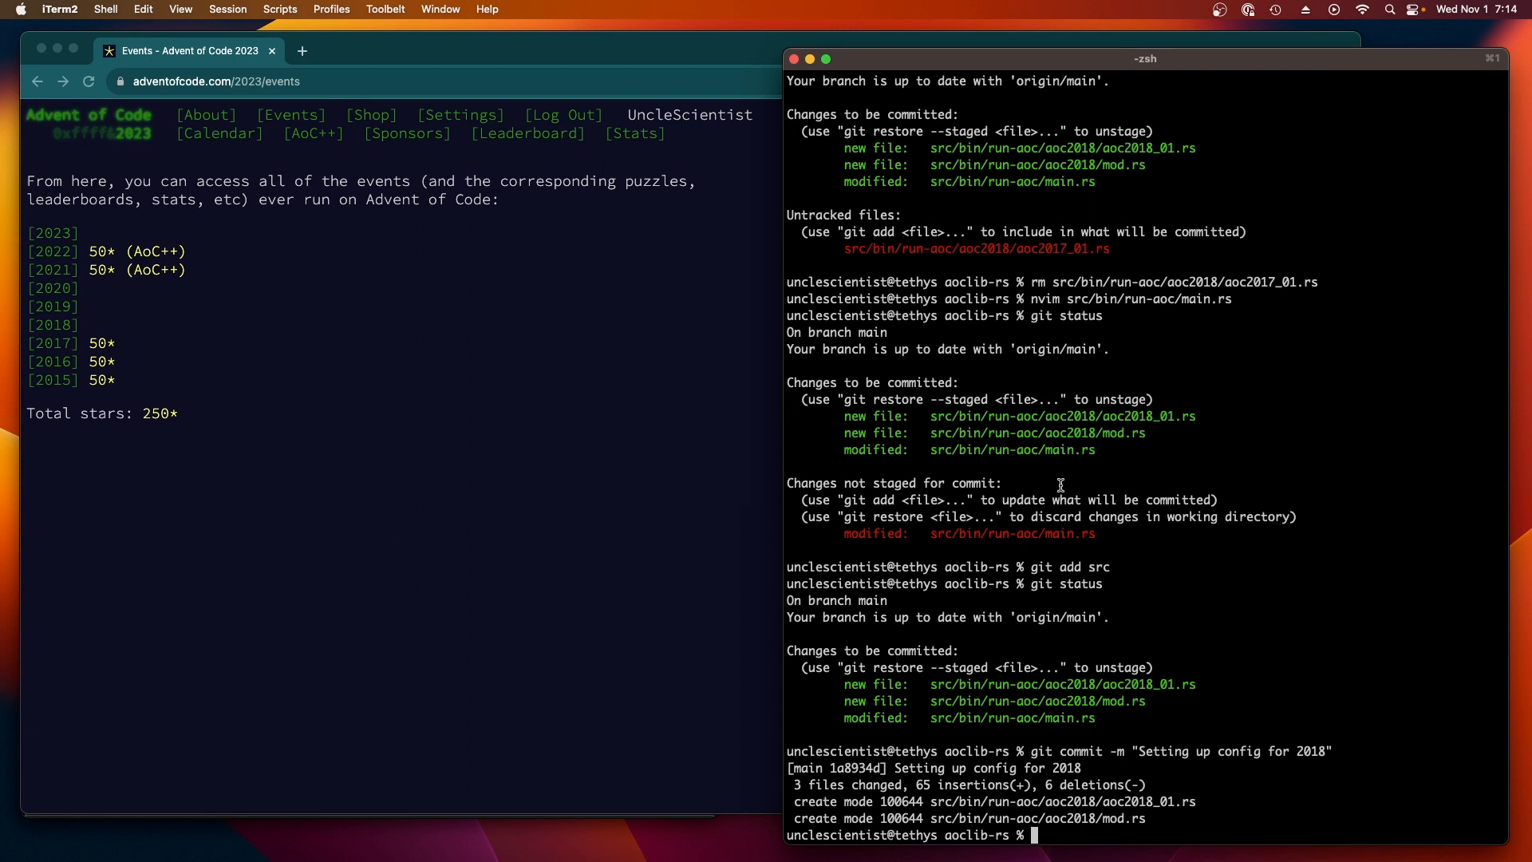
mouse_move(530, 53)
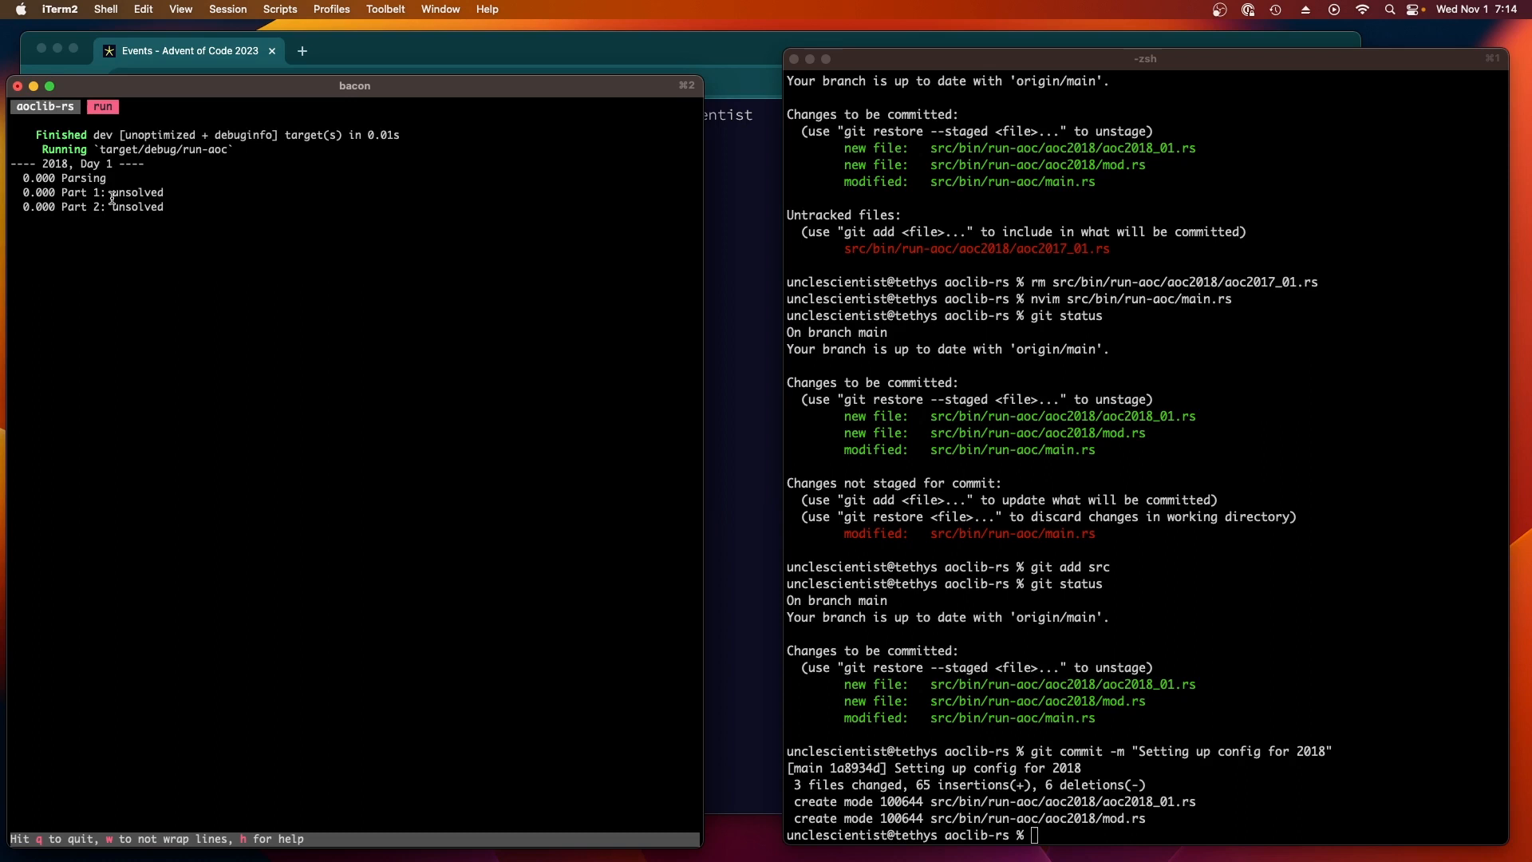
mouse_move(304, 117)
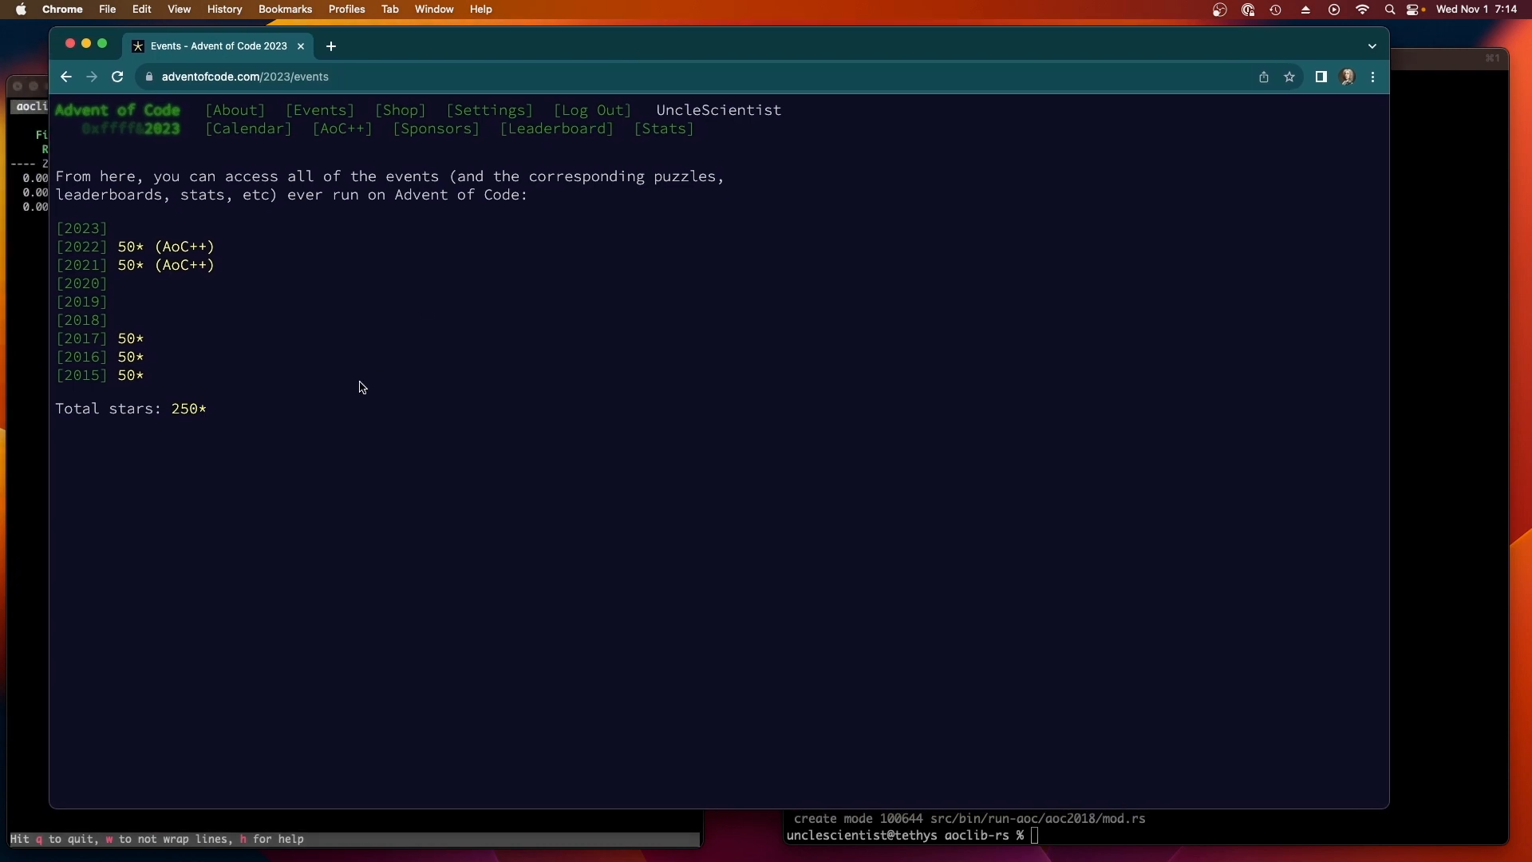
mouse_move(82, 319)
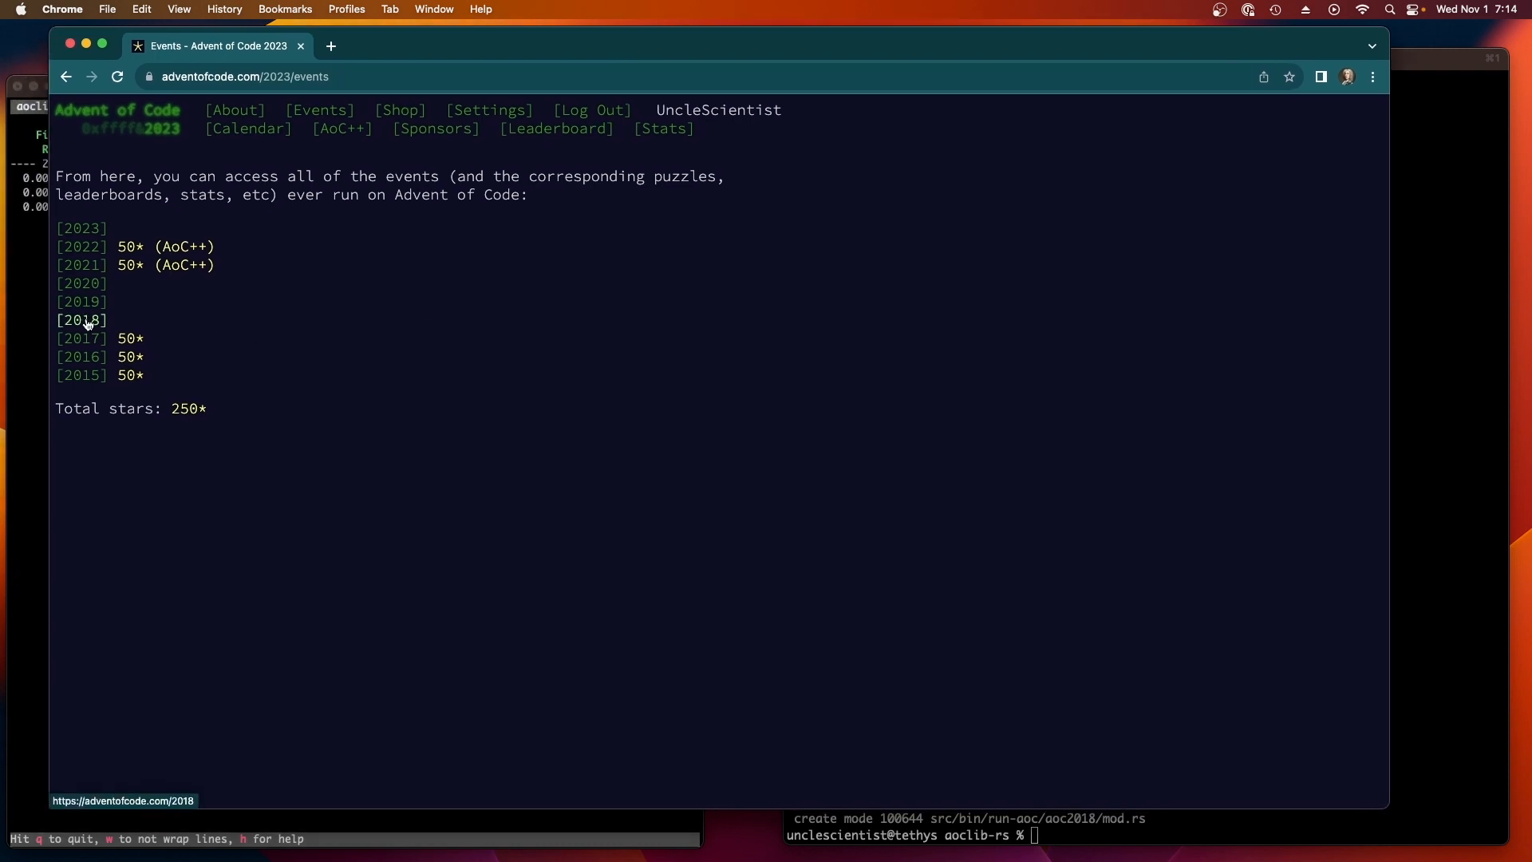
Step: Navigate from the 2018 event calendar to the Day 1 "Chronal Calibration" puzzle
click(82, 319)
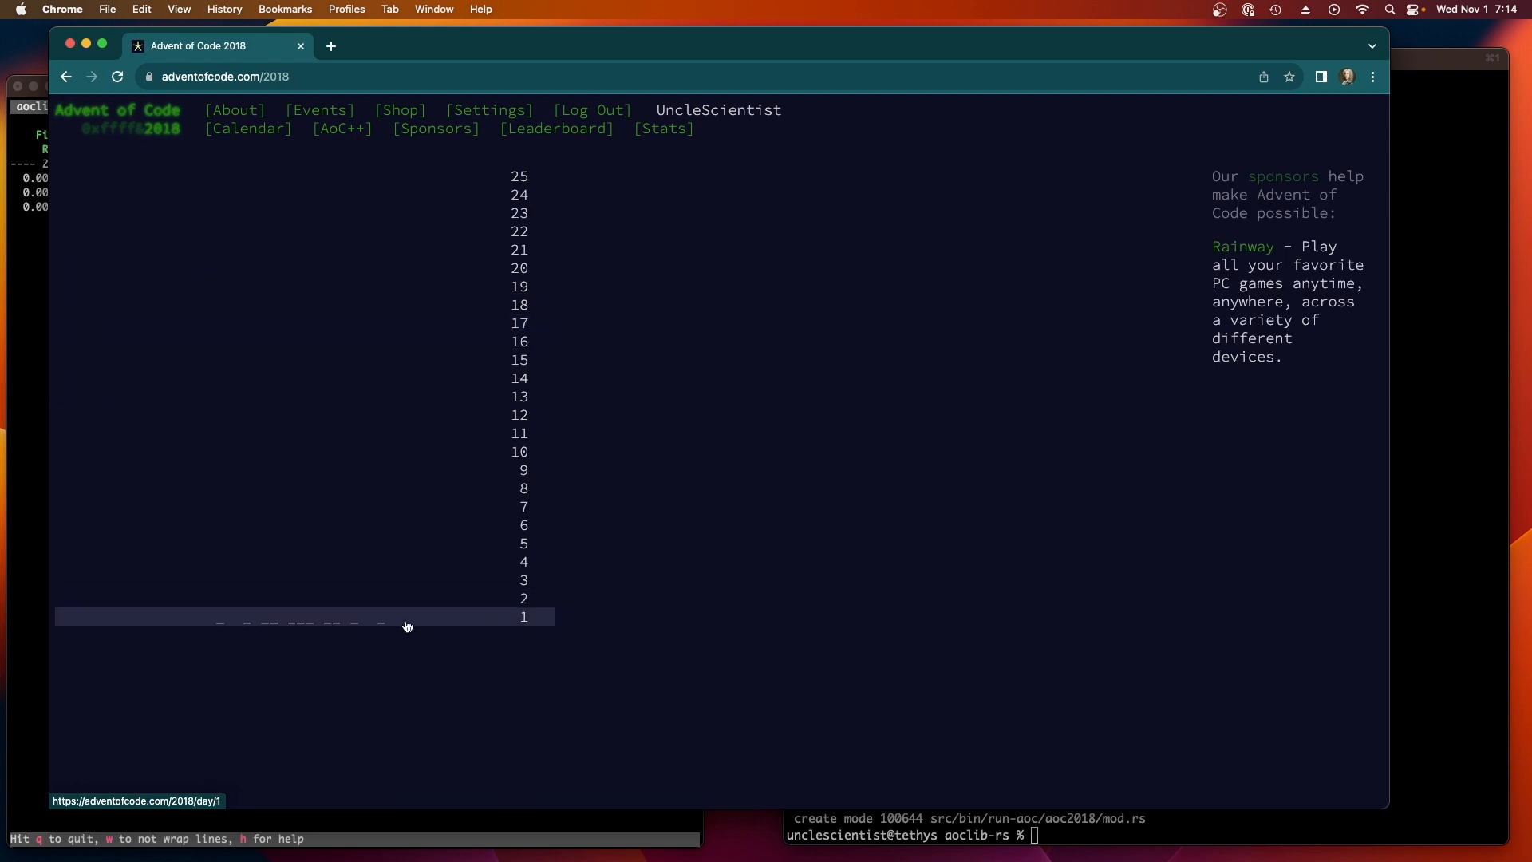
click(524, 616)
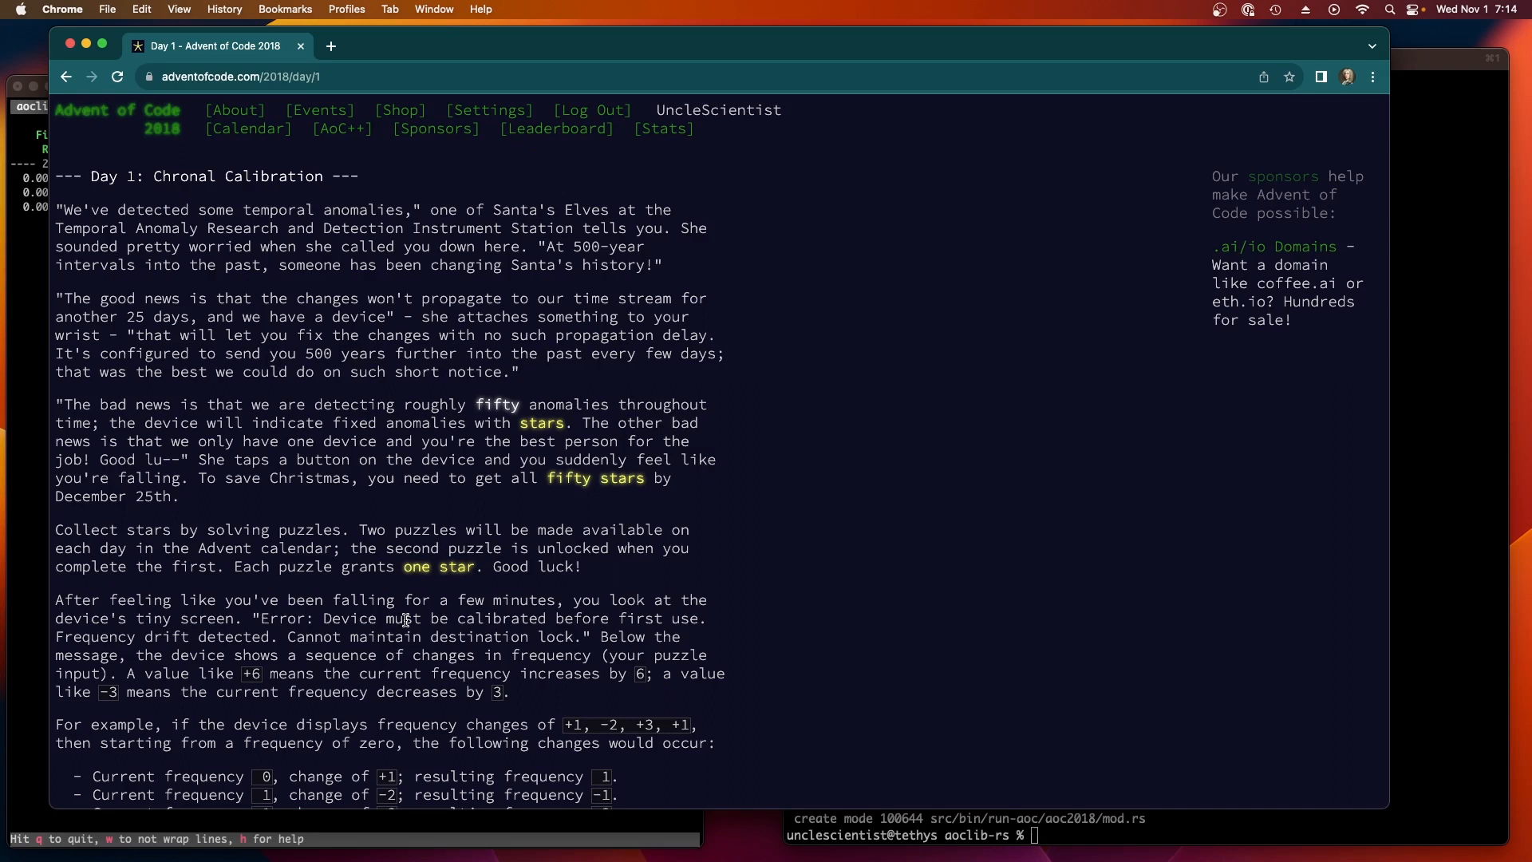
mouse_move(166, 201)
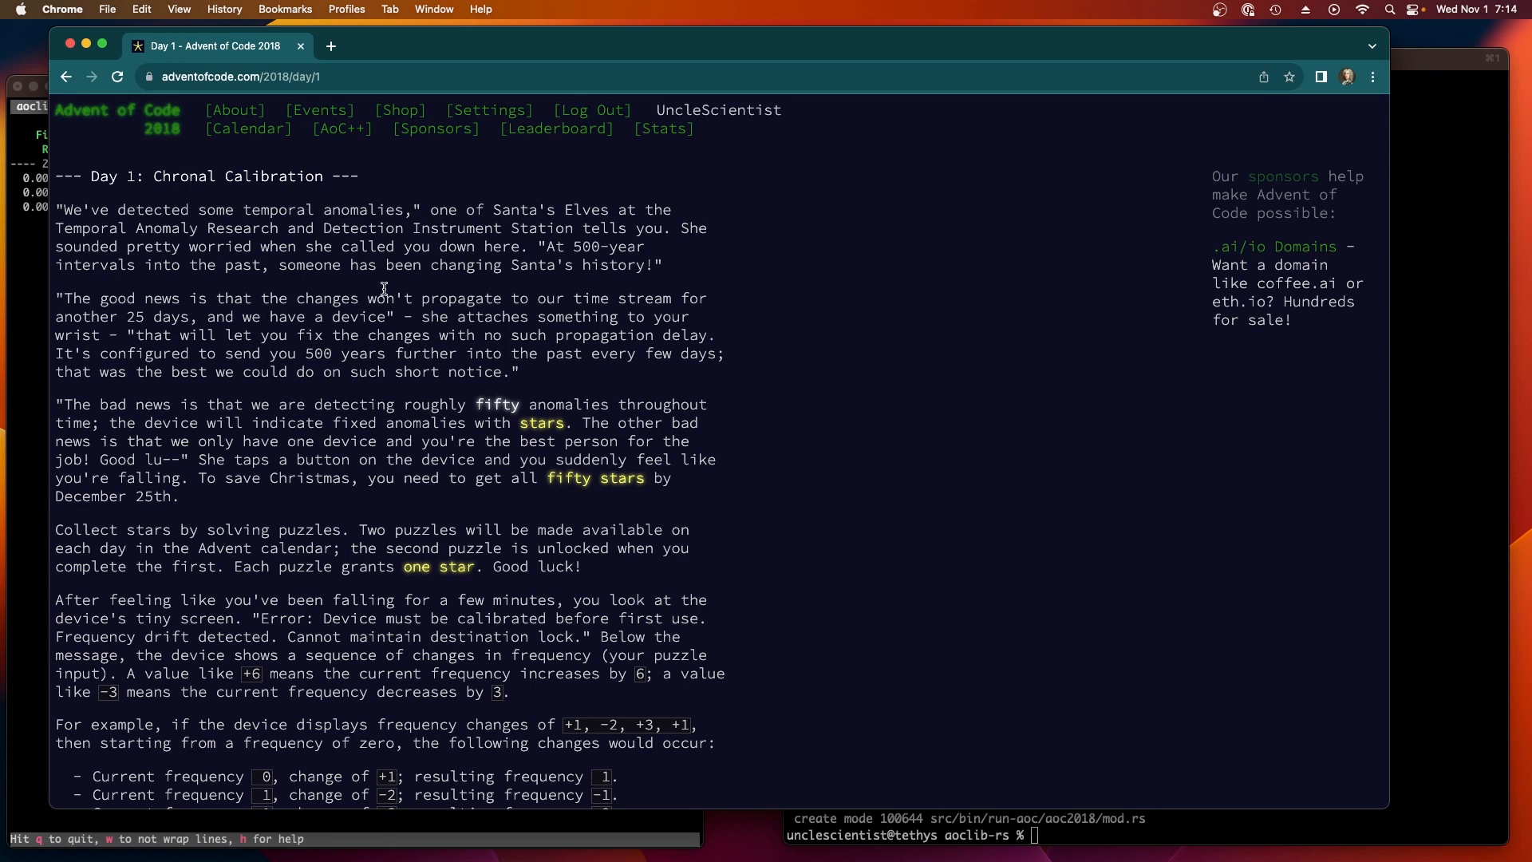
drag(332, 245, 547, 246)
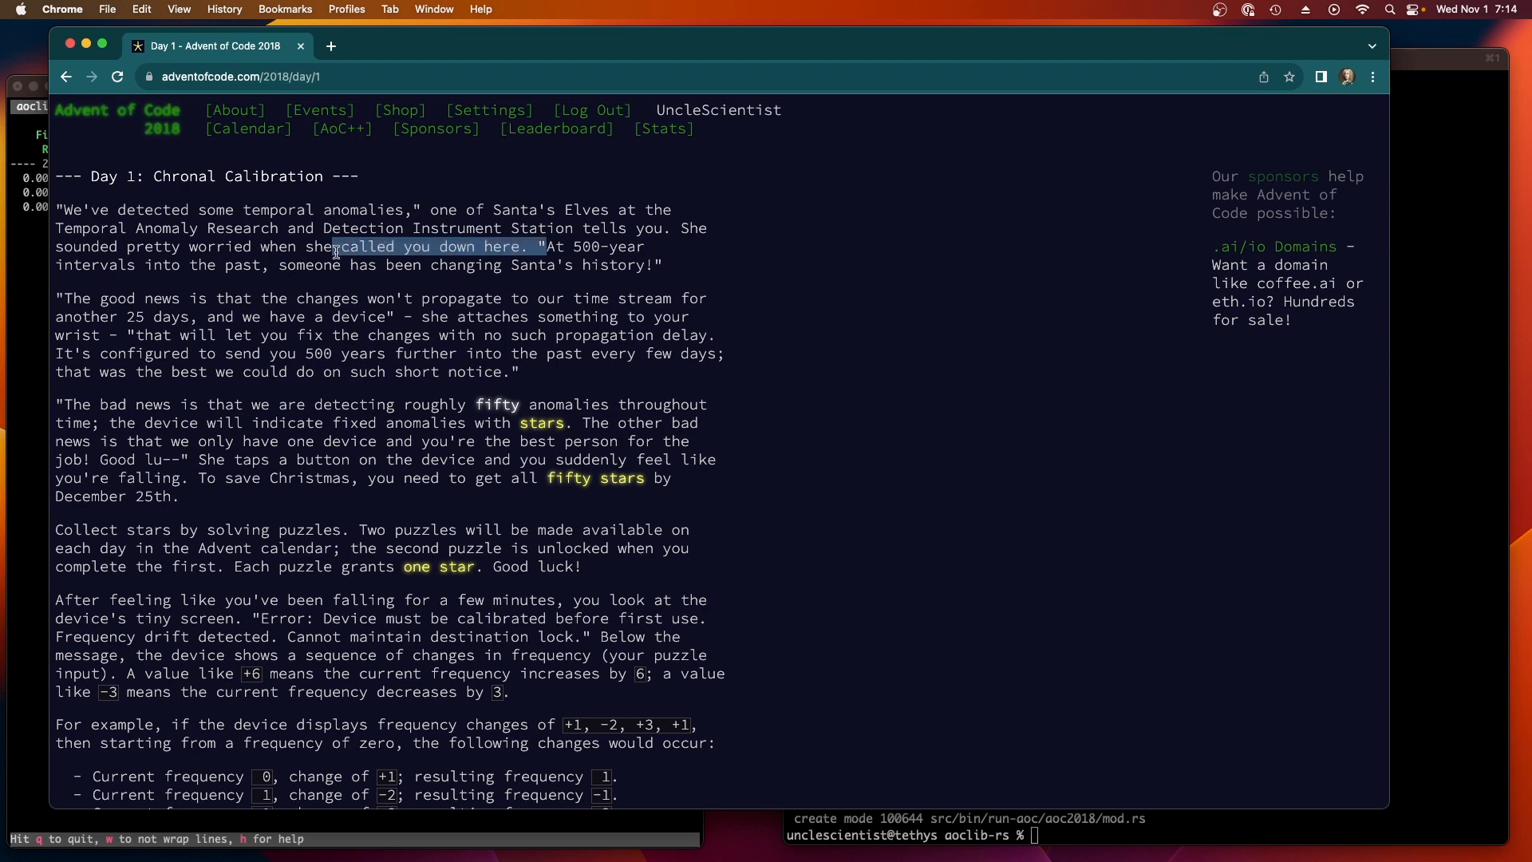
drag(332, 246, 663, 265)
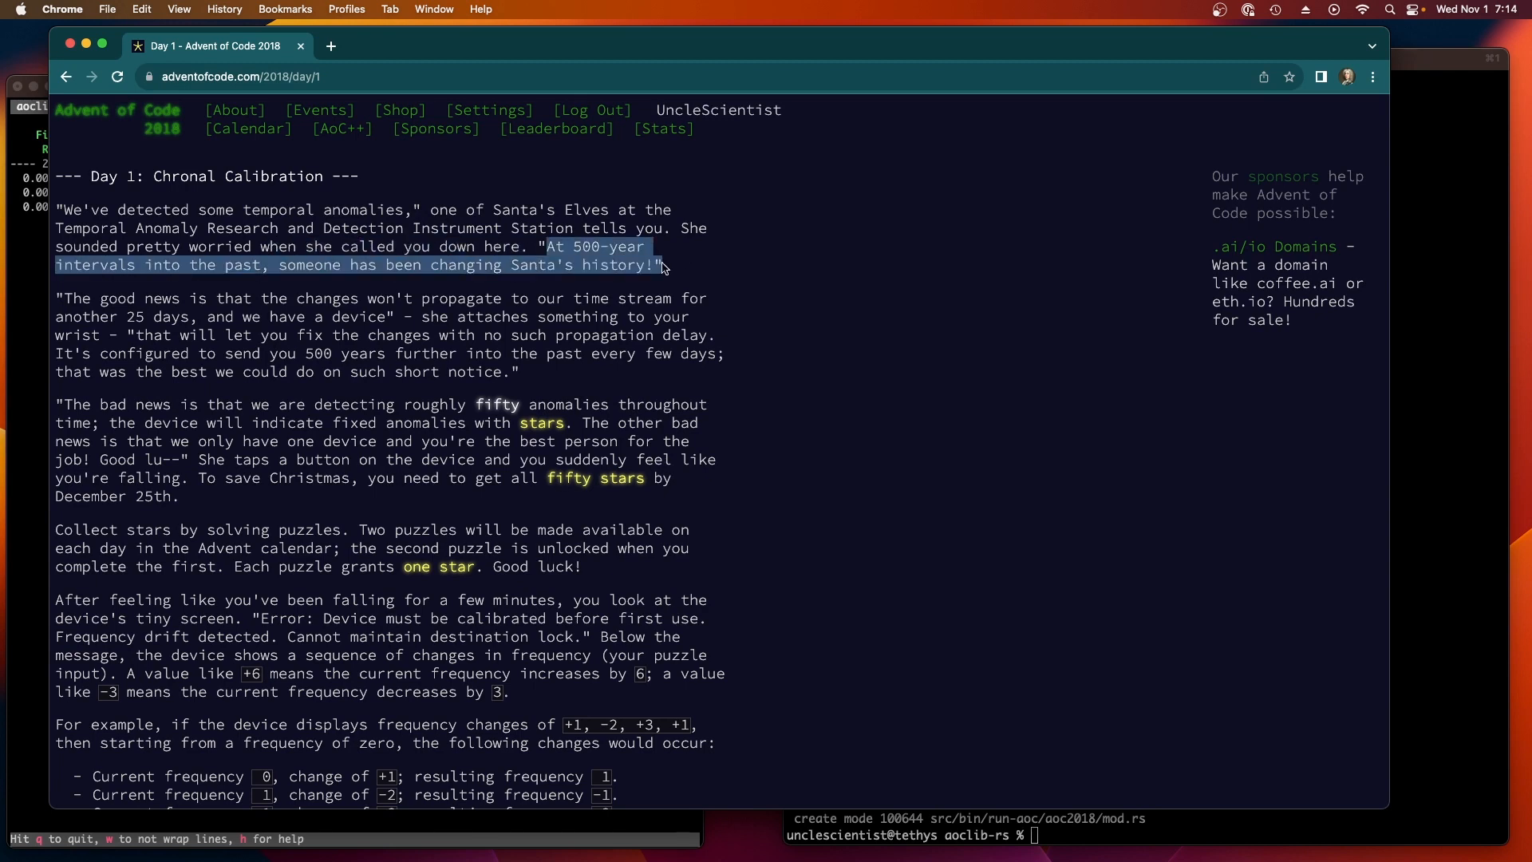
mouse_move(372, 329)
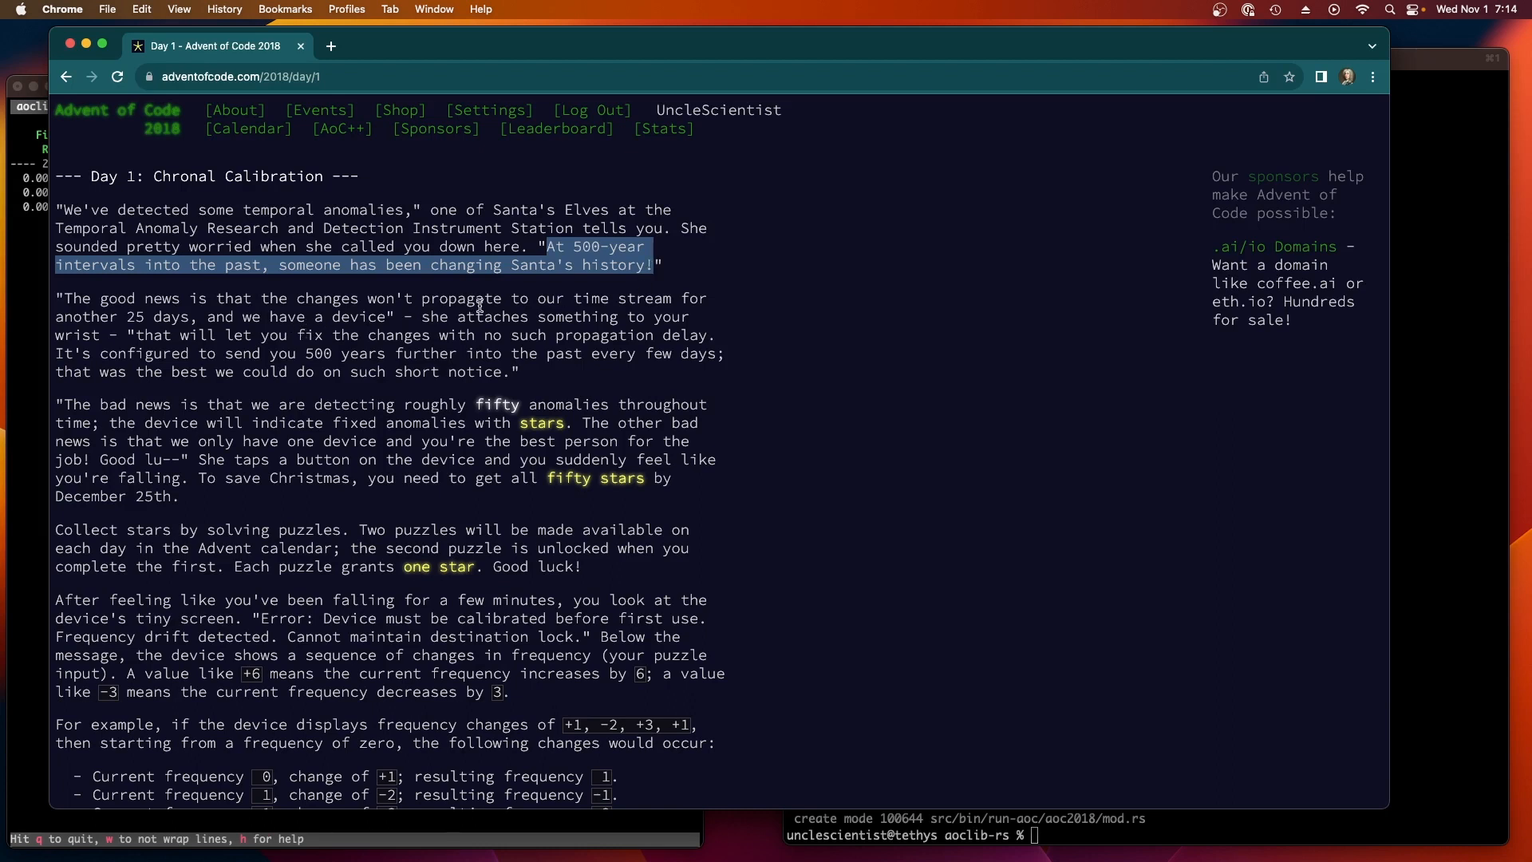
mouse_move(194, 339)
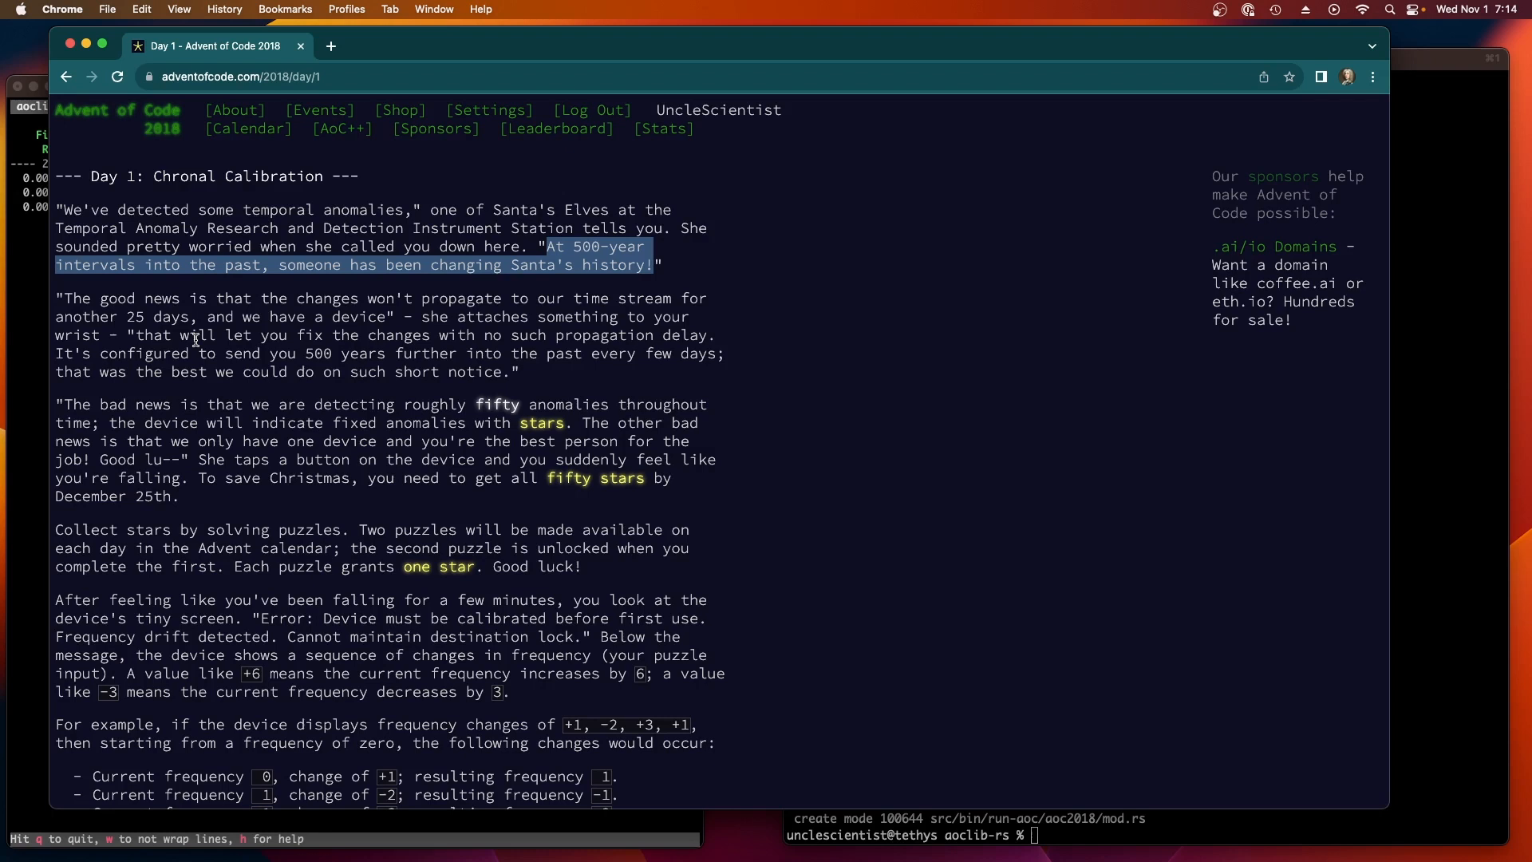
mouse_move(401, 452)
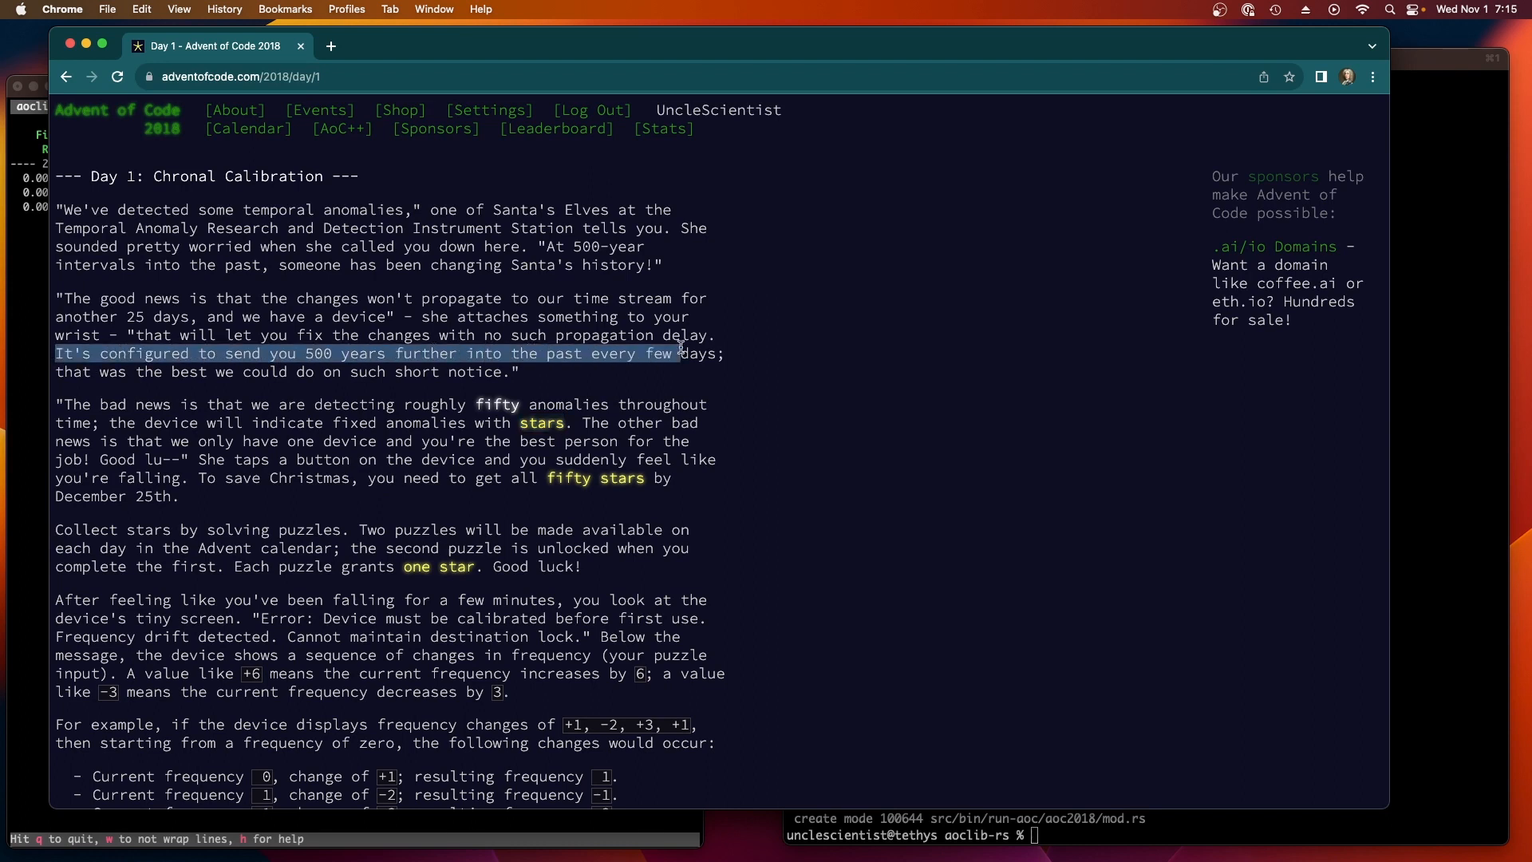
drag(673, 353, 718, 352)
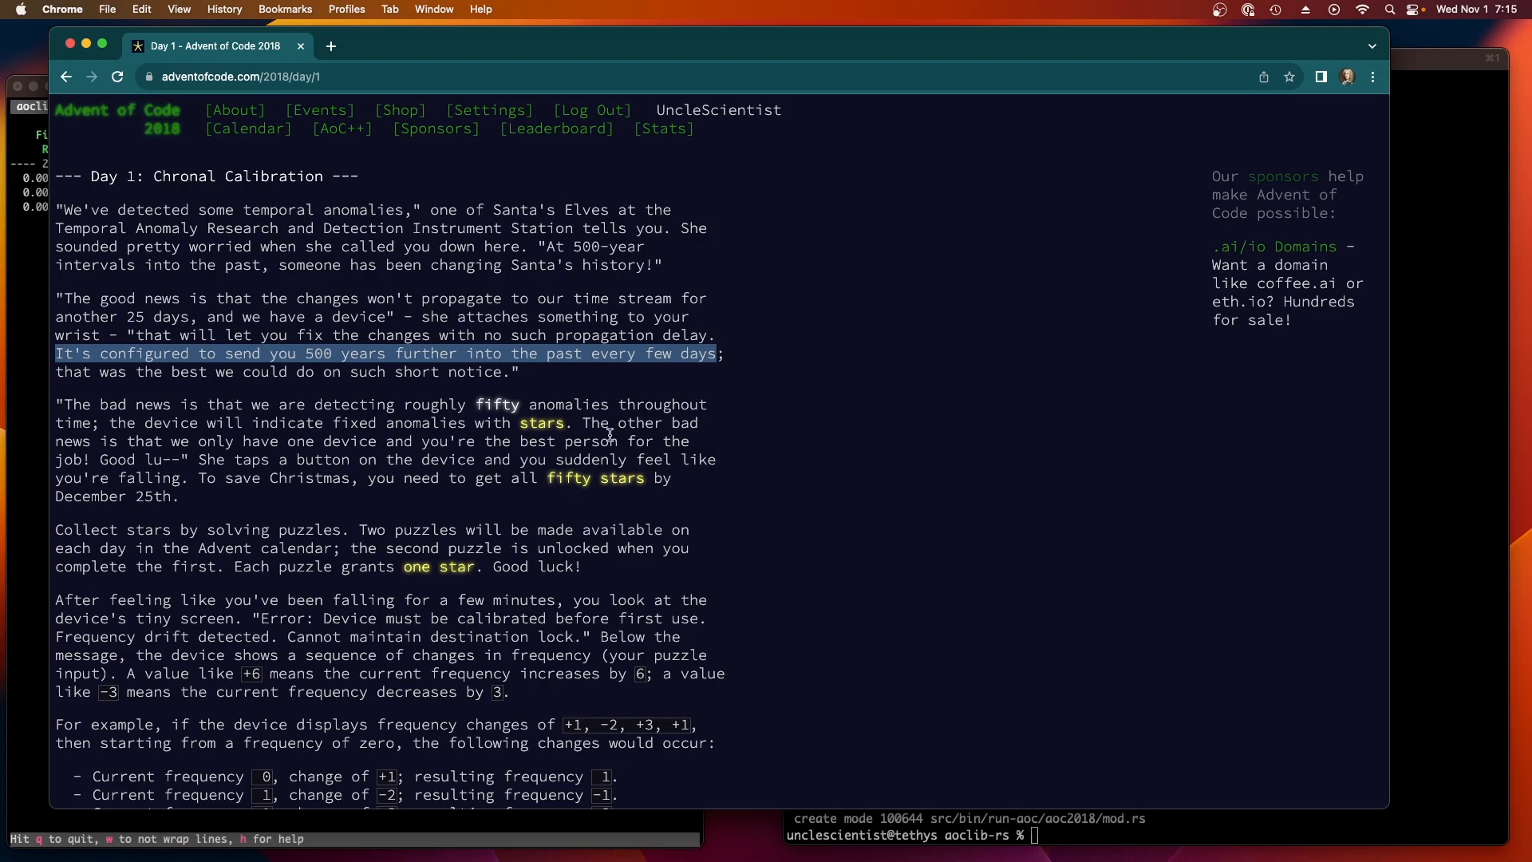
mouse_move(530, 461)
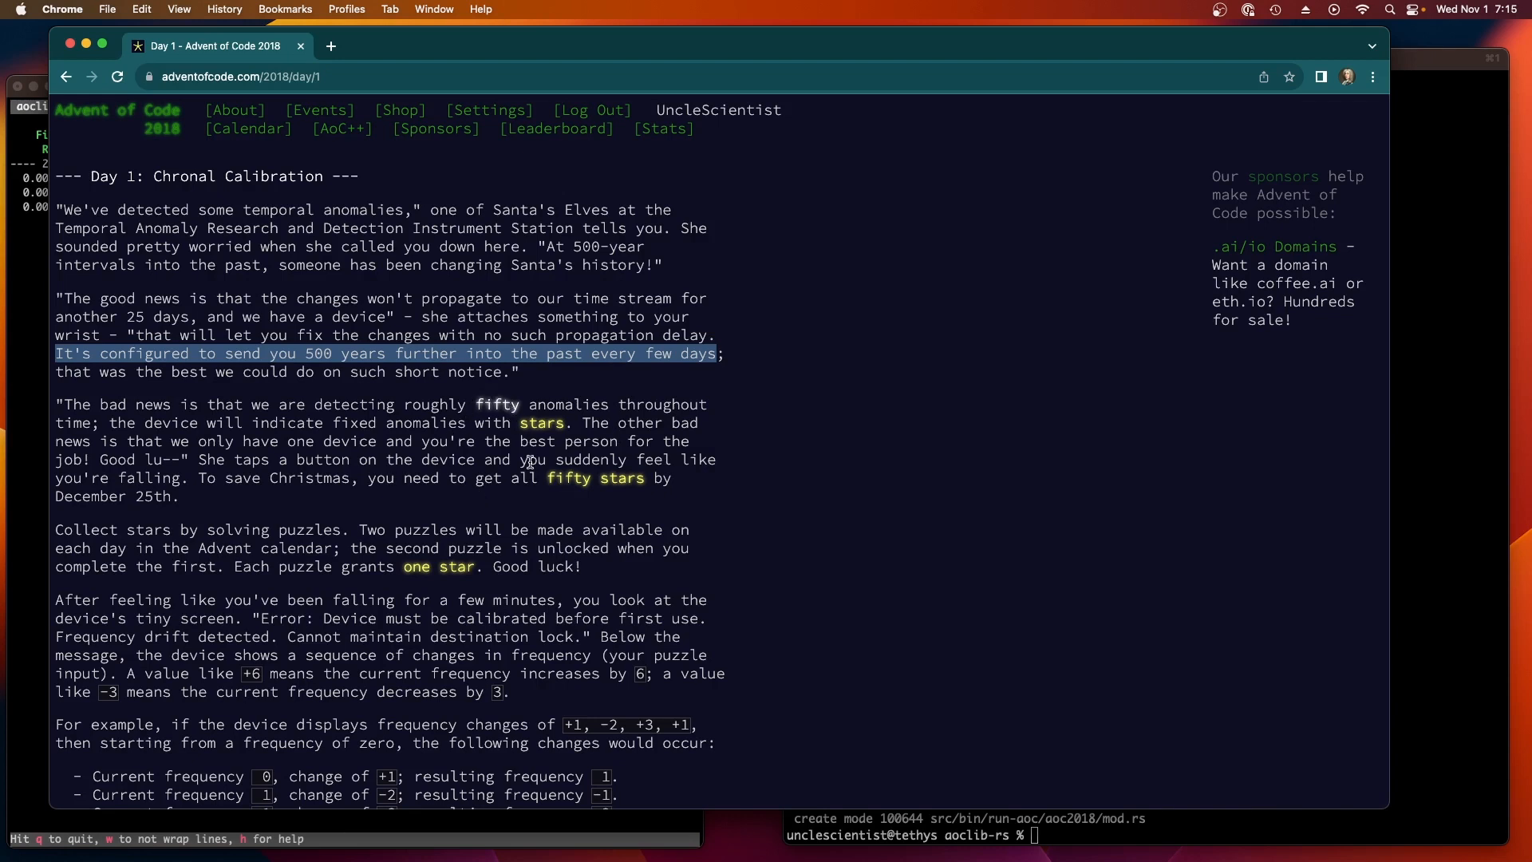
Step: Scroll through the frequency-change examples down to the resulting-frequency question
scroll(down, 3)
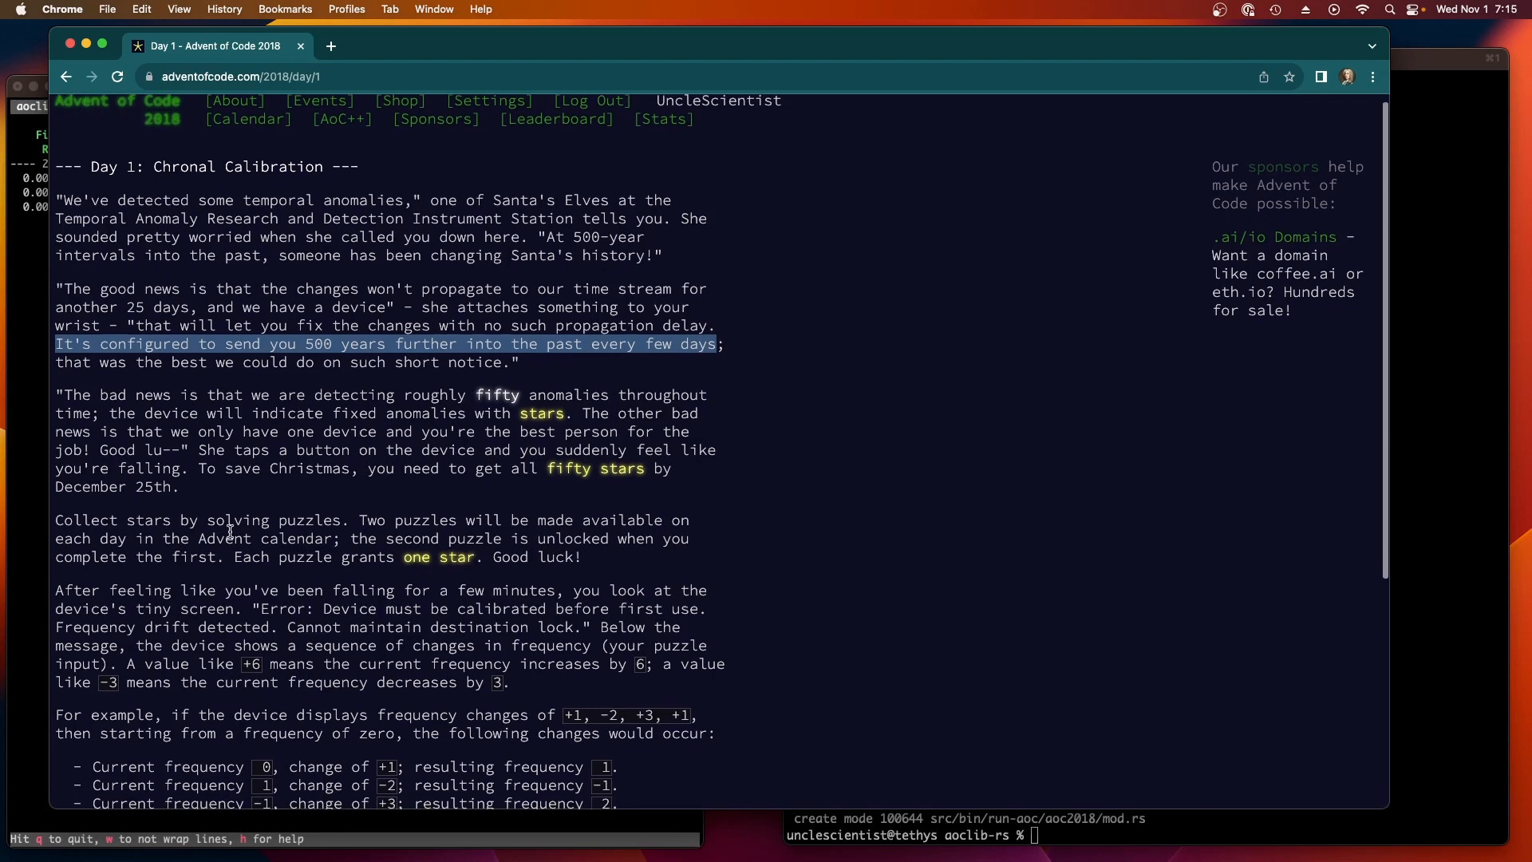
scroll(down, 3)
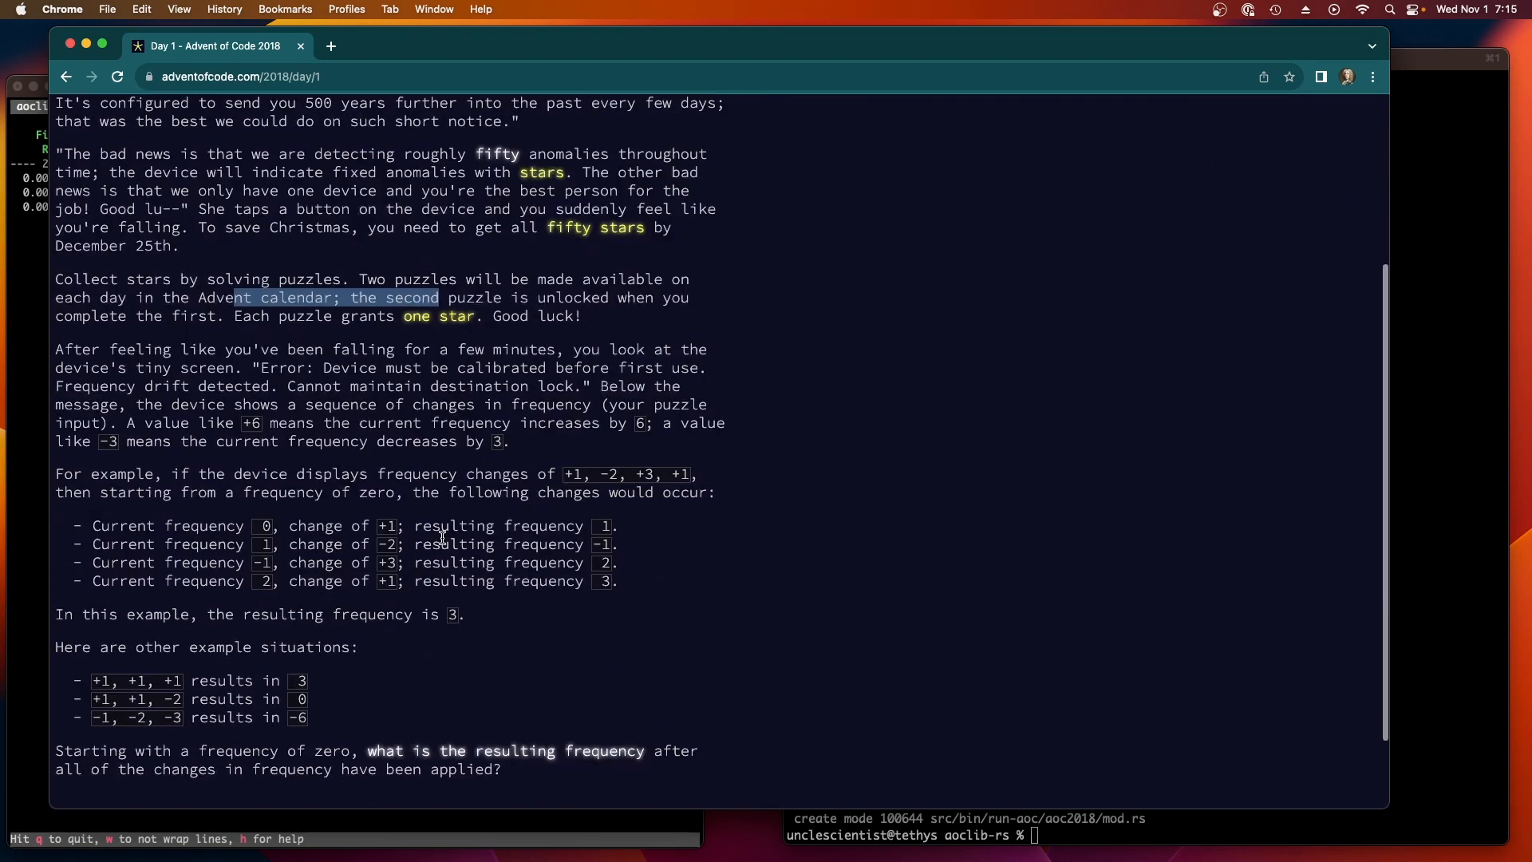
scroll(down, 3)
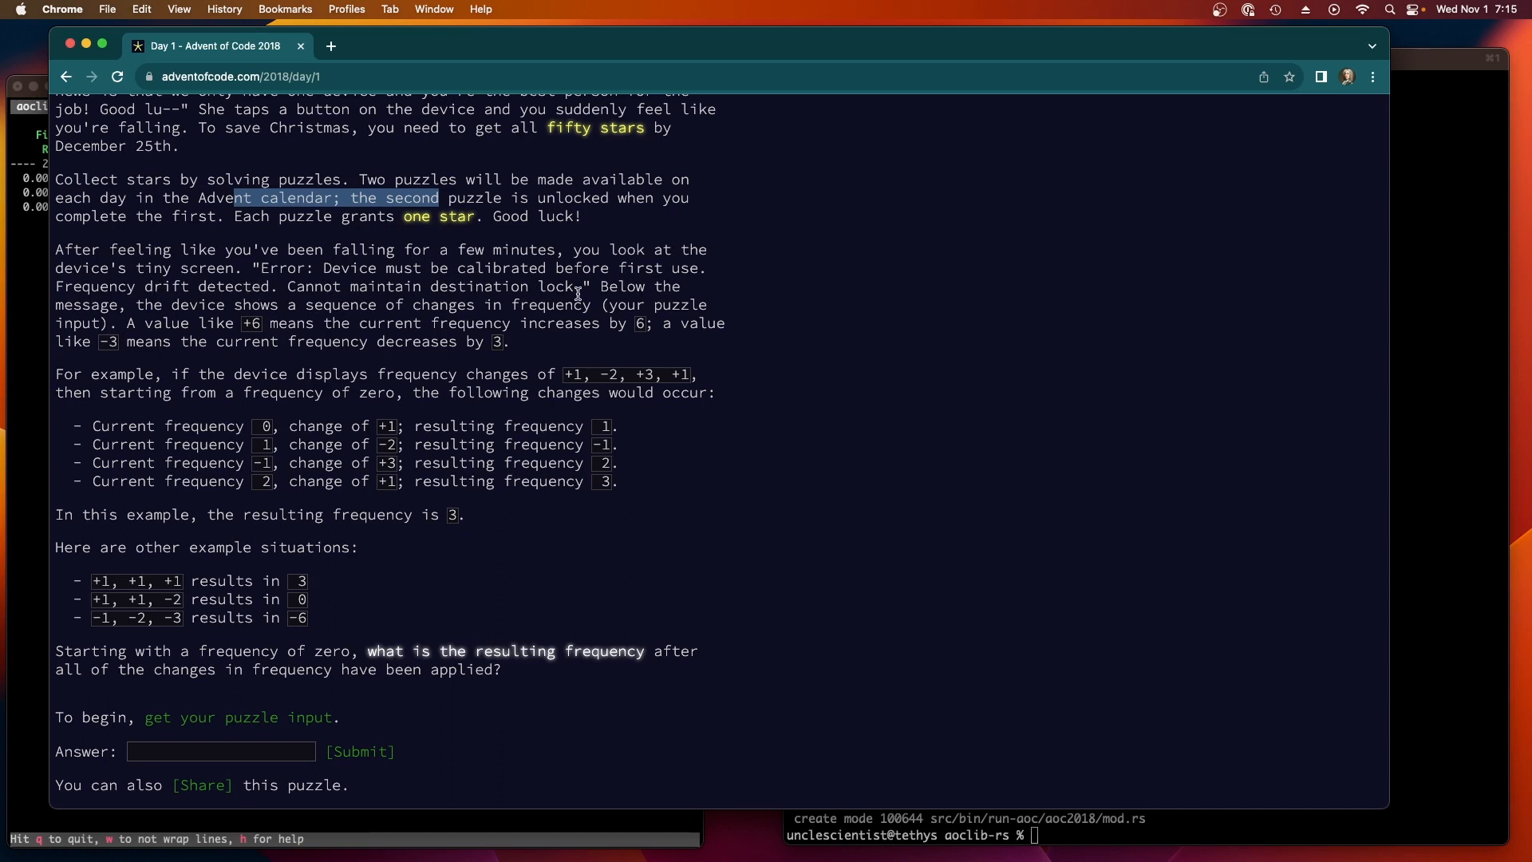
mouse_move(523, 210)
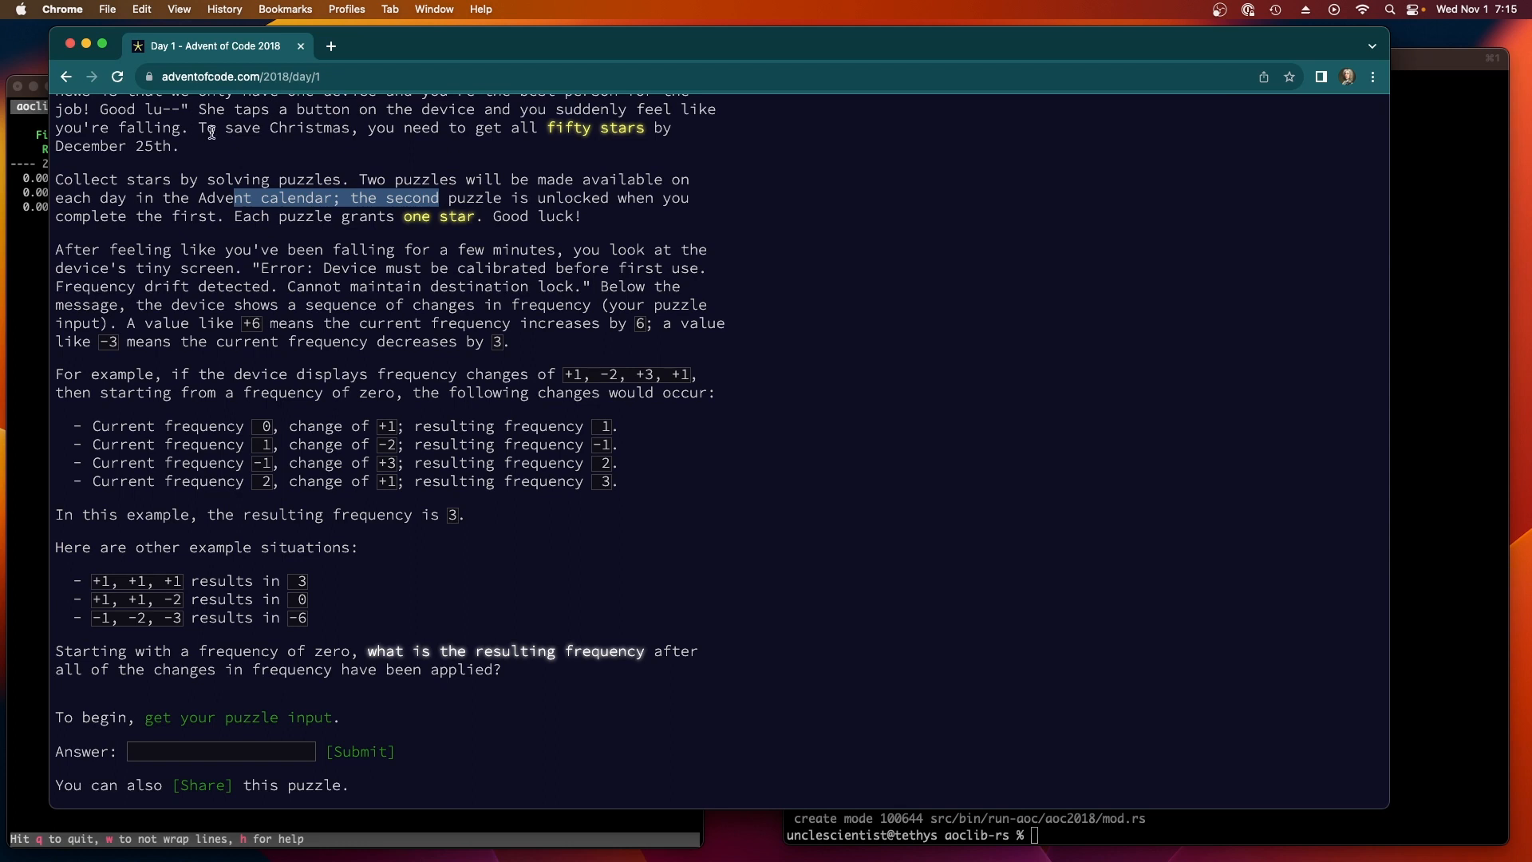
mouse_move(445, 384)
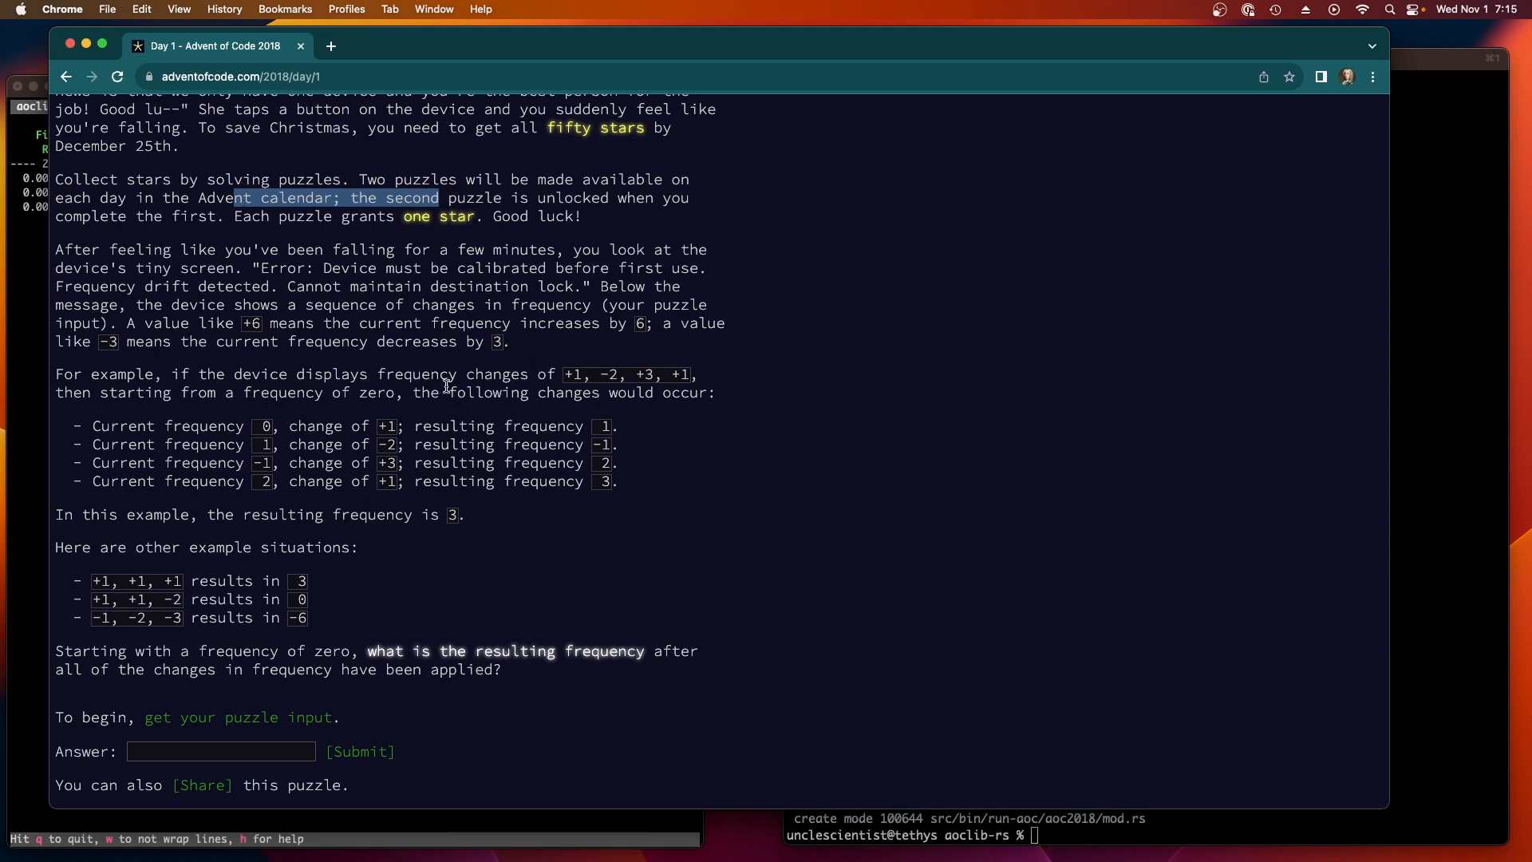
mouse_move(193, 414)
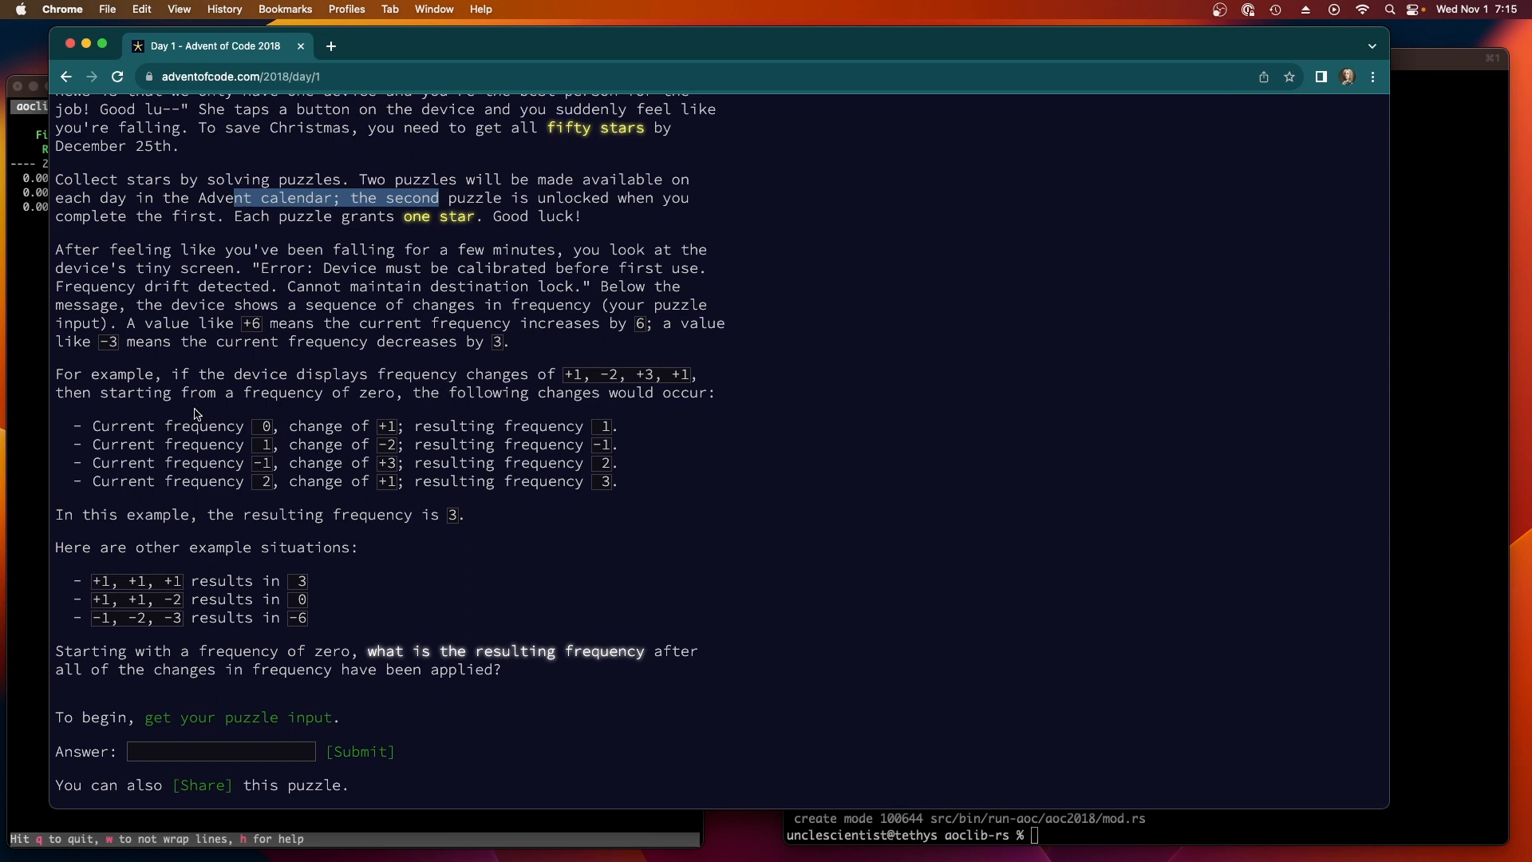
mouse_move(350, 325)
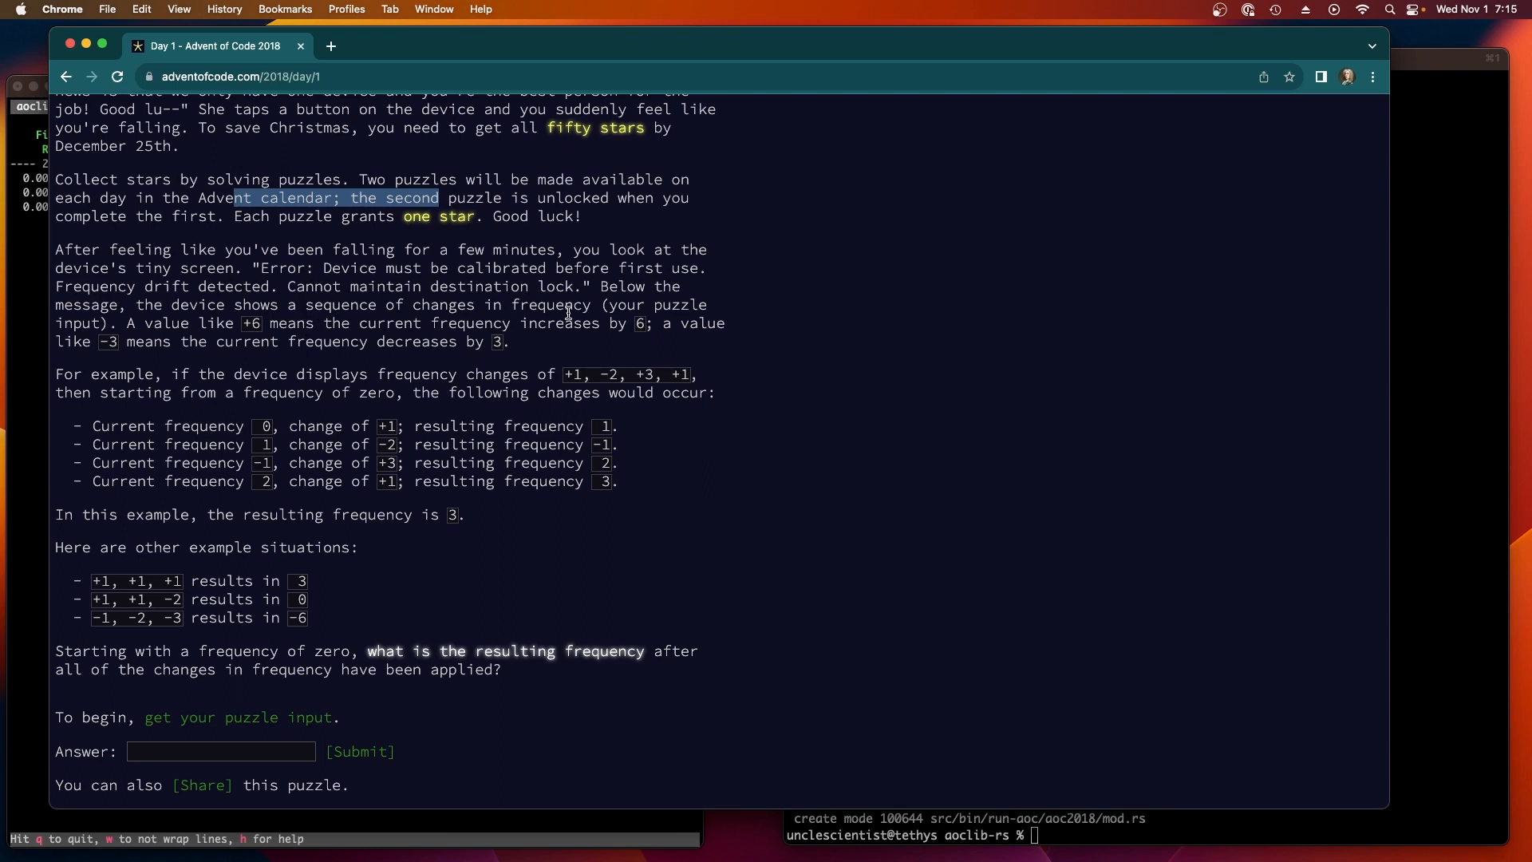
mouse_move(337, 332)
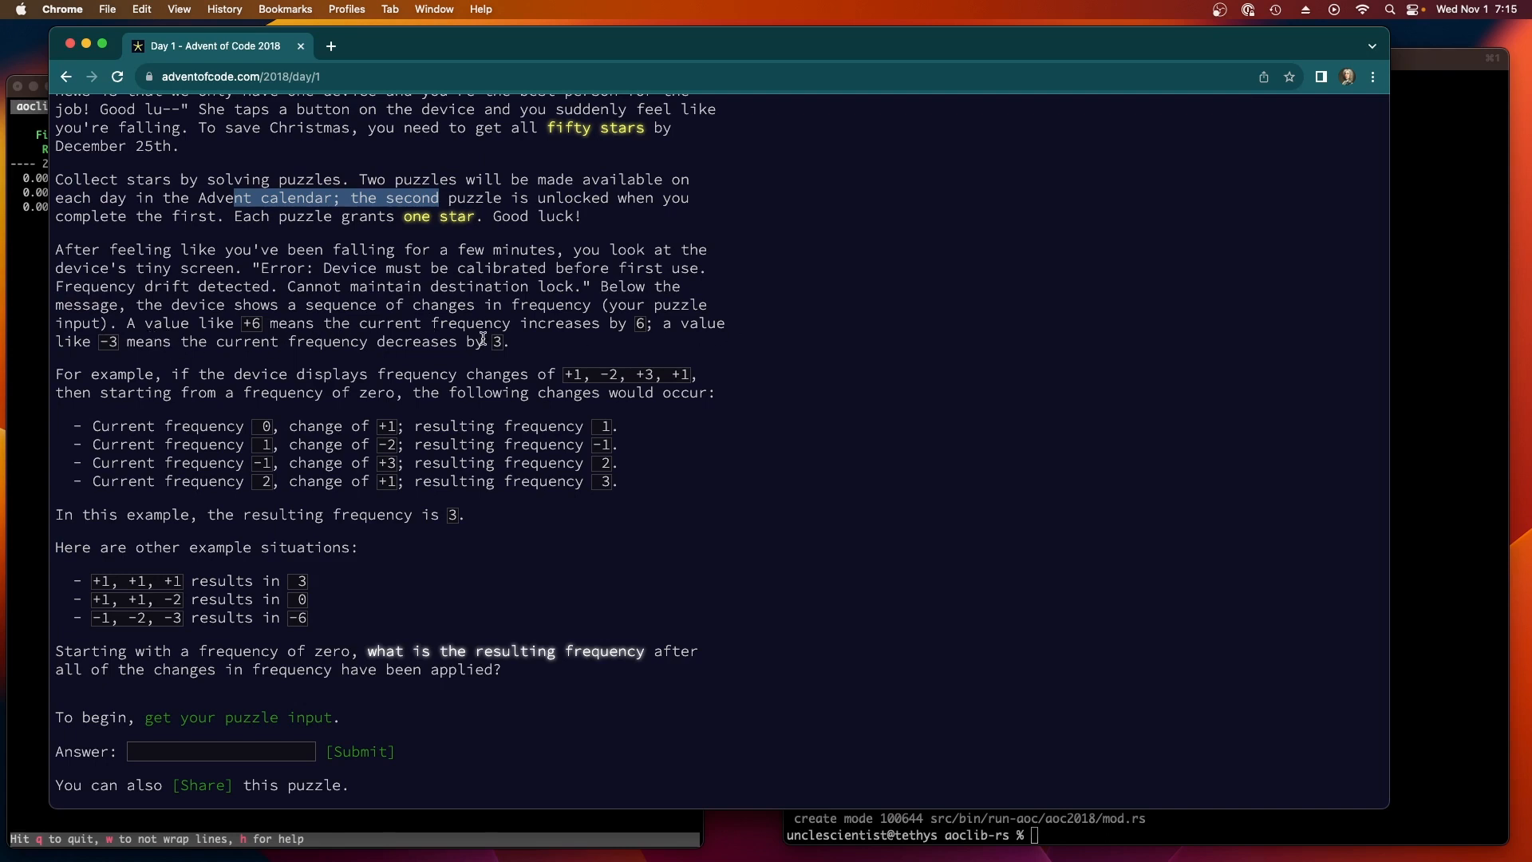
mouse_move(286, 428)
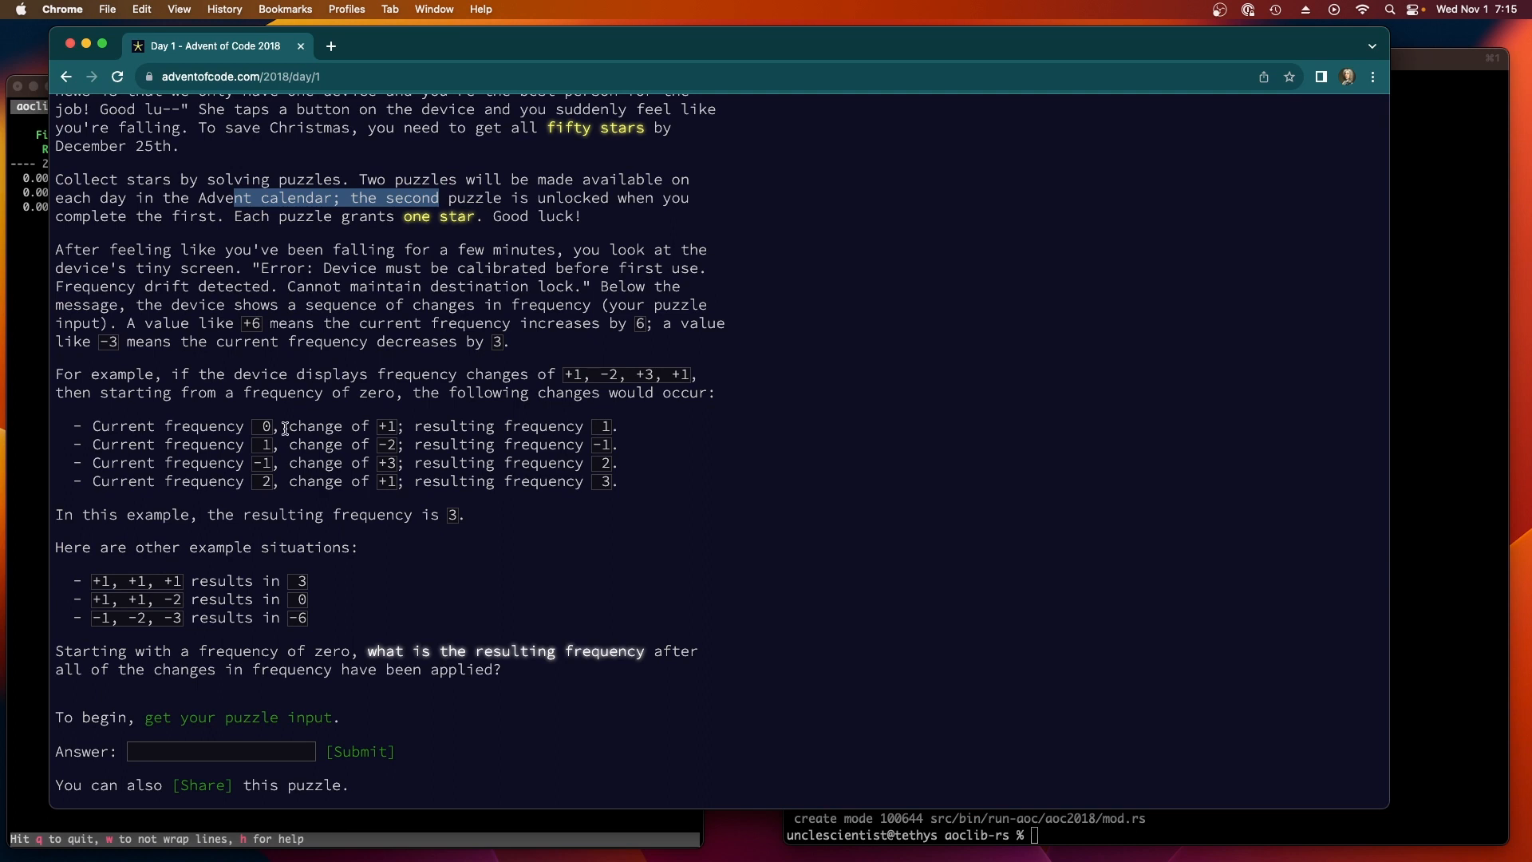
mouse_move(160, 647)
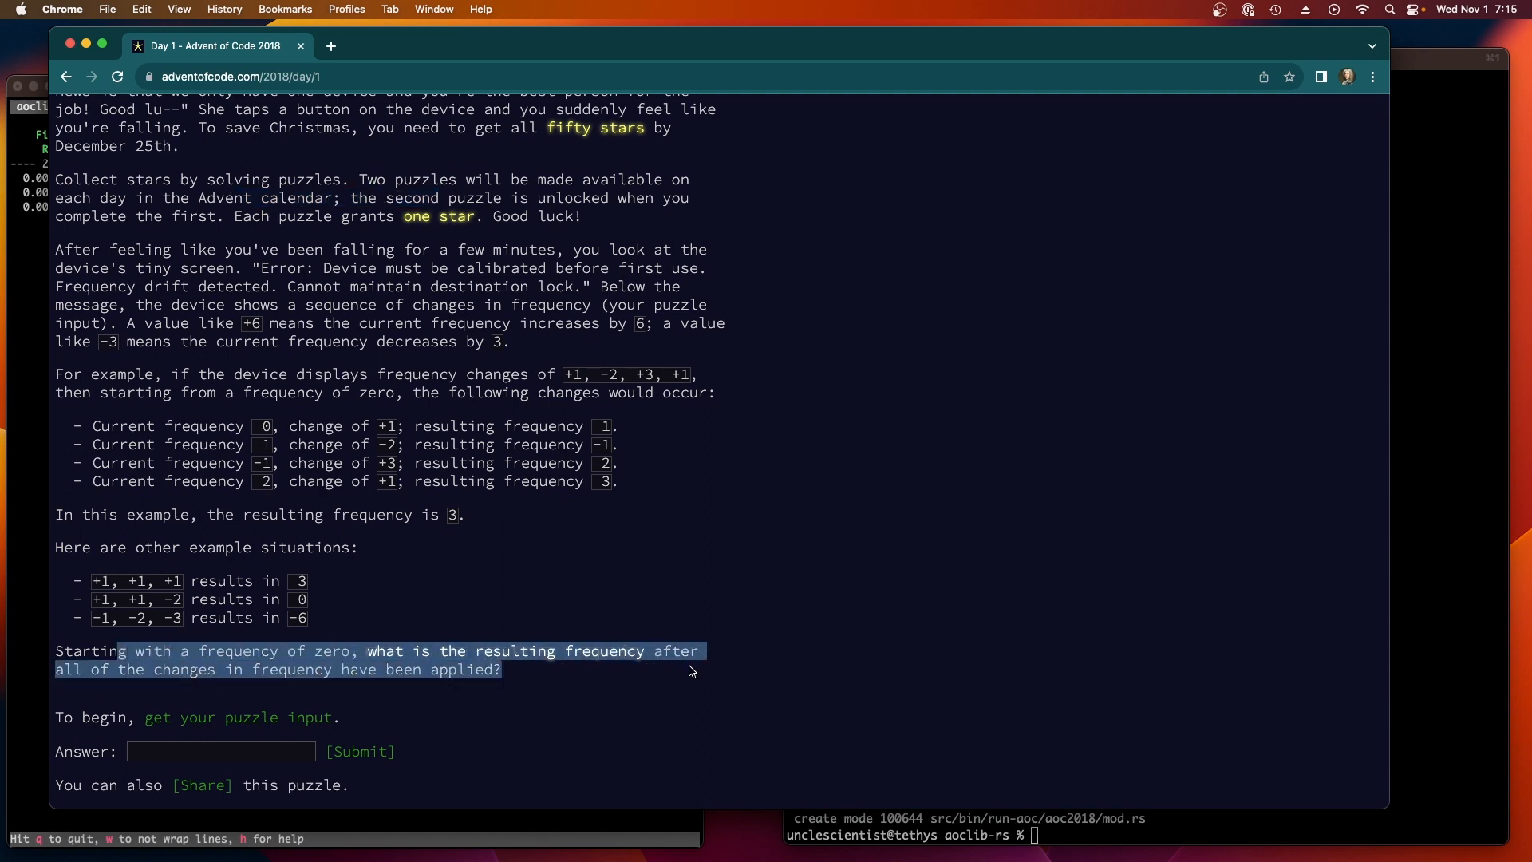
mouse_move(838, 821)
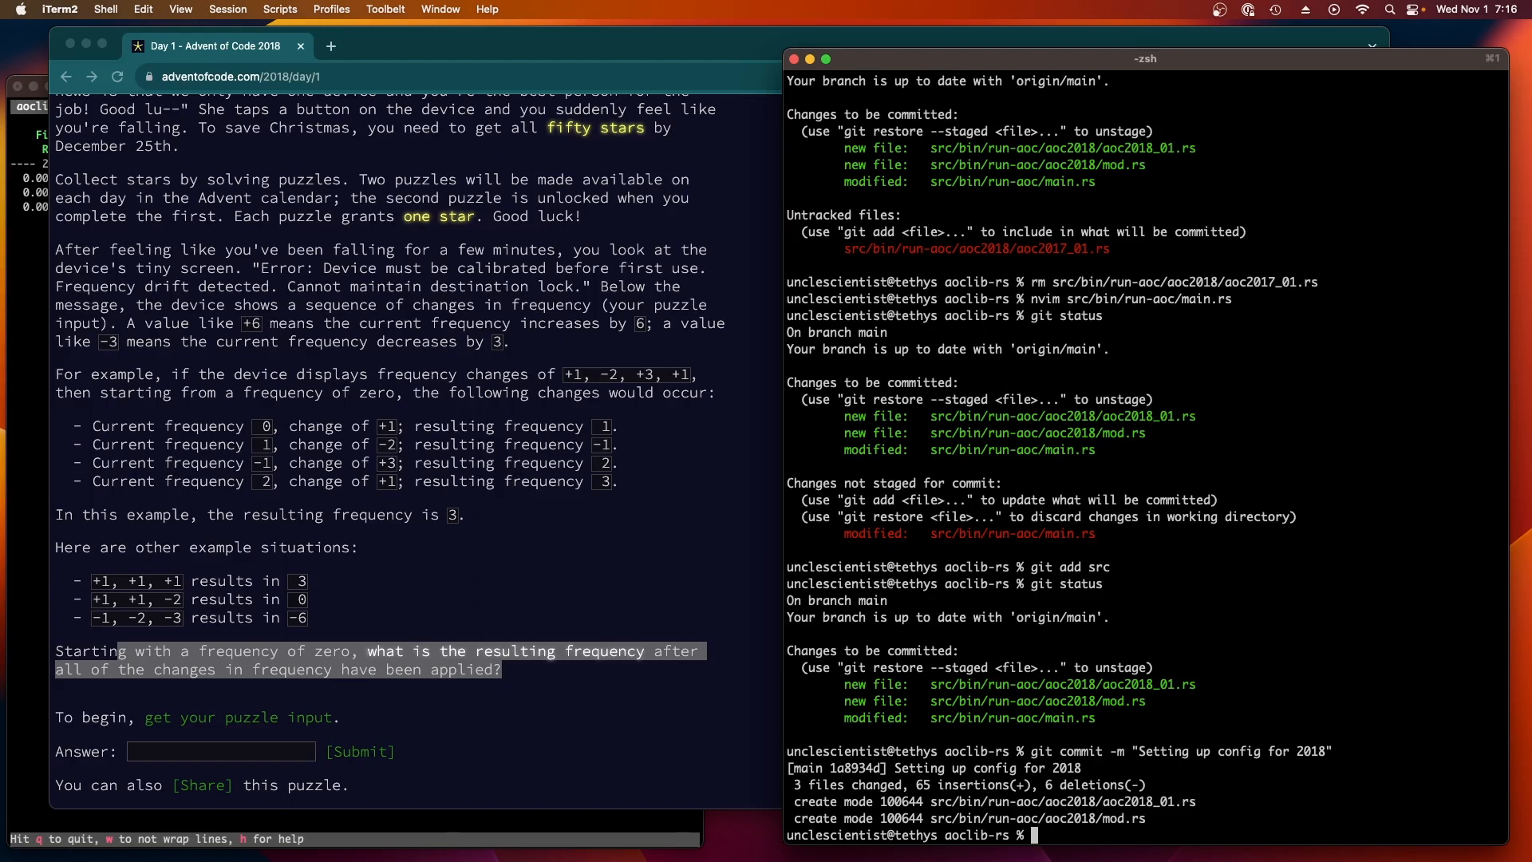
Step: Add $HOME/bin to PATH so get-input resolves, then fetch the 2018 Day 1 input
text(which get-input)
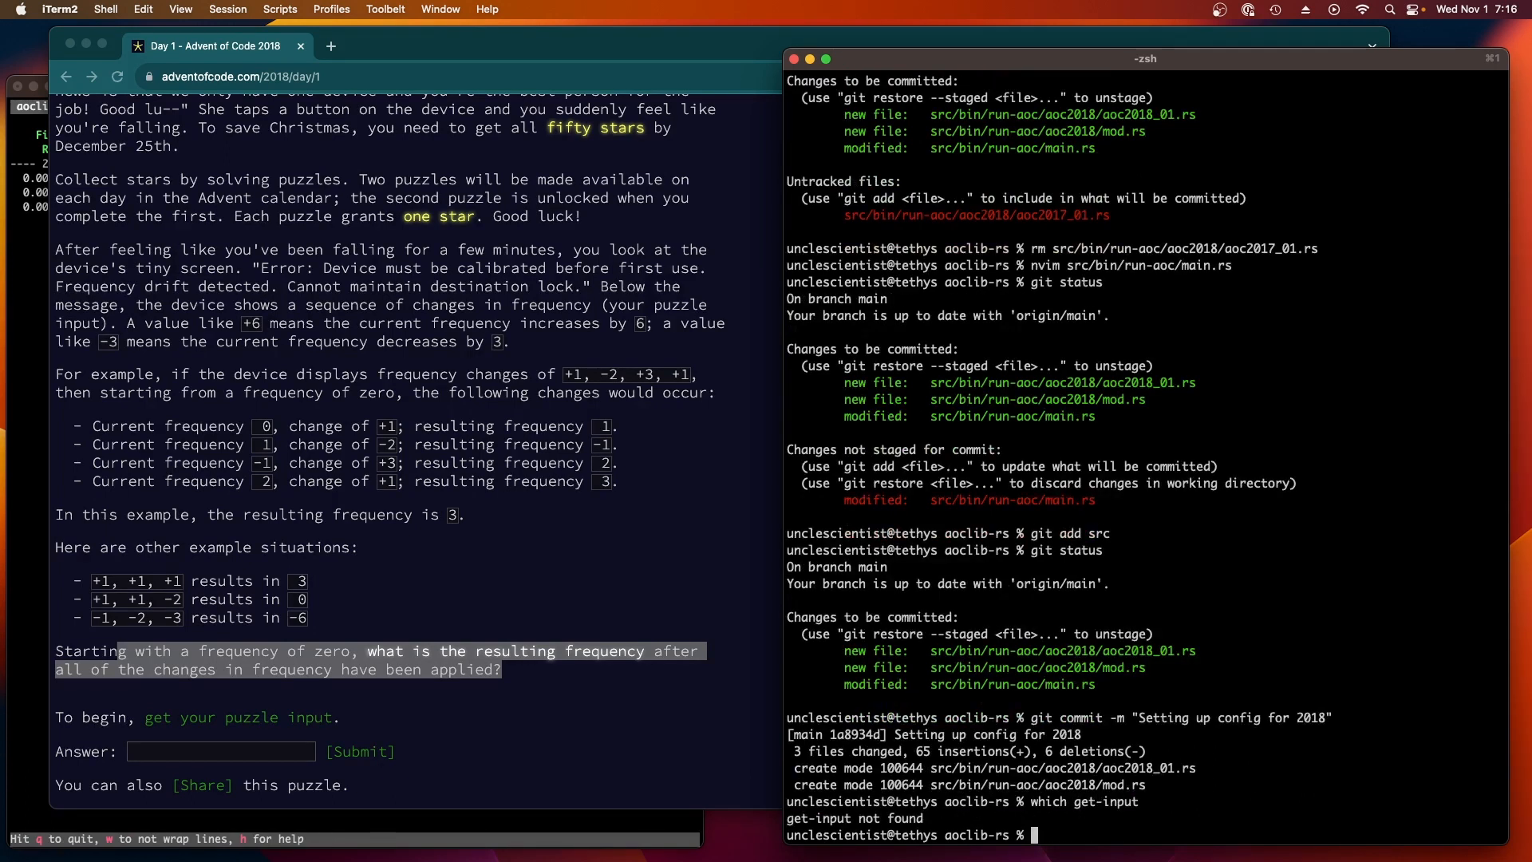
text(PATH=$PATH:$HOME/bin)
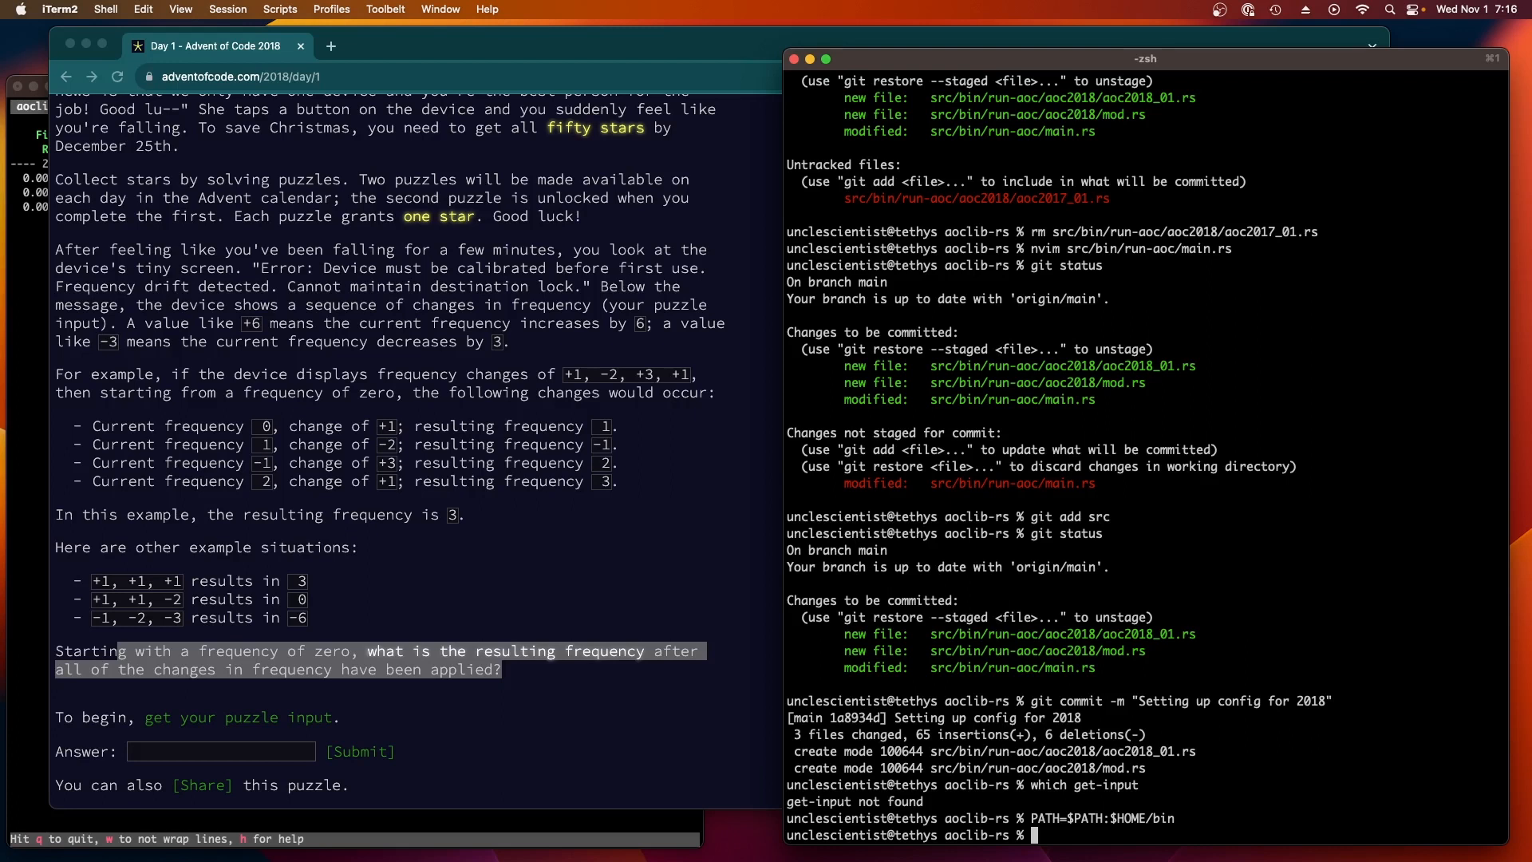
text(PATH=$PATH:$HOME/bin)
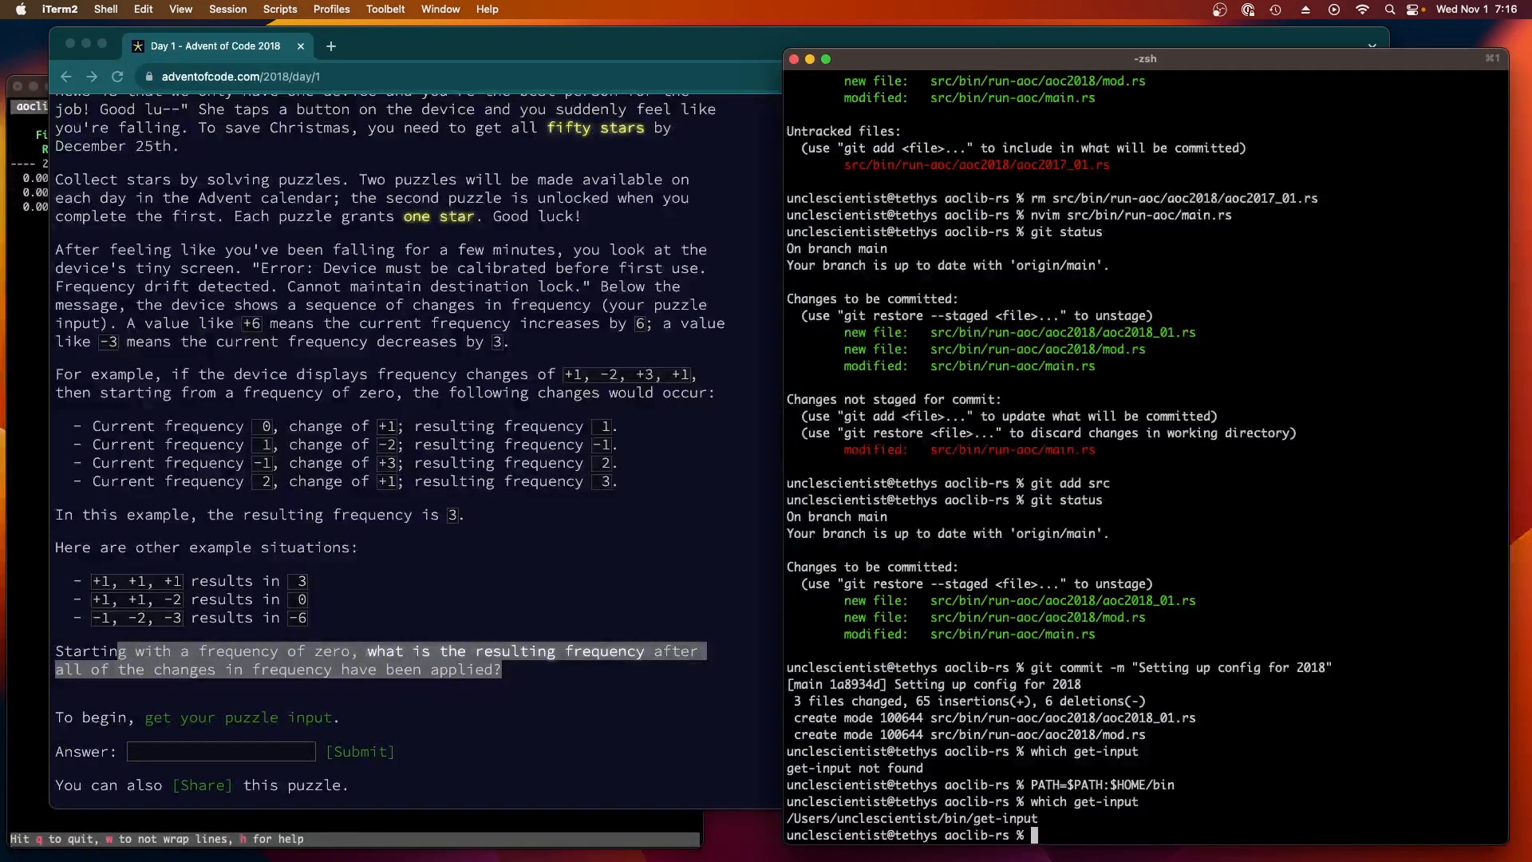
text(get-input 2018 1)
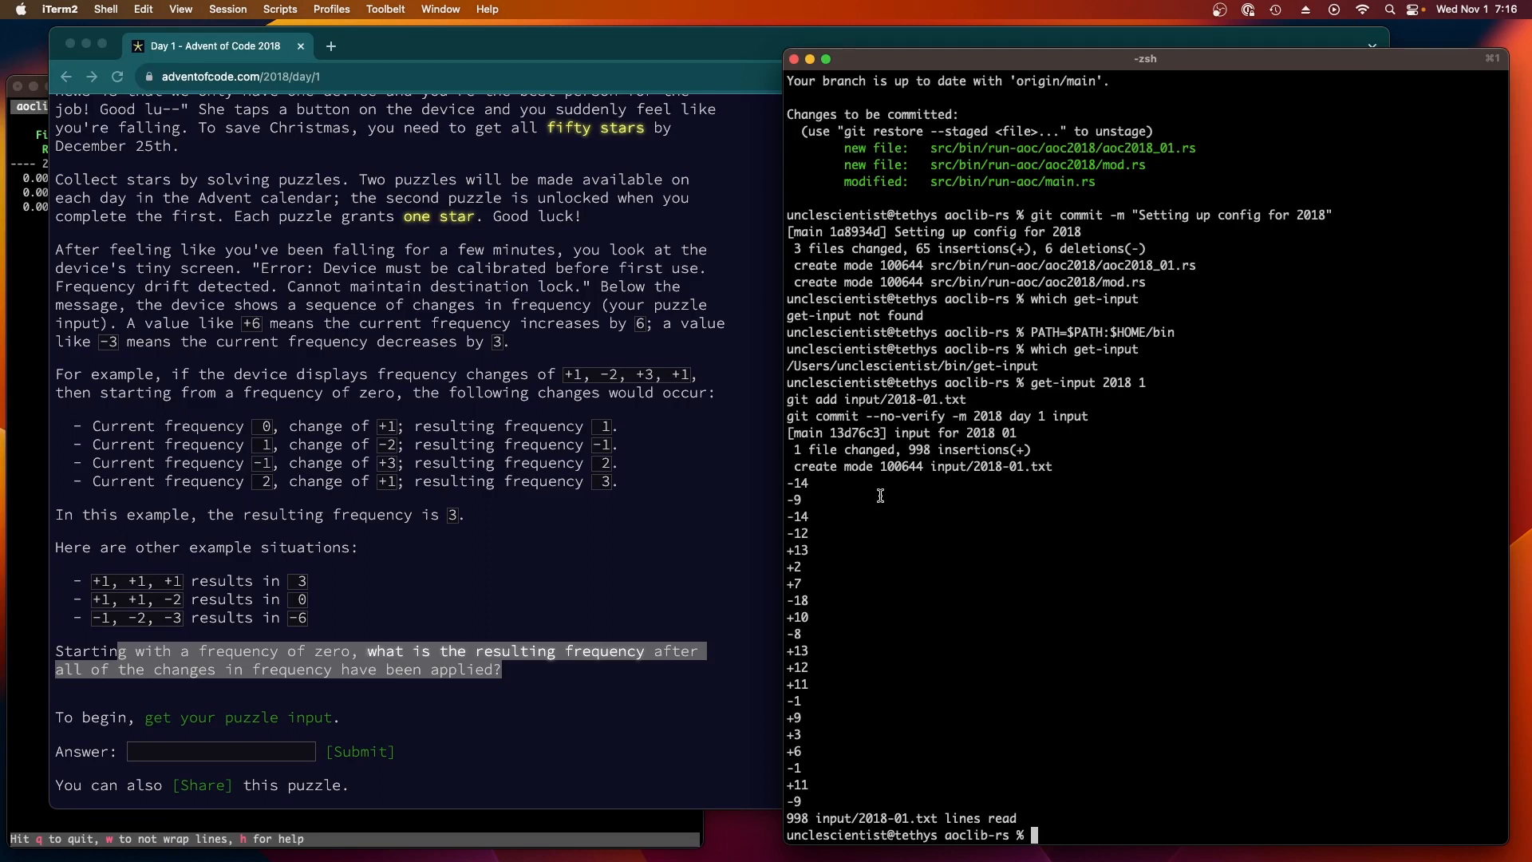
Step: Select the 998 line count and start a tail command on the fetched input
double_click(919, 448)
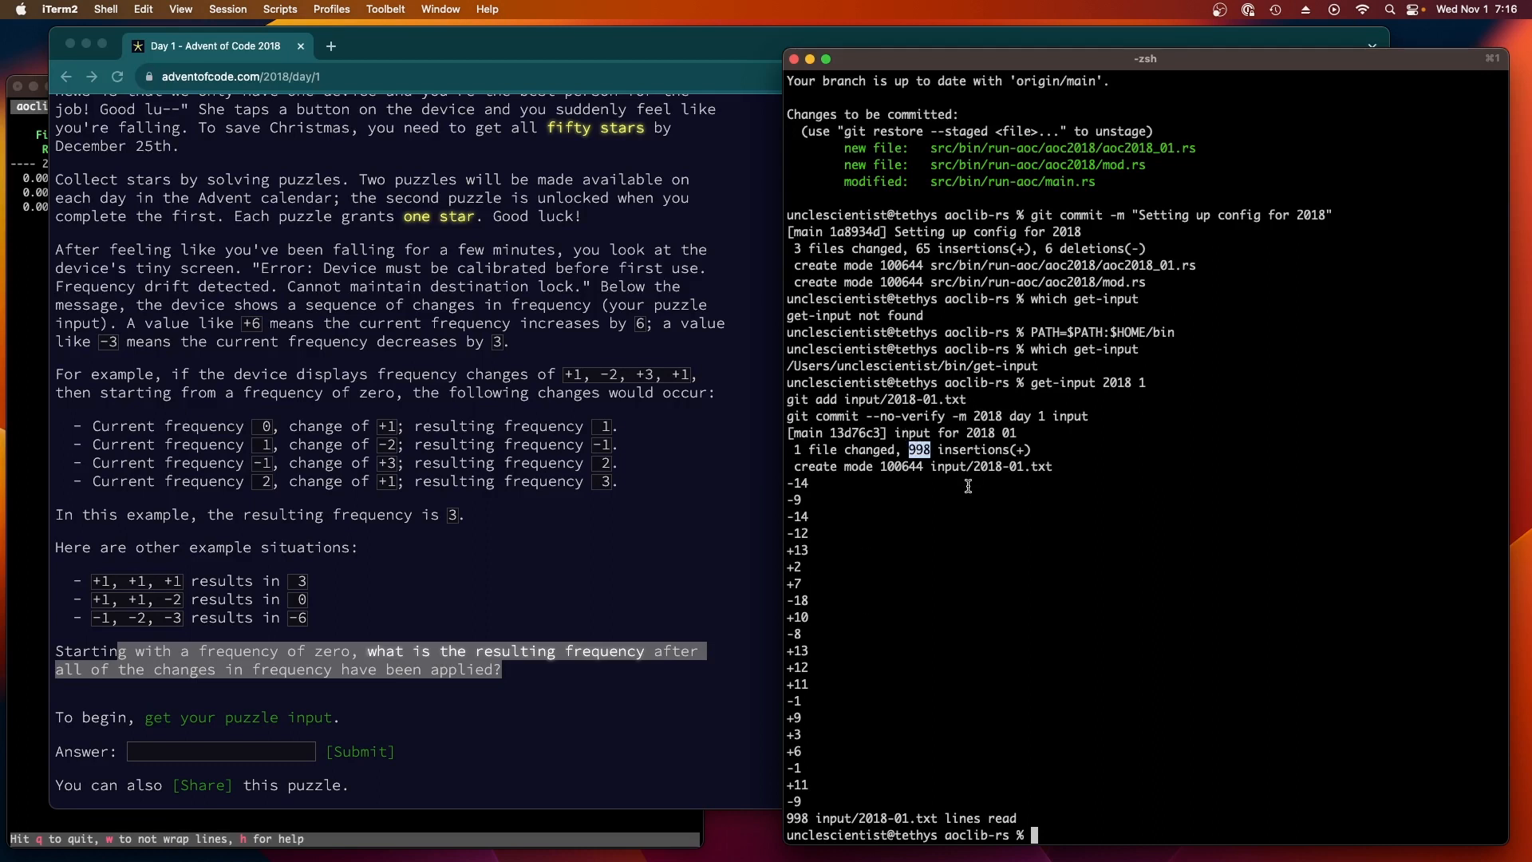
mouse_move(834, 656)
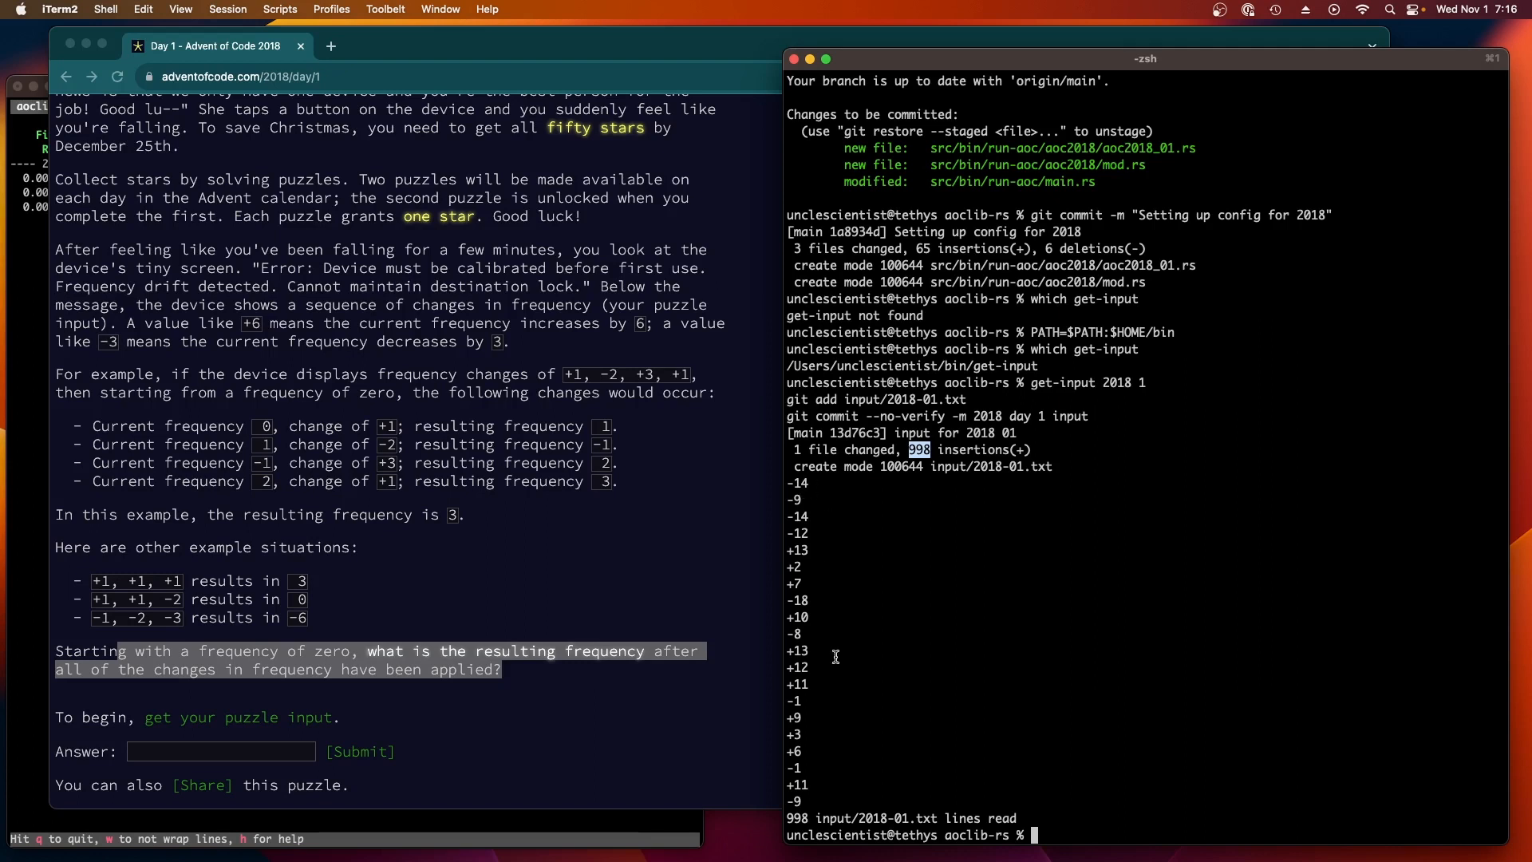
mouse_move(844, 702)
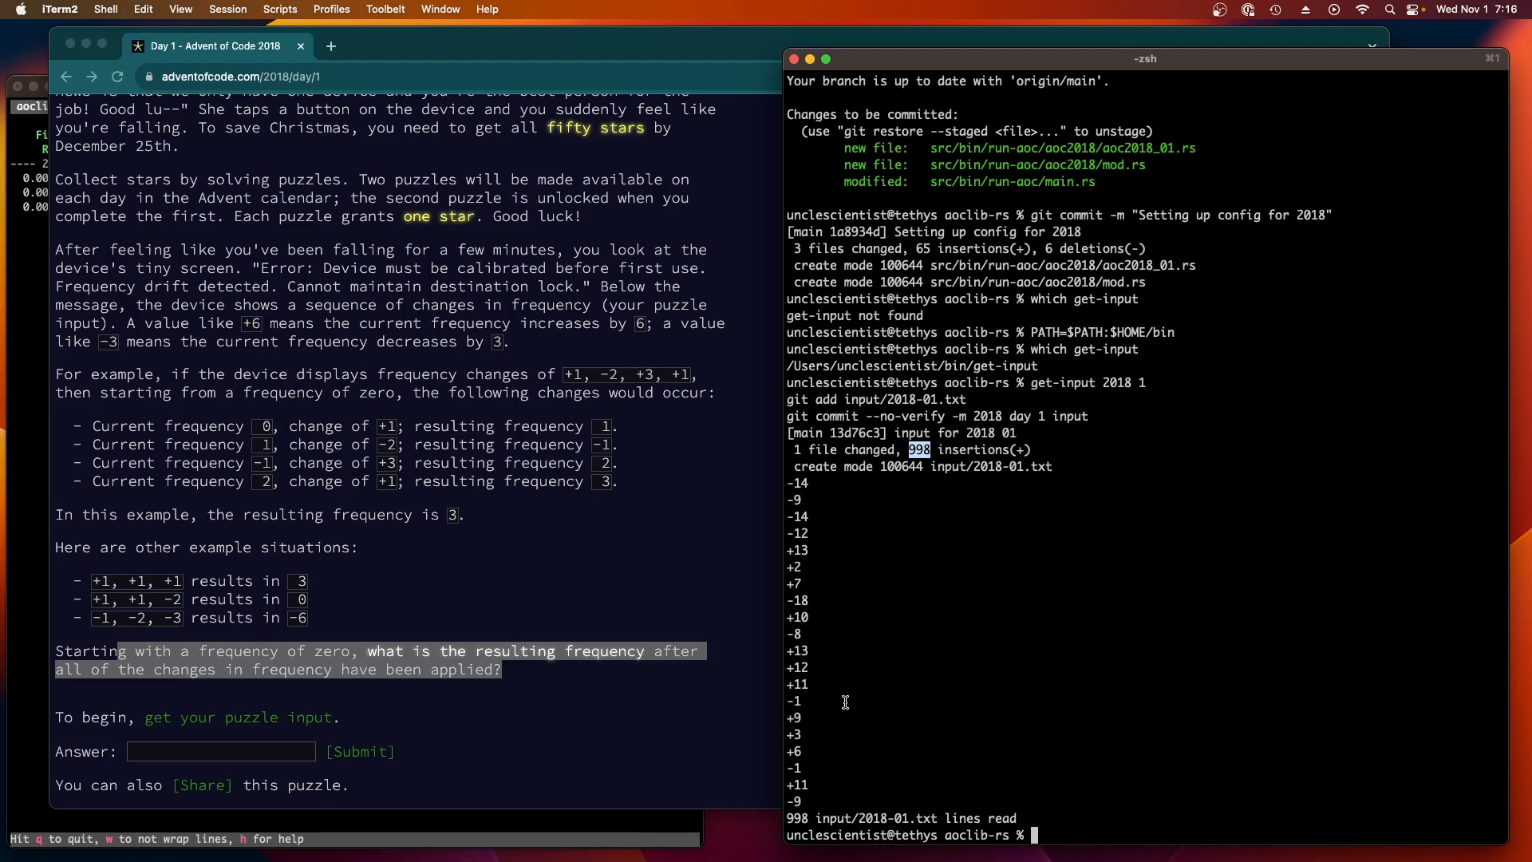
mouse_move(847, 712)
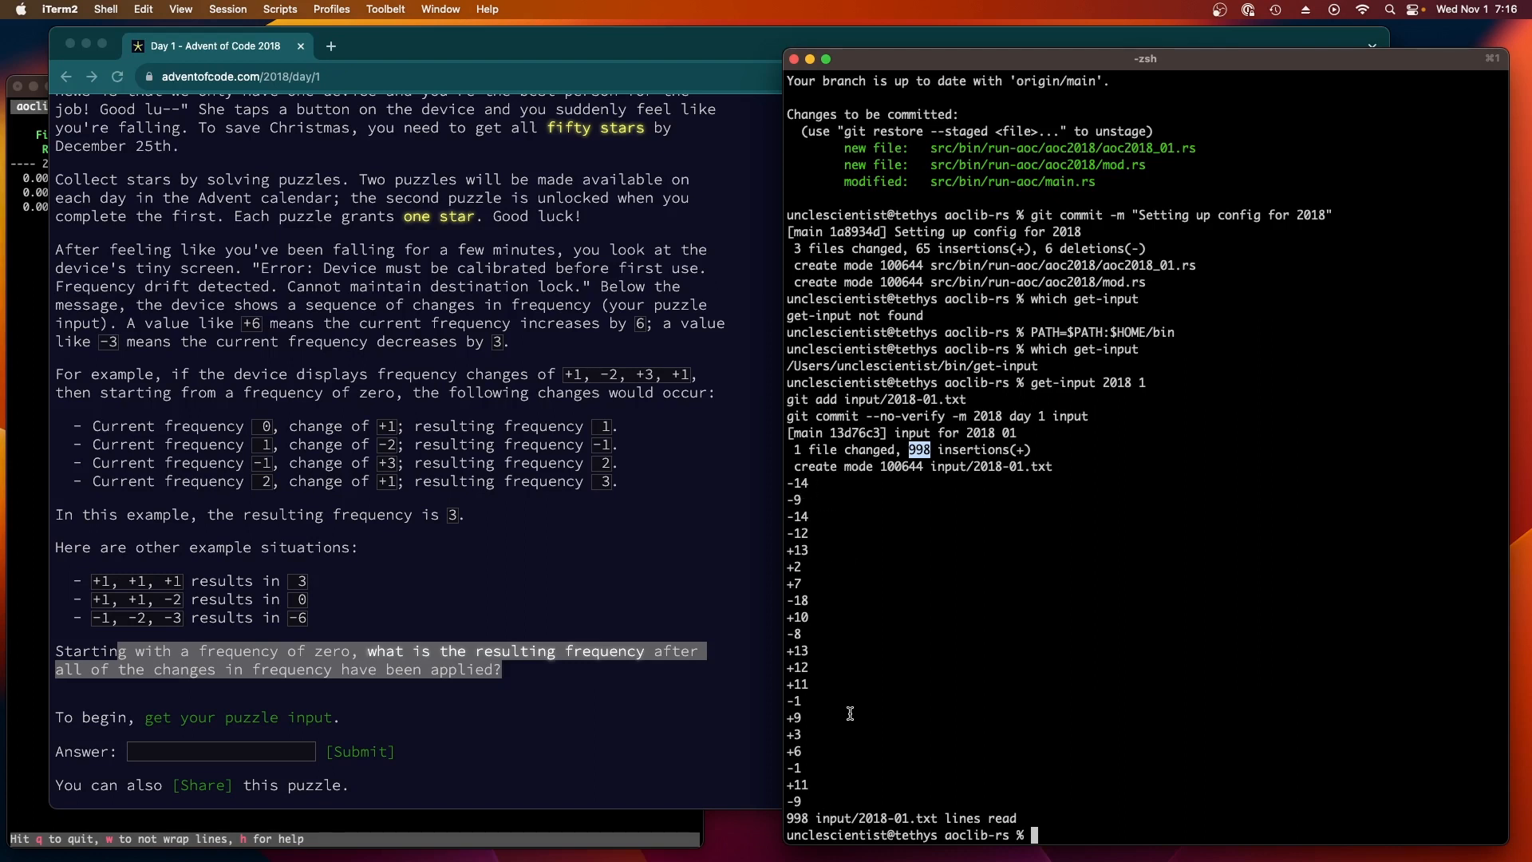
text(tail)
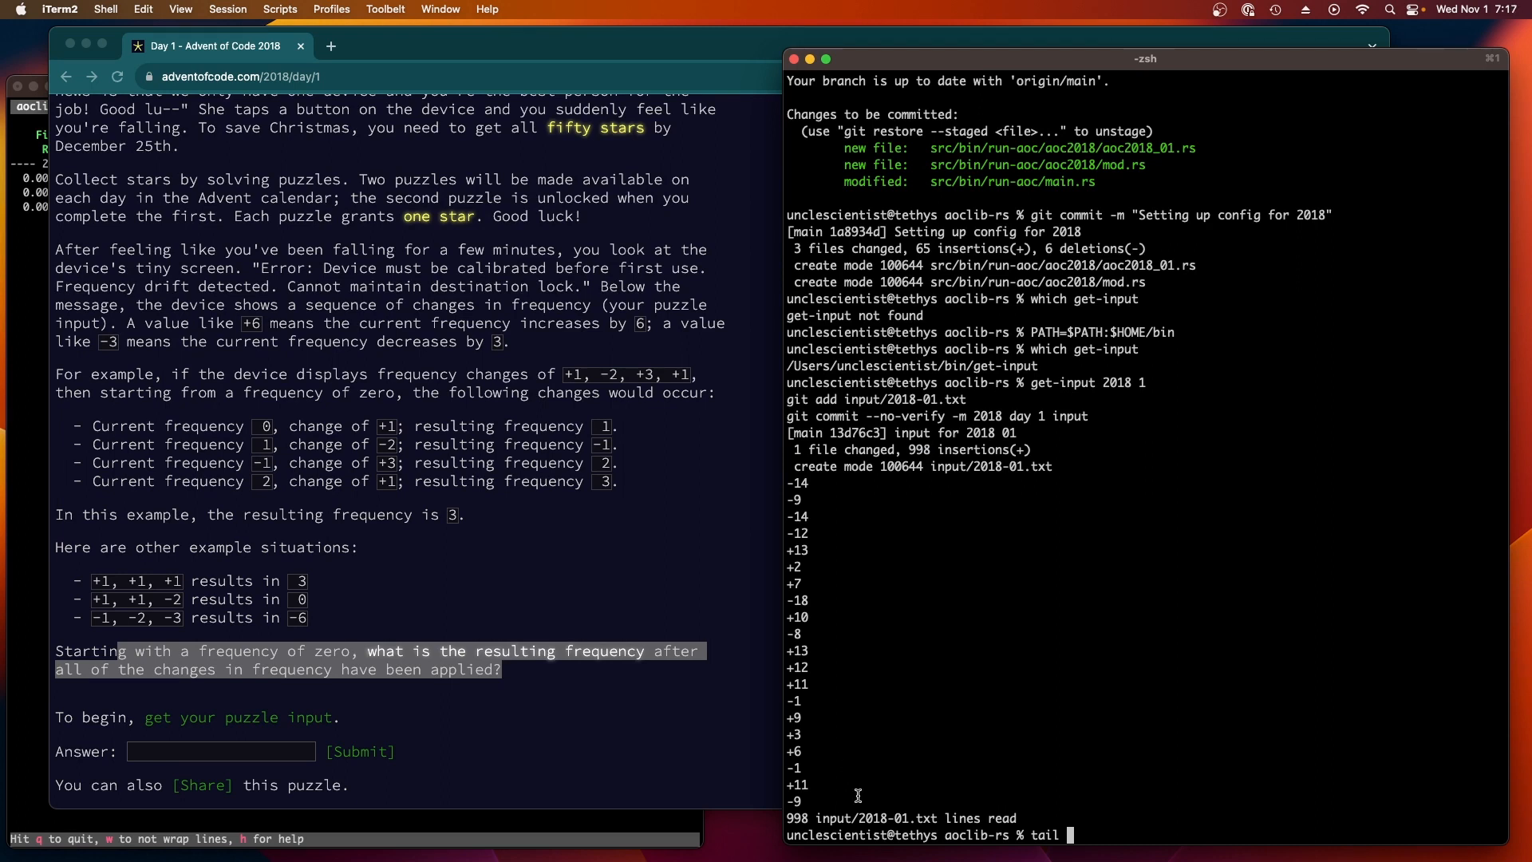
Step: Show the last 20 lines of input/2018-01.txt and select the odd final entry +78549
double_click(873, 818)
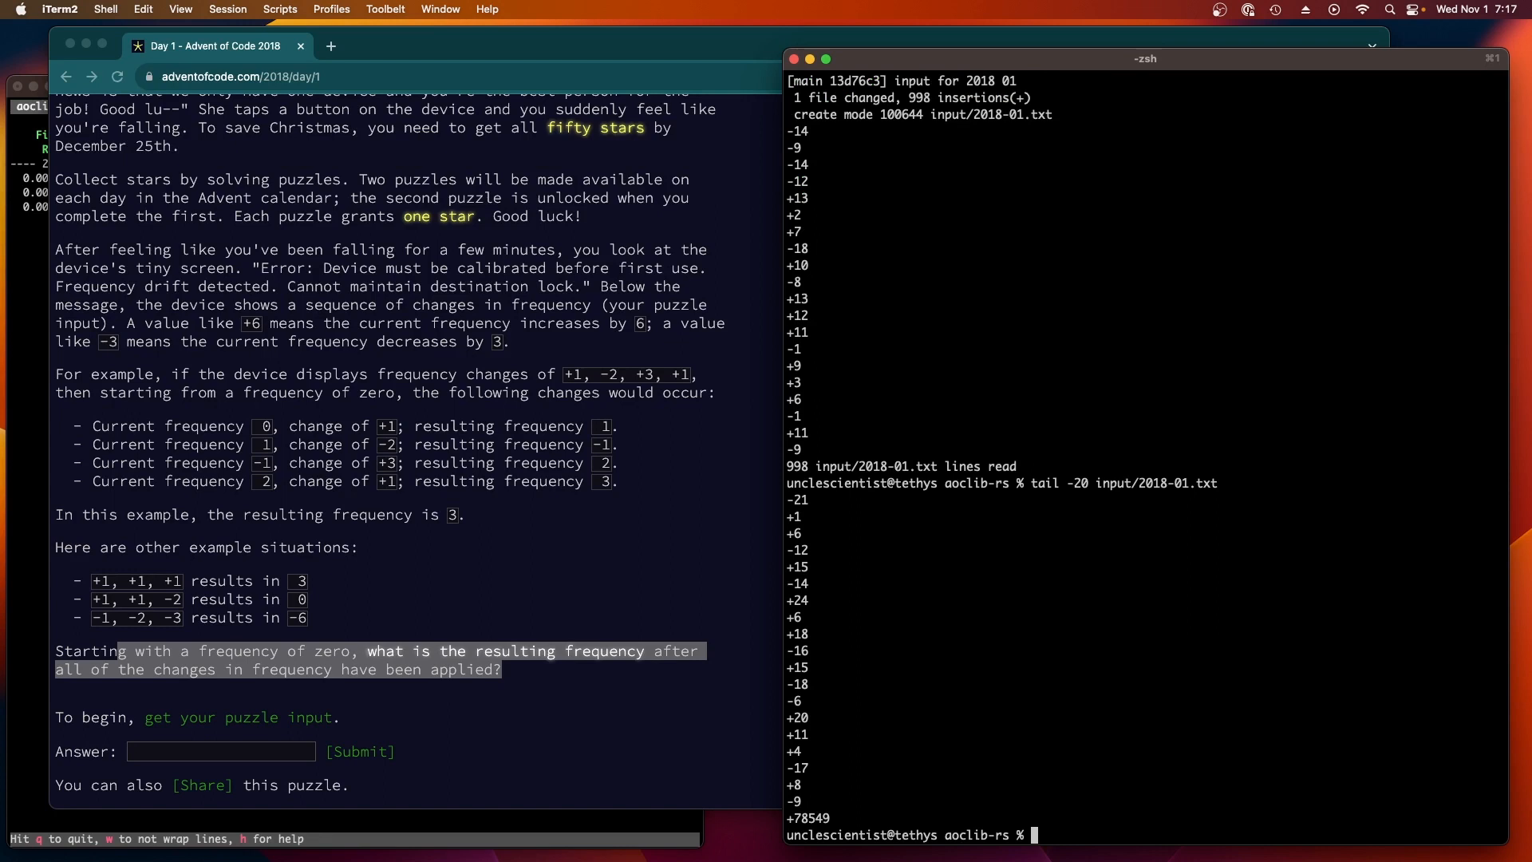
mouse_move(793, 438)
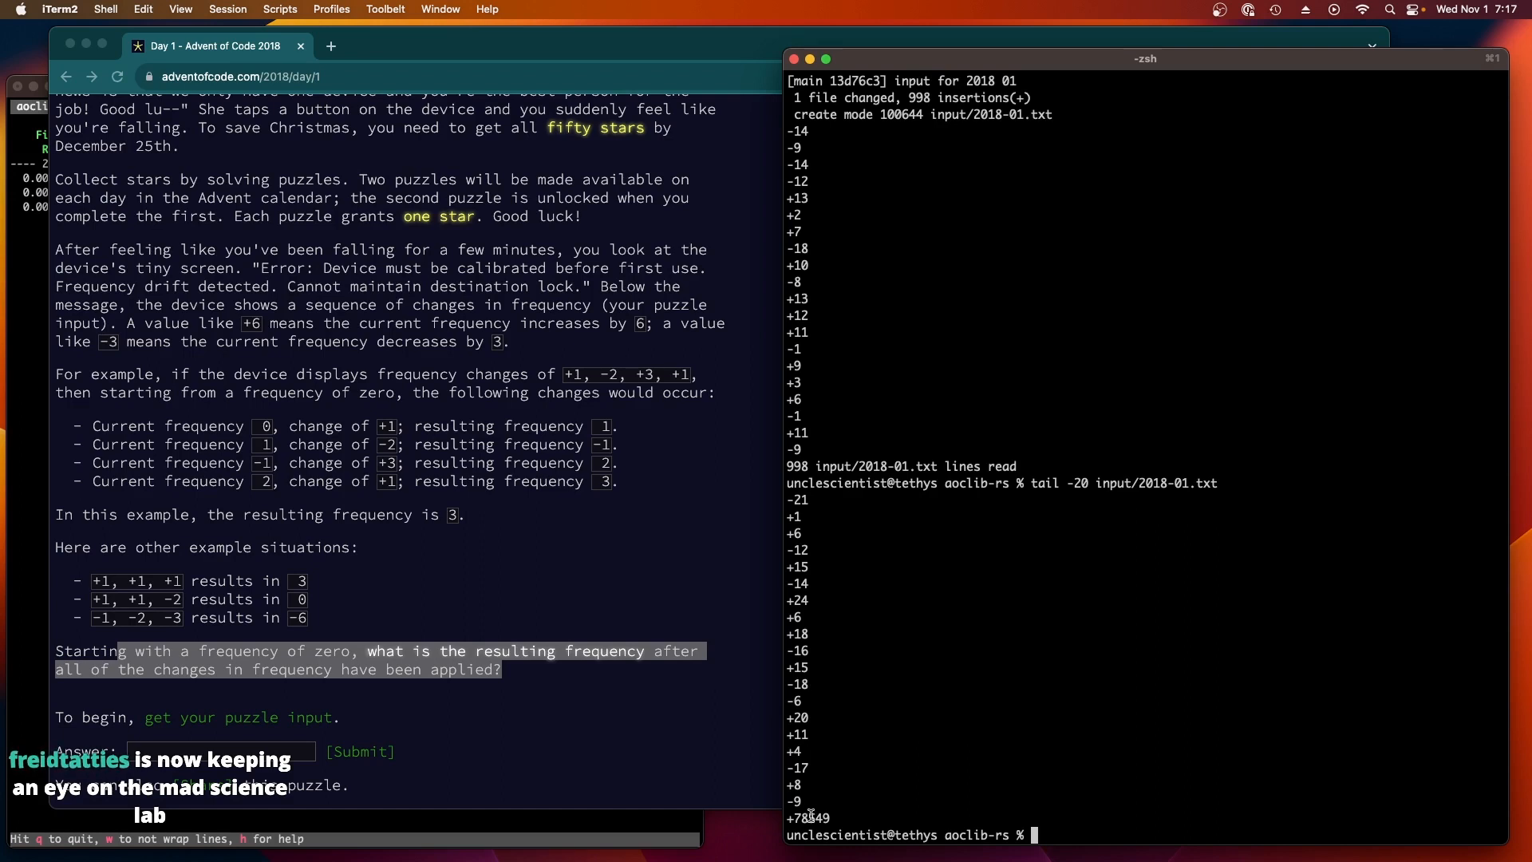
double_click(807, 817)
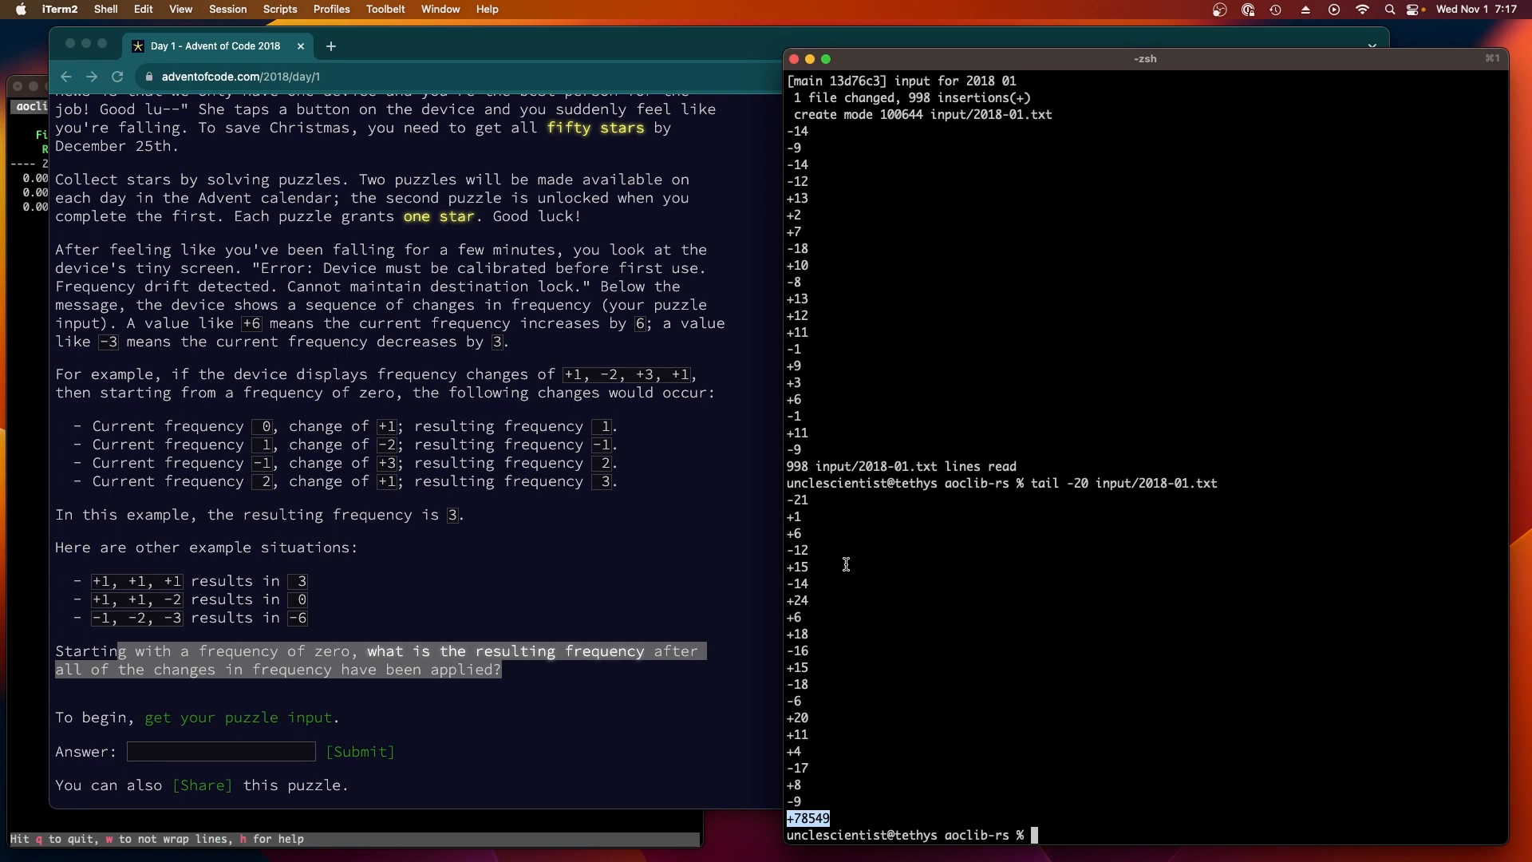
mouse_move(803, 554)
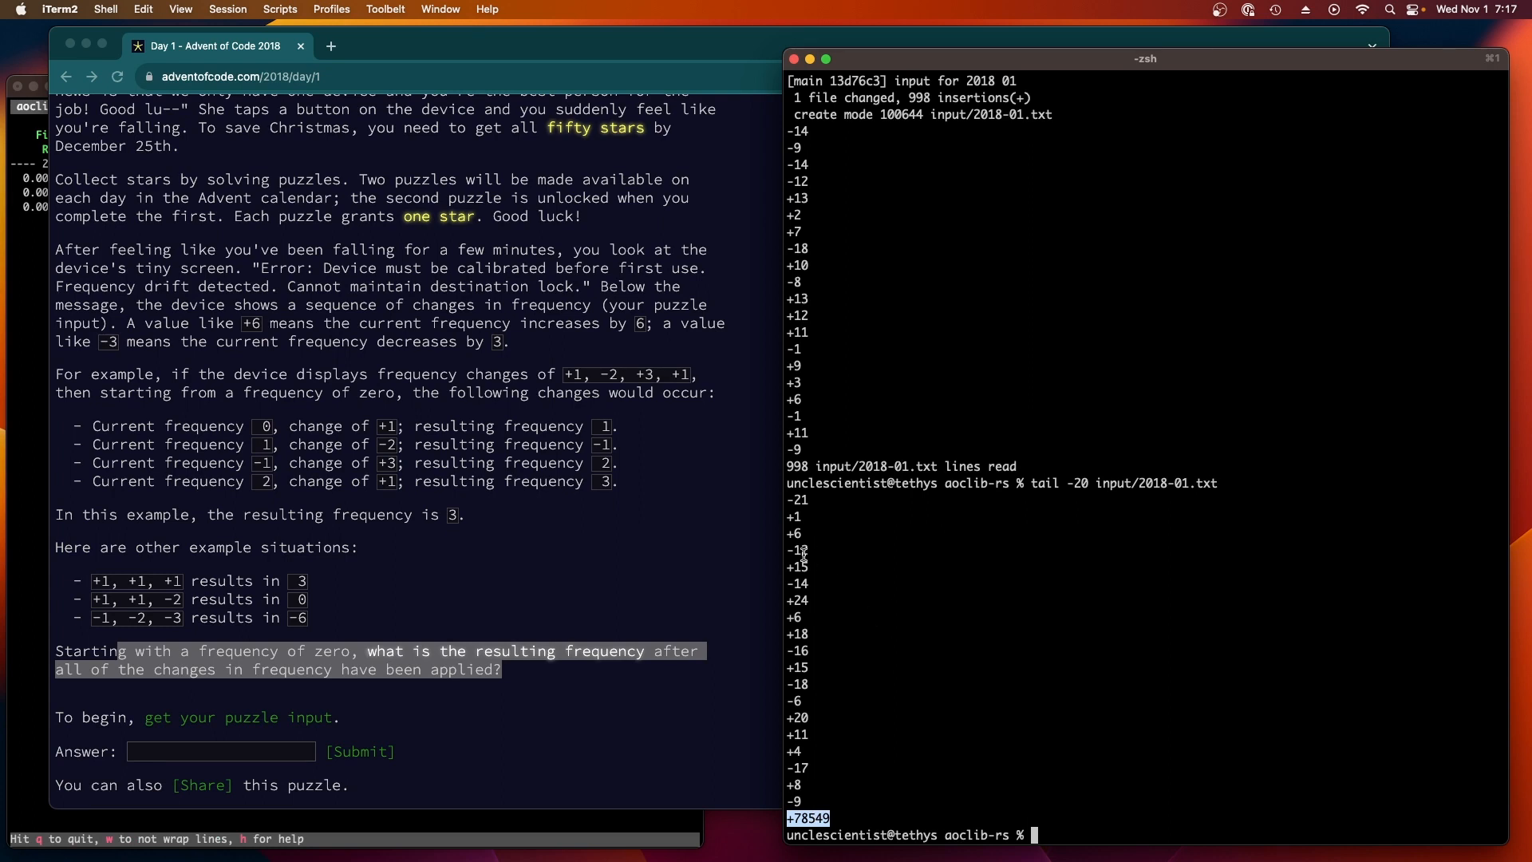
mouse_move(878, 546)
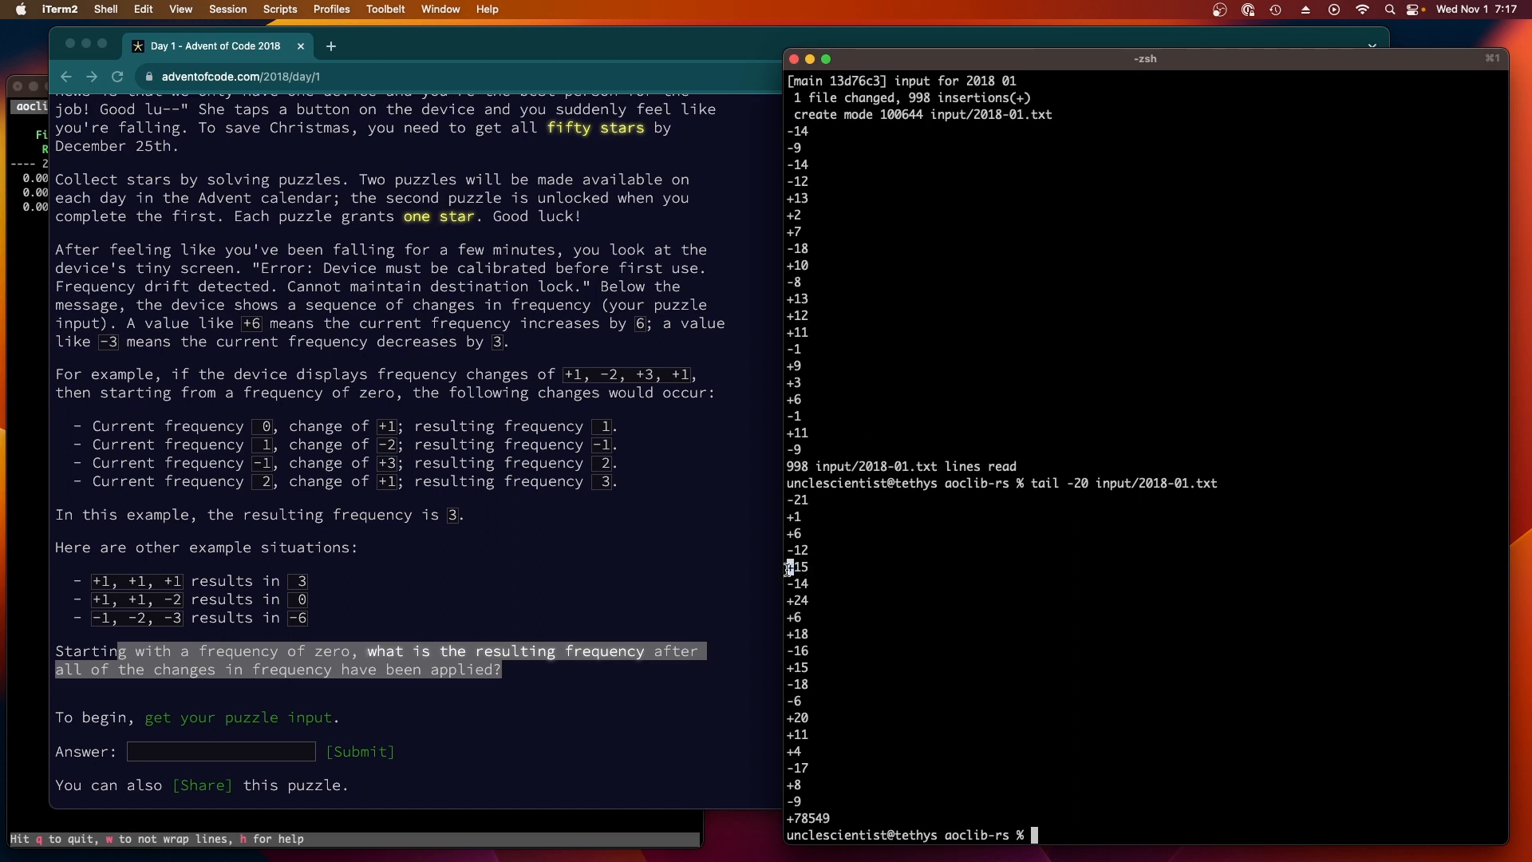
mouse_move(823, 570)
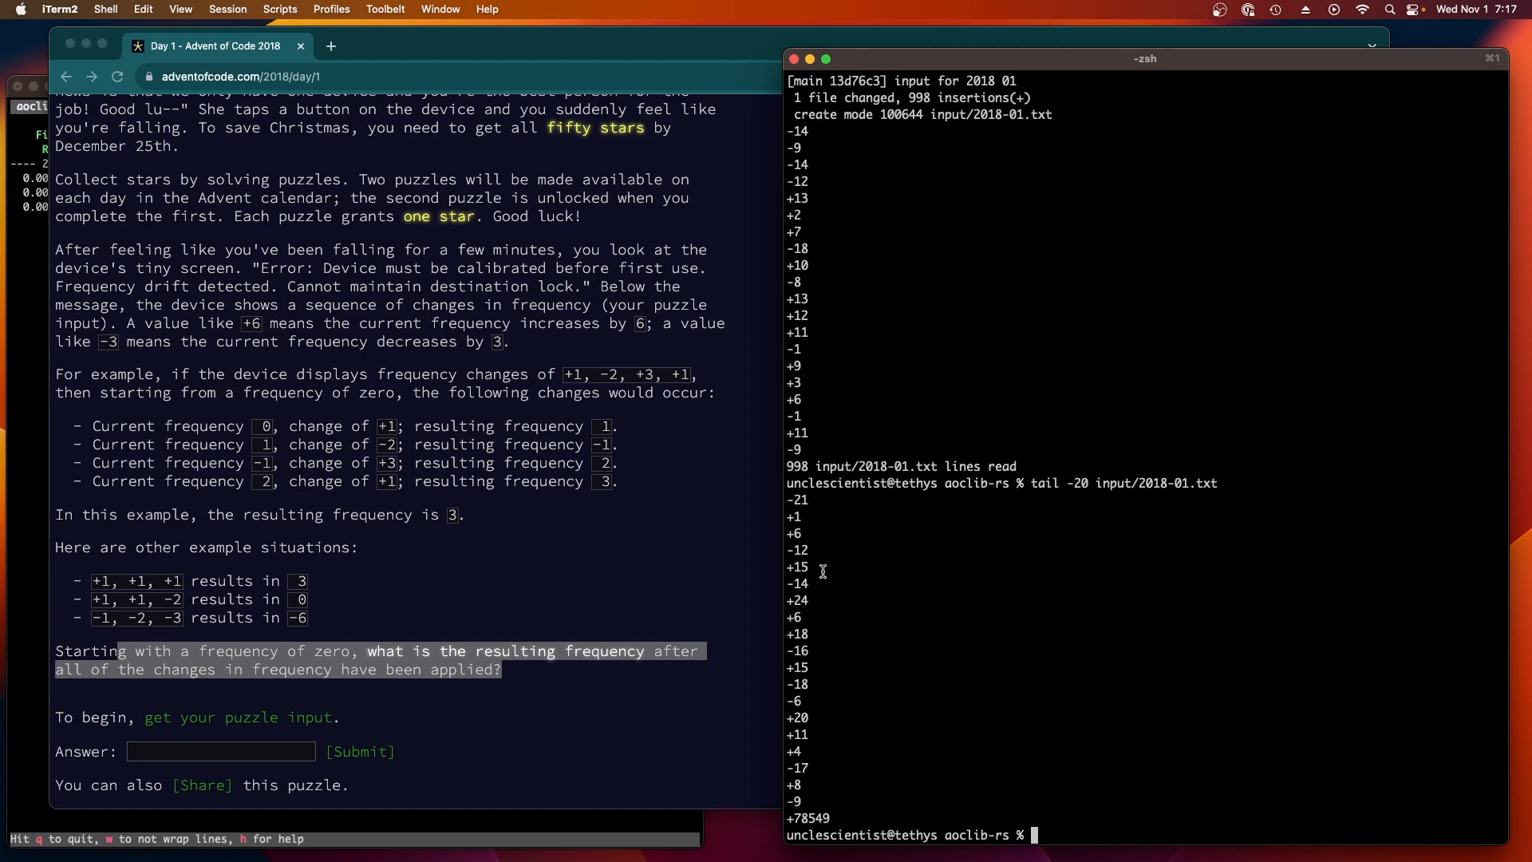
mouse_move(755, 576)
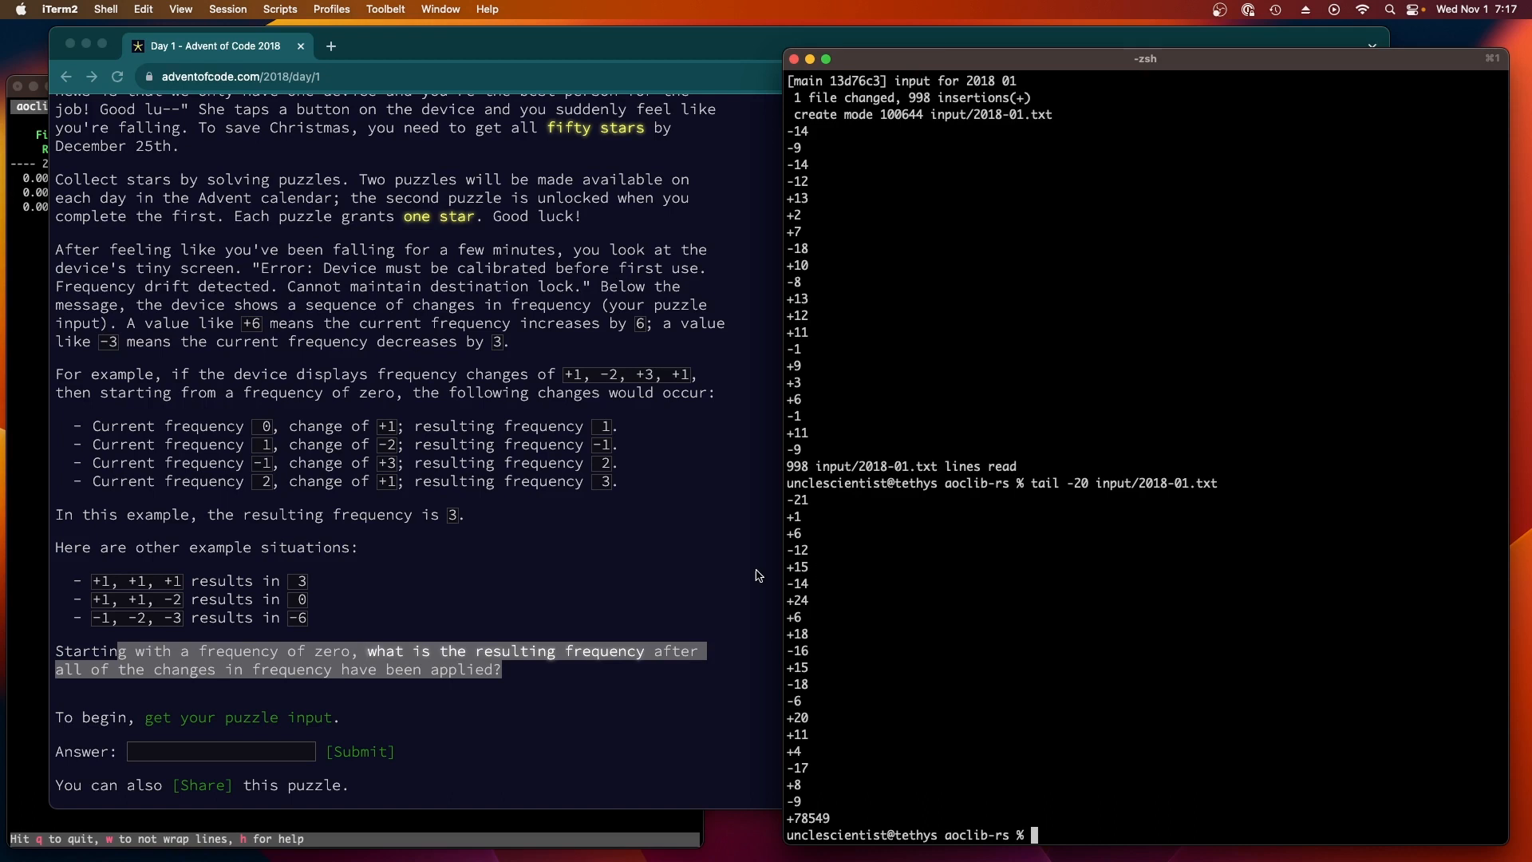
mouse_move(796, 553)
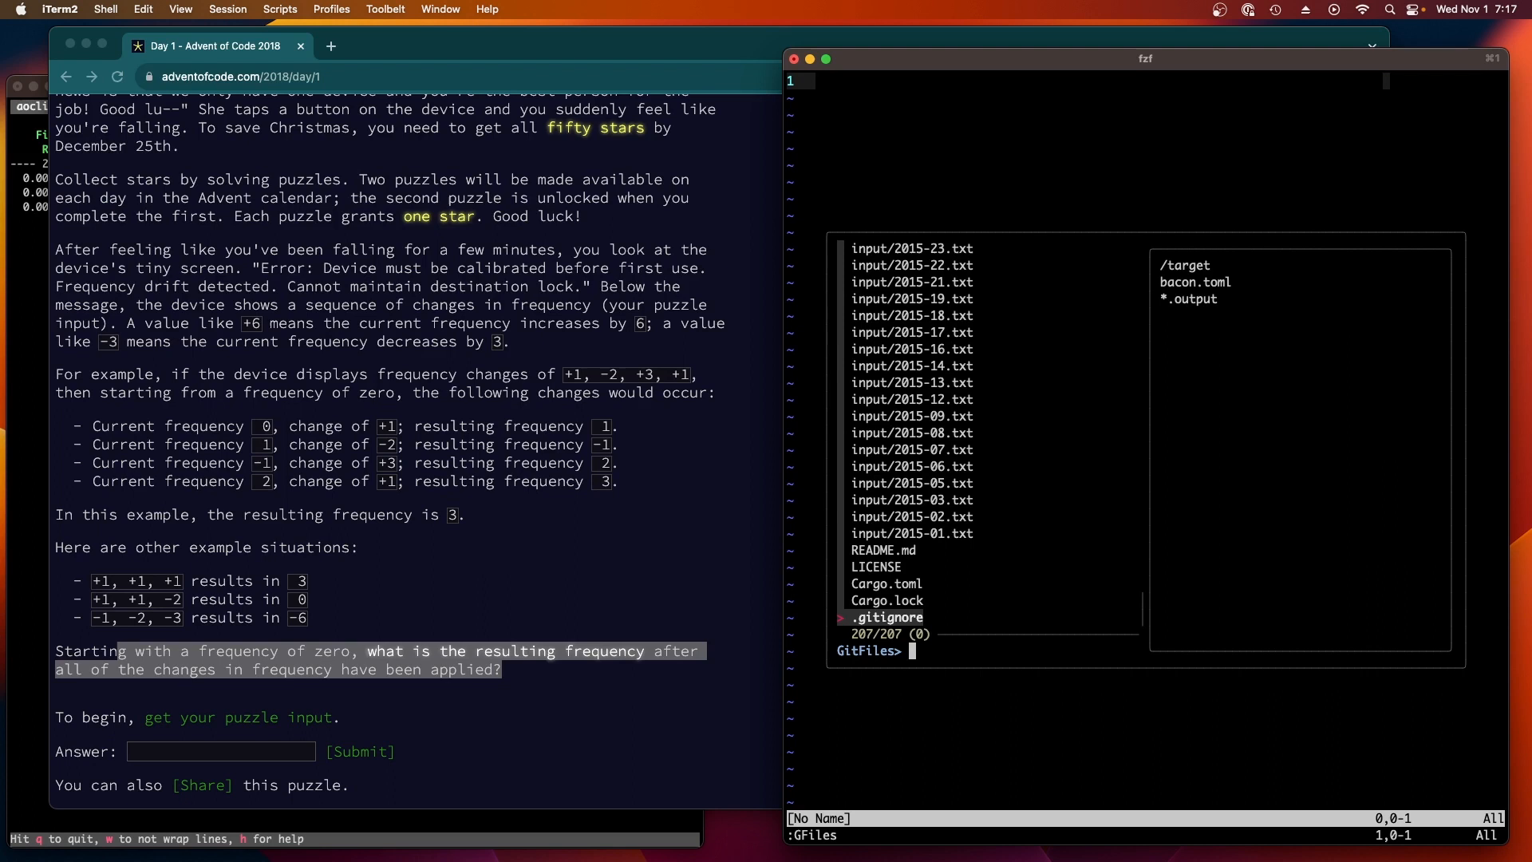
Step: Find aoc2018_01.rs via 201801, then the 2017 day 1 and day 2 solutions for reference
text(201801)
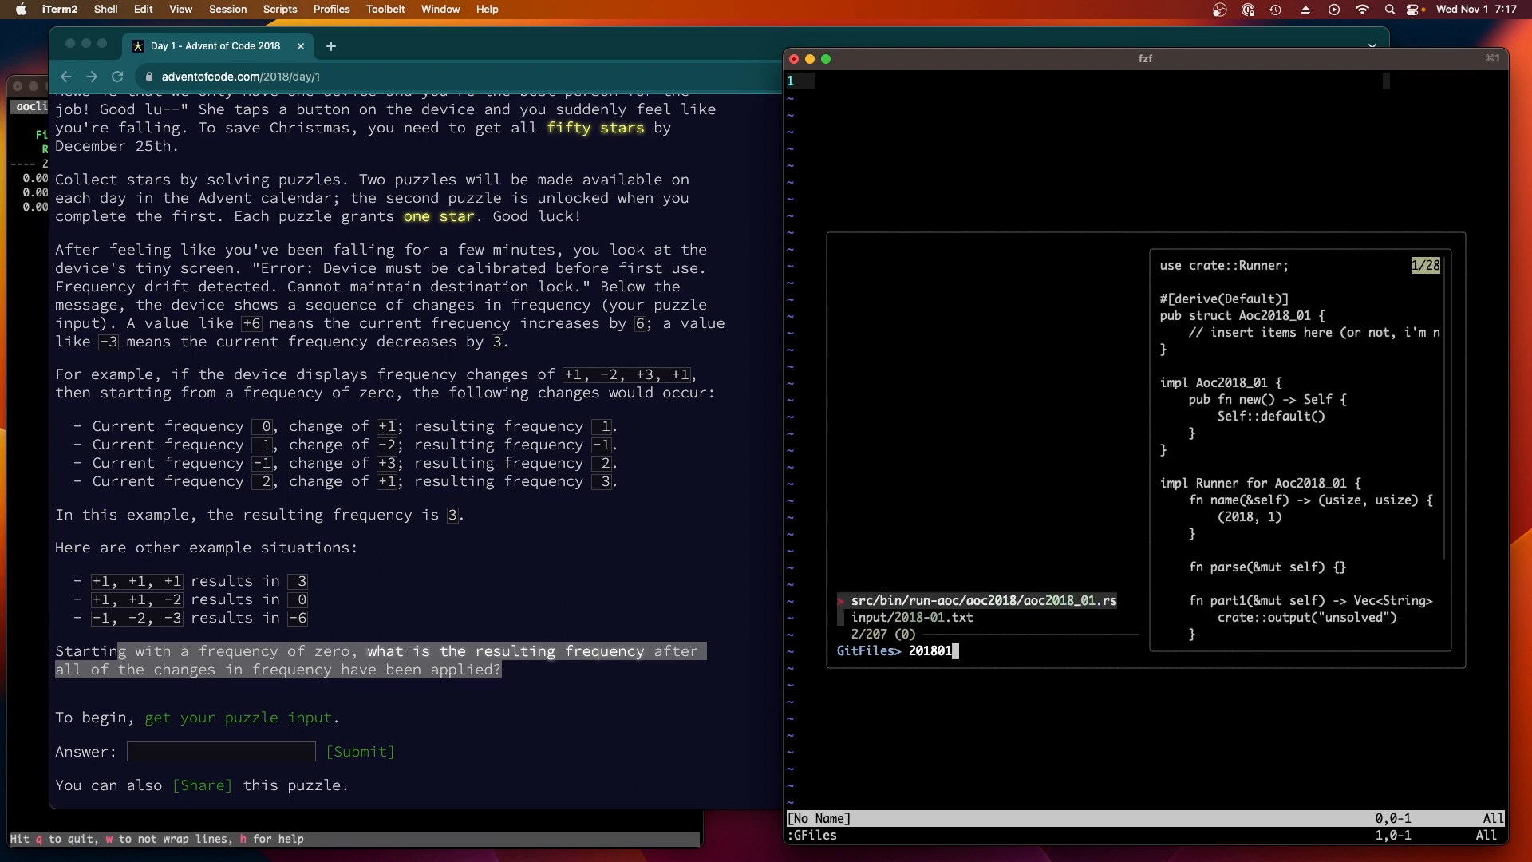
key(enter)
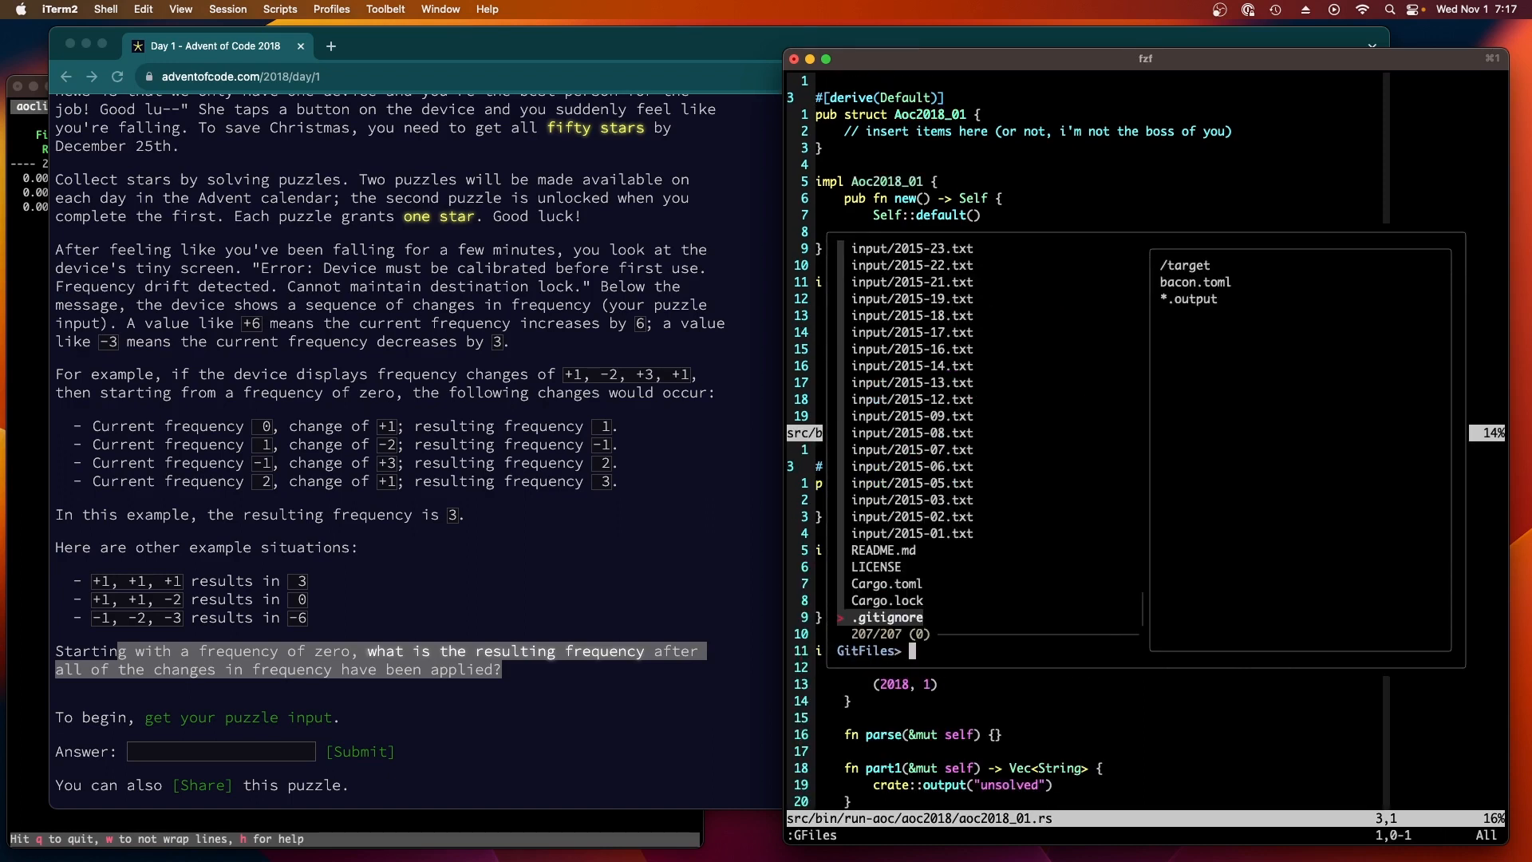
text(201701)
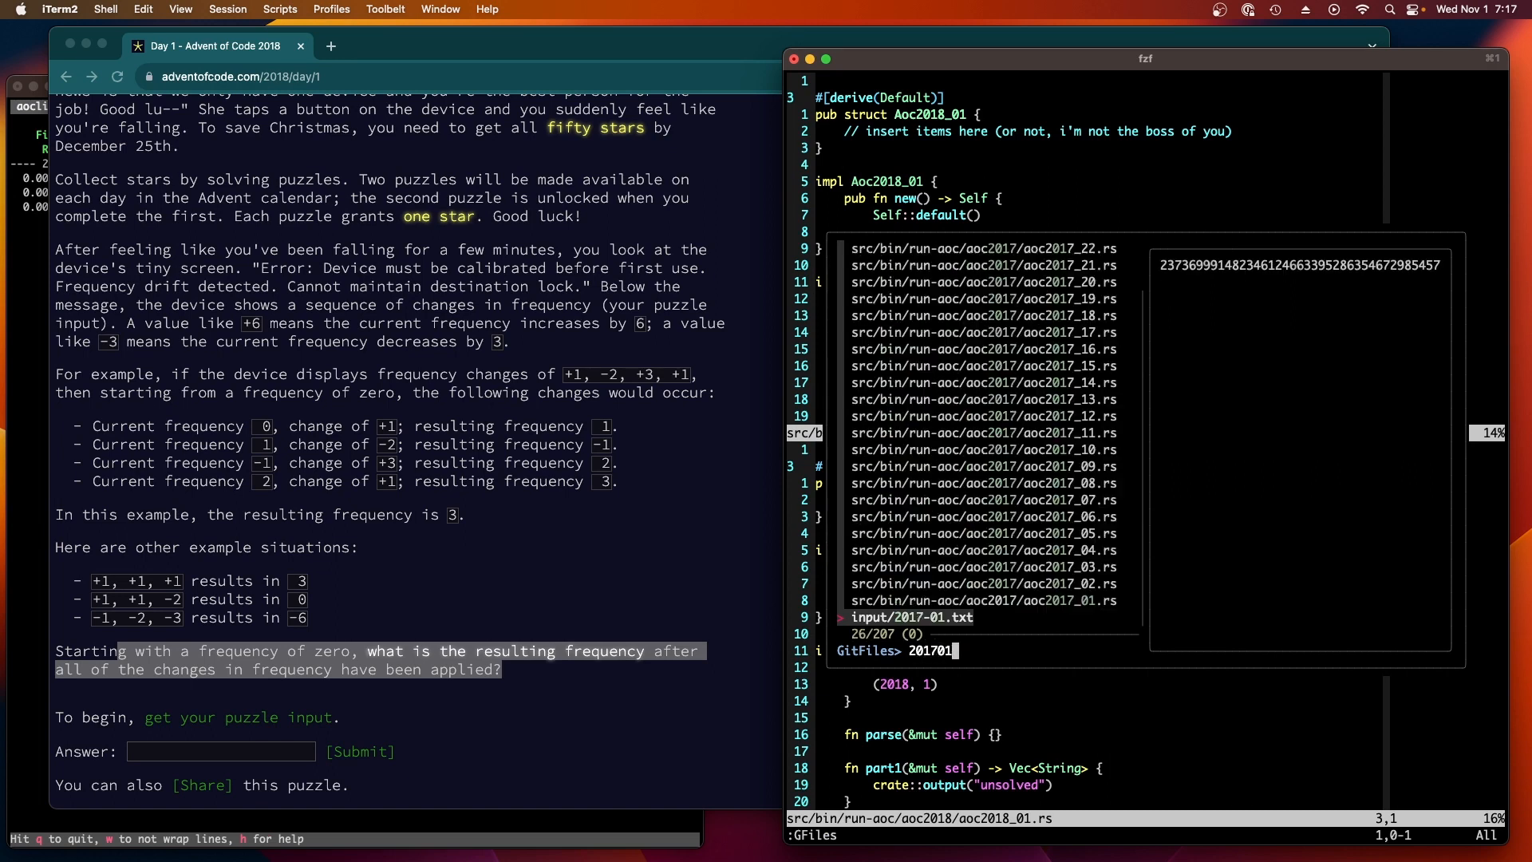
key(enter)
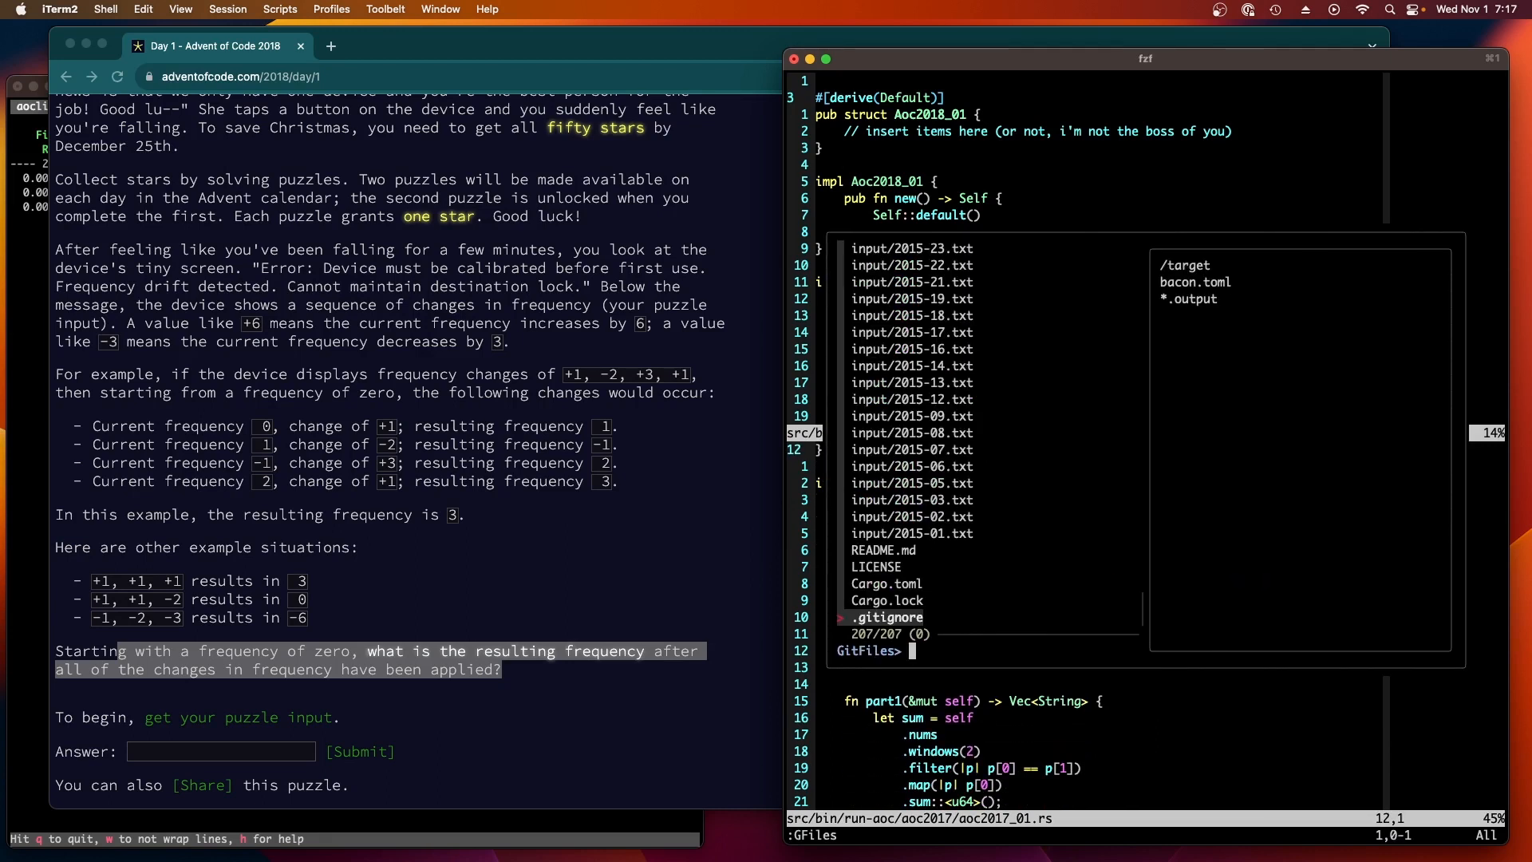
text(201702)
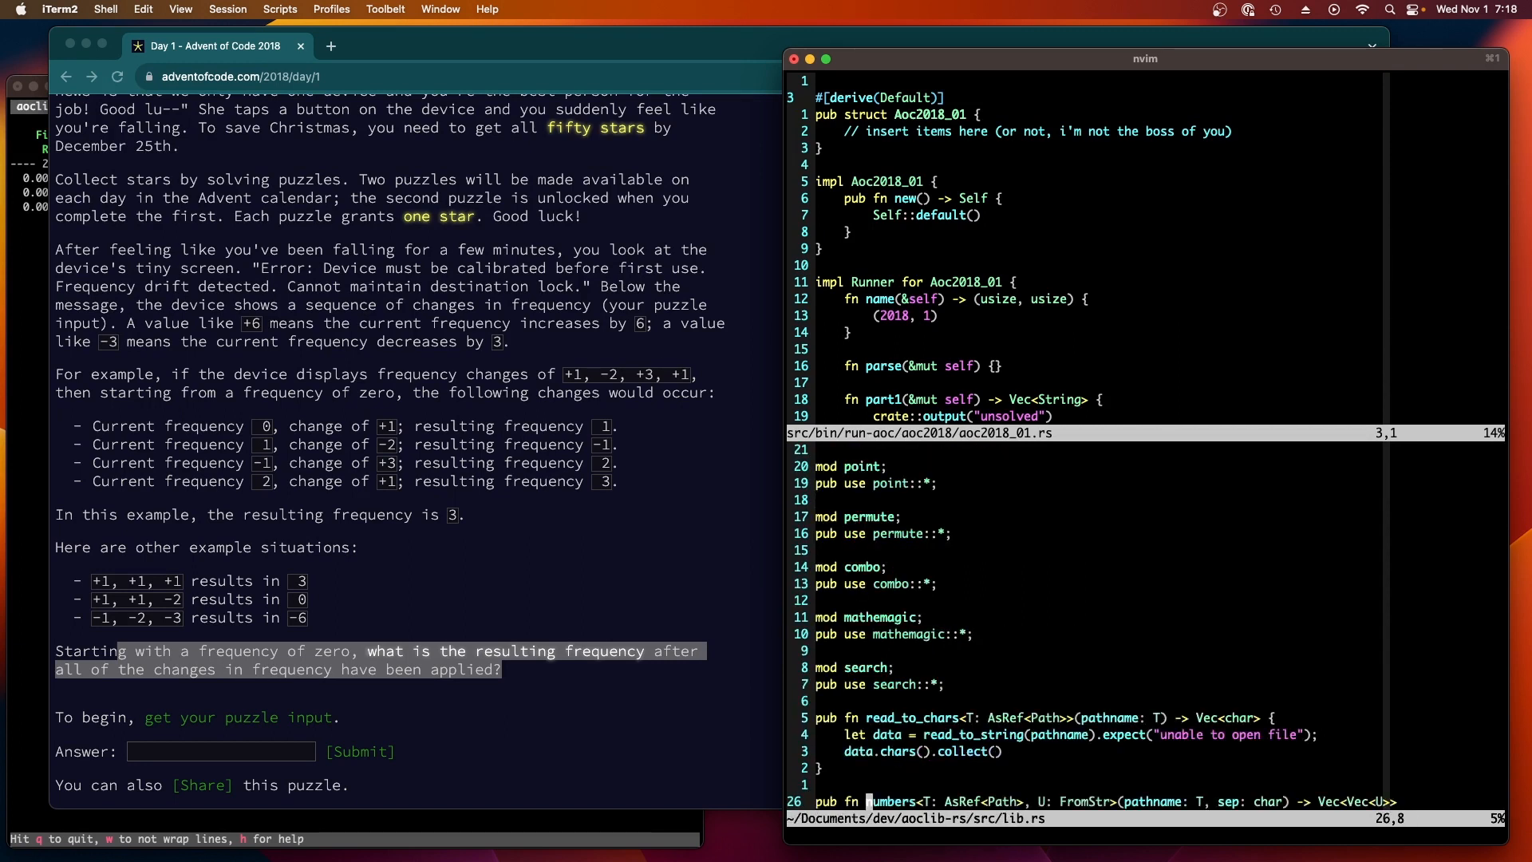
Step: Scroll lib.rs to the numbers-parsing function before clearing the struct's placeholder comment
scroll(down, 3)
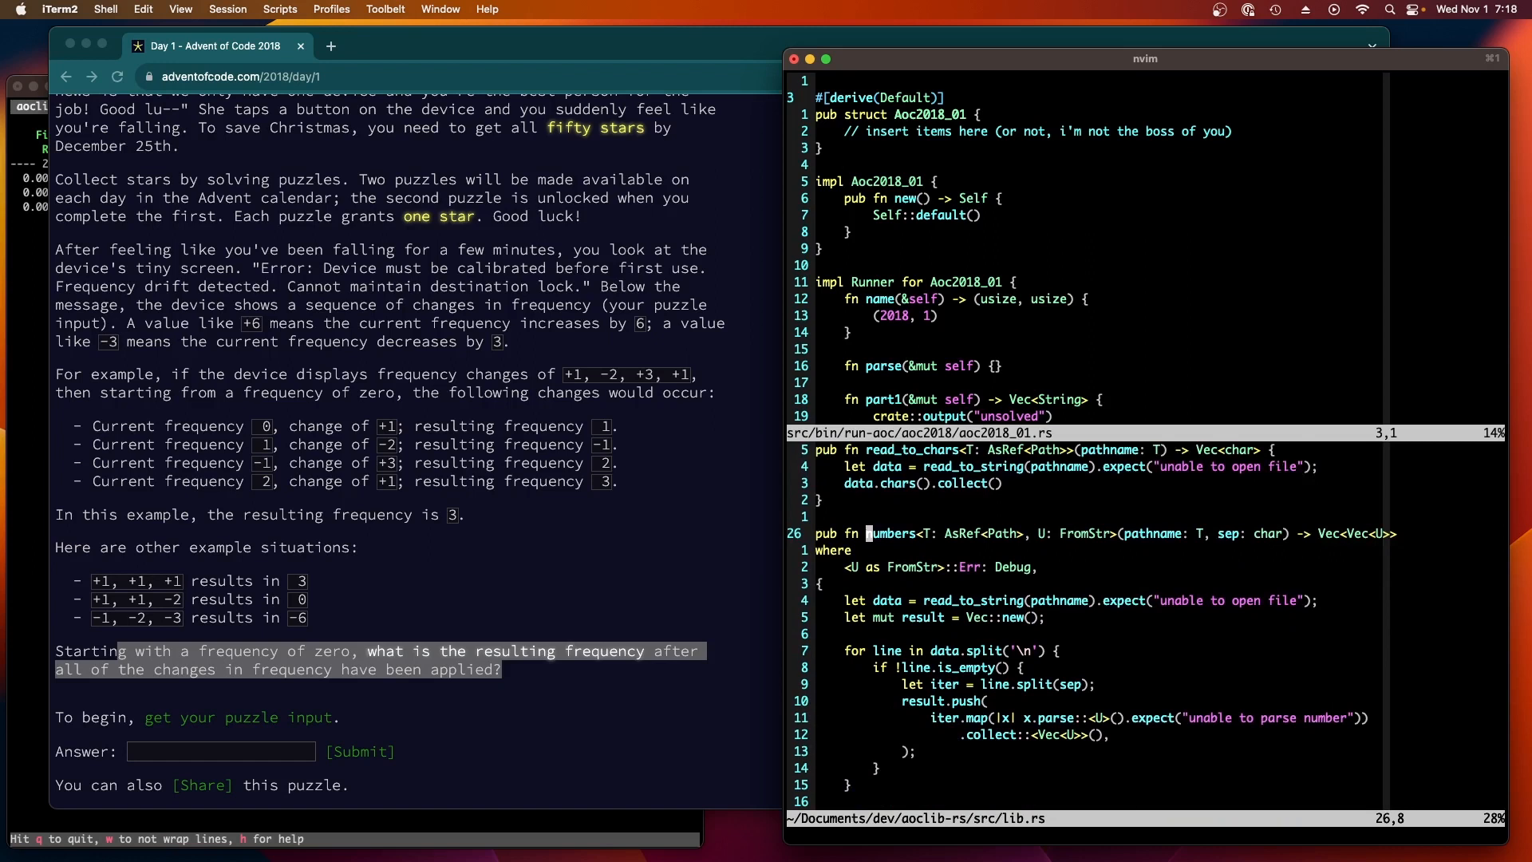
scroll(down, 3)
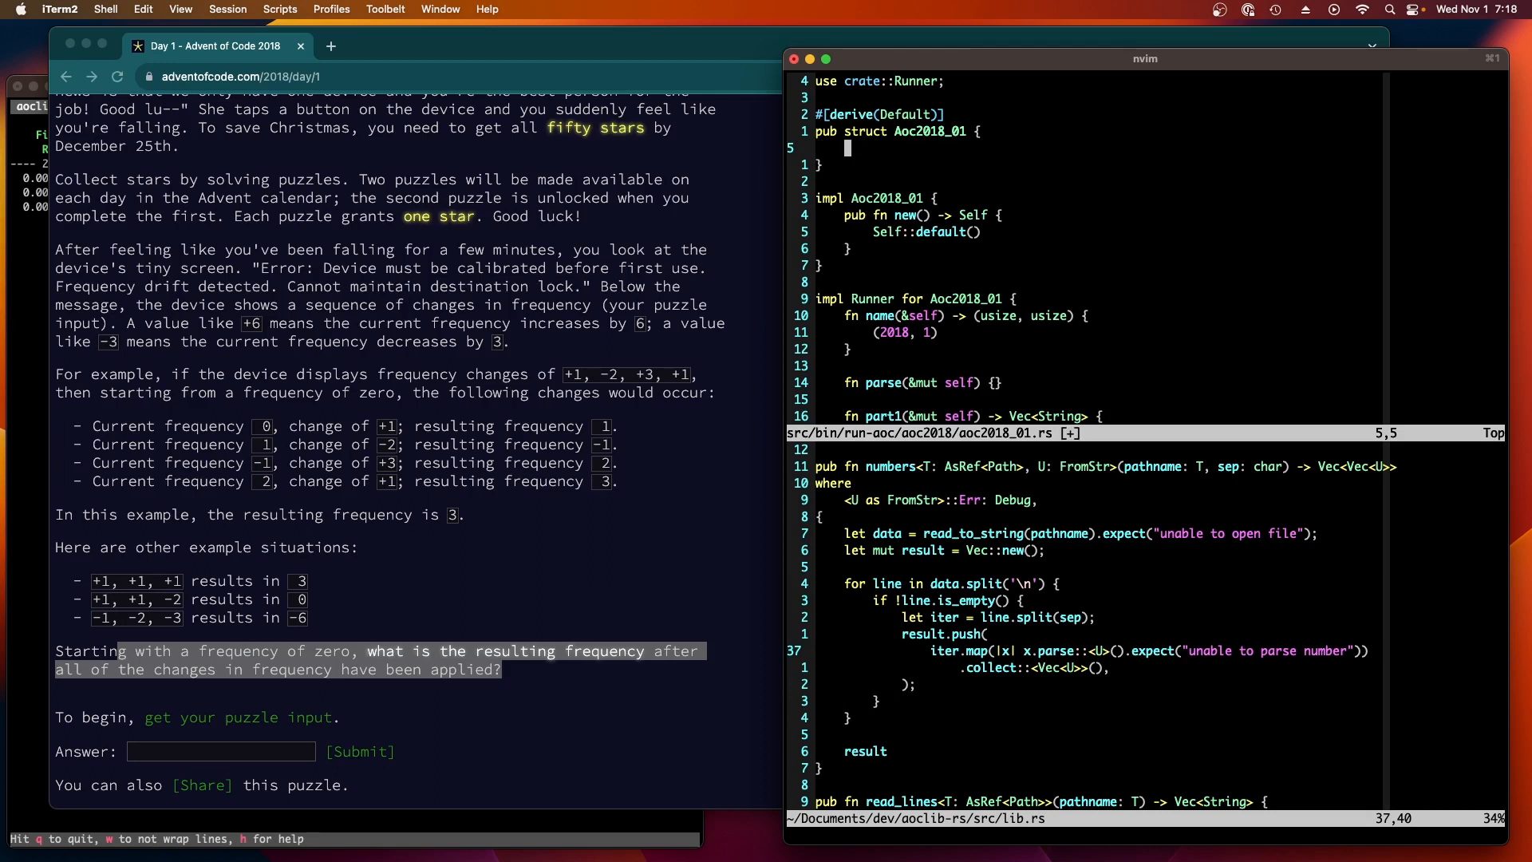
Step: Add a nums: Vec<i64> field to the Aoc2018_01 struct
text(Vec)
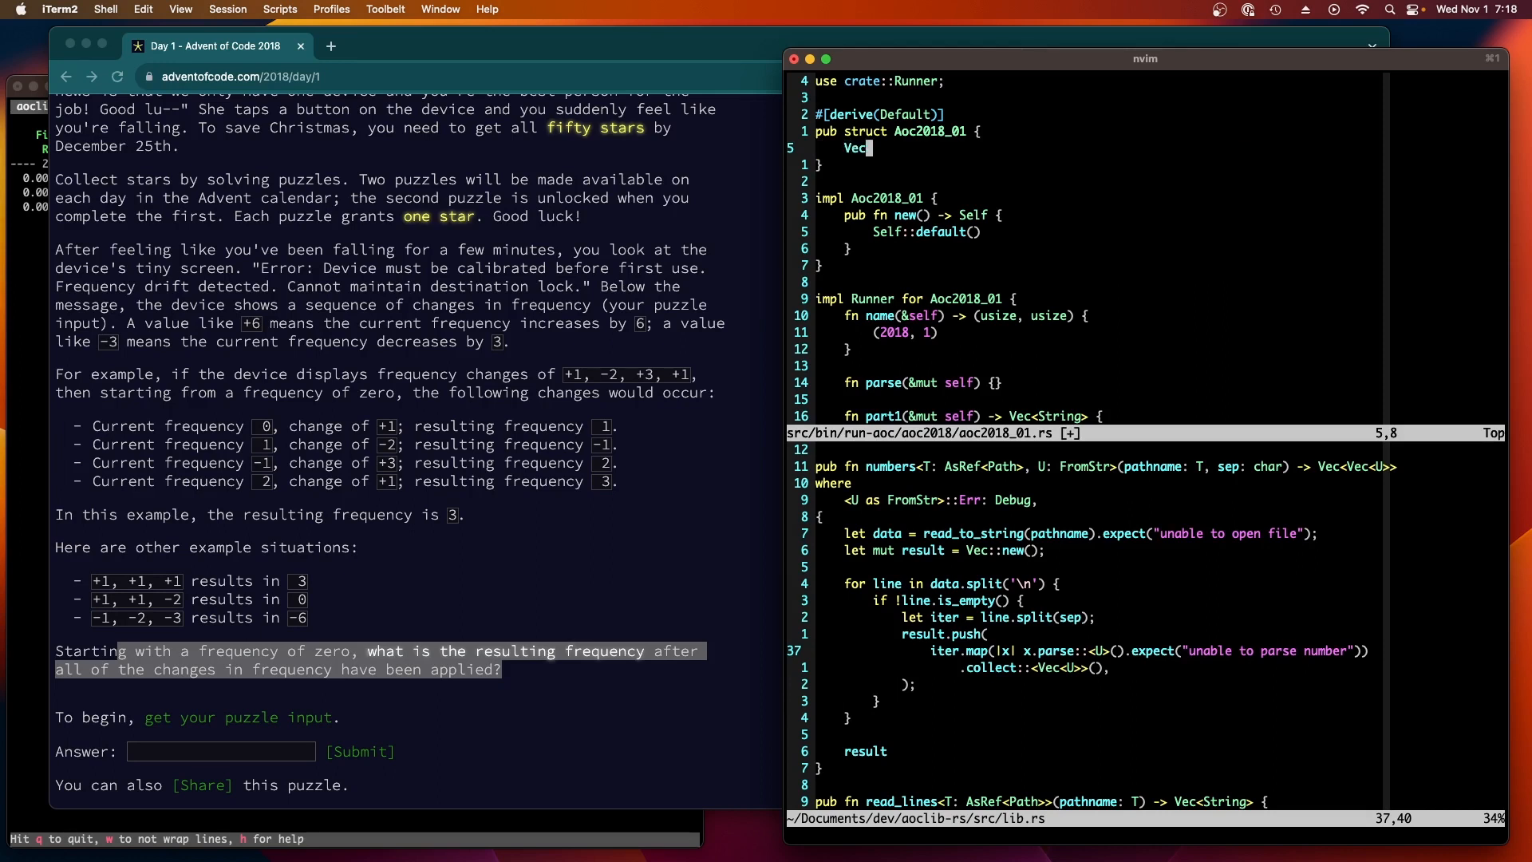
text(nums)
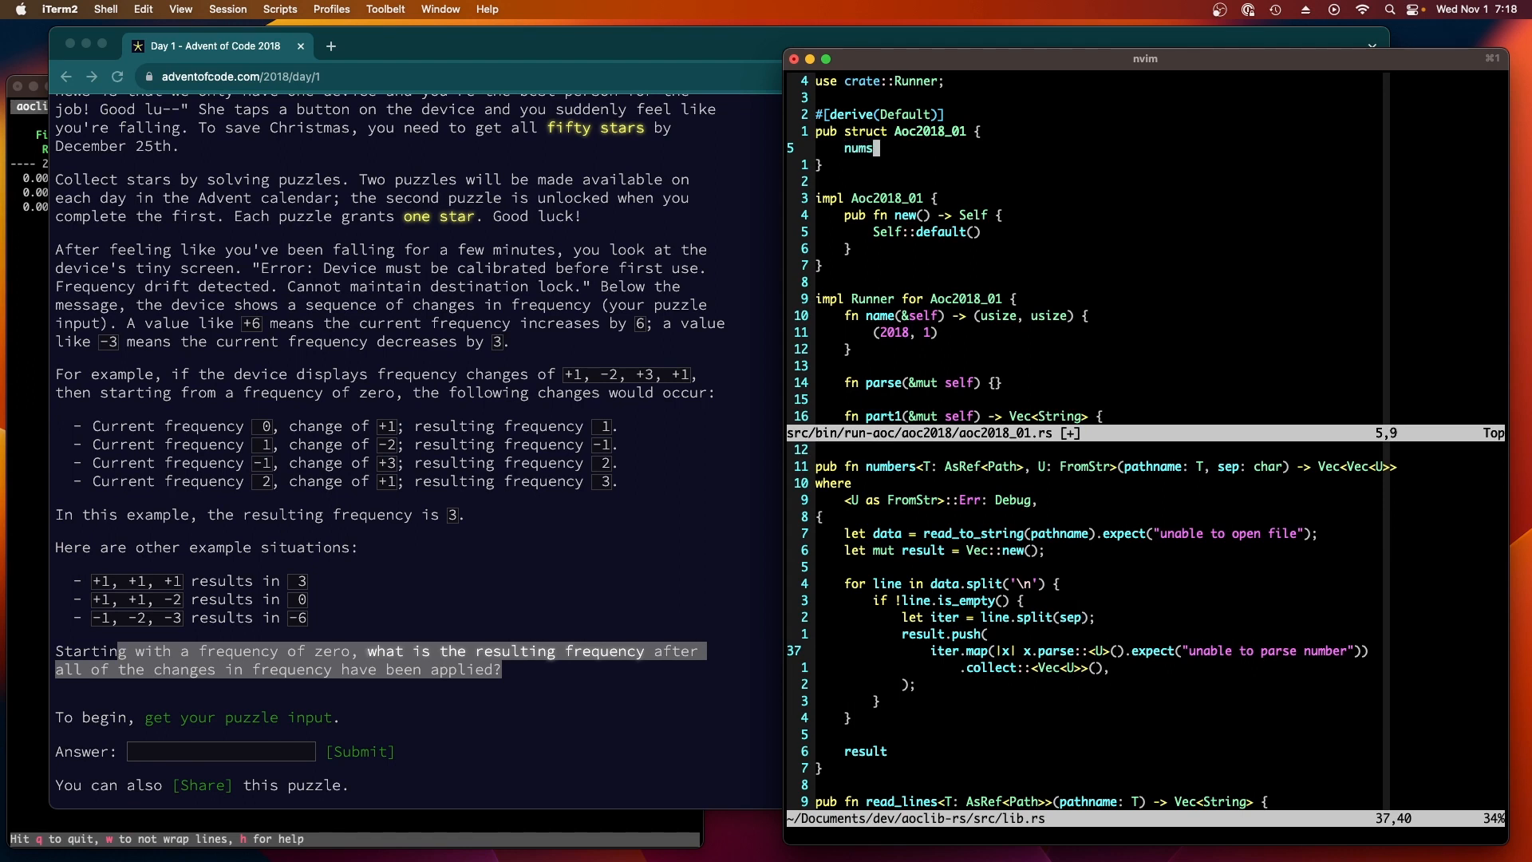
text(: Vec<i64>,)
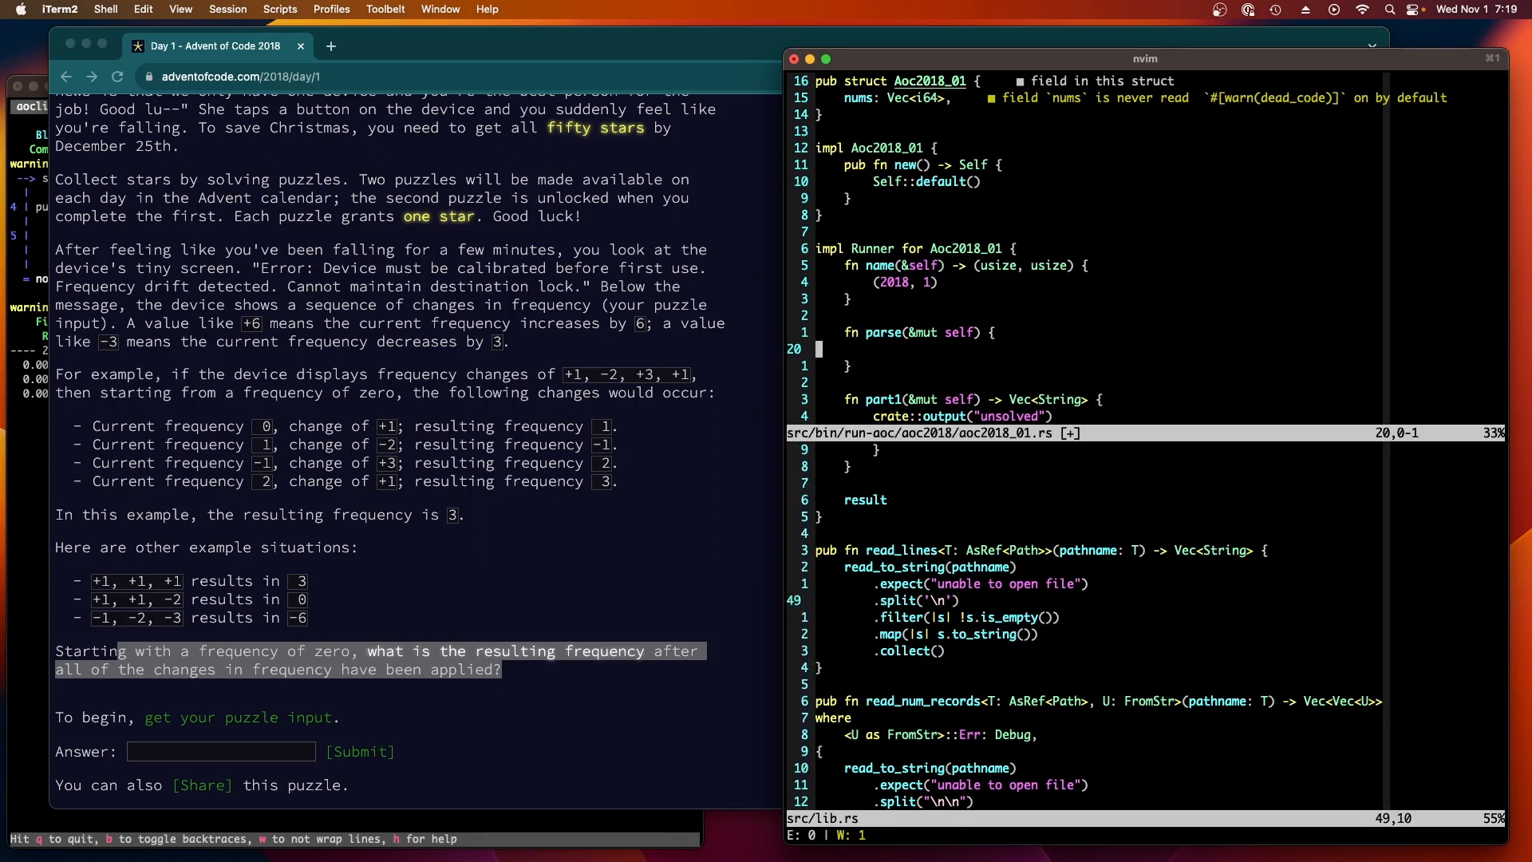
Step: Have parse read input/2018-01.txt with aoclib::read_lines into the lines for nums
text(let lines =)
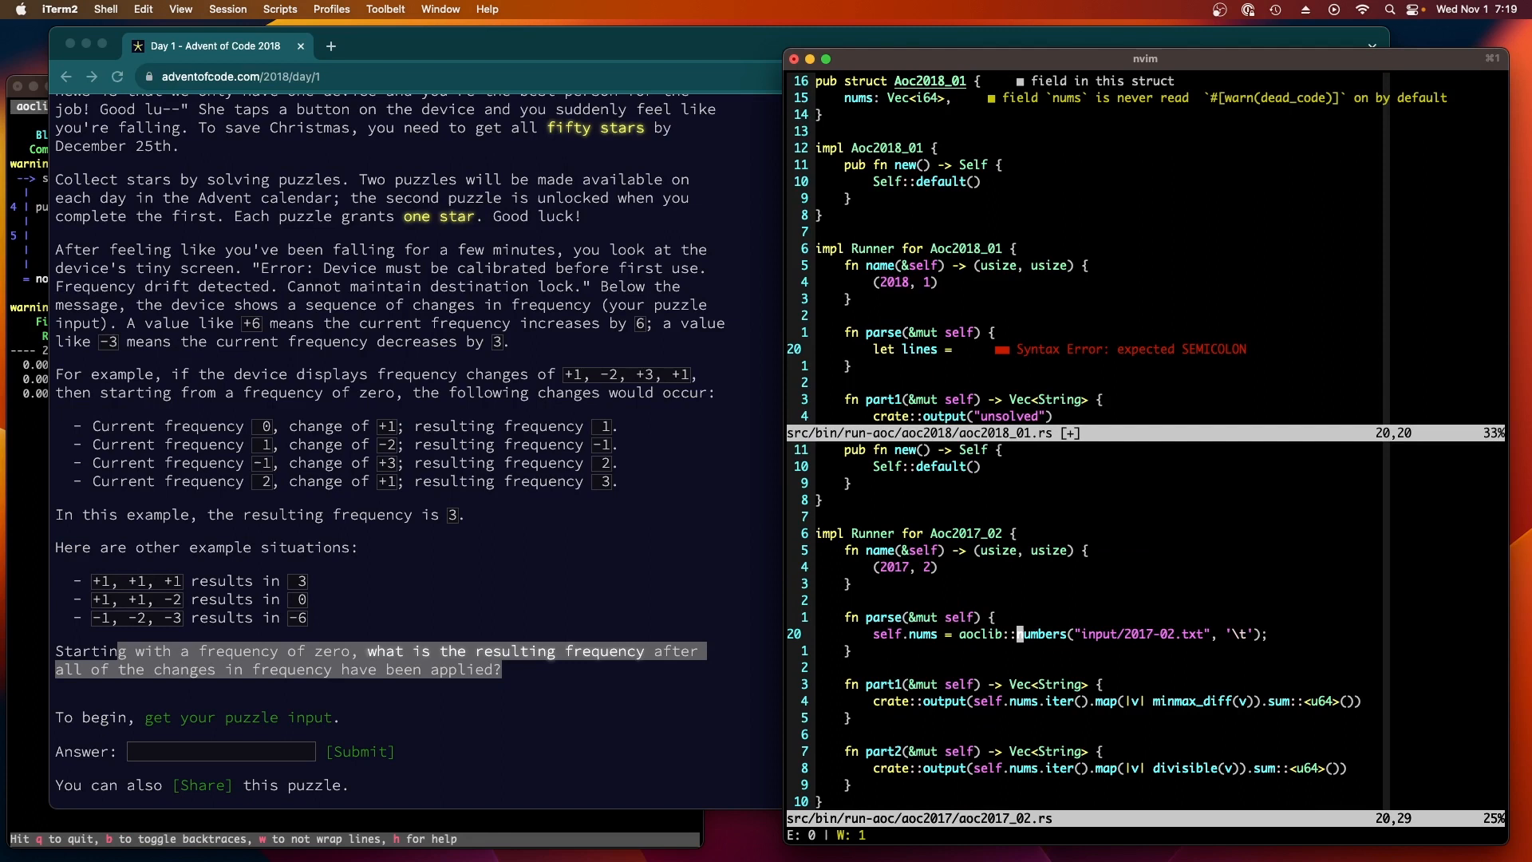
text(aoc)
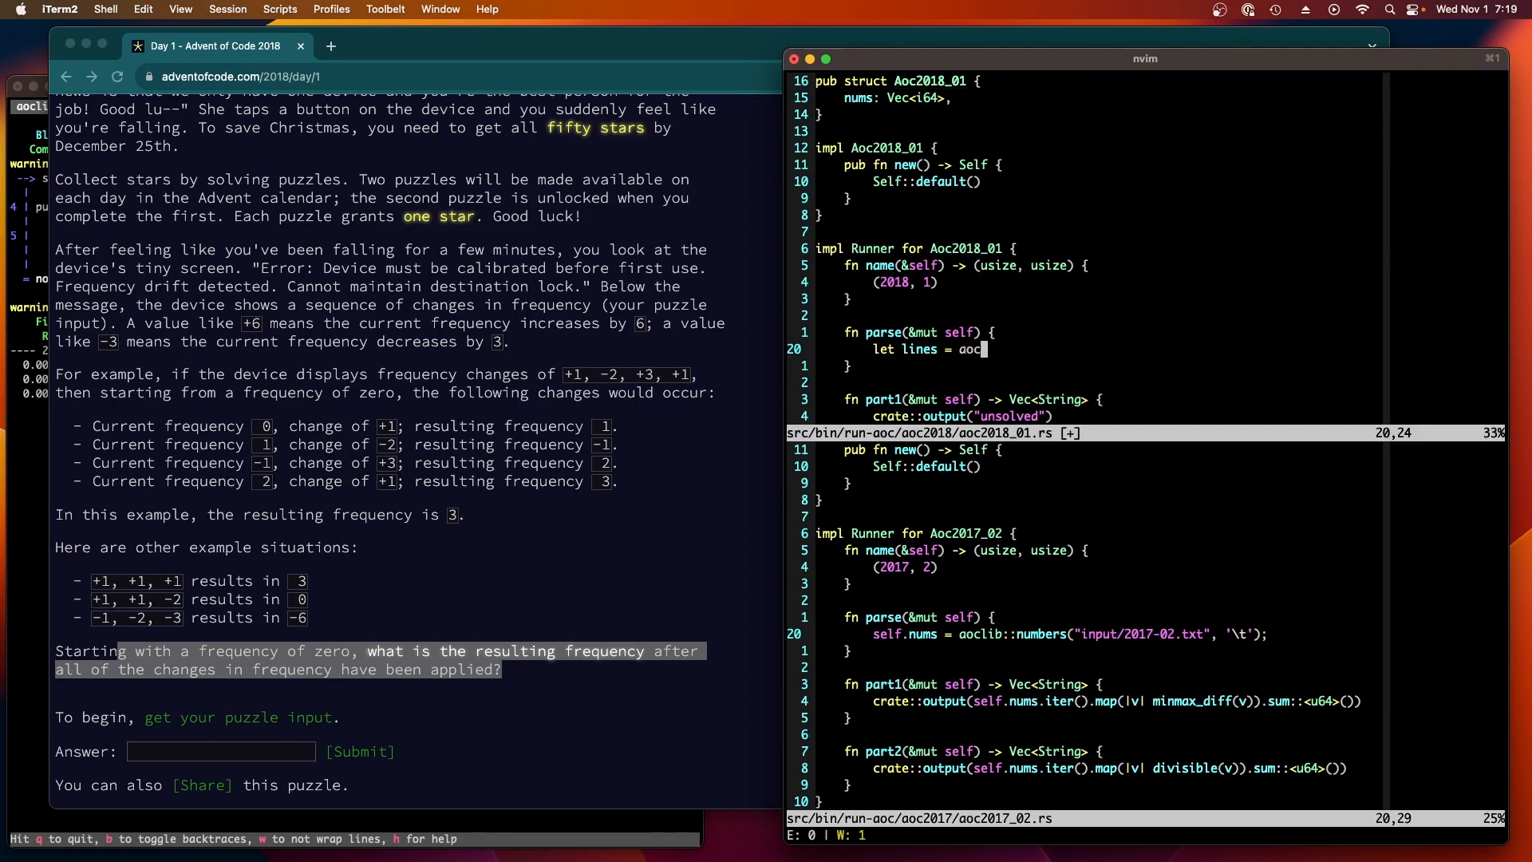
text(lib::read_lines("input/2018-01.txt");)
click(1095, 415)
text(elf.)
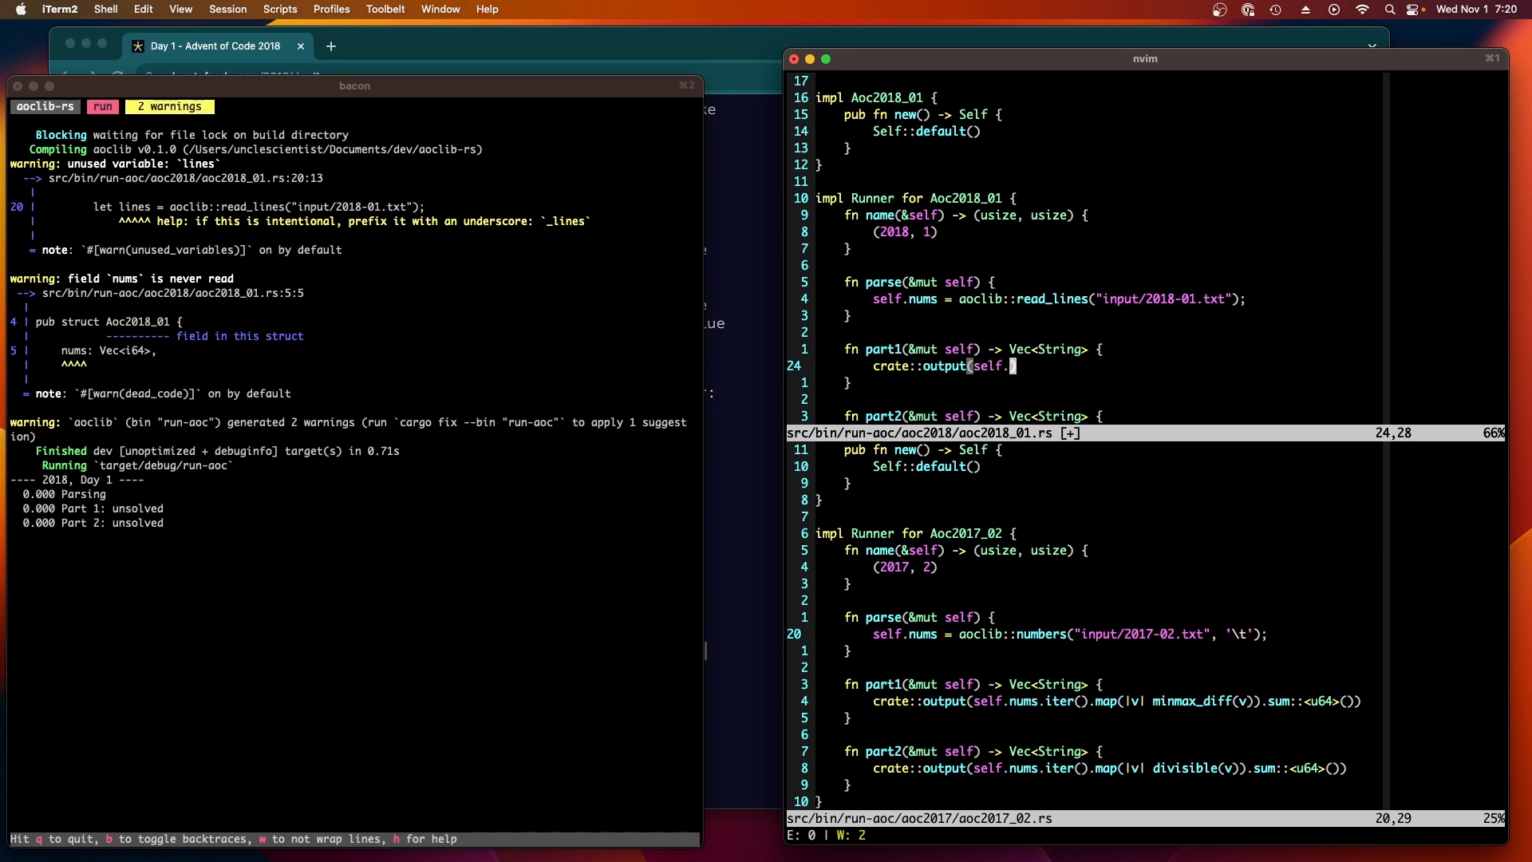
Step: Start a map over the read lines that converts each String via From::<i64>
text(nums.len()))
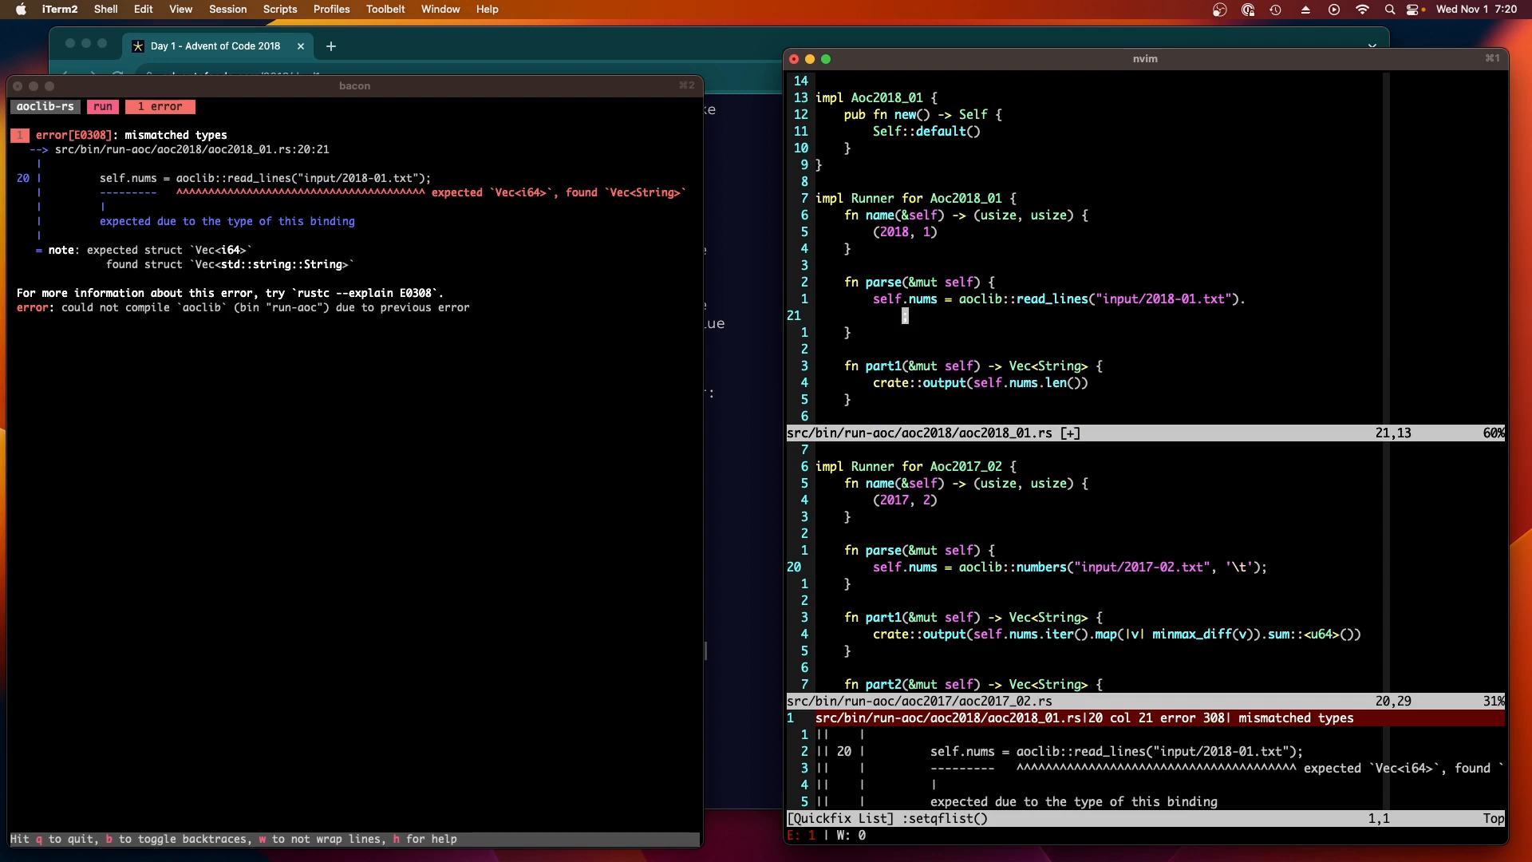
text(map()
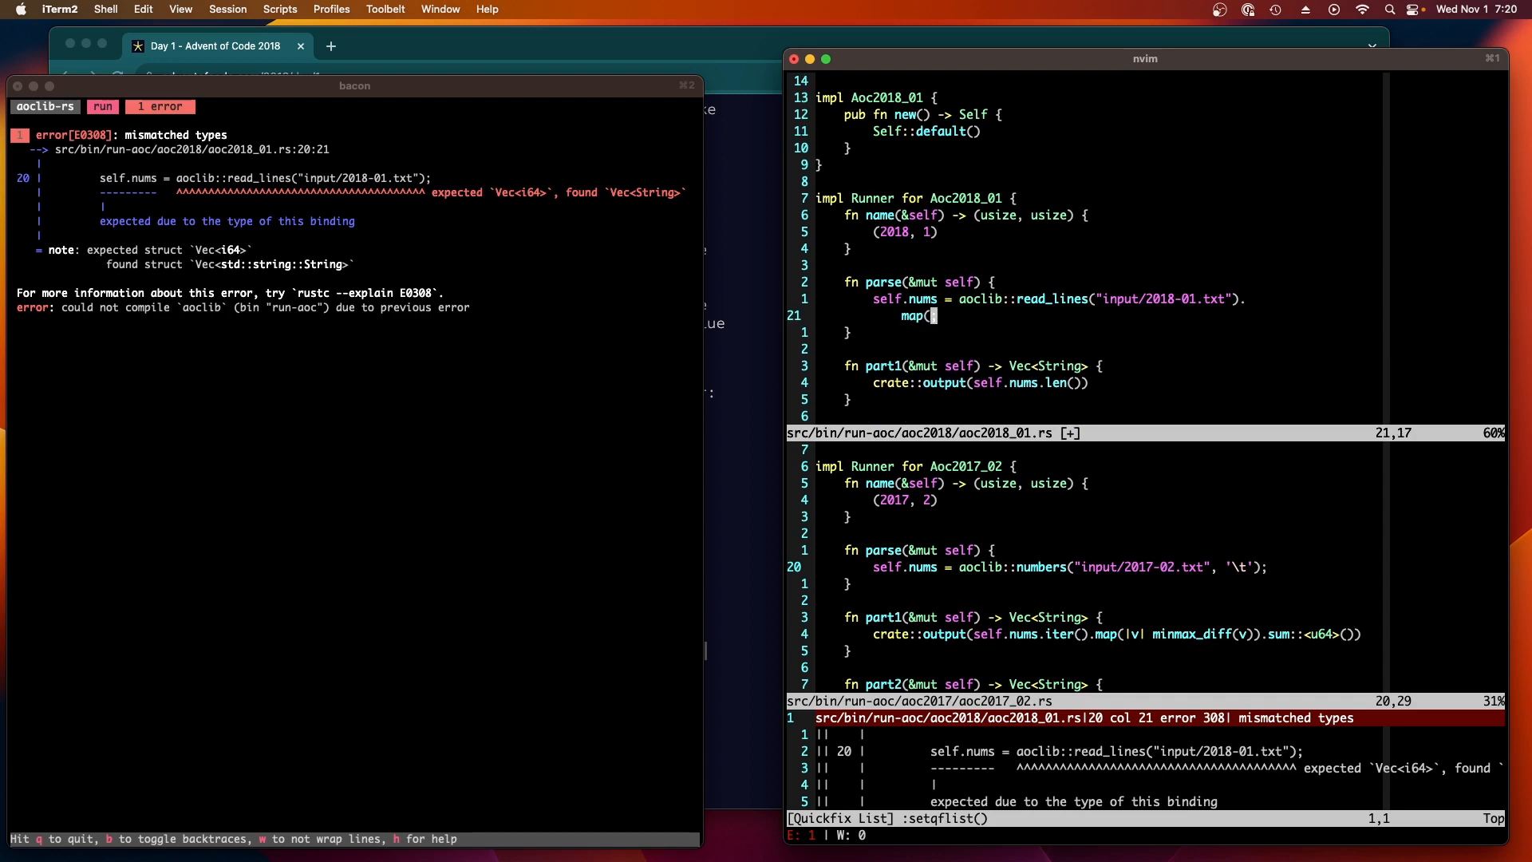
text(P)
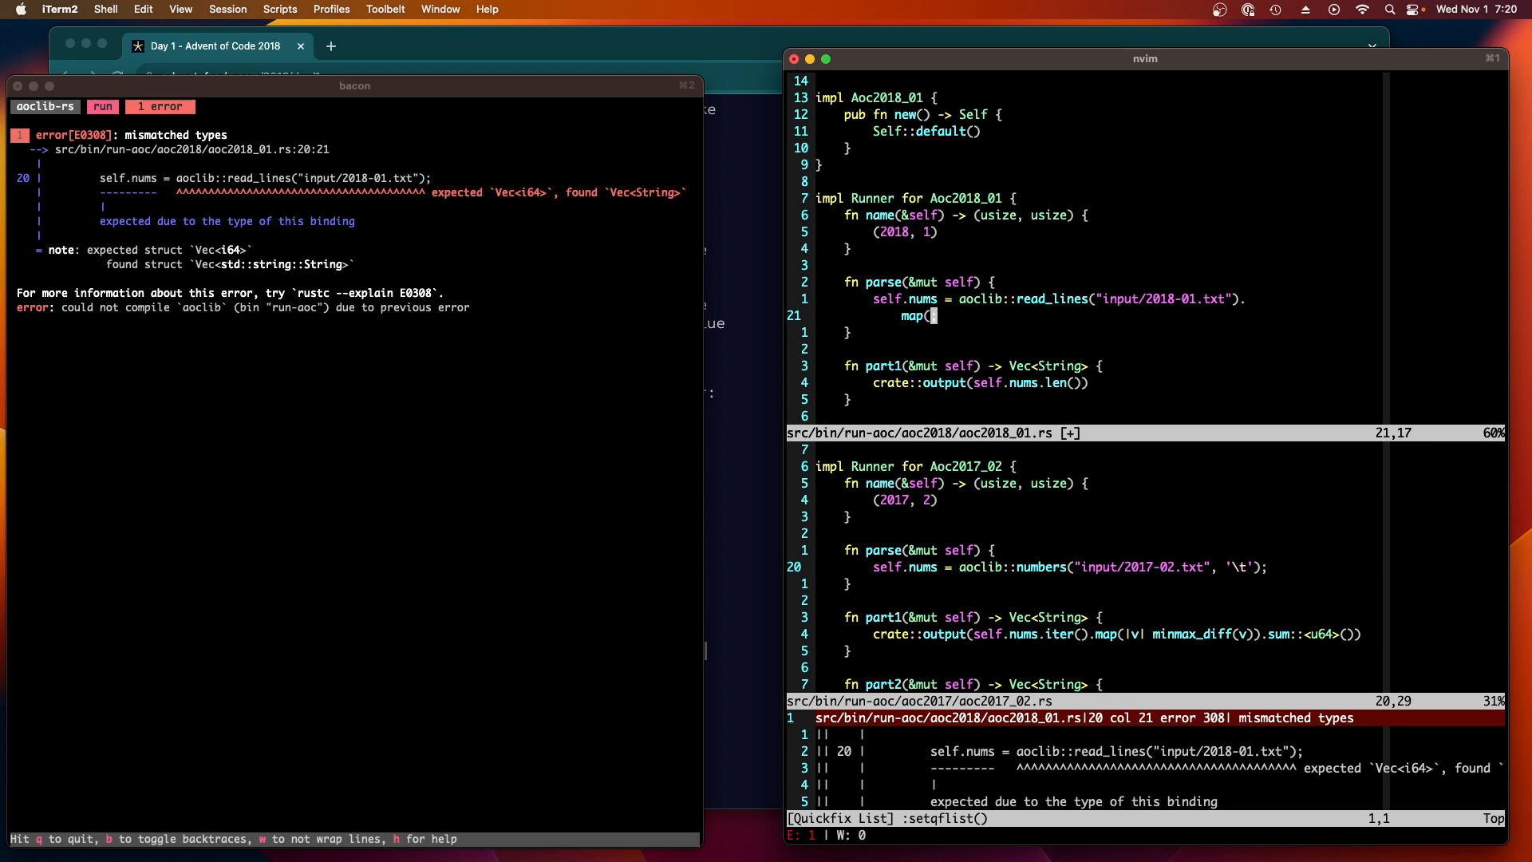
text(From)
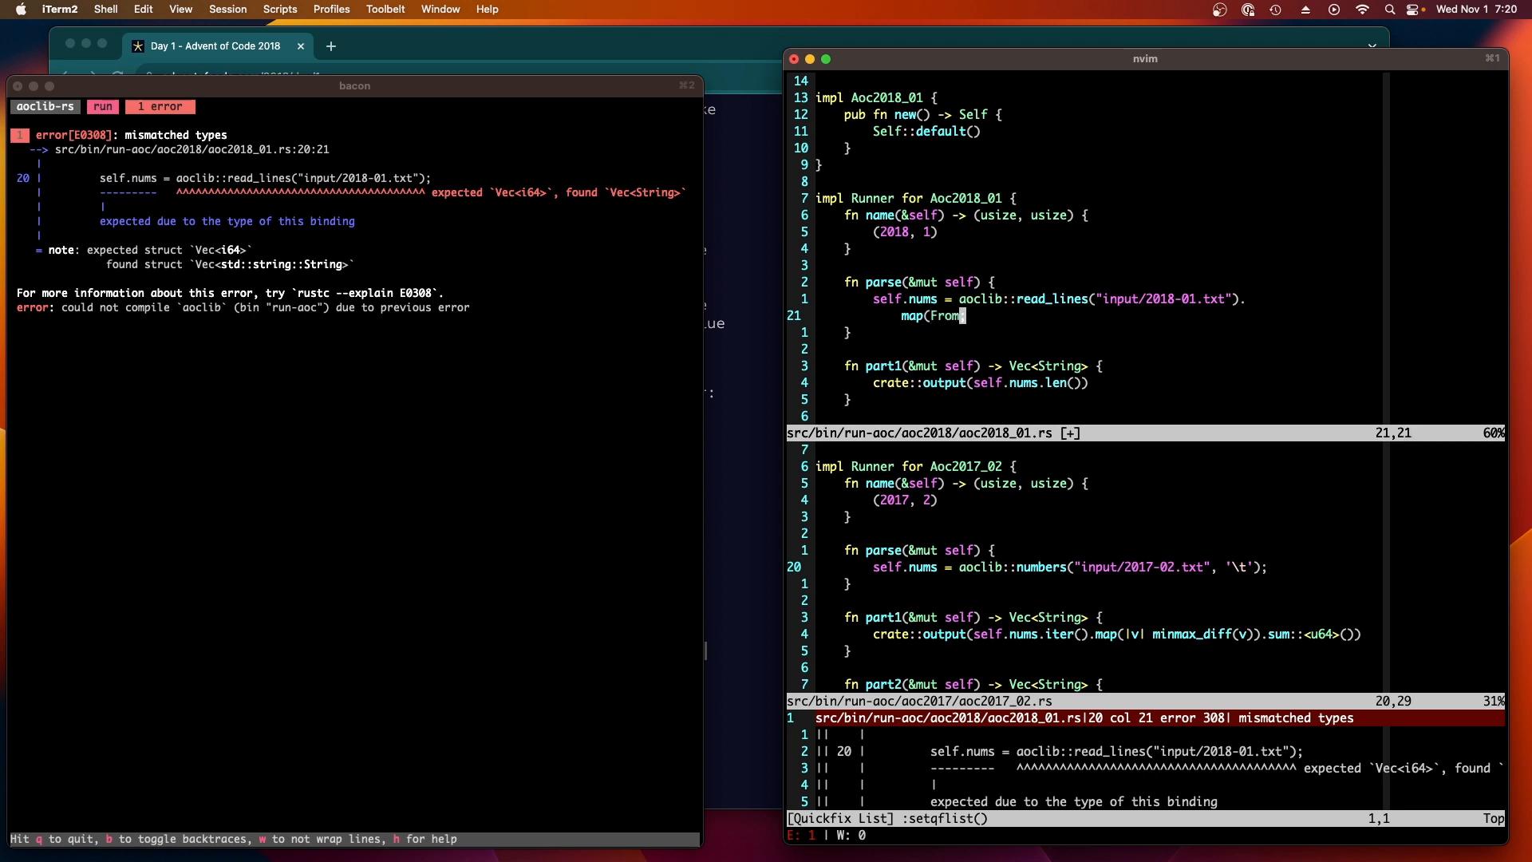
text(::<i64)
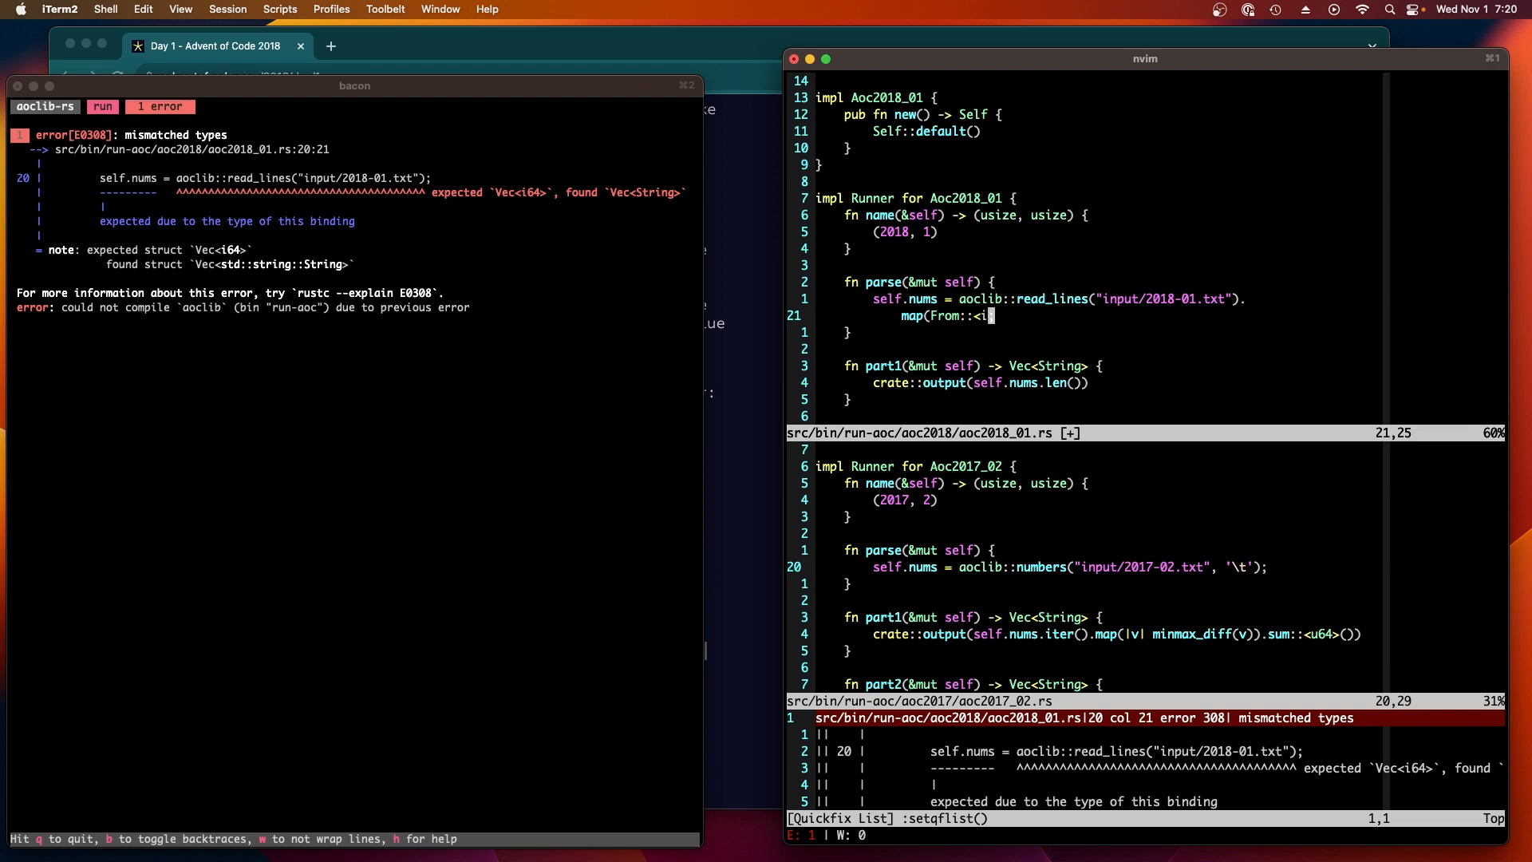
text(String)
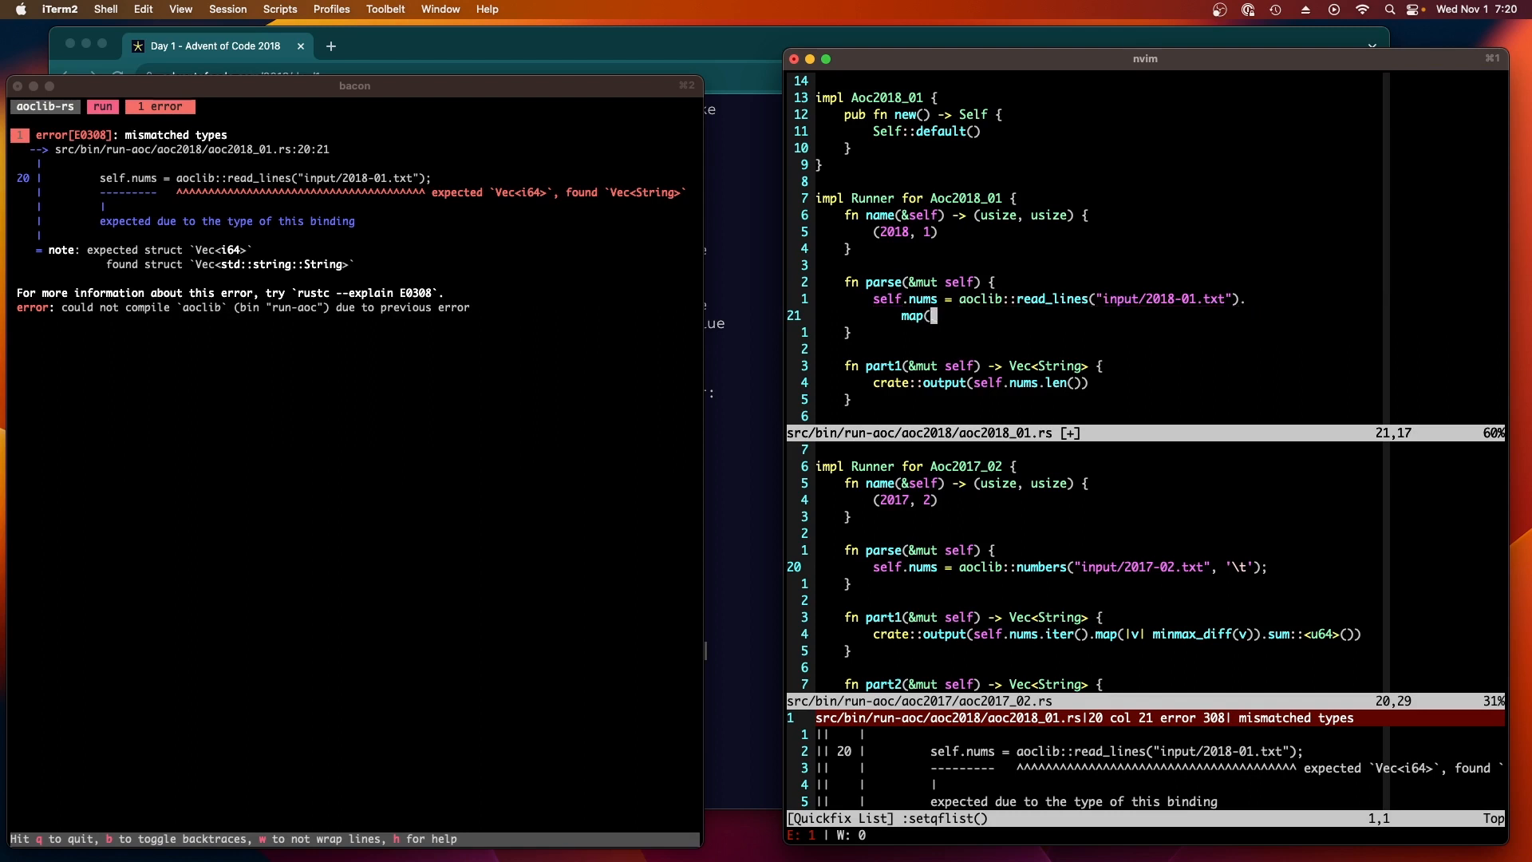
Step: Rewrite the chain as .map(Into::into).collect::<Vec<_>>() after read_lines
text(Into:)
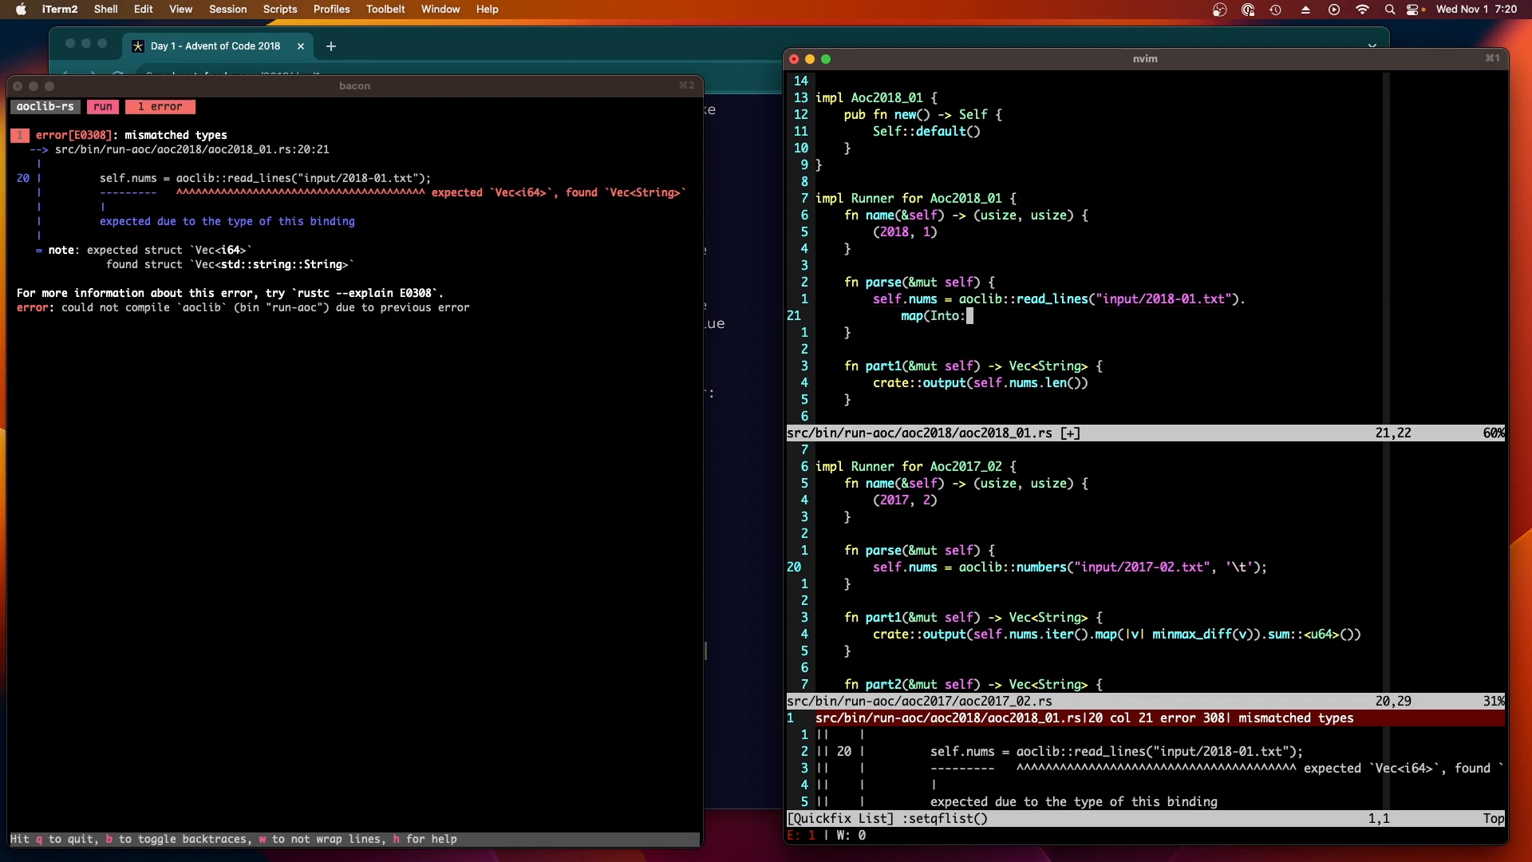
text(:into)
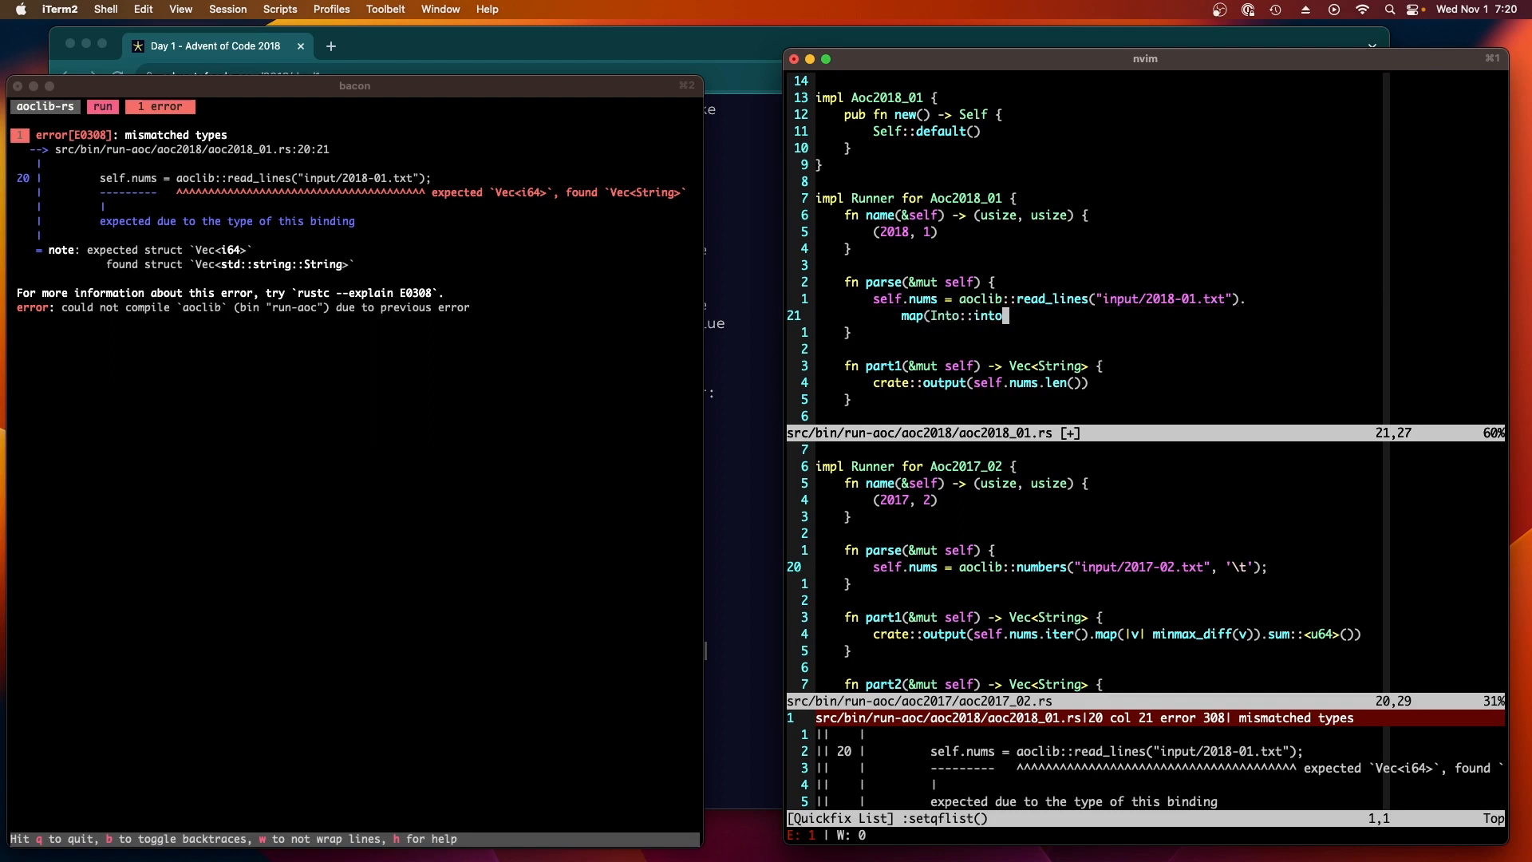
text();)
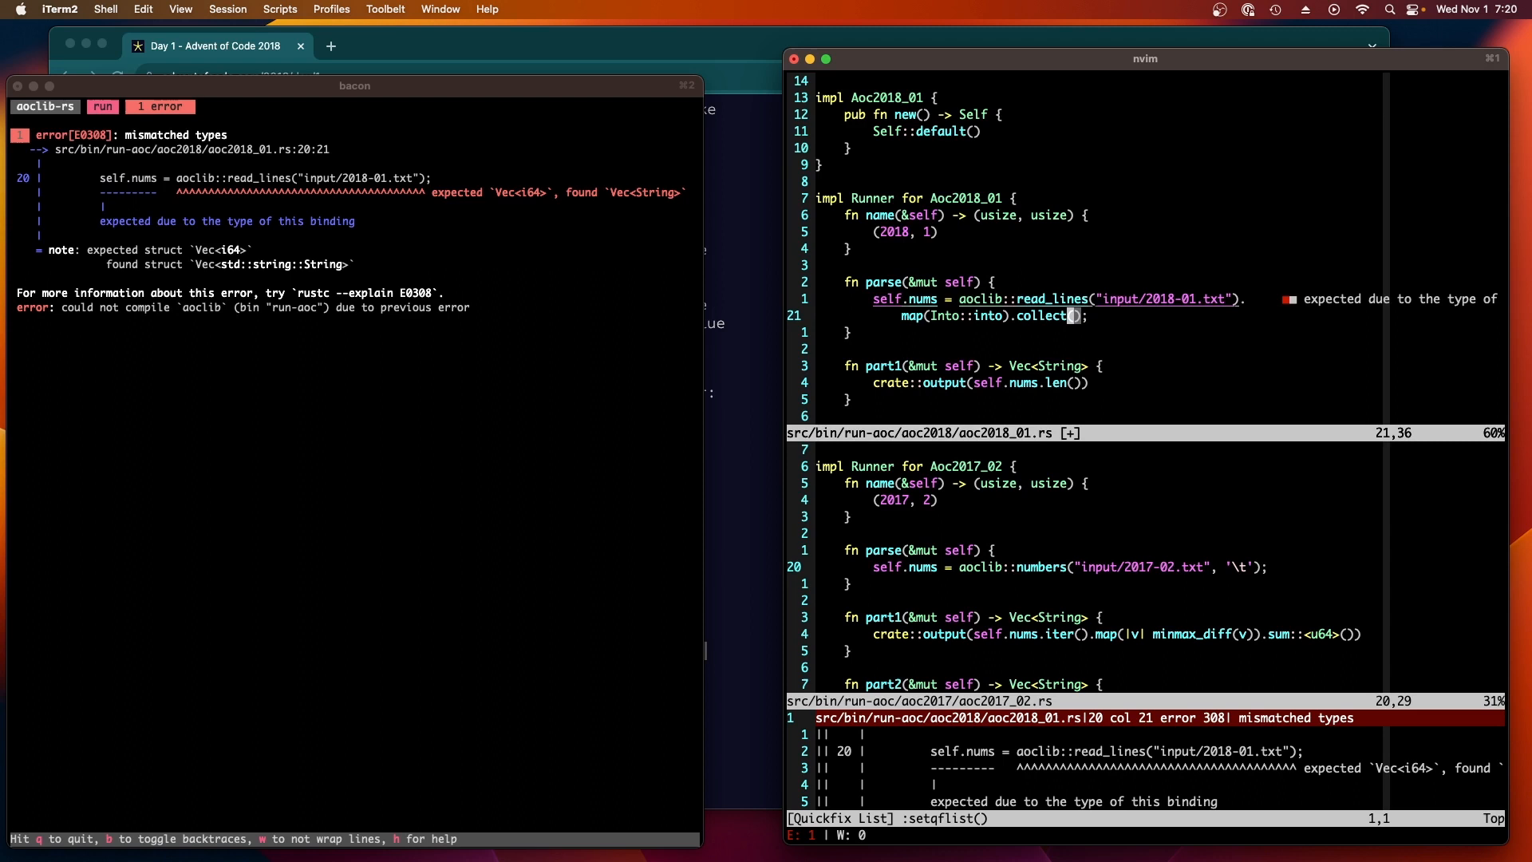
text(::<Vec<_>>();)
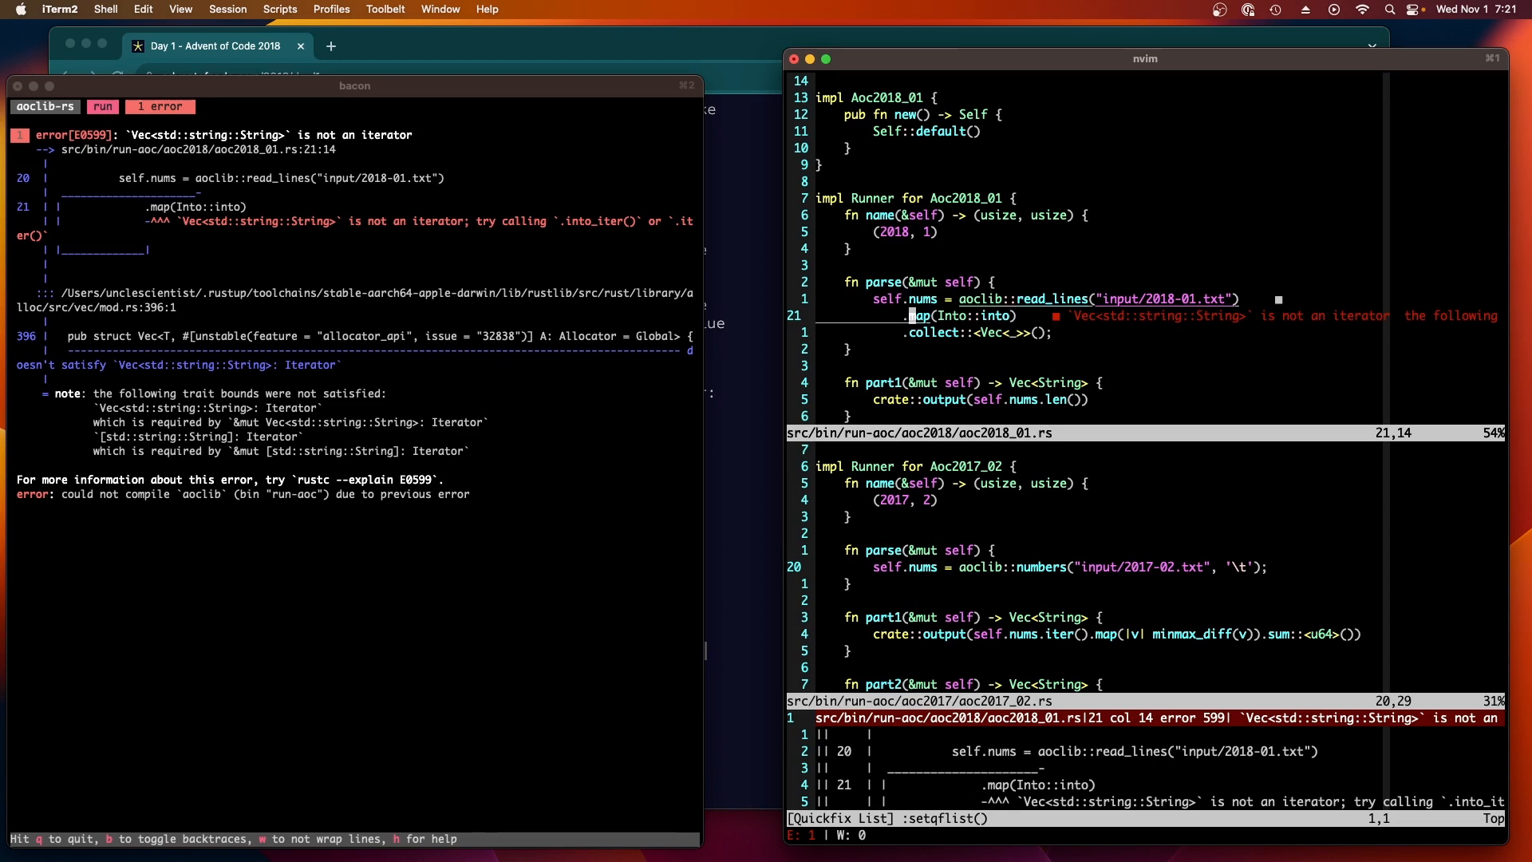
Step: Insert .into_iter() and map each line through |s| s.parse::<i64>().unwrap() so the build passes
text(.into_iter())
text(.map(|)
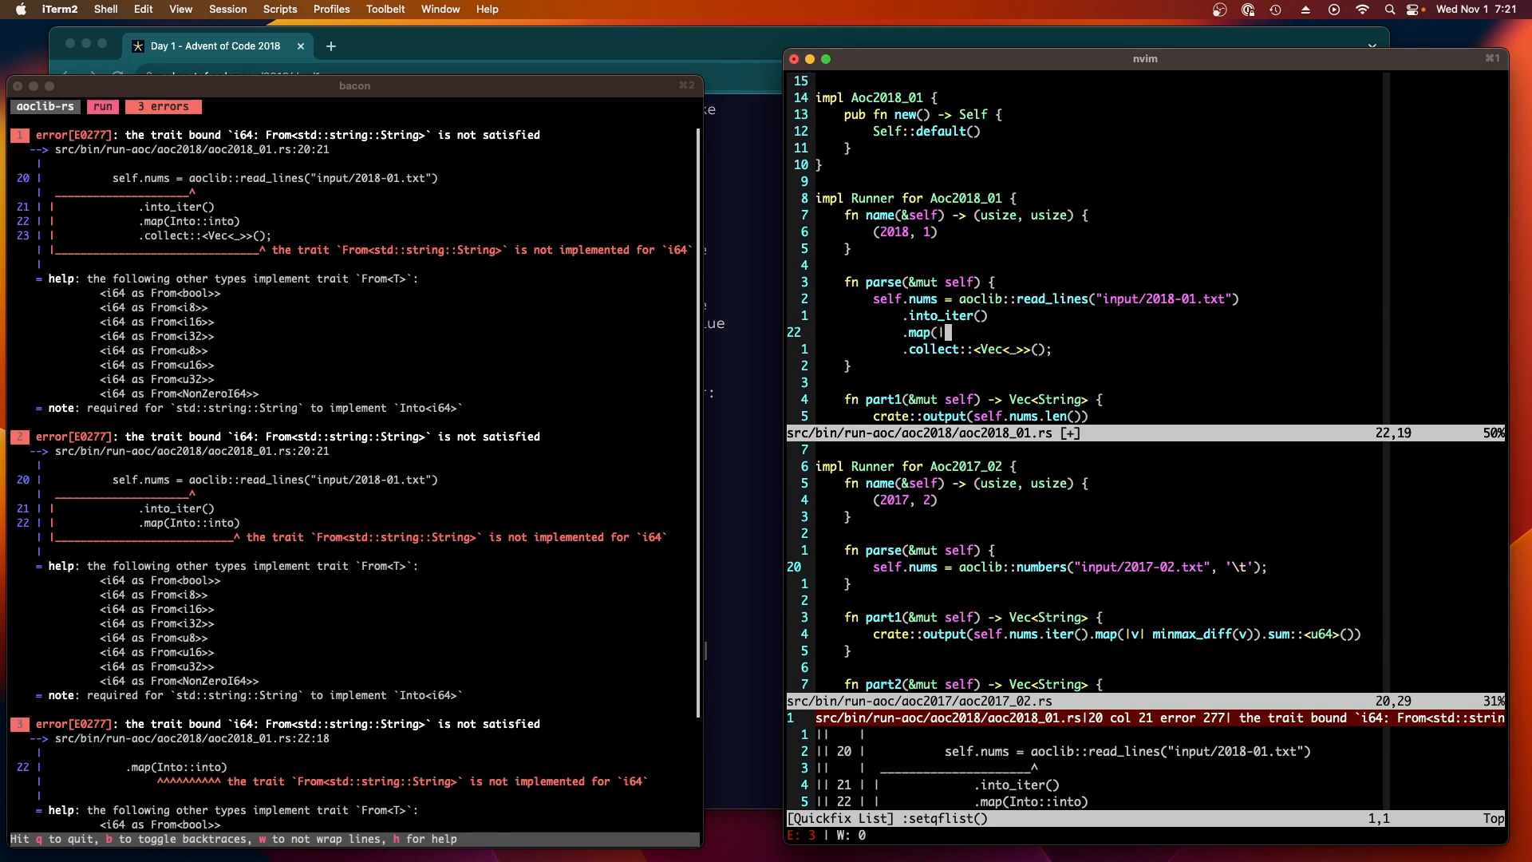
text(s|)
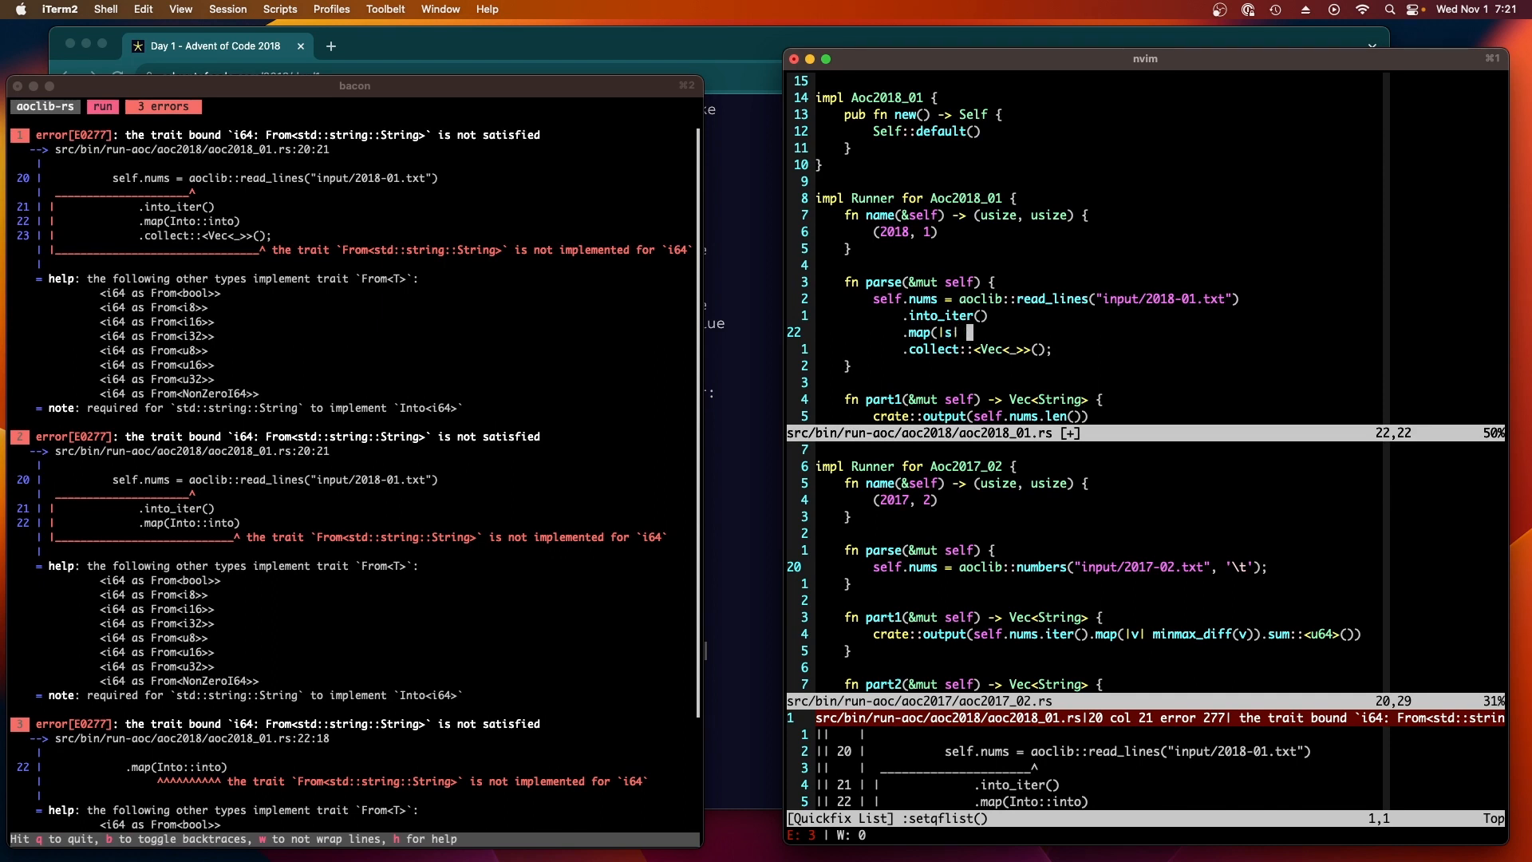
text(s.parse::<i64>()))
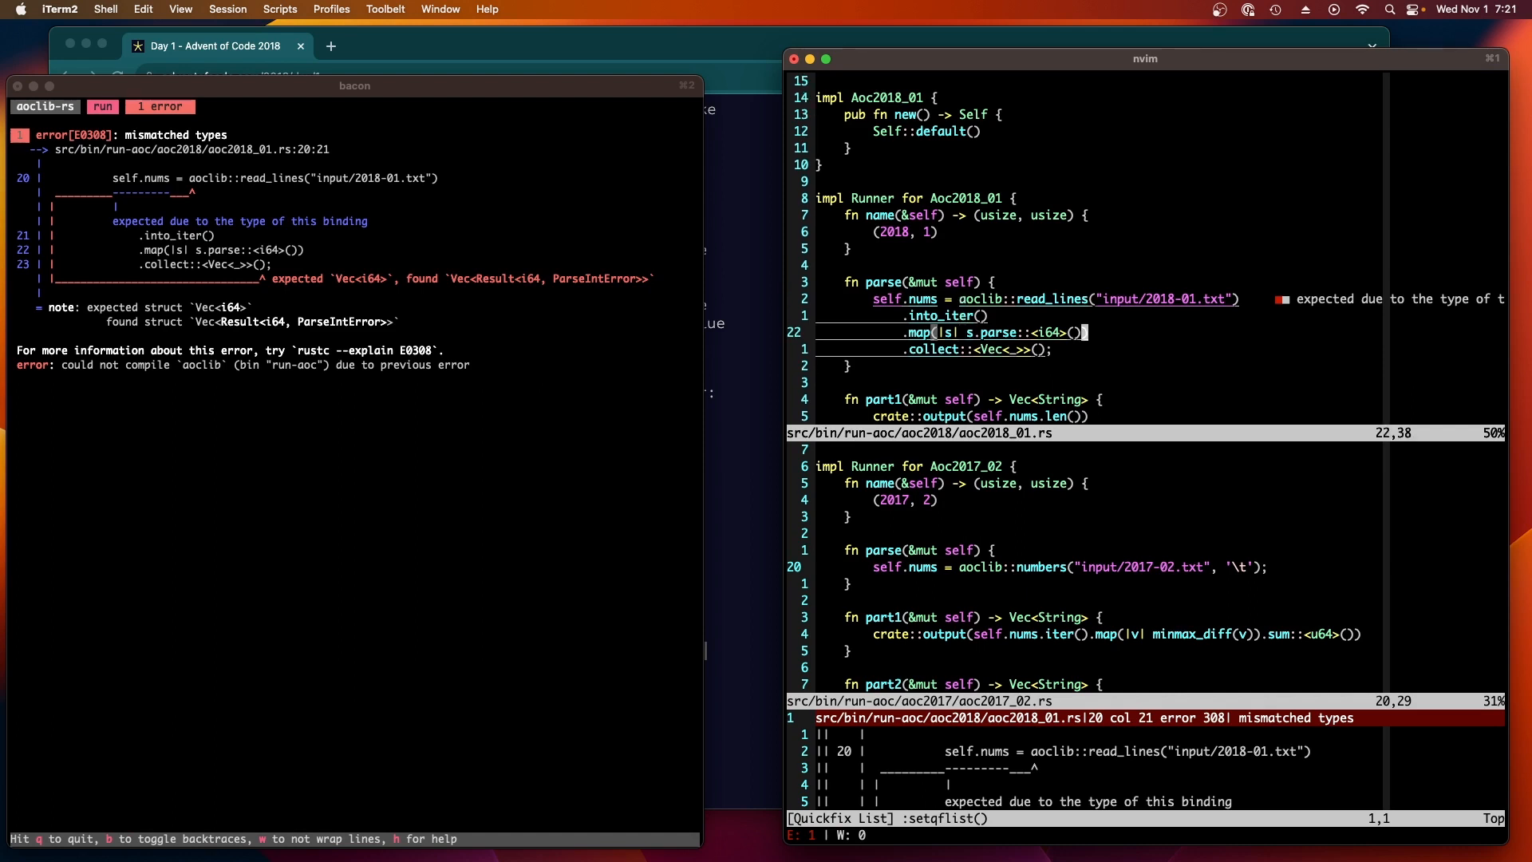
text(.u)
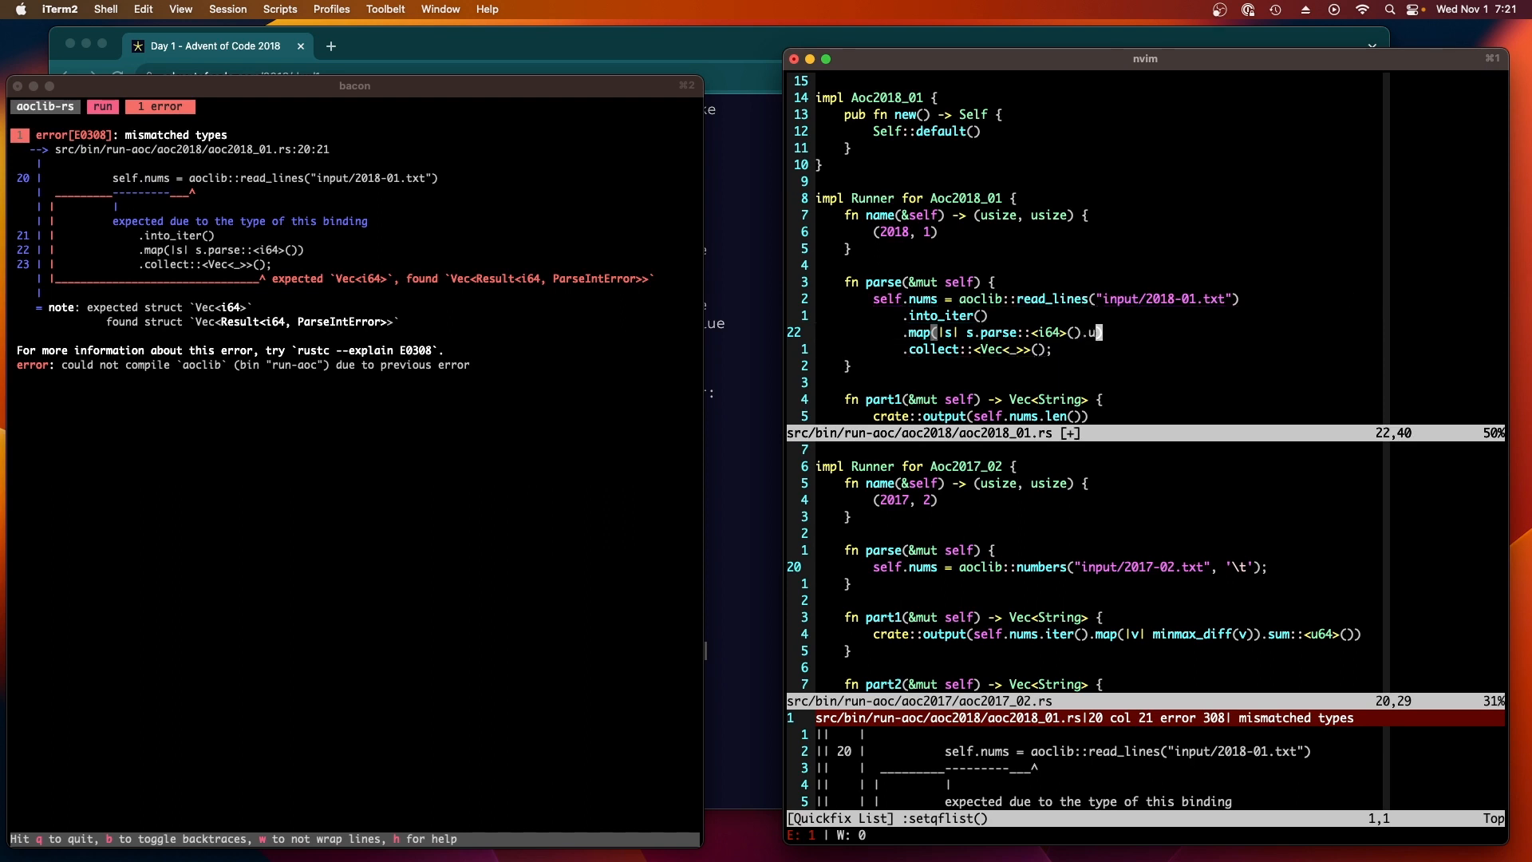
text(nwrap())
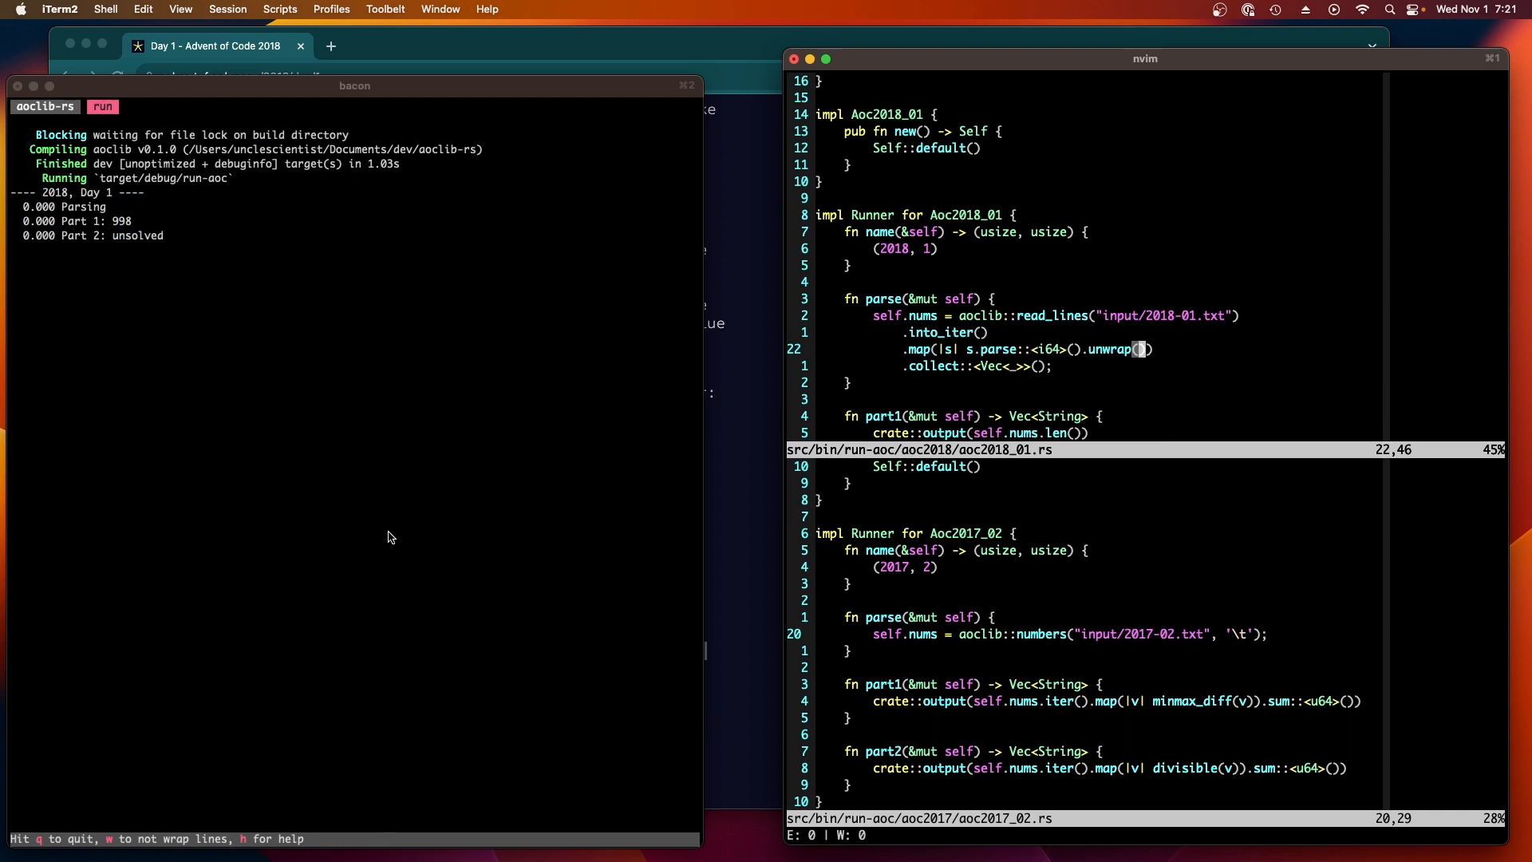
mouse_move(1210, 441)
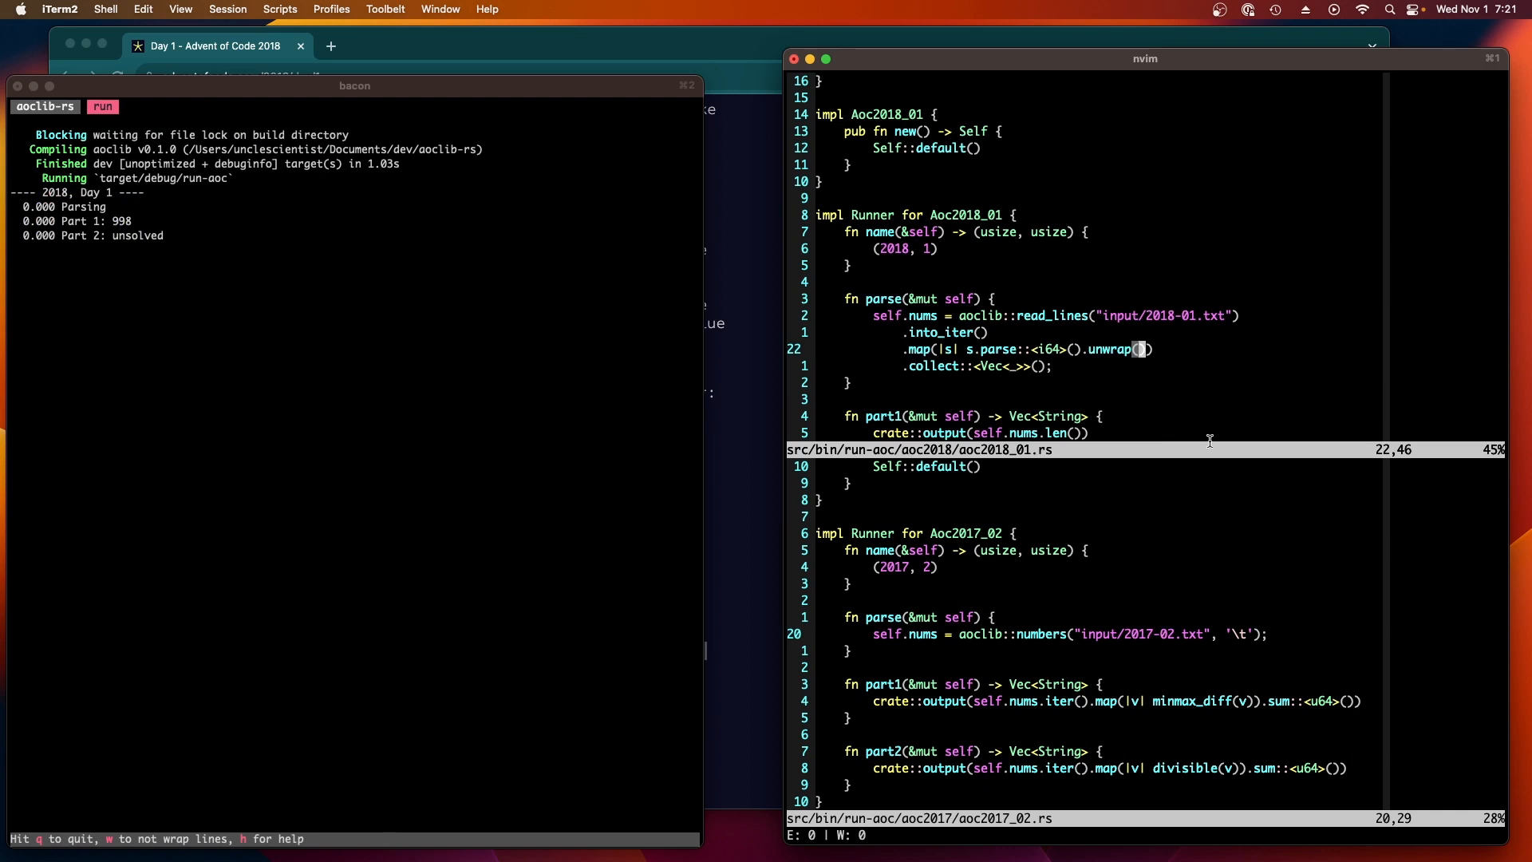
Step: Add a for loop over 0..20 in part1 that println!s self.nums[i] for debugging
scroll(down, 3)
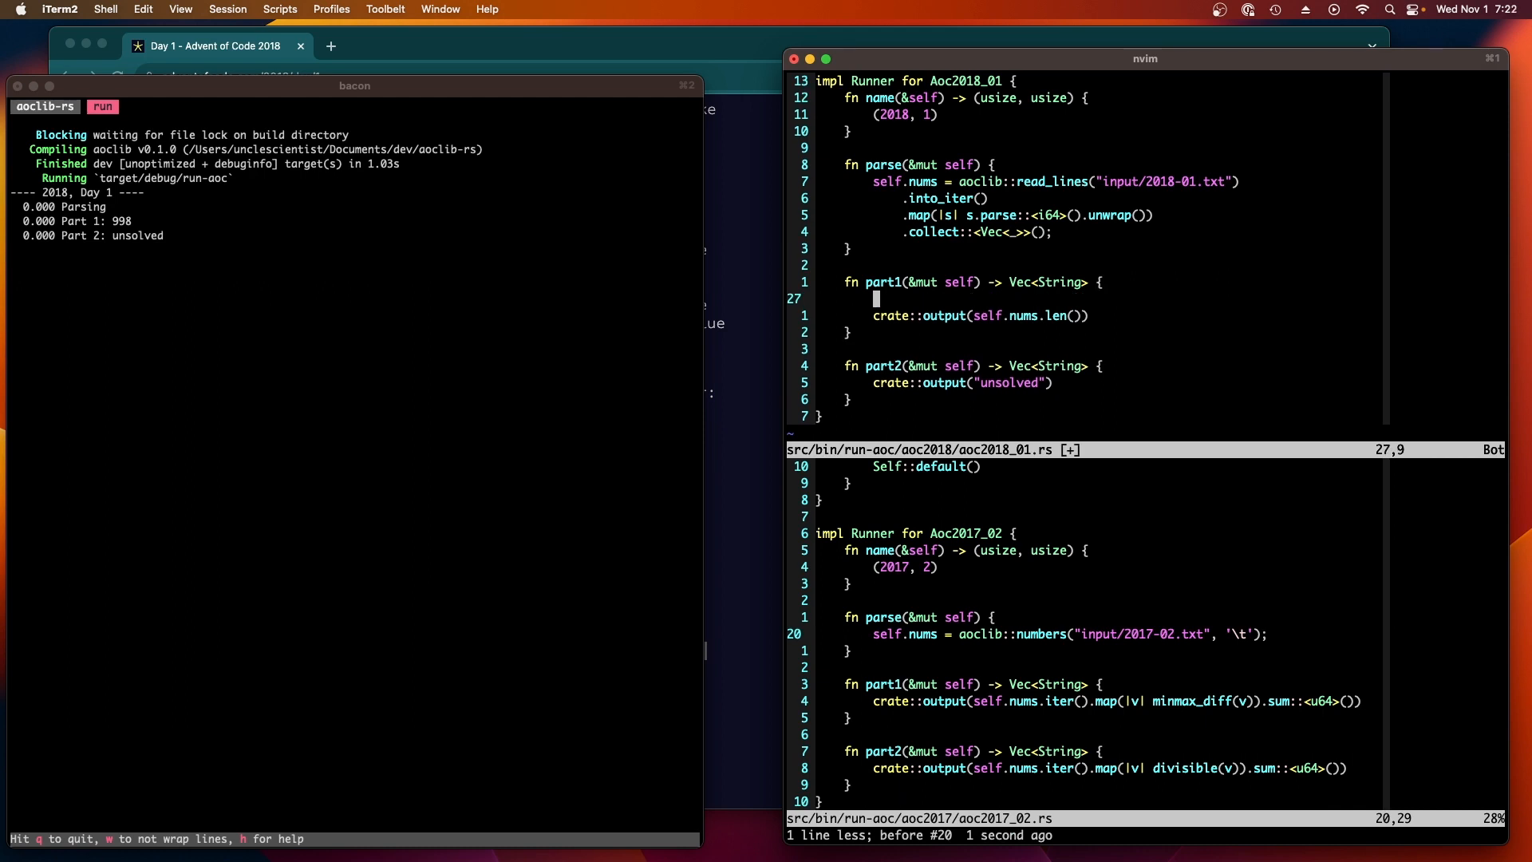
text(for _ in)
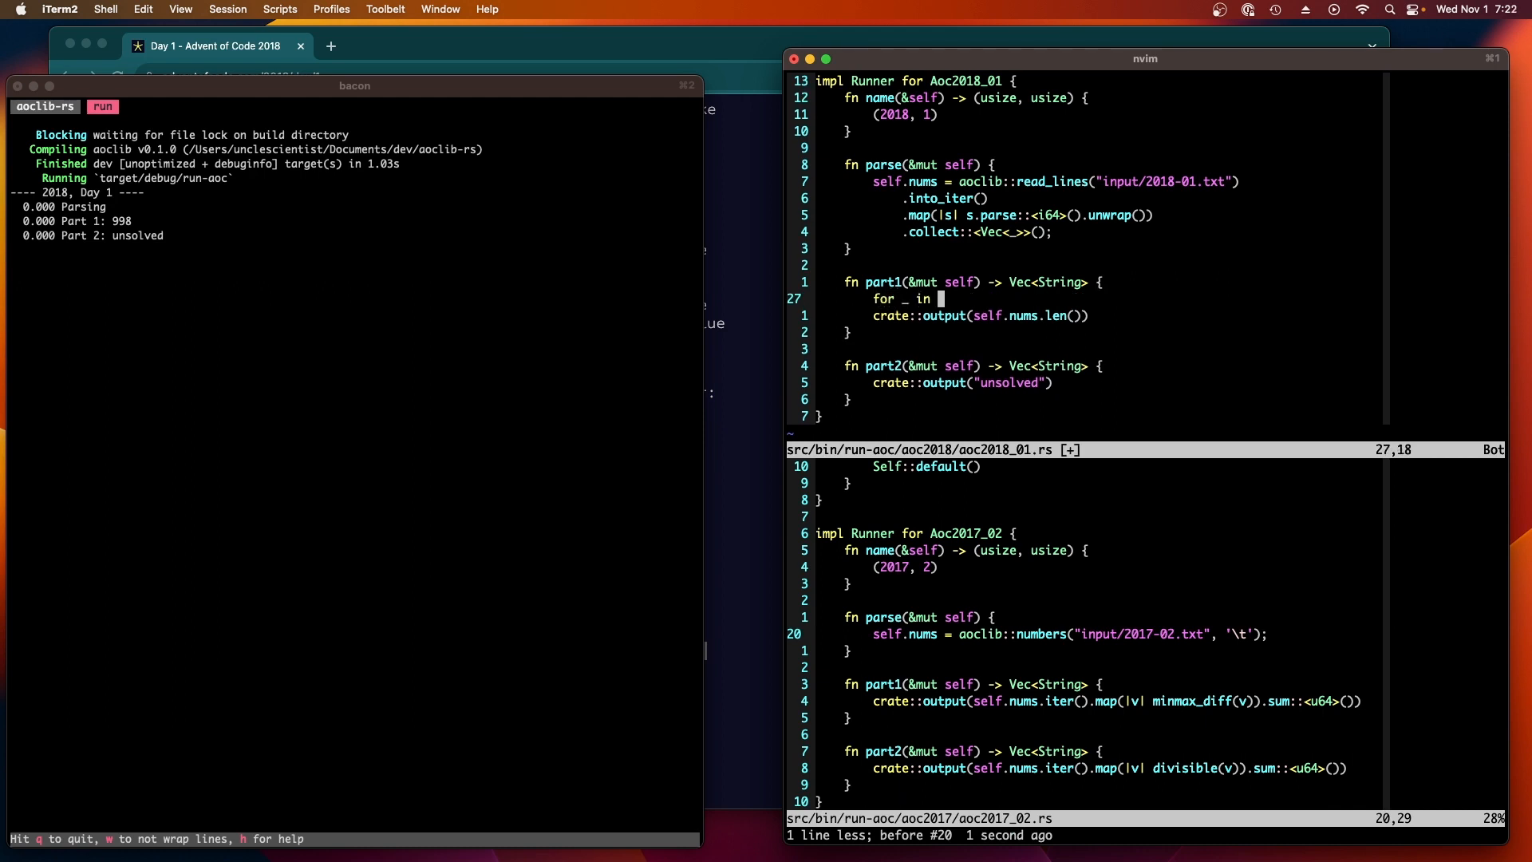
text(0..20 {)
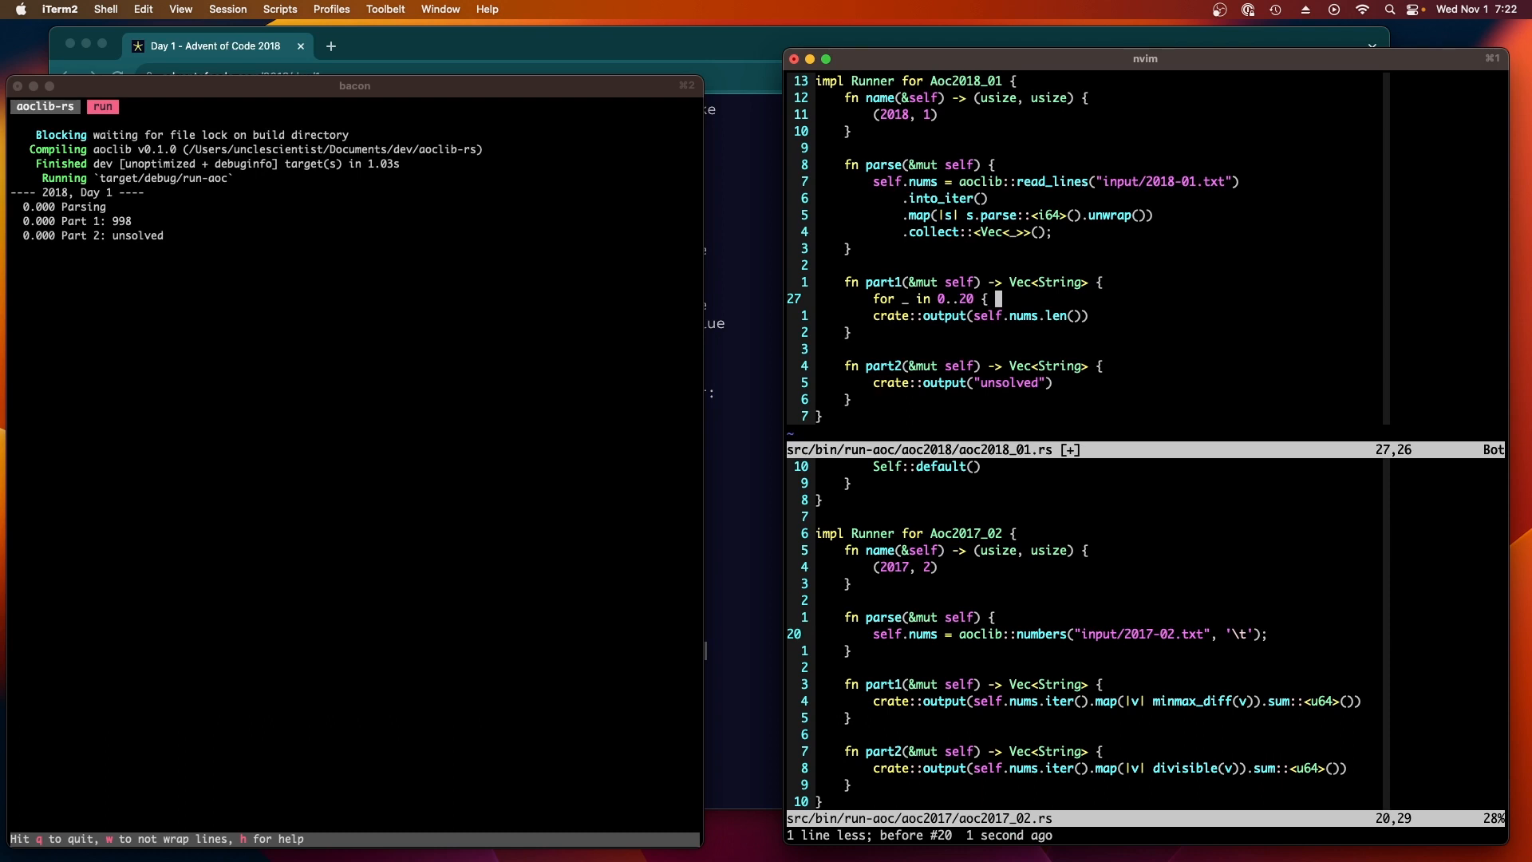
text(print)
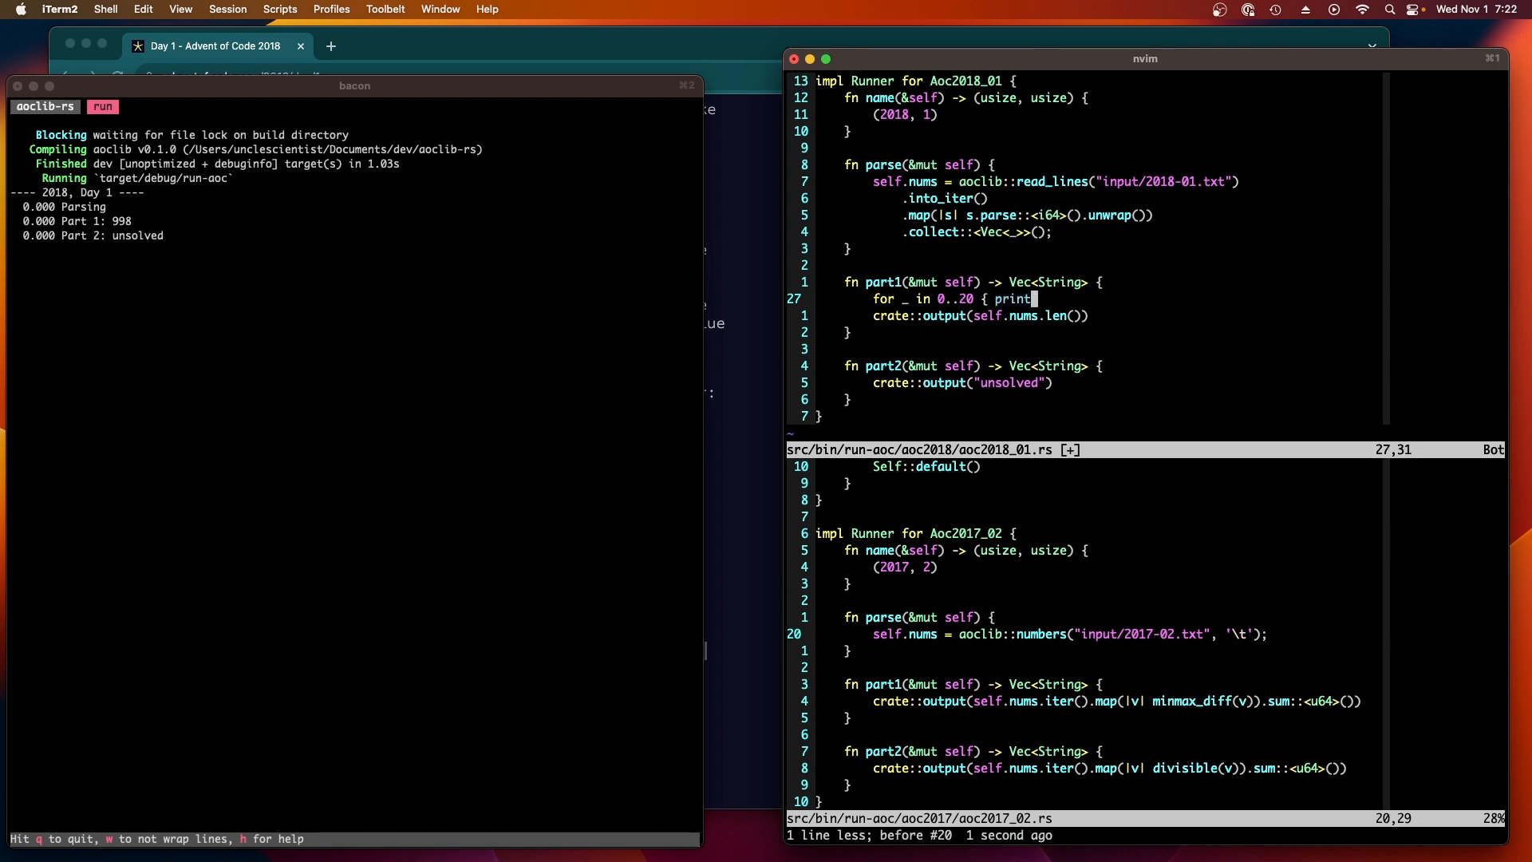
text(ln!(")
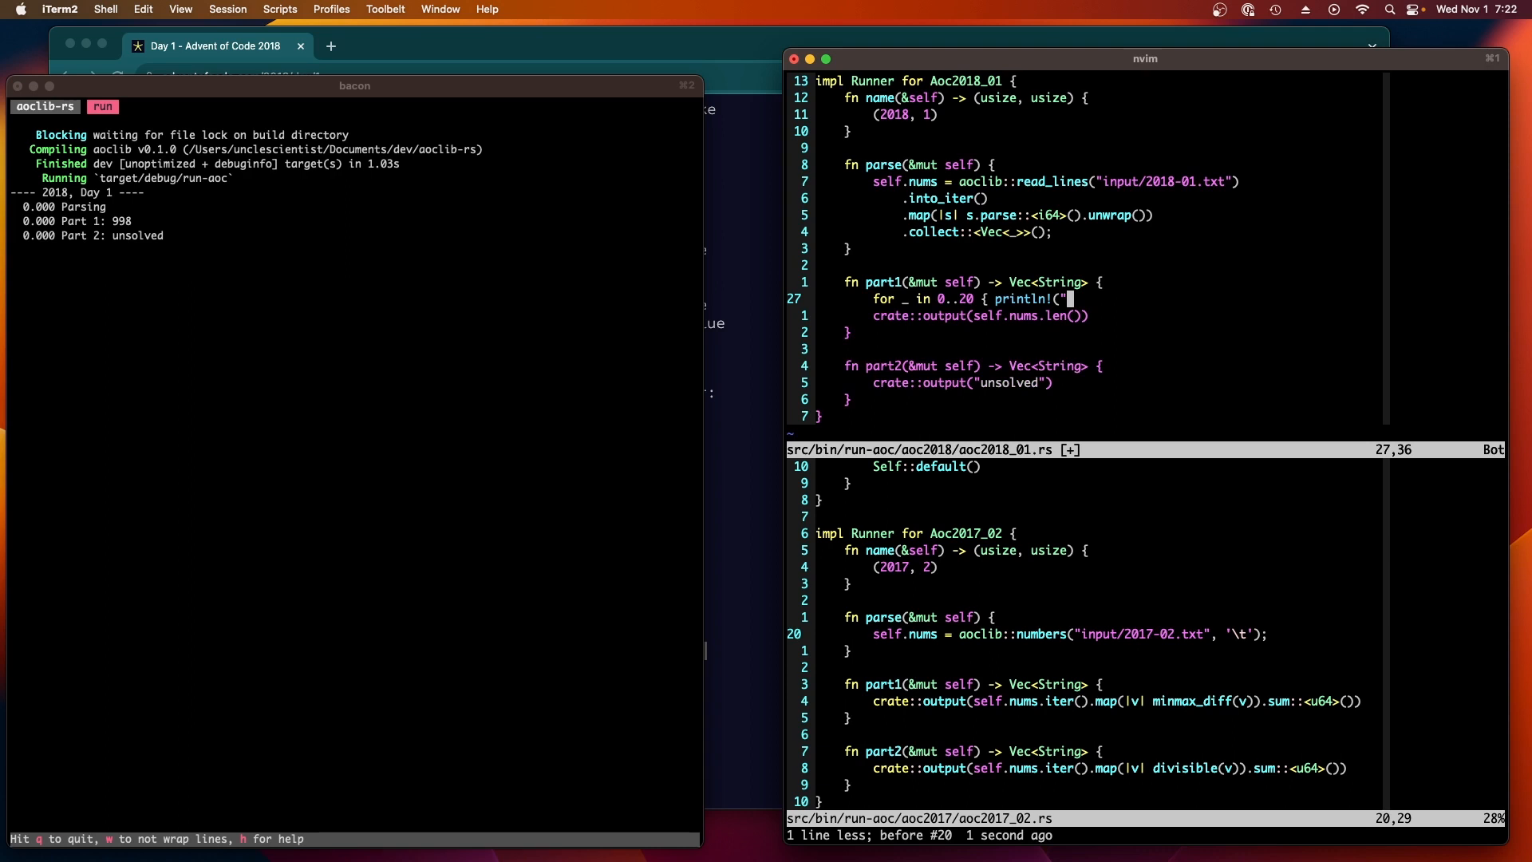
text(}", self.nums[i]);)
click(1146, 835)
text(:e)
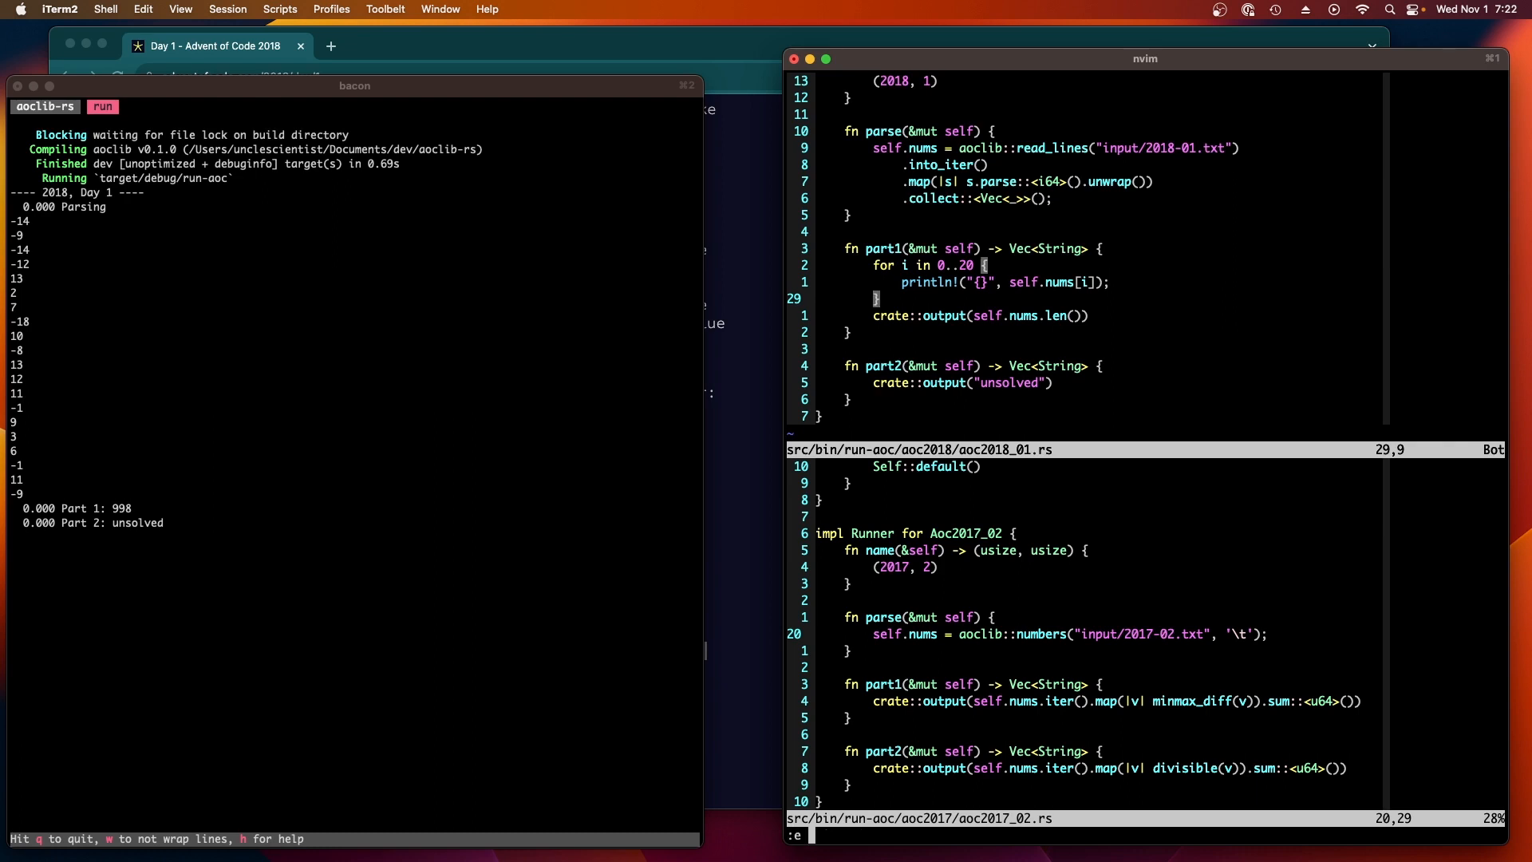
Step: Open input/2018-01.txt in Neovim to compare the raw signed entries
text(input/2018-01.txt)
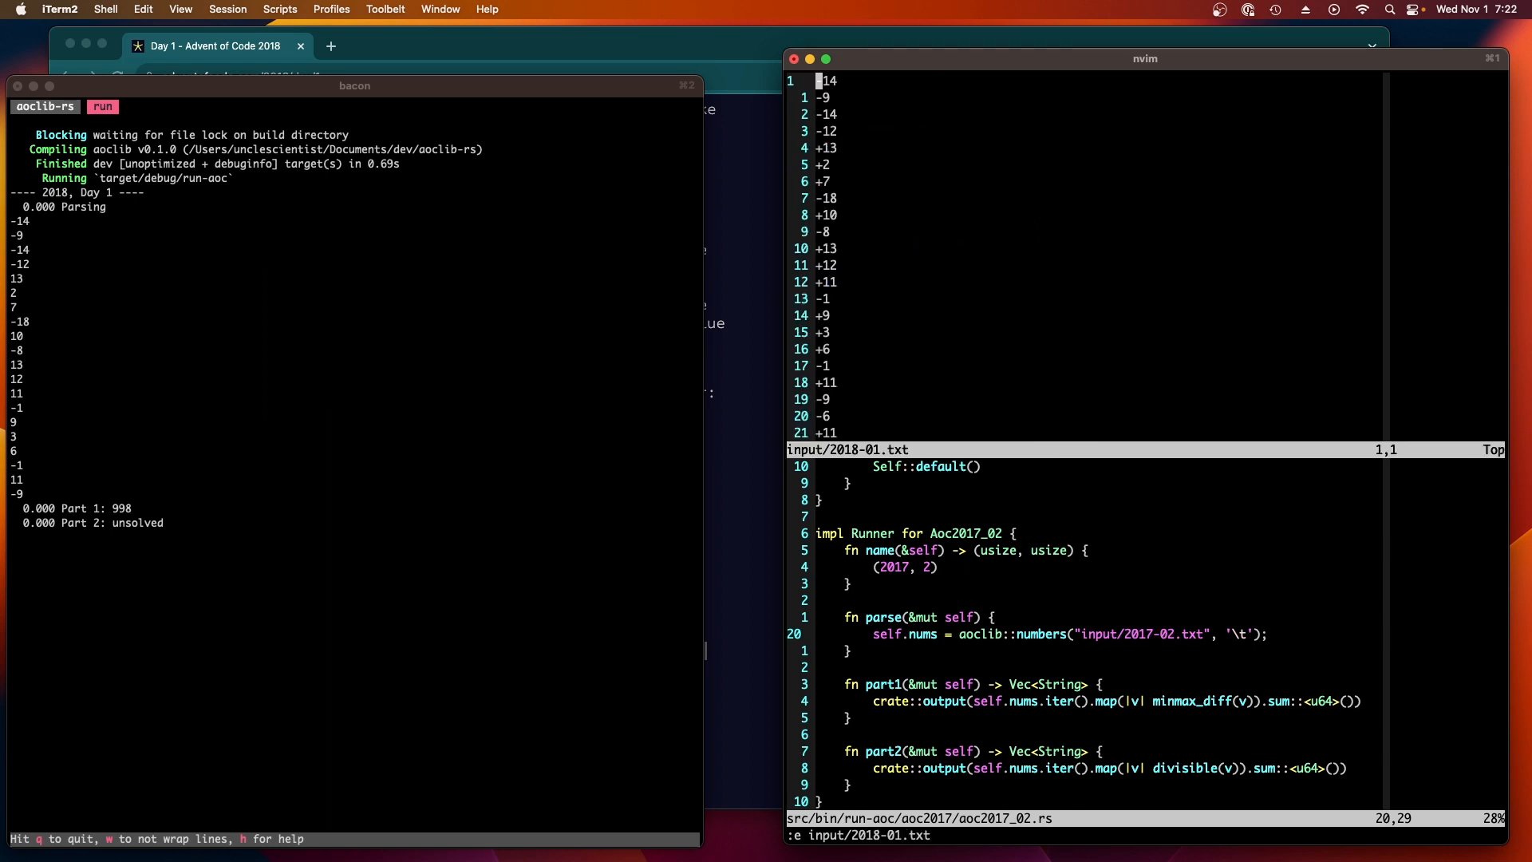
mouse_move(169, 262)
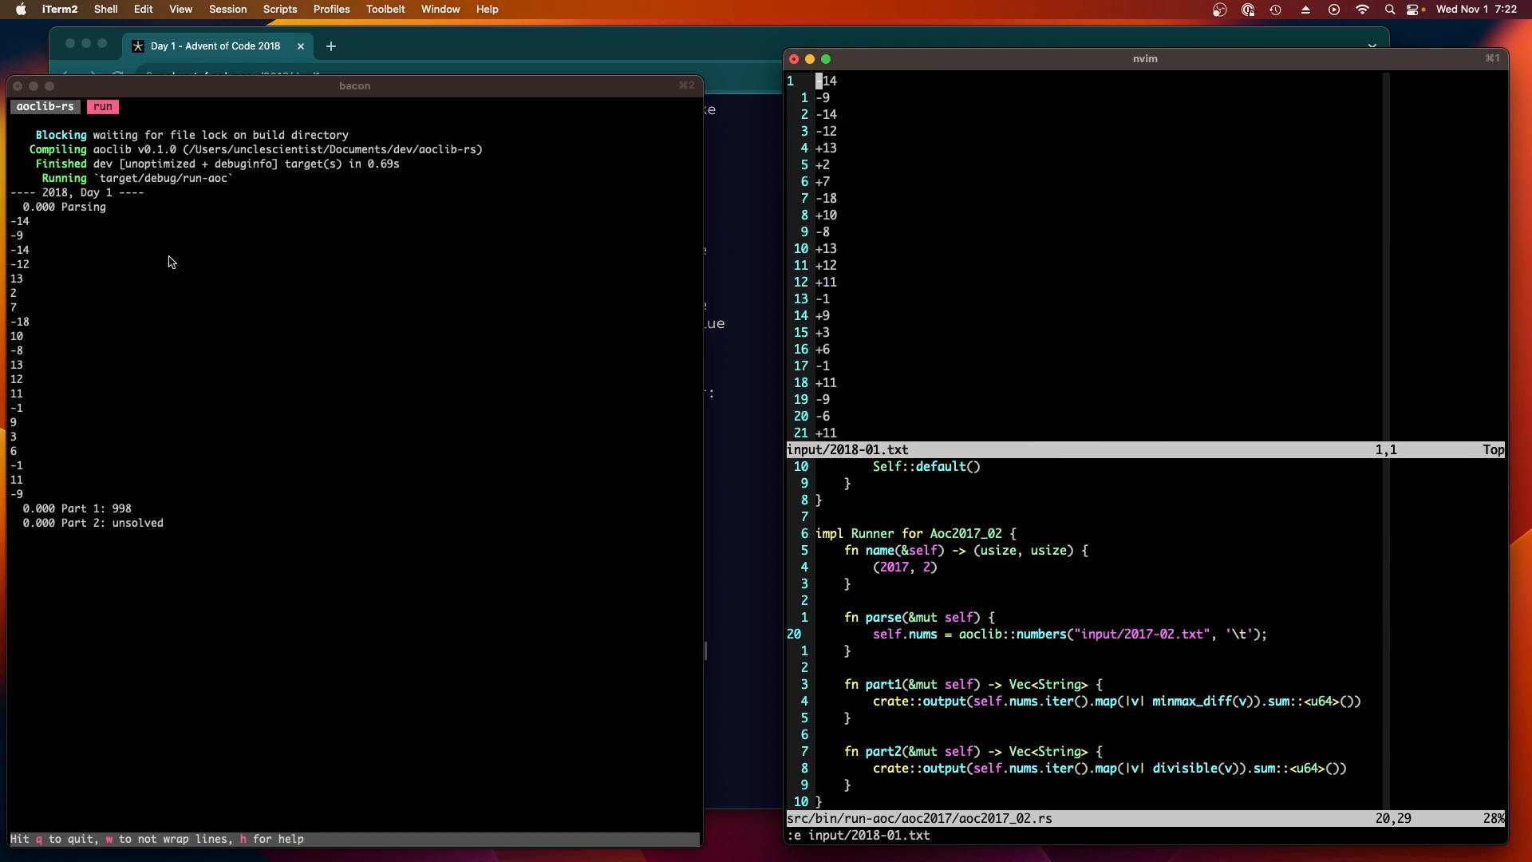
mouse_move(33, 303)
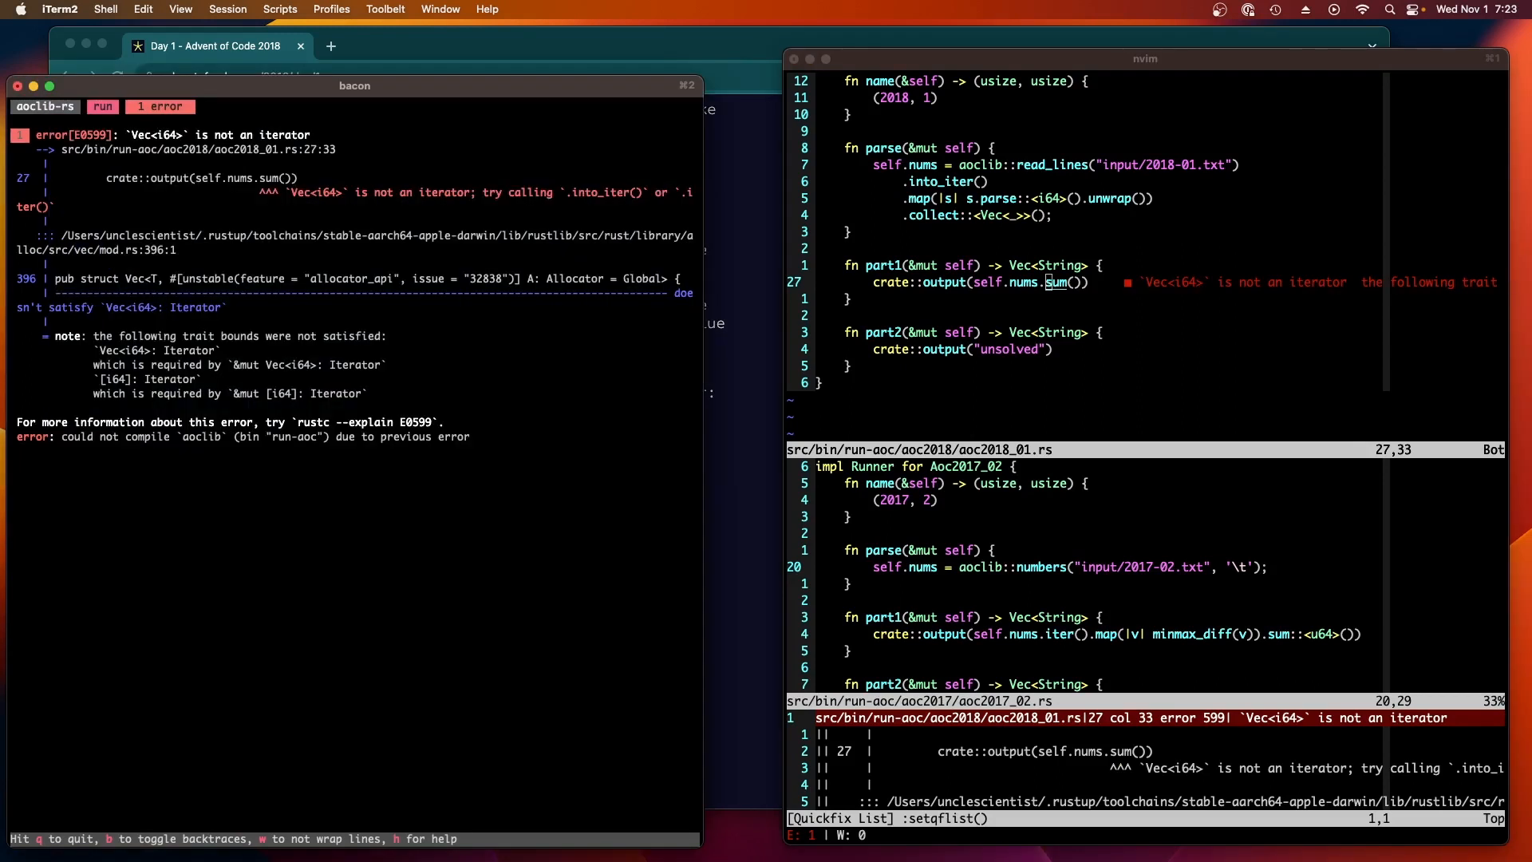
Step: Sum with self.nums.iter().sum::<i64>() giving 561, and enter 561 into the Advent of Code answer box
text(.iter().)
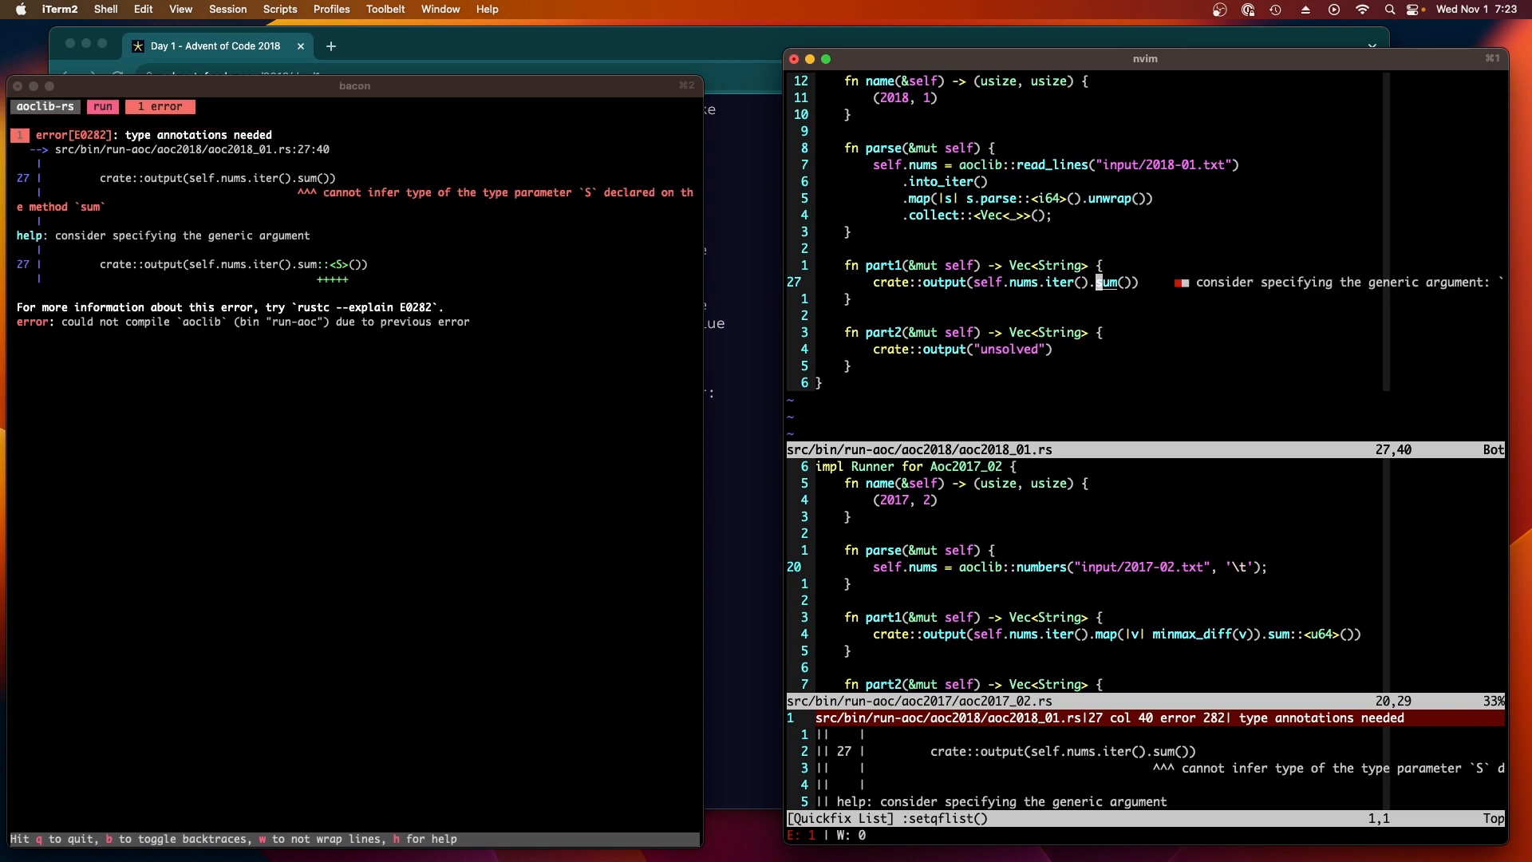
text(::<i64>)
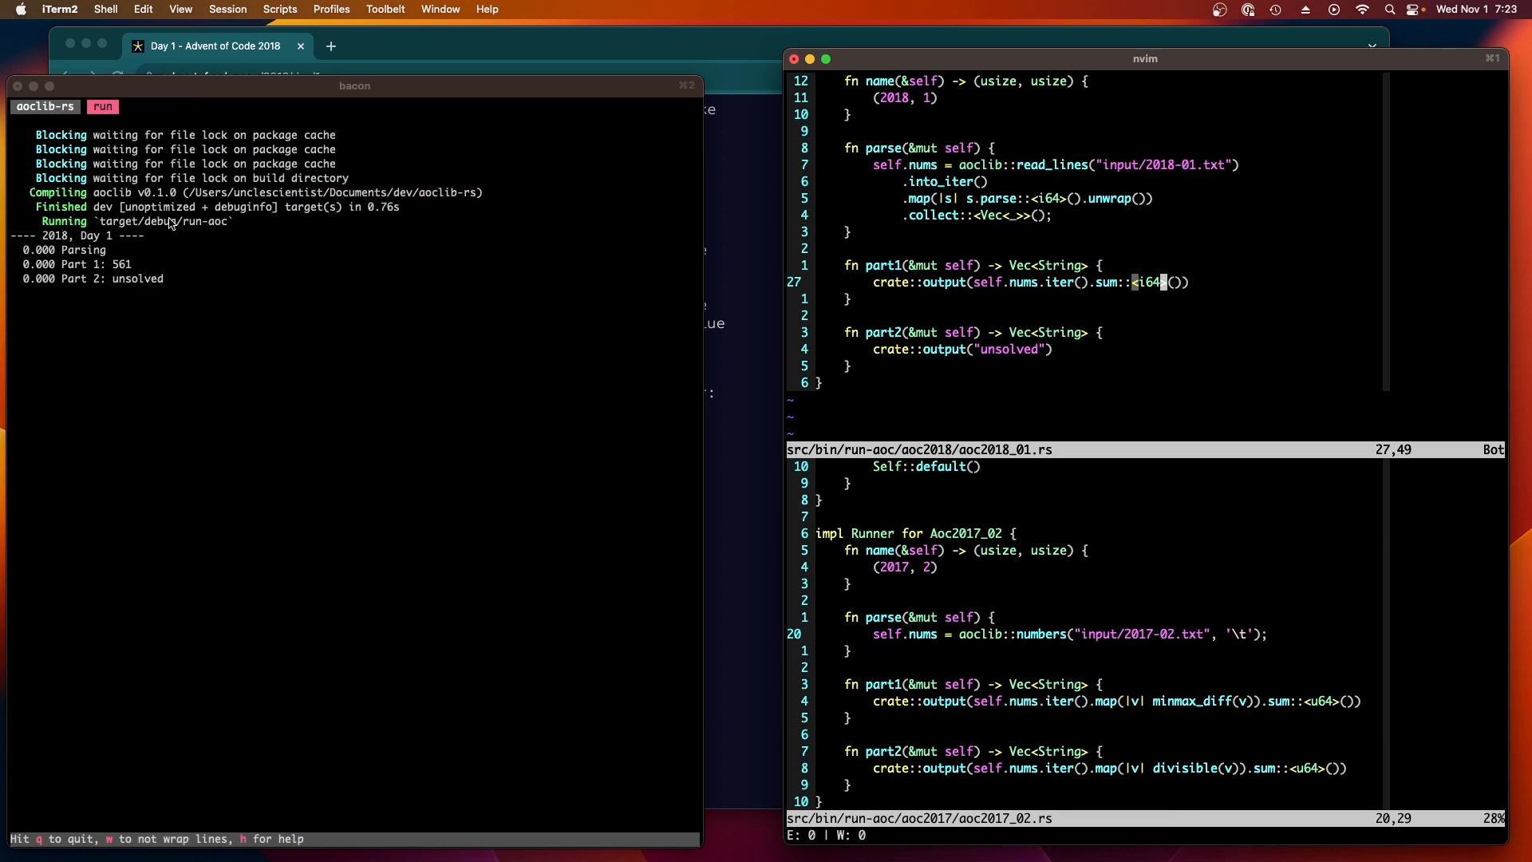
double_click(121, 263)
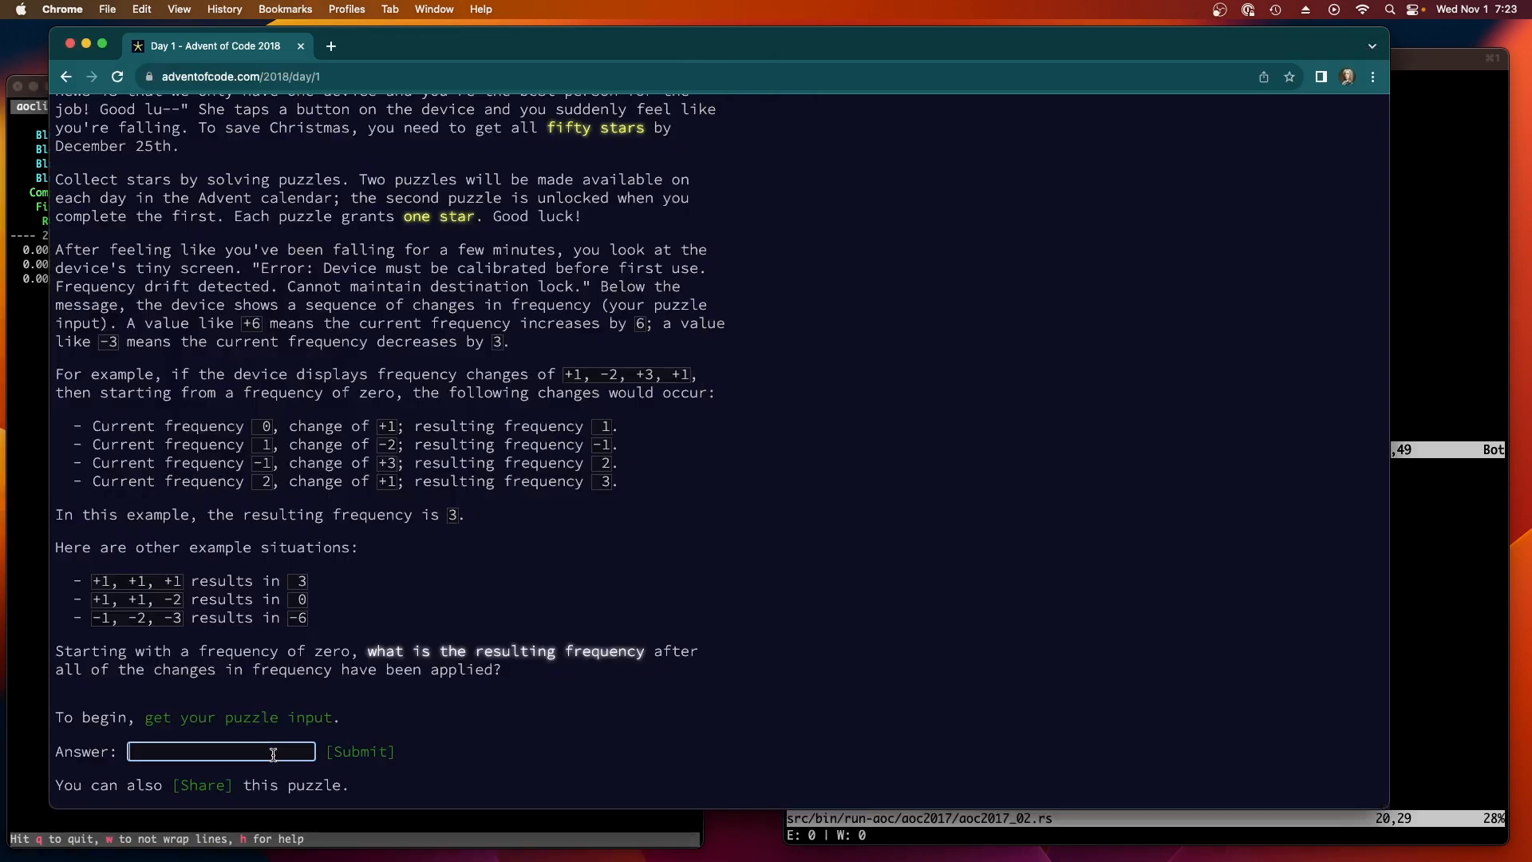
click(360, 750)
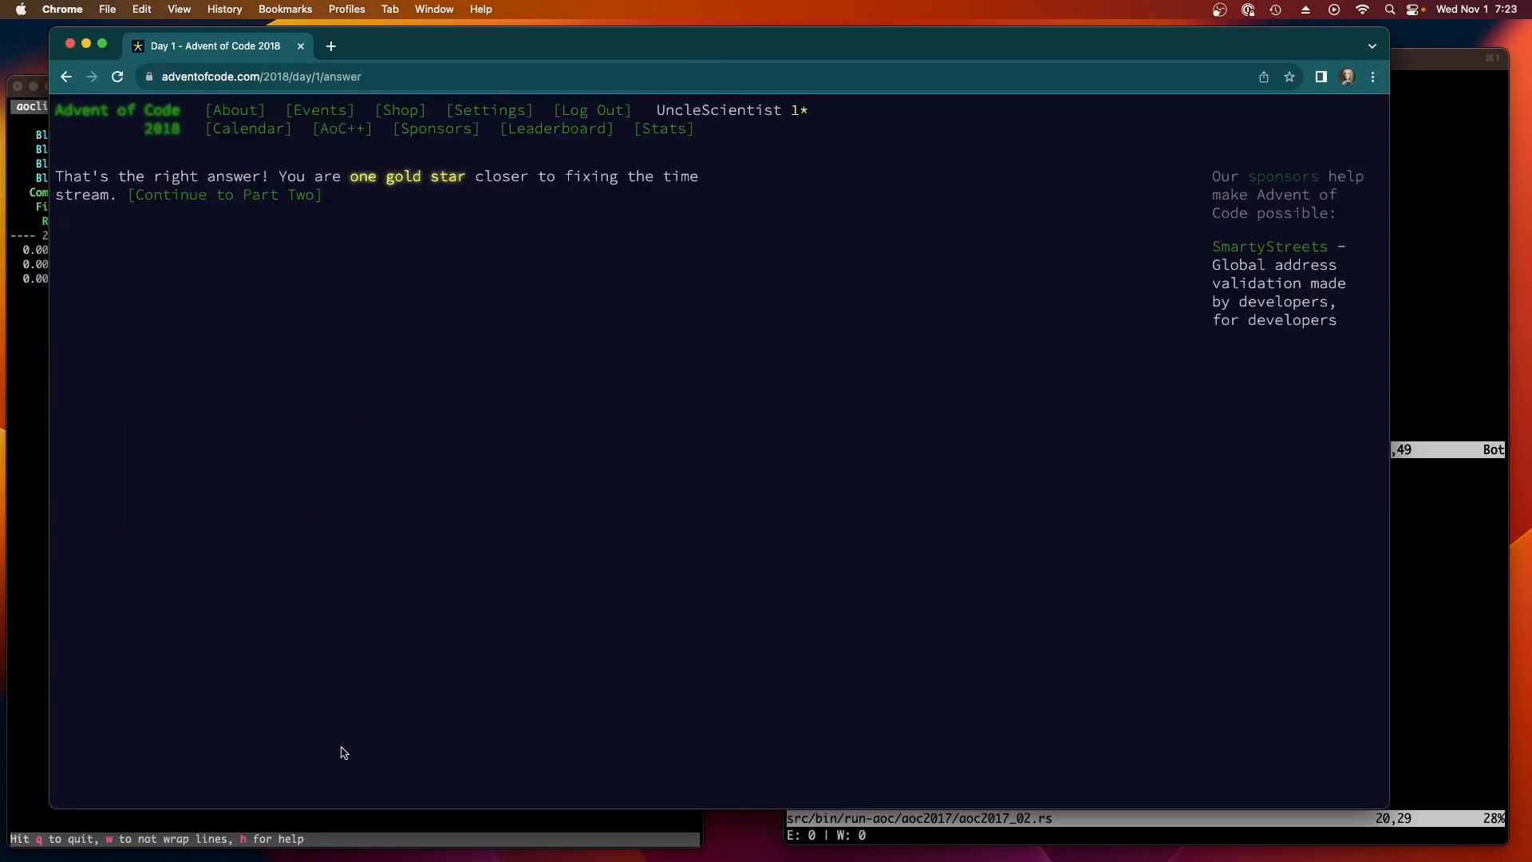
mouse_move(550, 817)
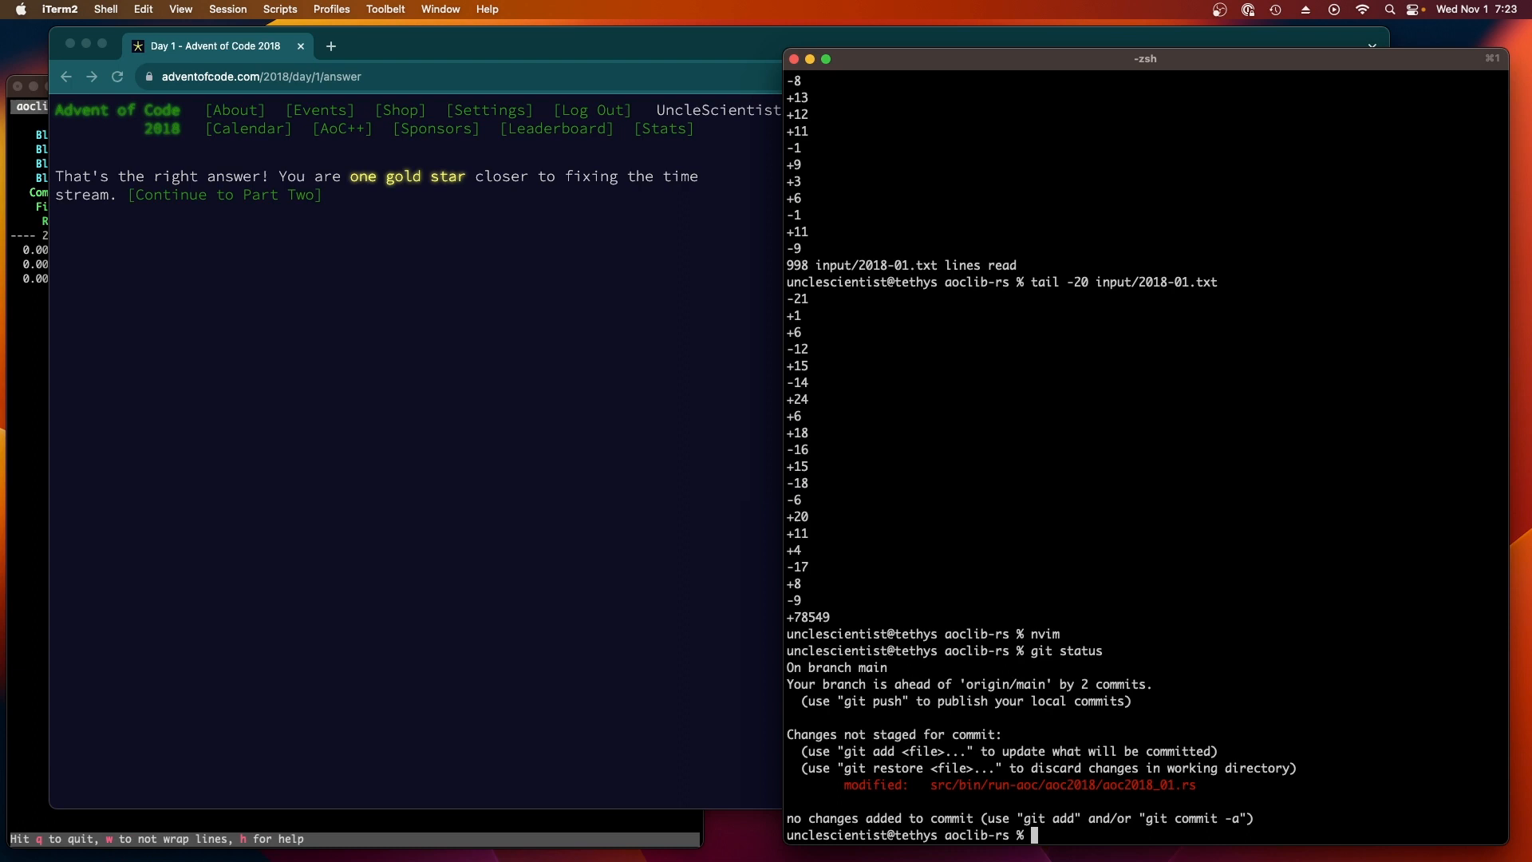
Step: Check the log, commit all changes as "2018 day 1 part 1", and reopen nvim
text(hg log)
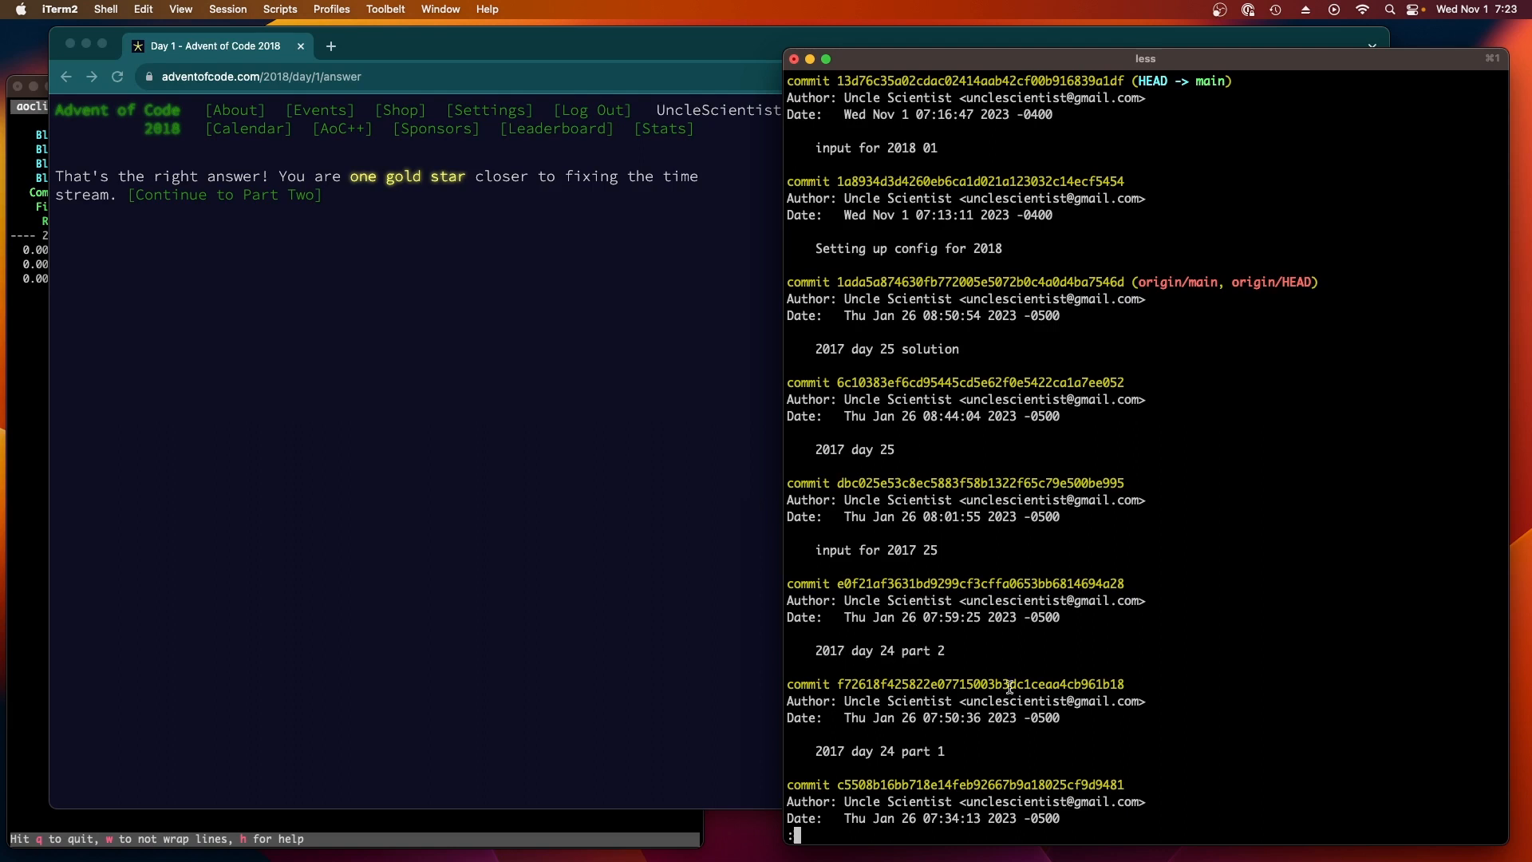
key(q)
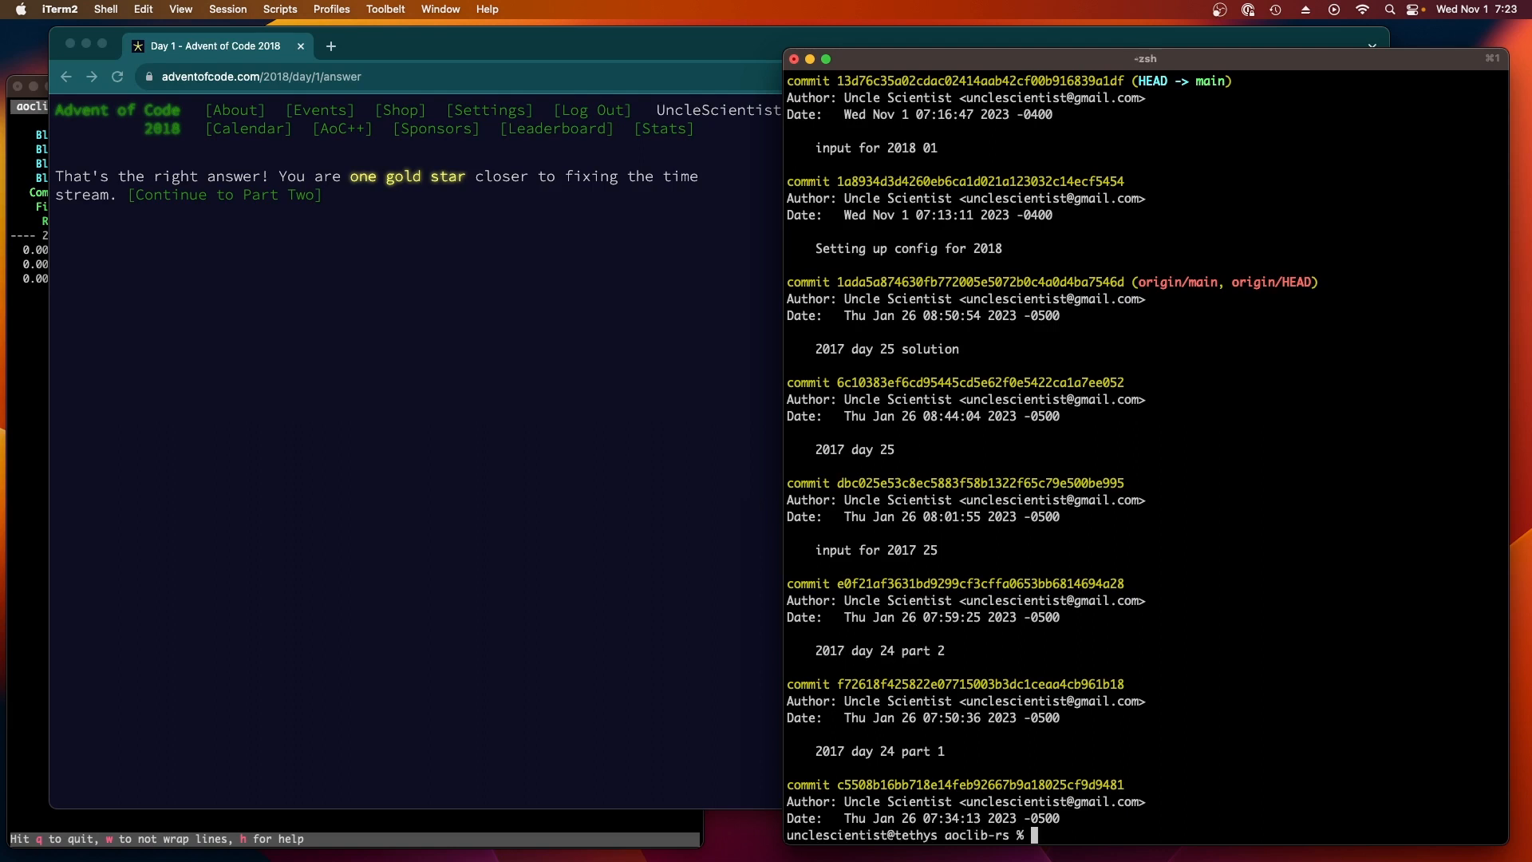
text(git commit)
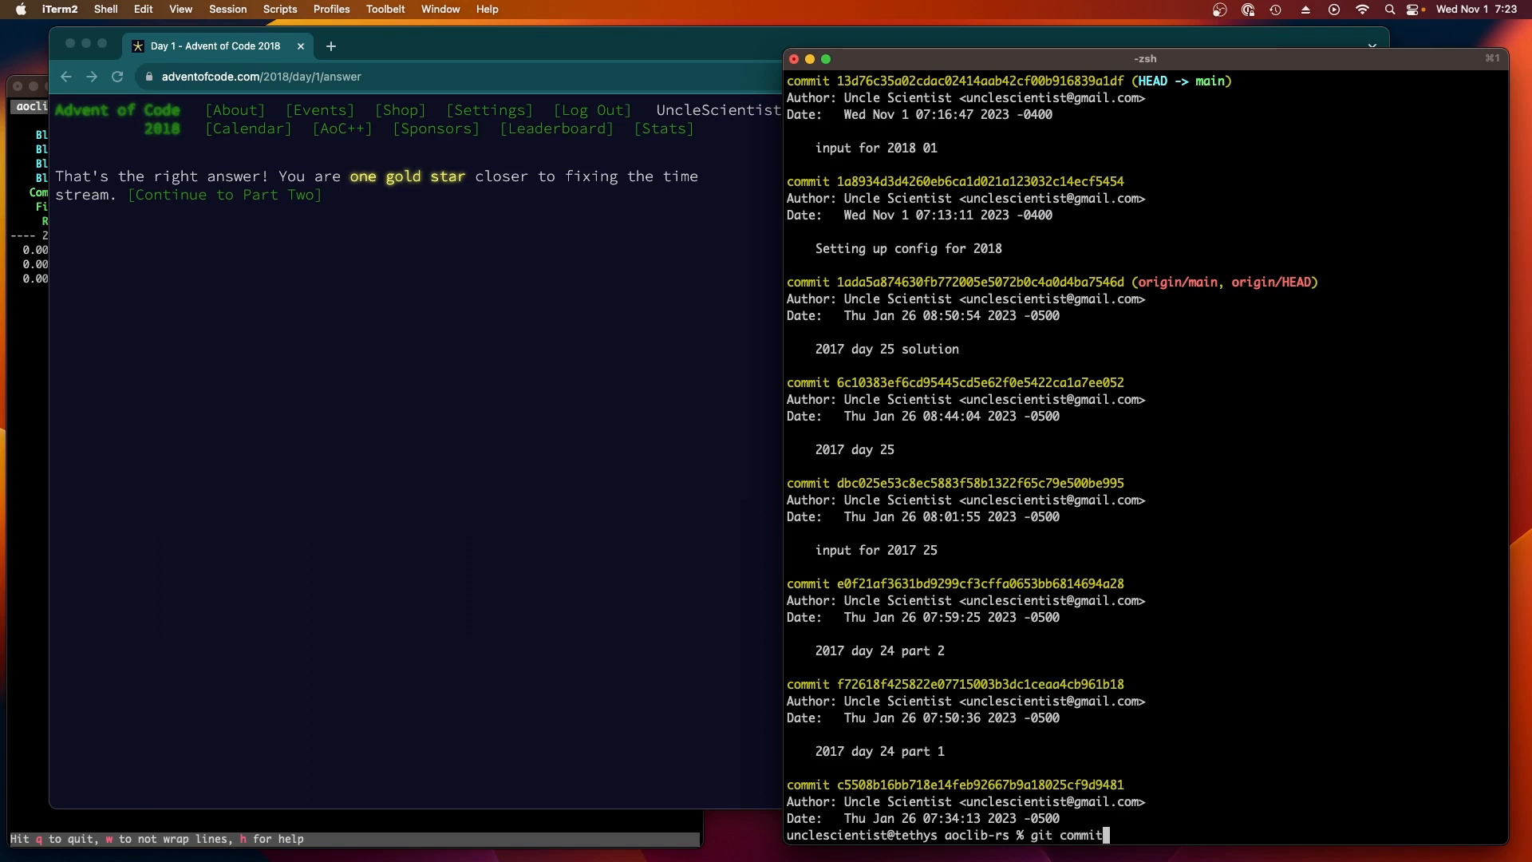
text(-am "2018 day 1 part 1)
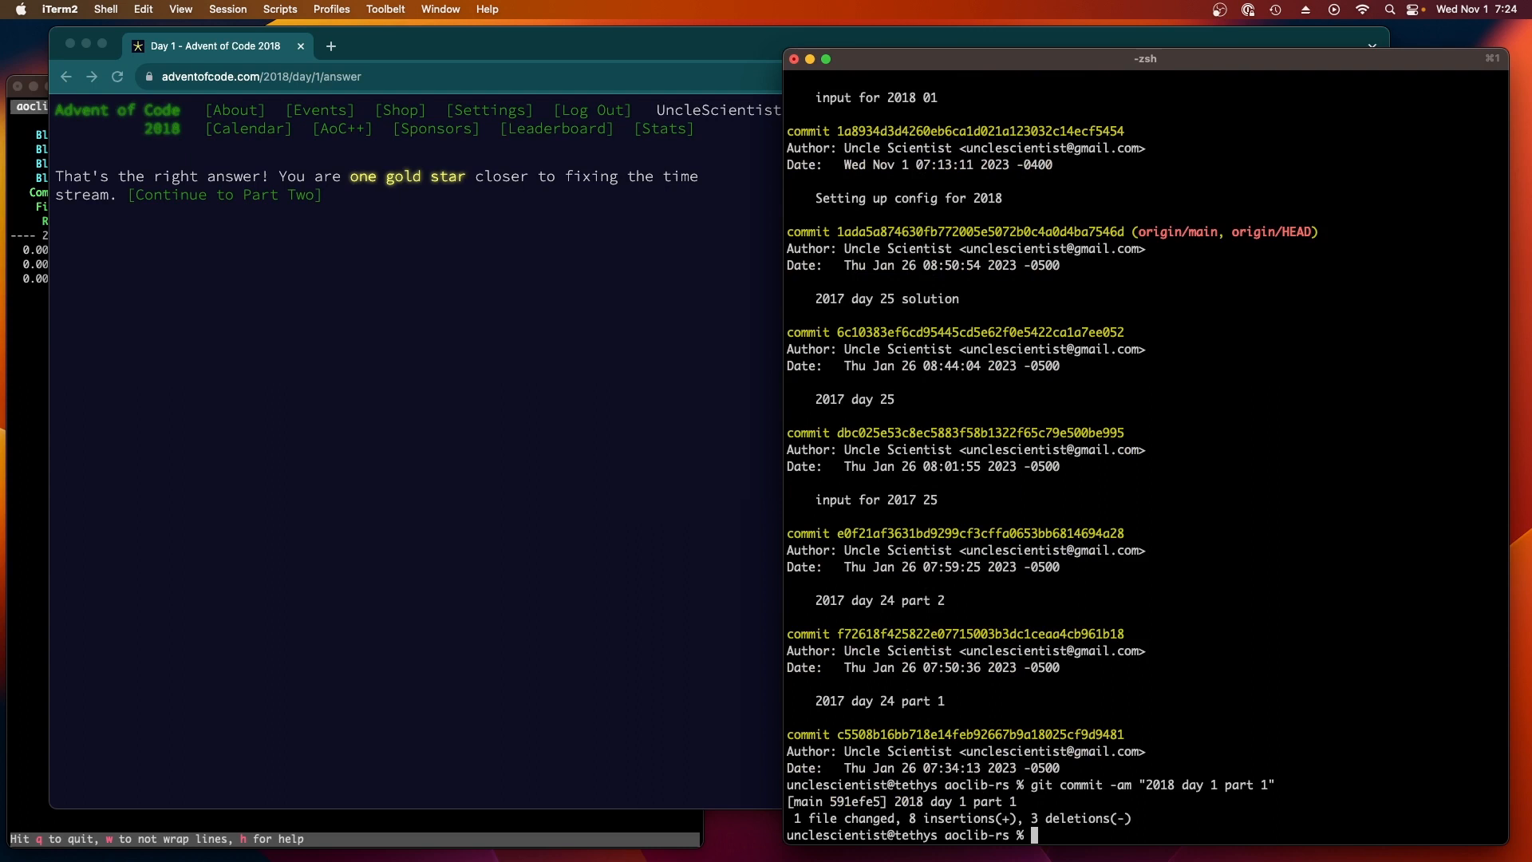
text(nvim)
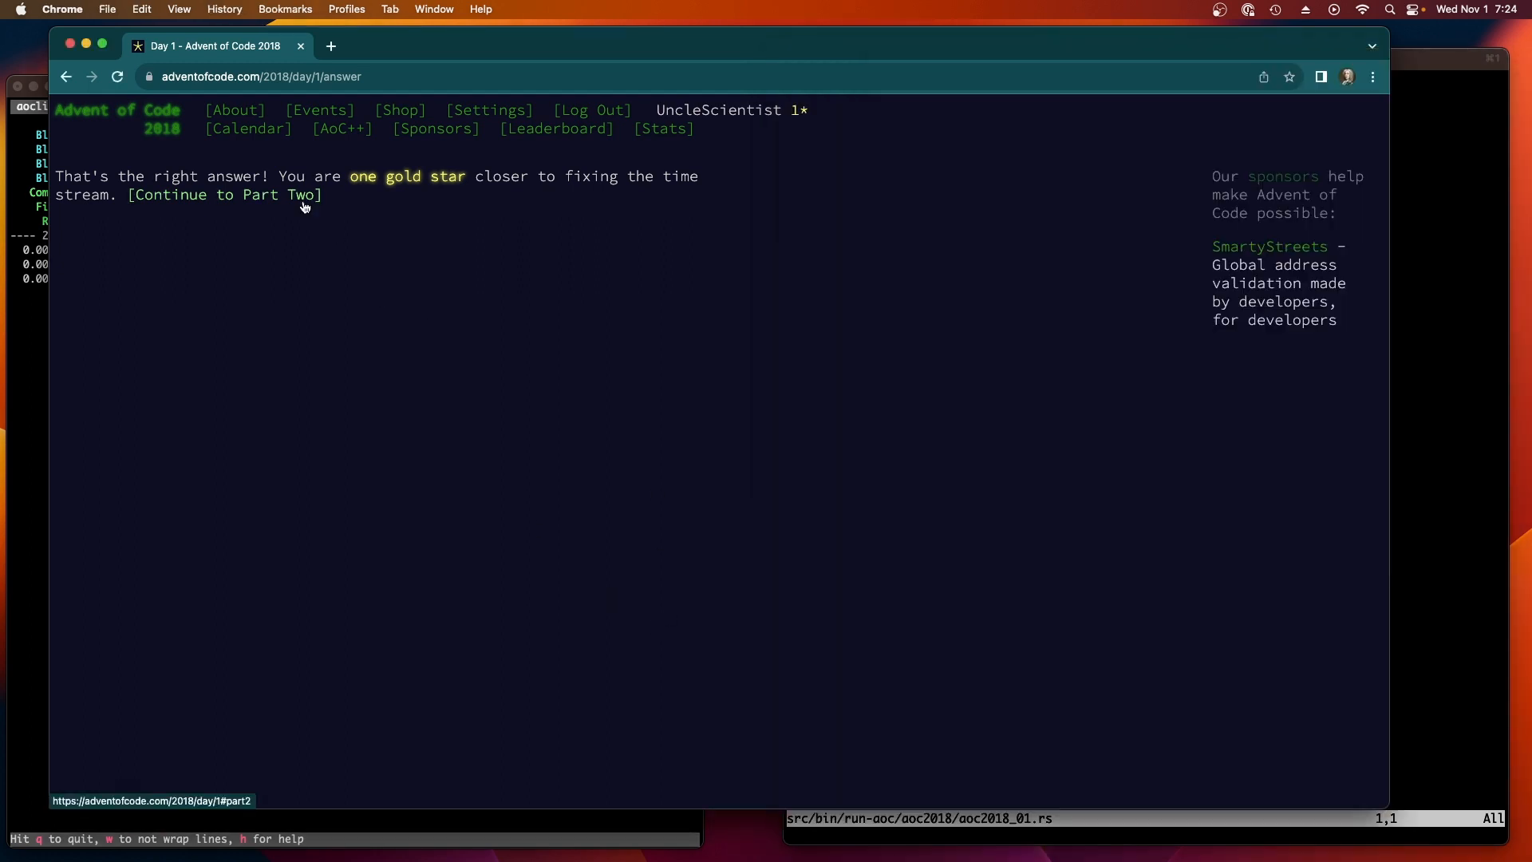
Step: Go on to the Day 1 Part Two puzzle description in Chrome
click(225, 195)
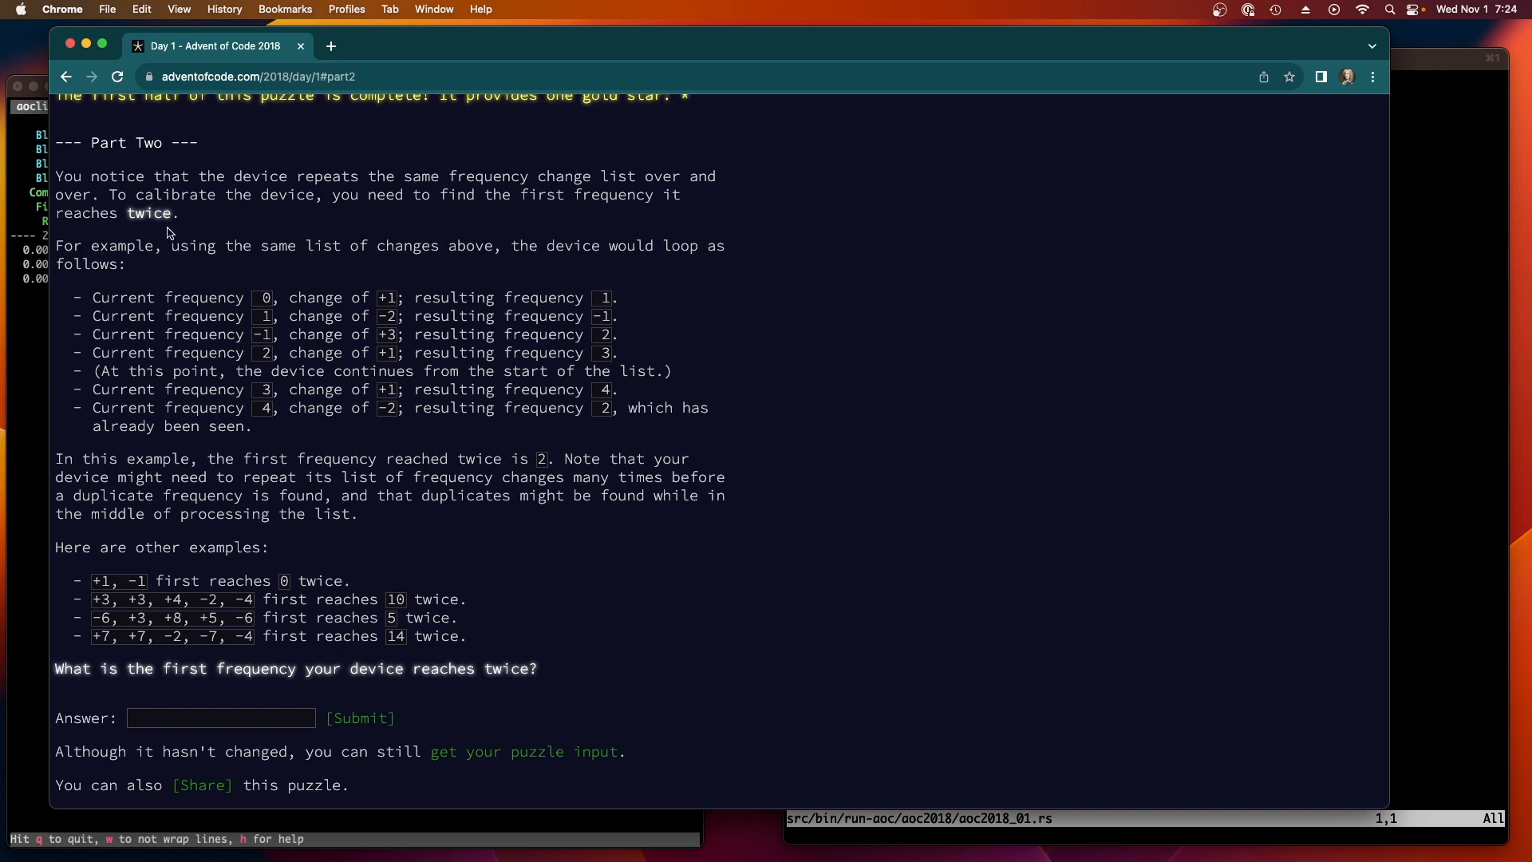
mouse_move(399, 267)
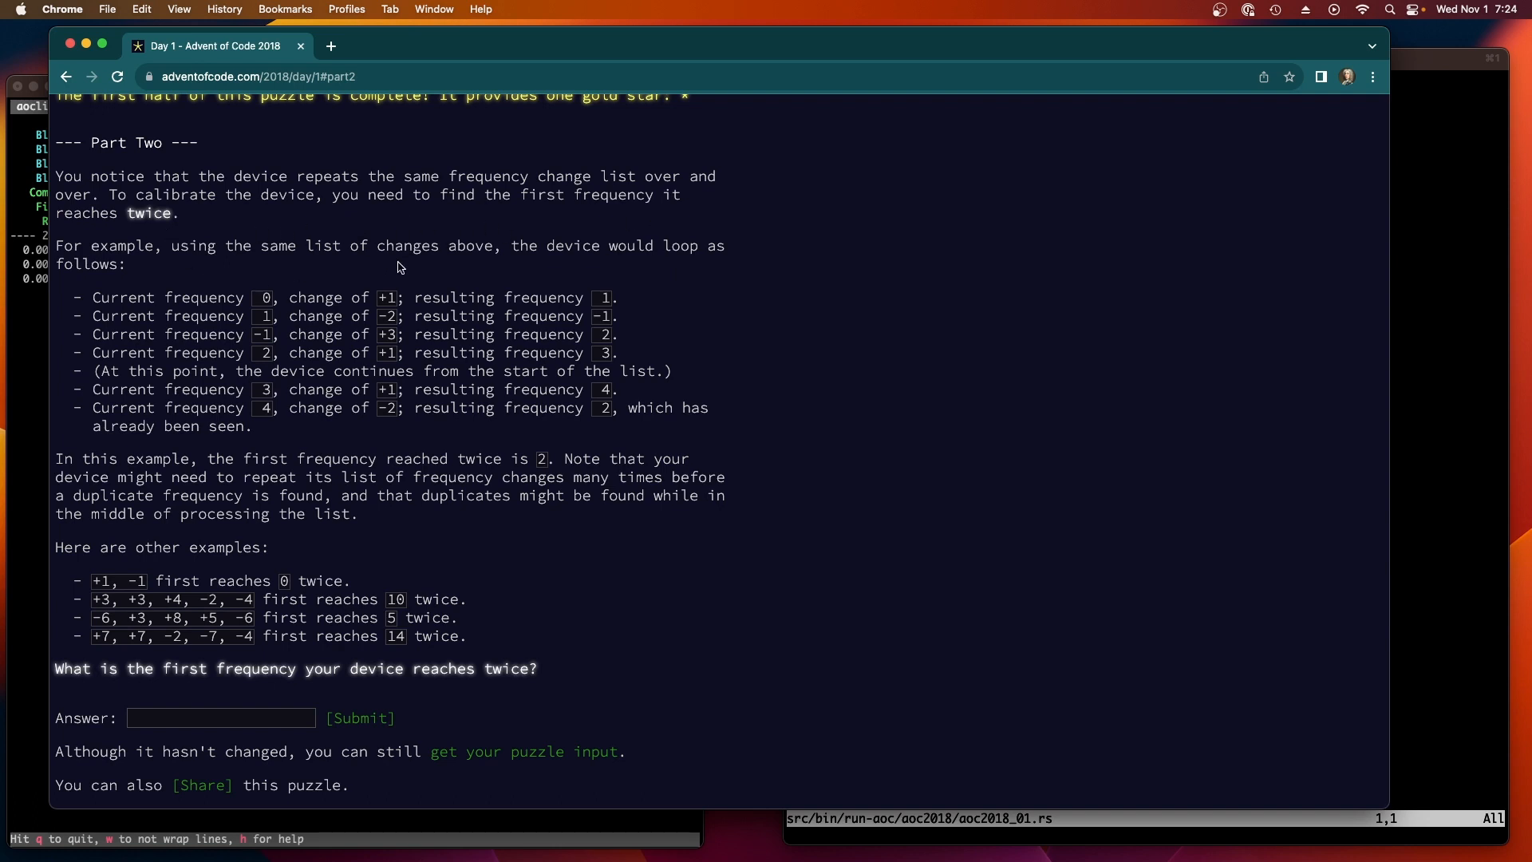
mouse_move(472, 437)
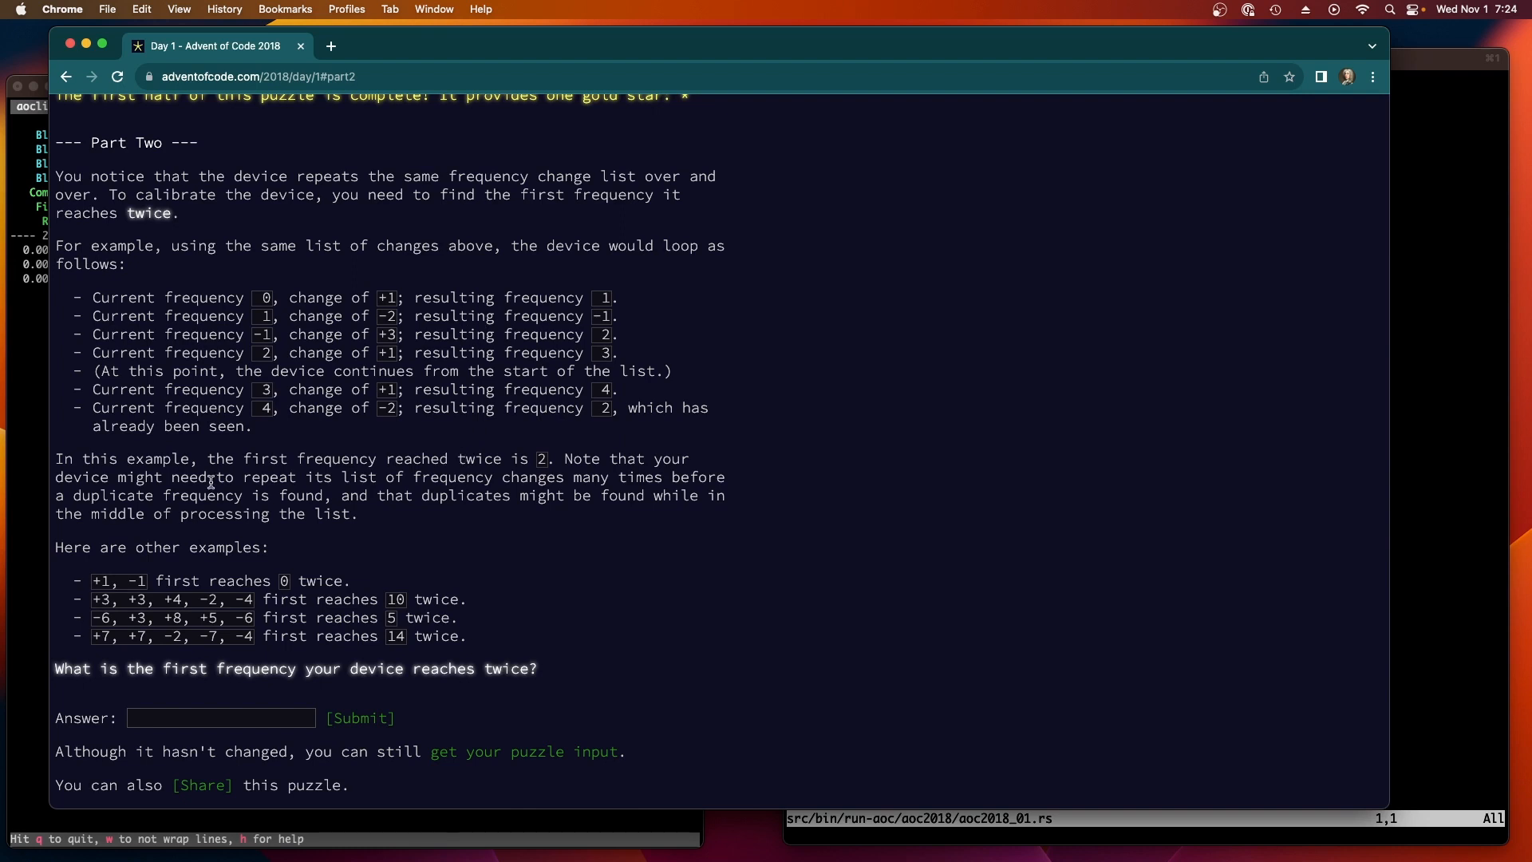
mouse_move(530, 488)
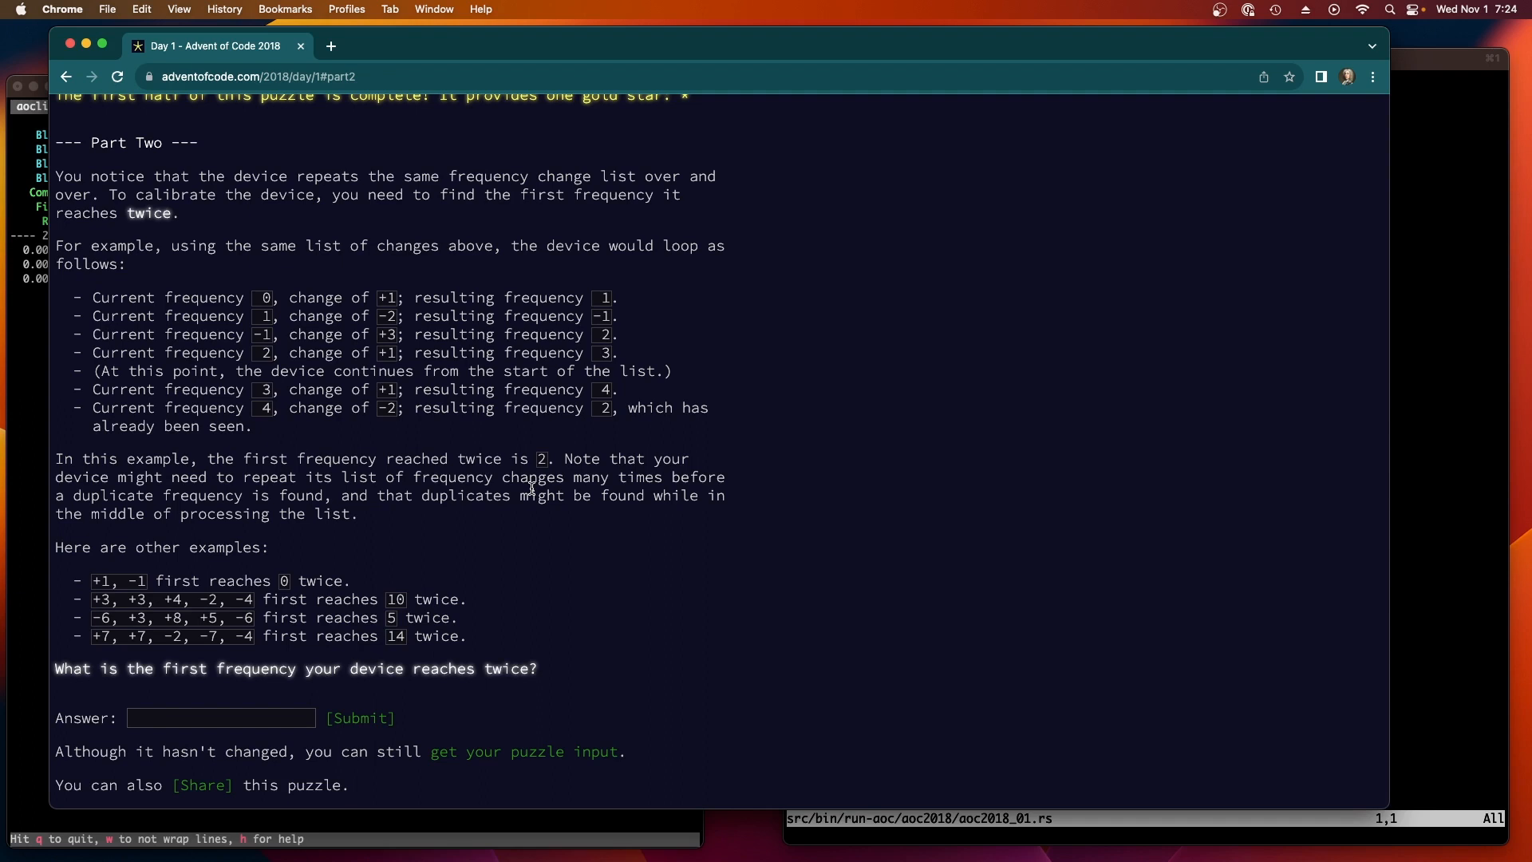
mouse_move(421, 488)
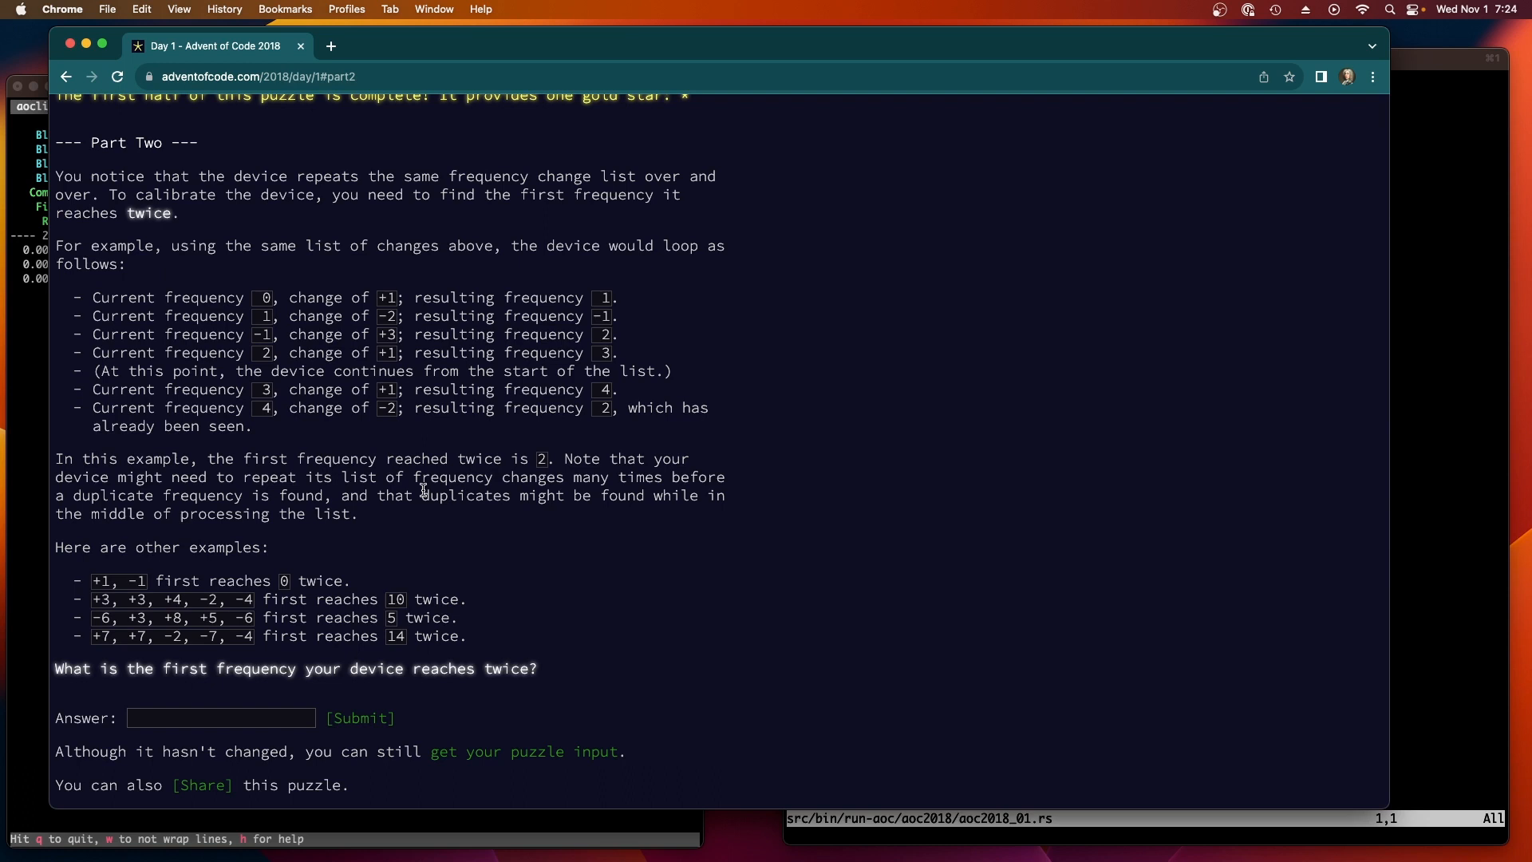
mouse_move(381, 537)
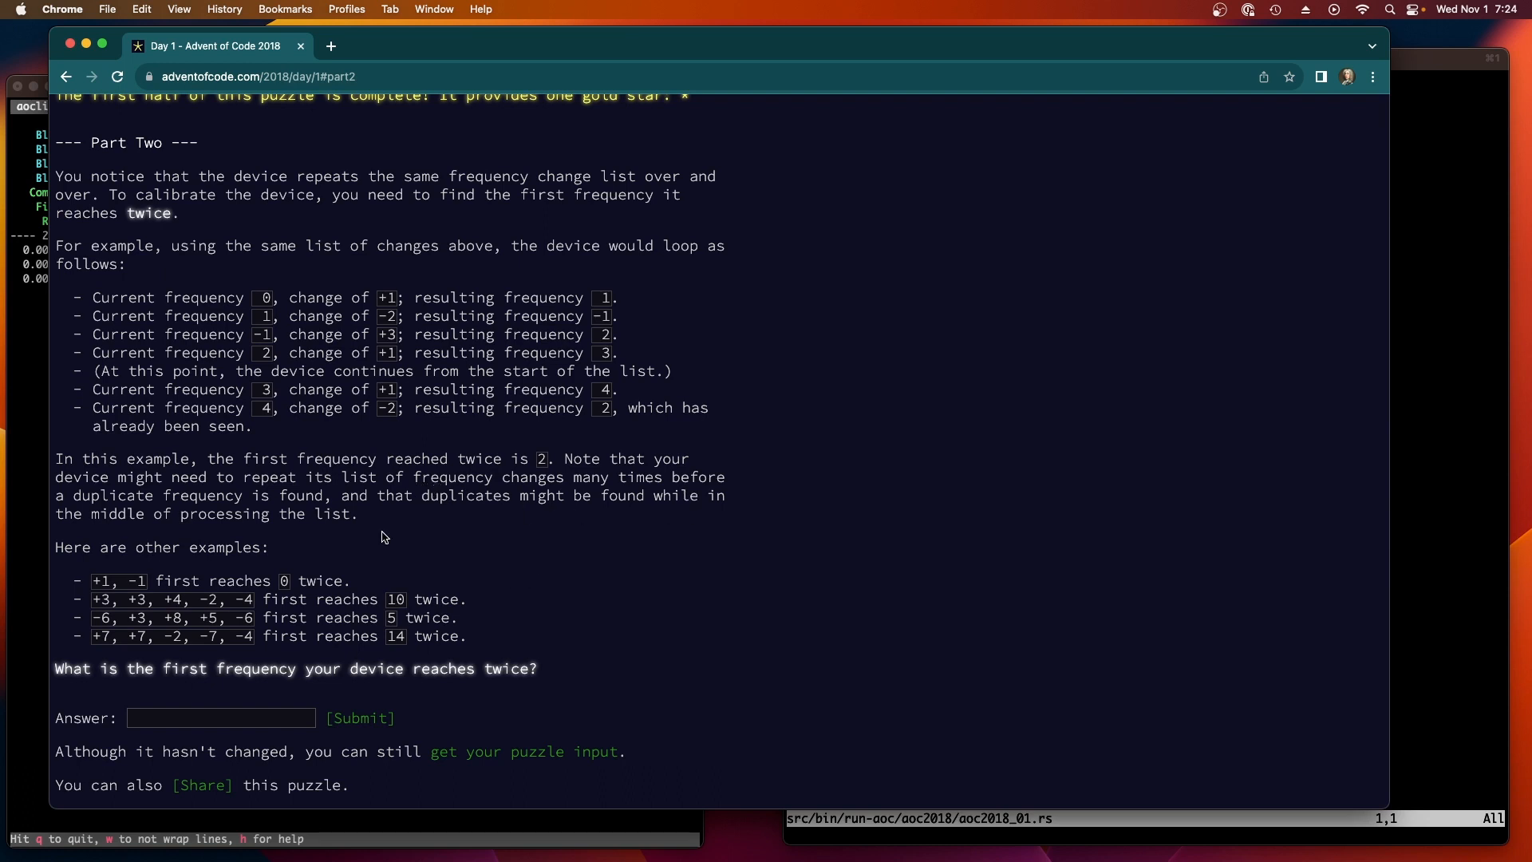
mouse_move(281, 503)
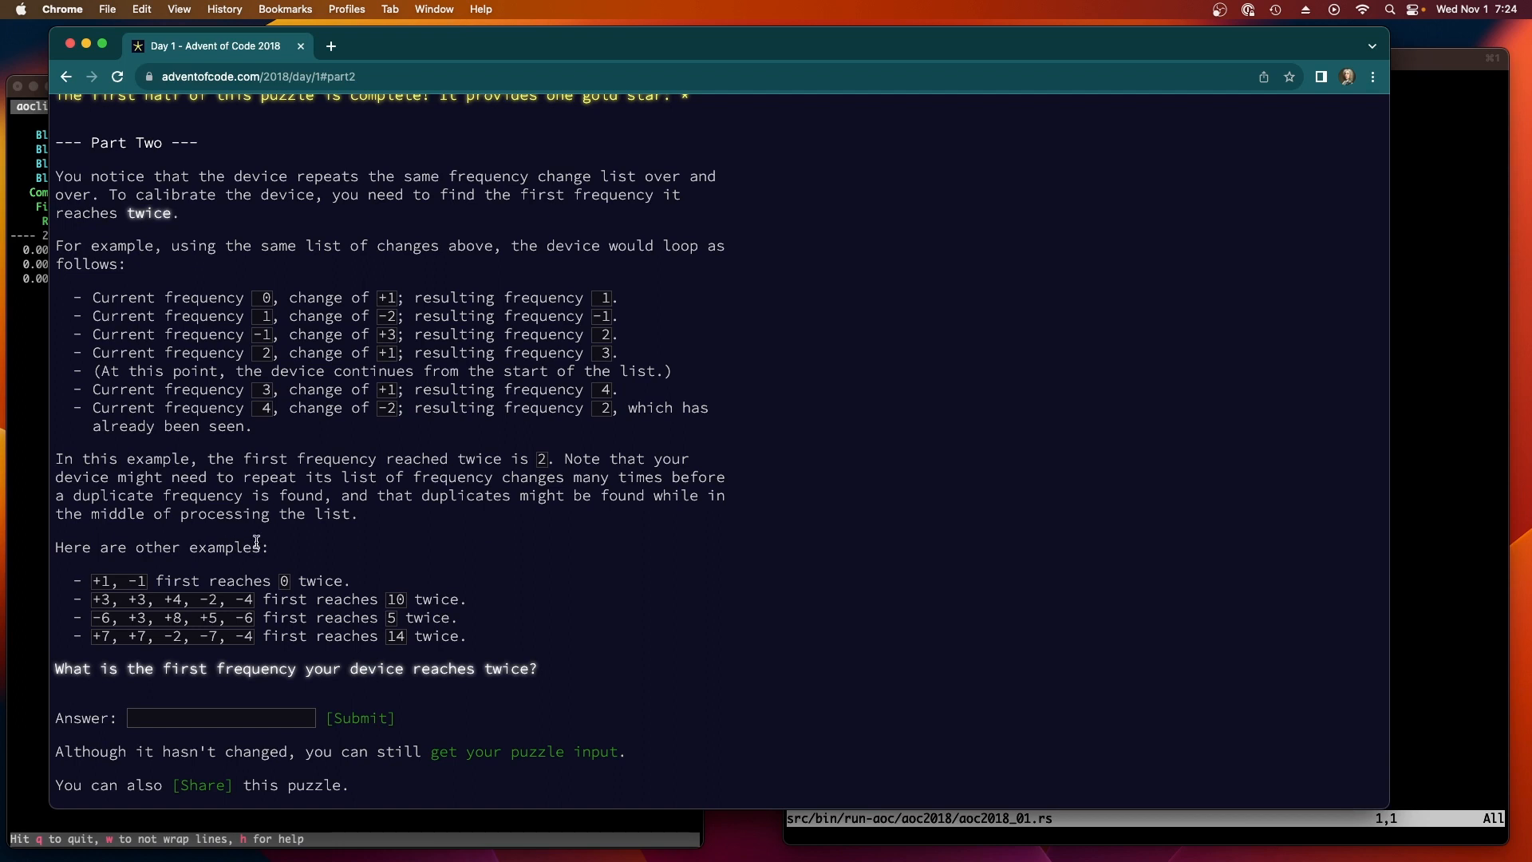
mouse_move(849, 811)
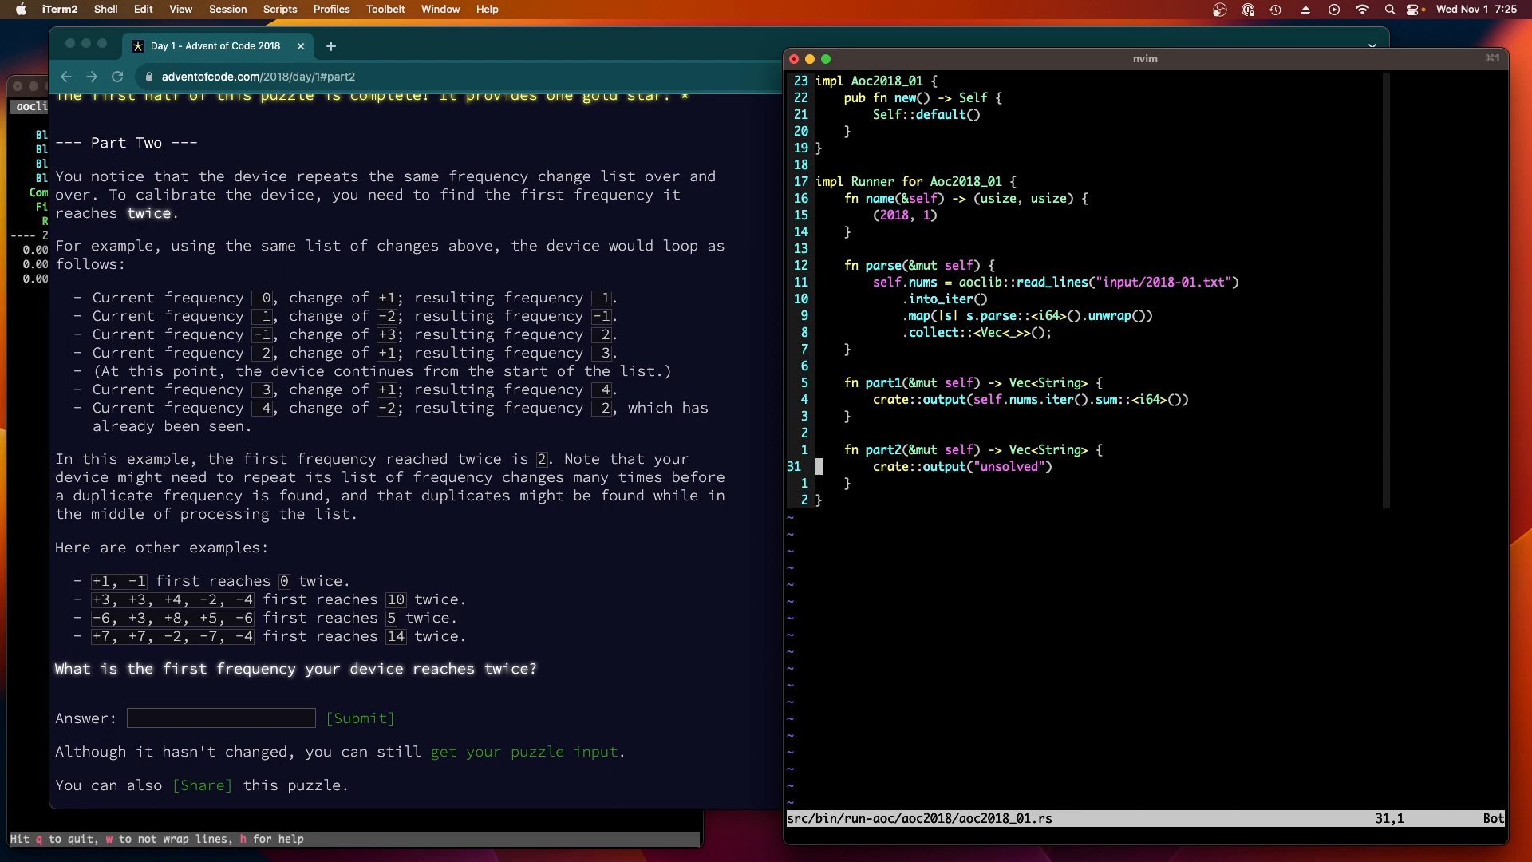
Step: In part2, declare let freq = HashSet::new(); and an enclosing loop block
key(o)
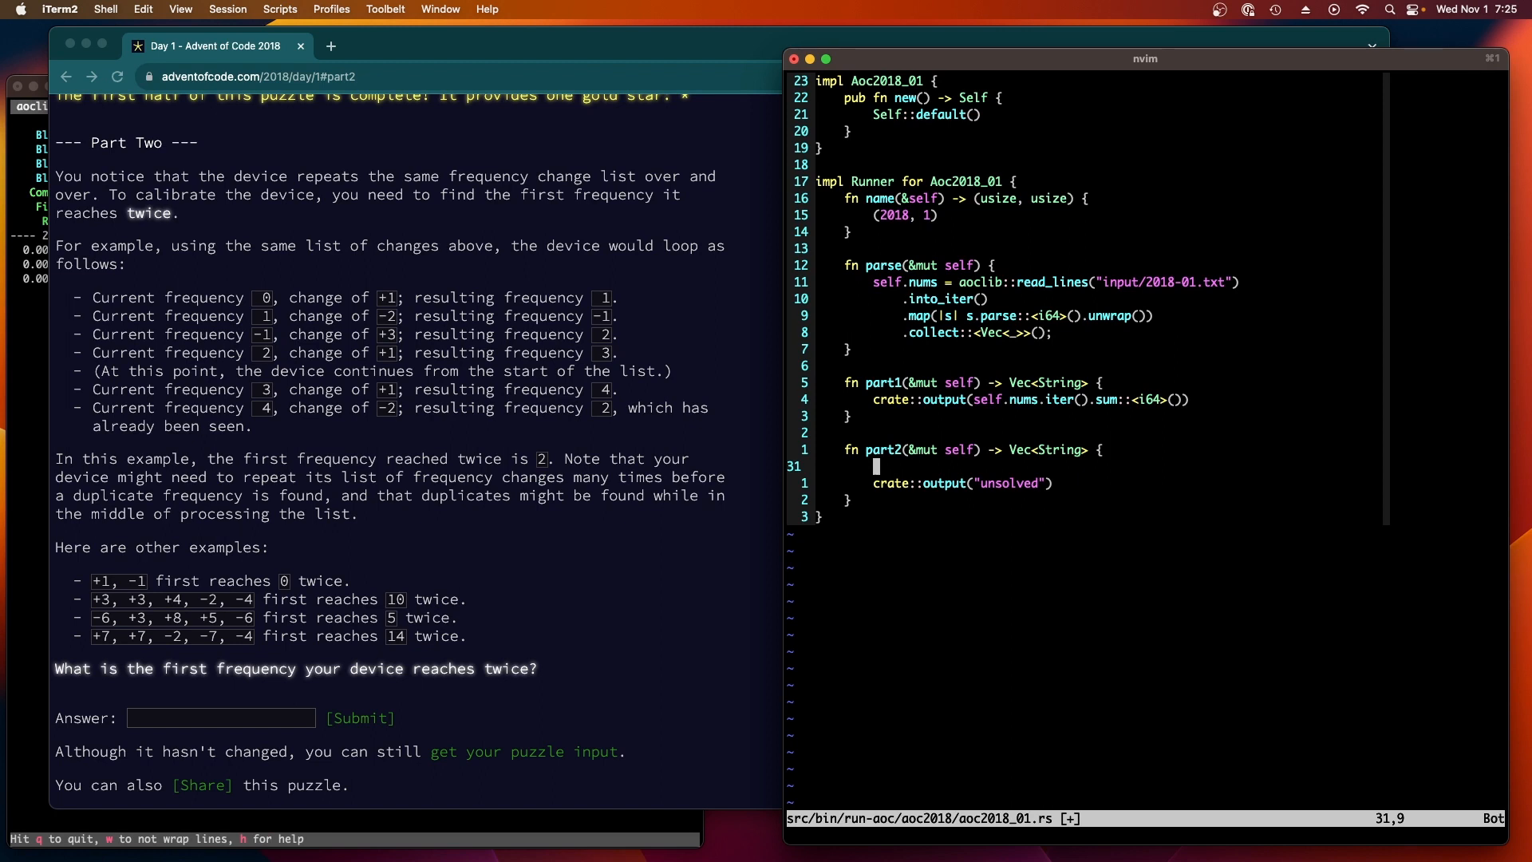
text(loop)
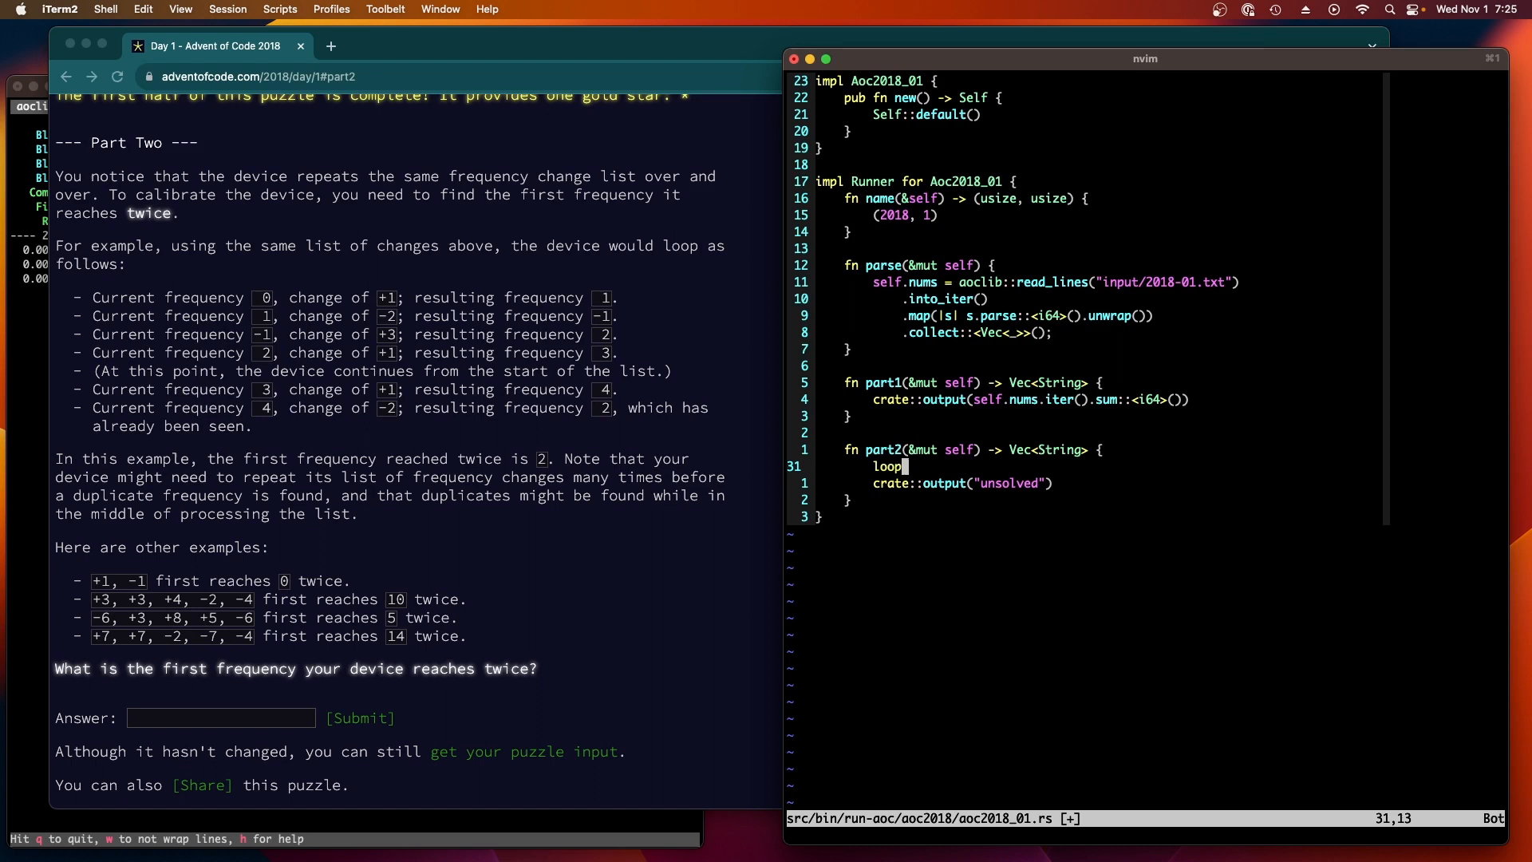
text({)
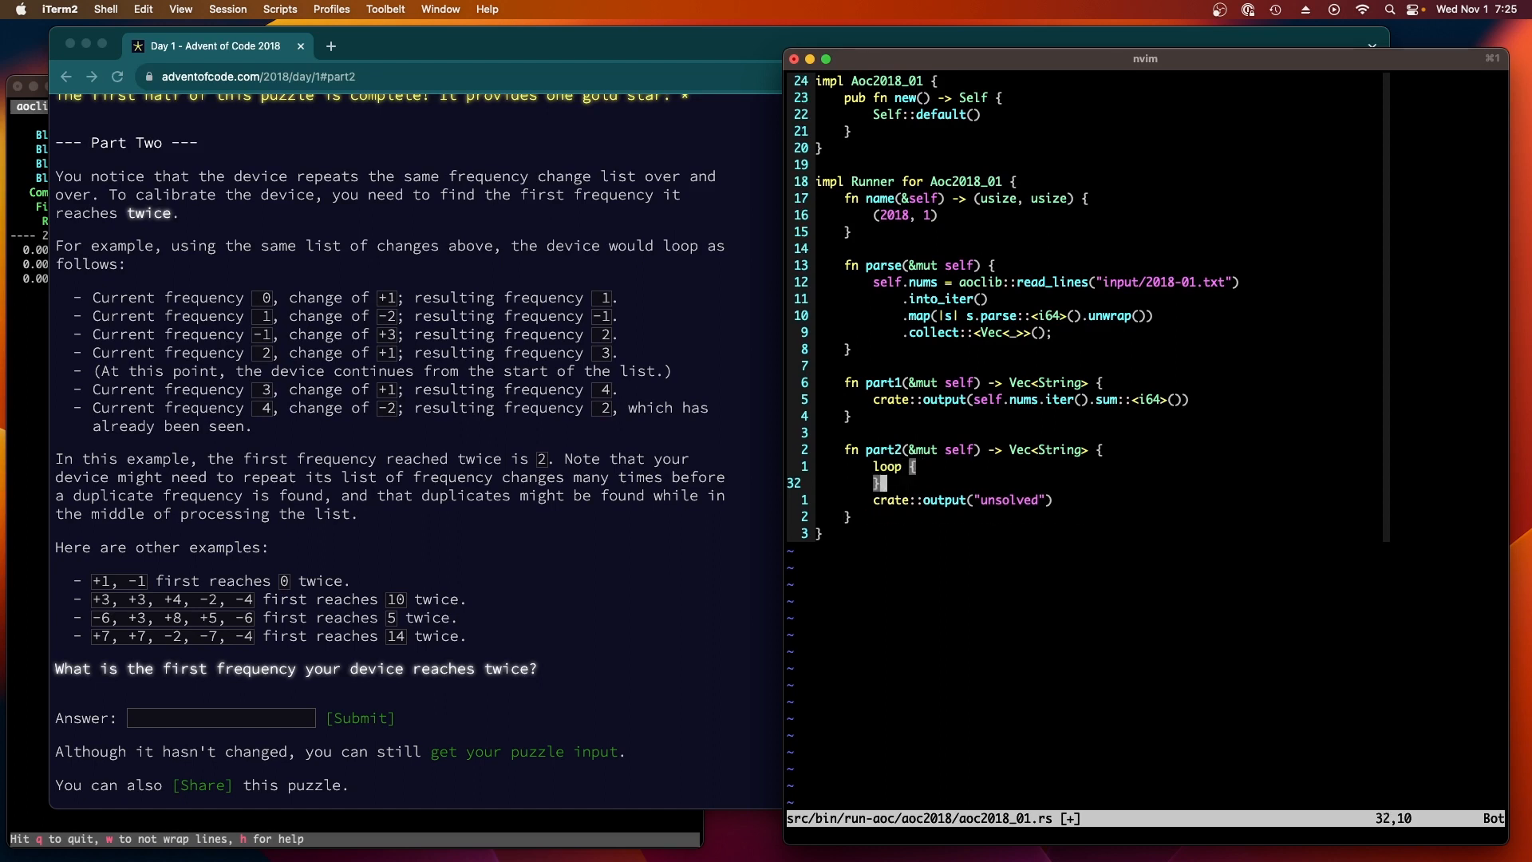
text(let)
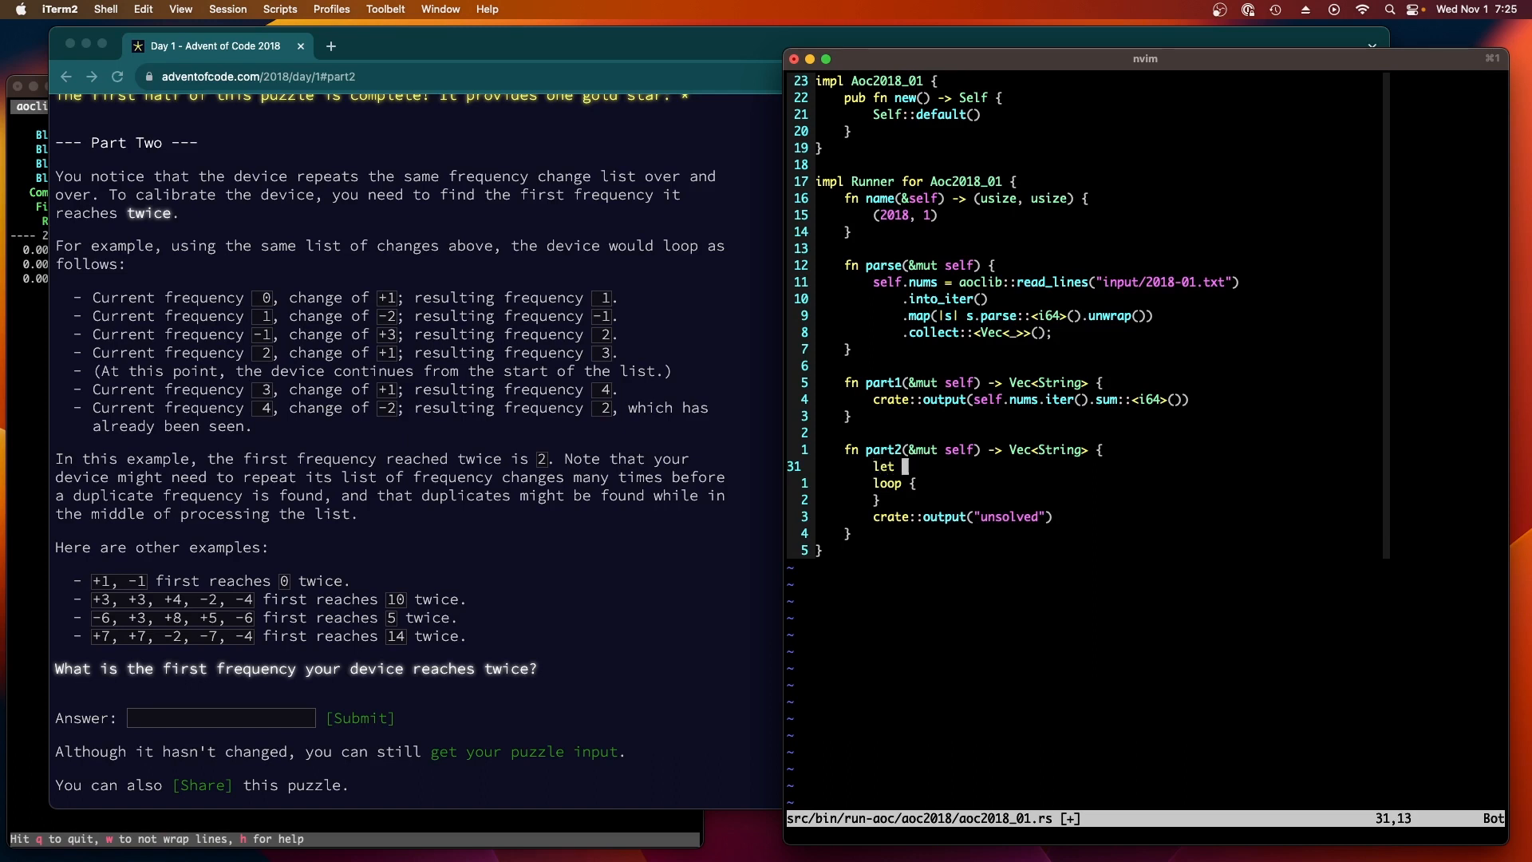
text(freq)
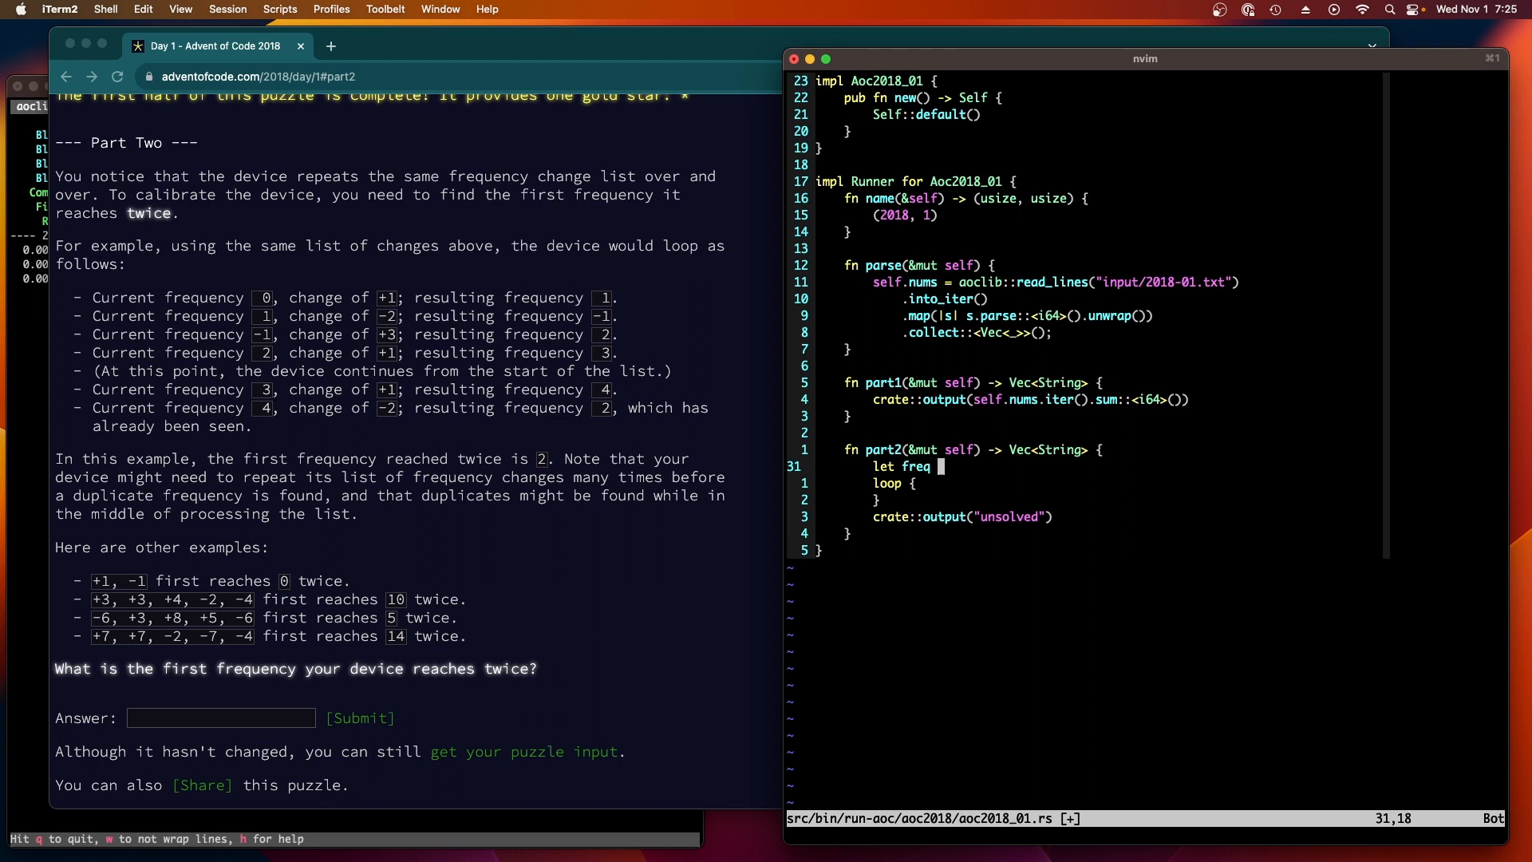
text(= HashSet::new)
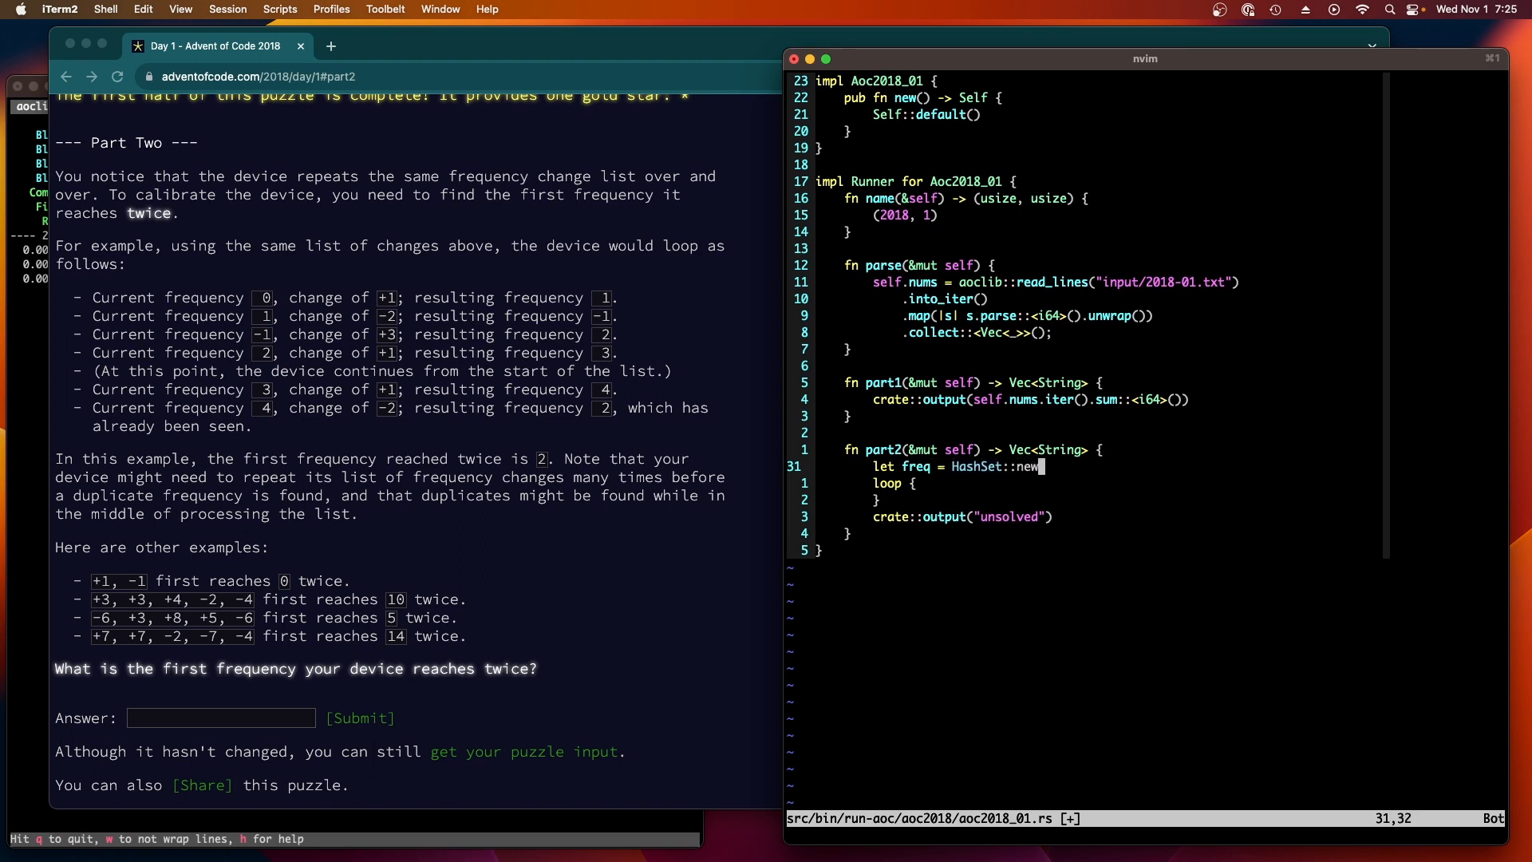
text(();)
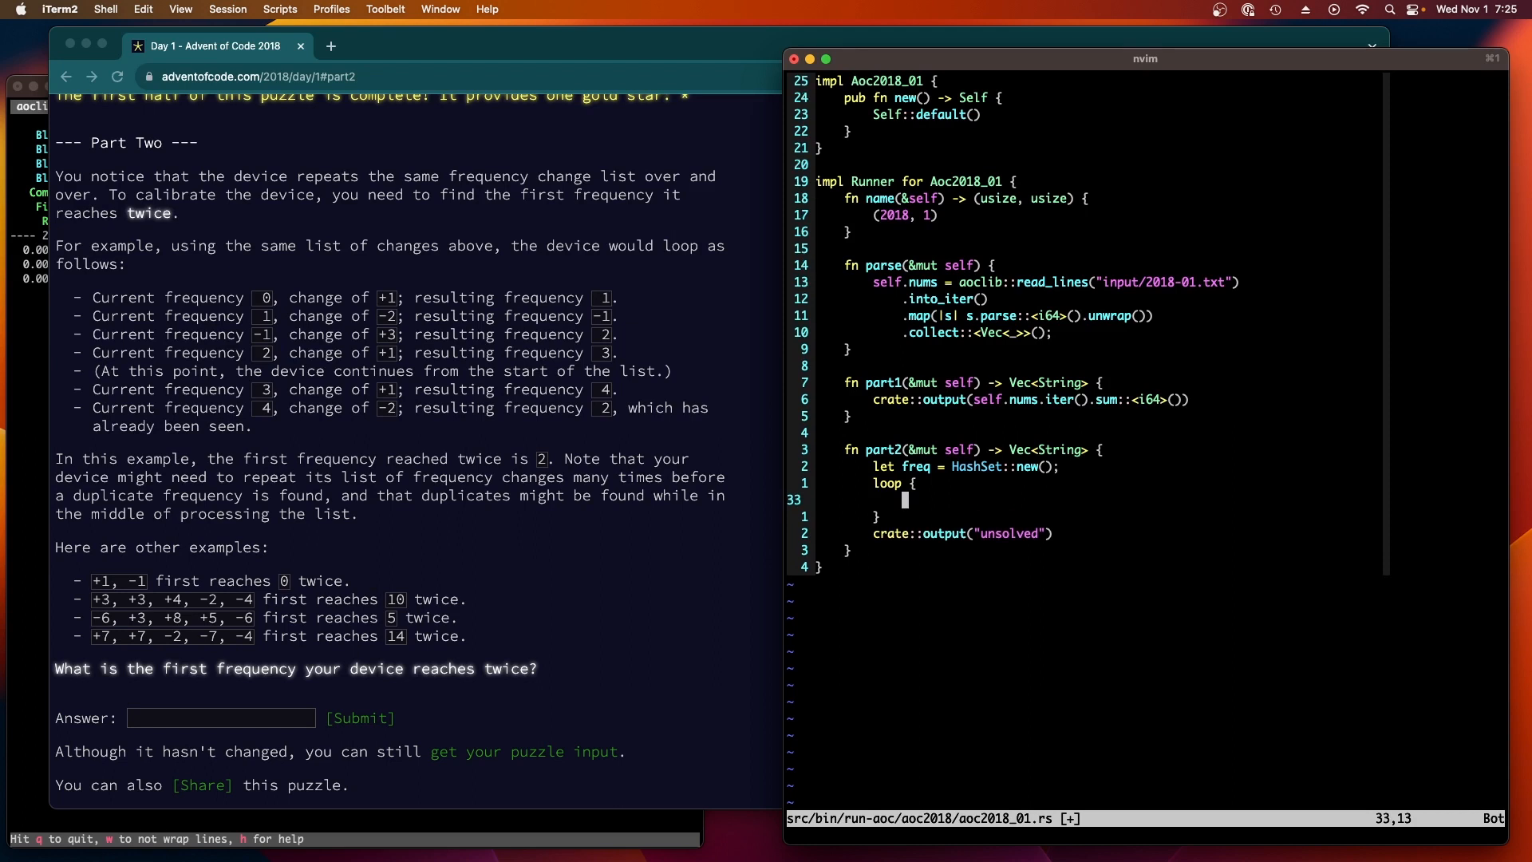
Step: Add an inner for delta in &self.nums loop inside the repeating loop
text(for)
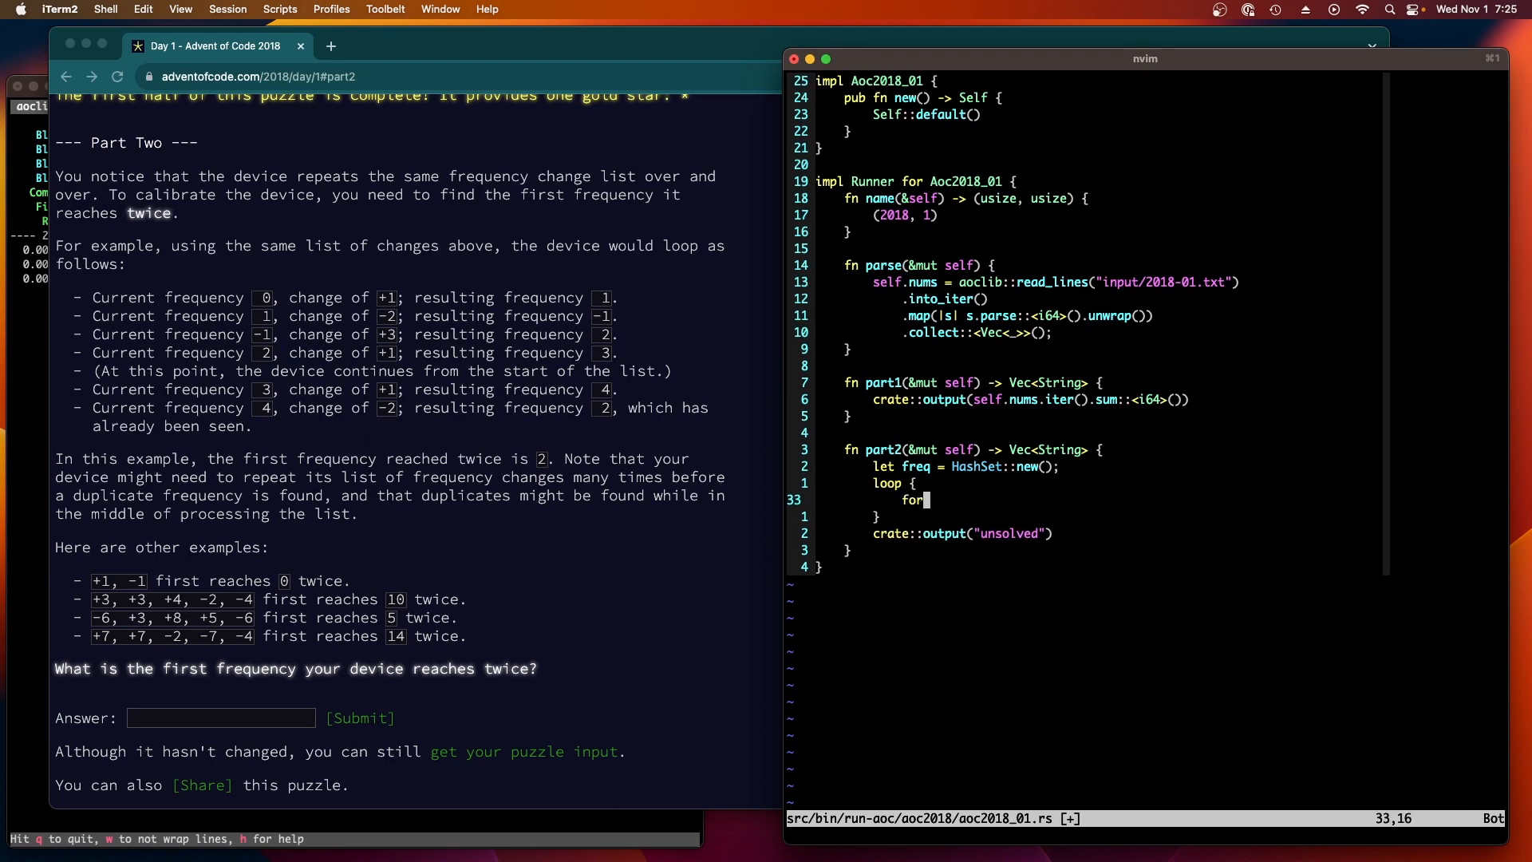
text(delta in)
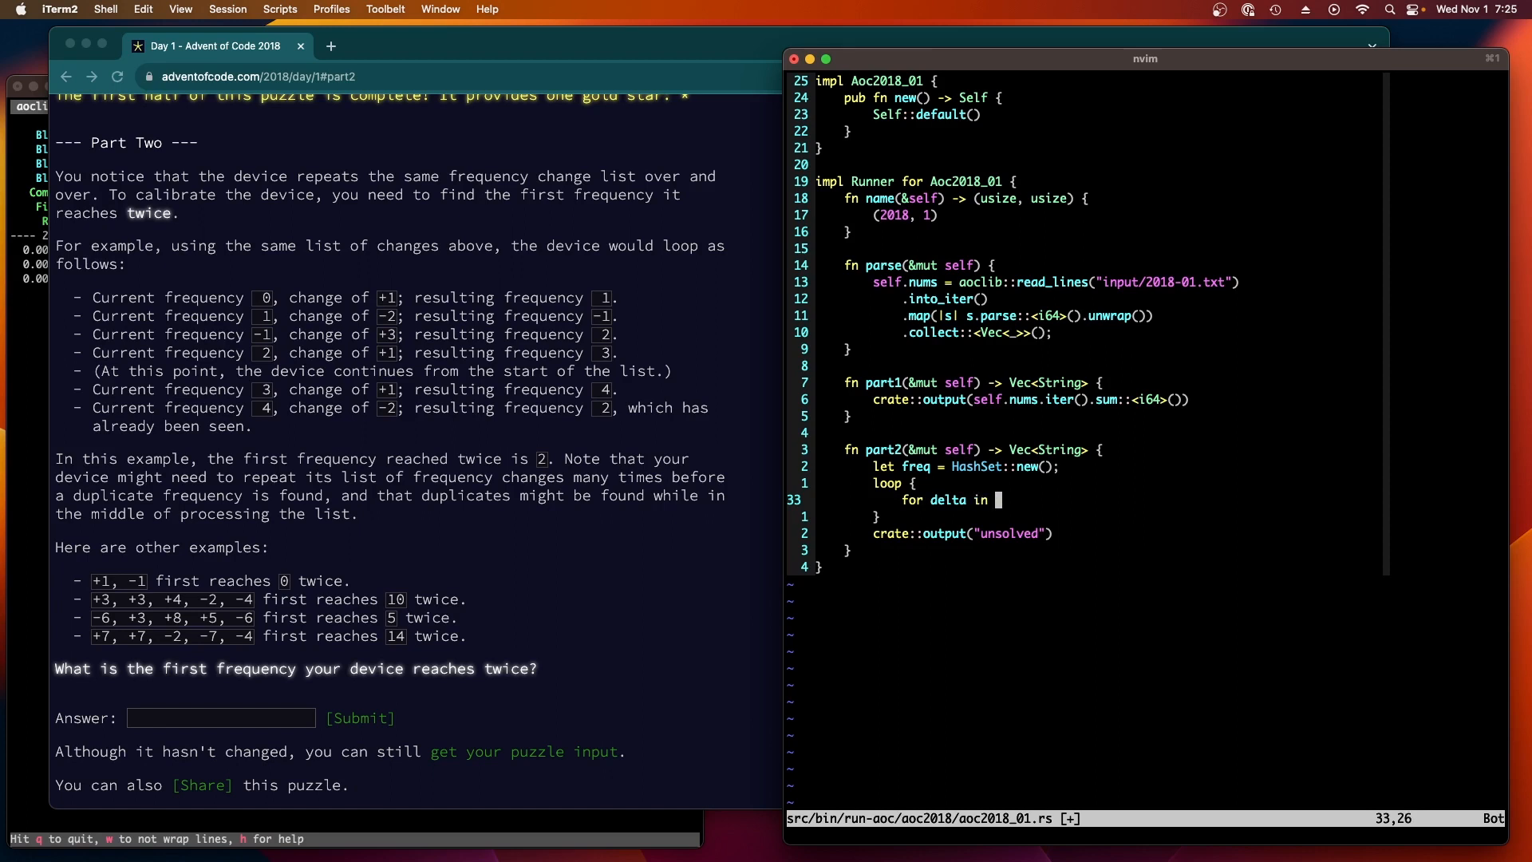
text(&self.n)
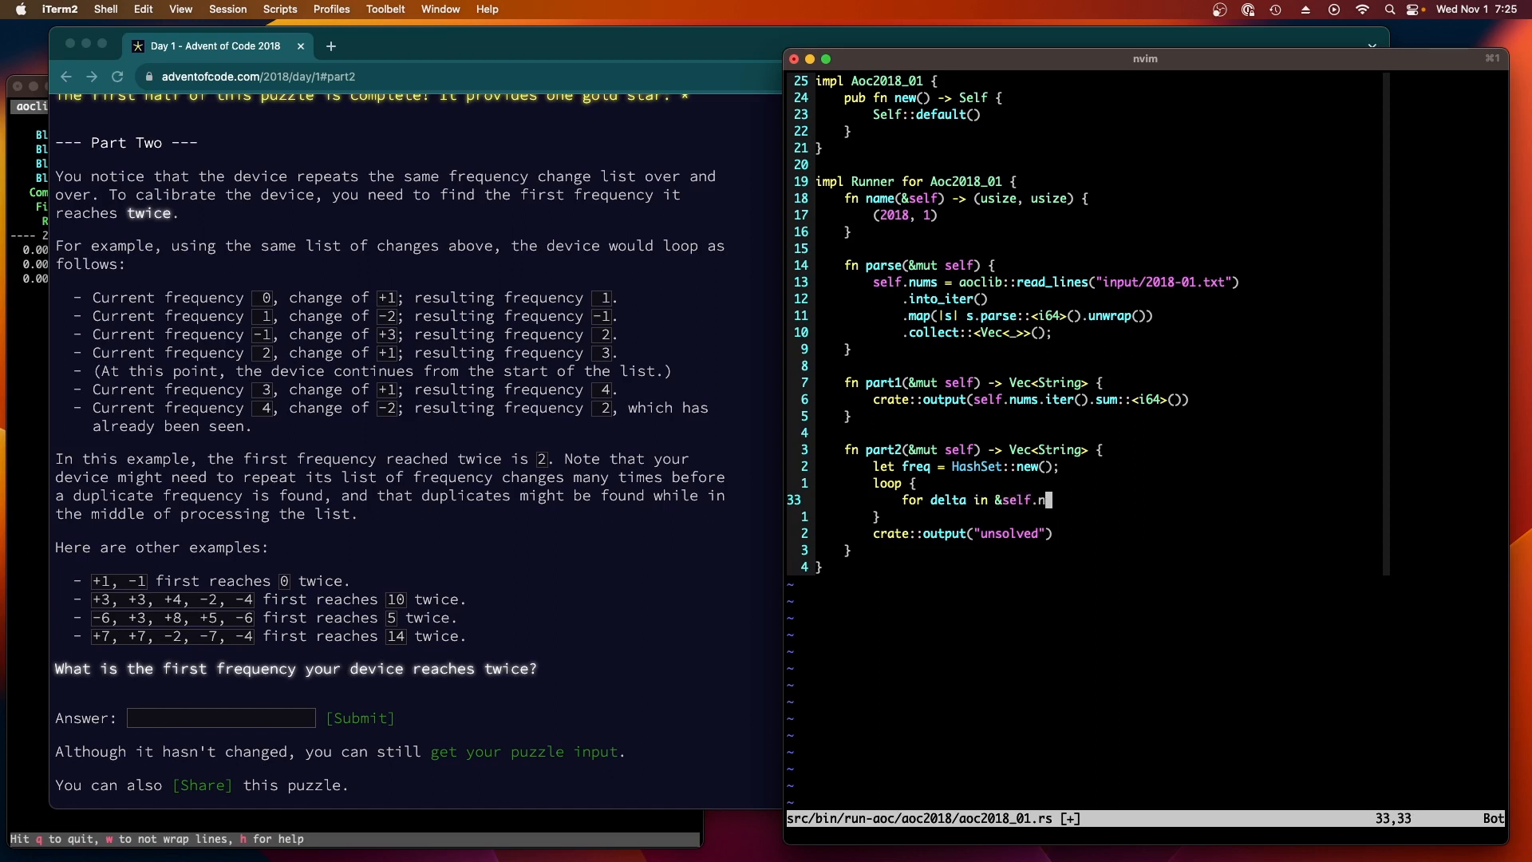
text(ums {)
click(958, 466)
text(mu)
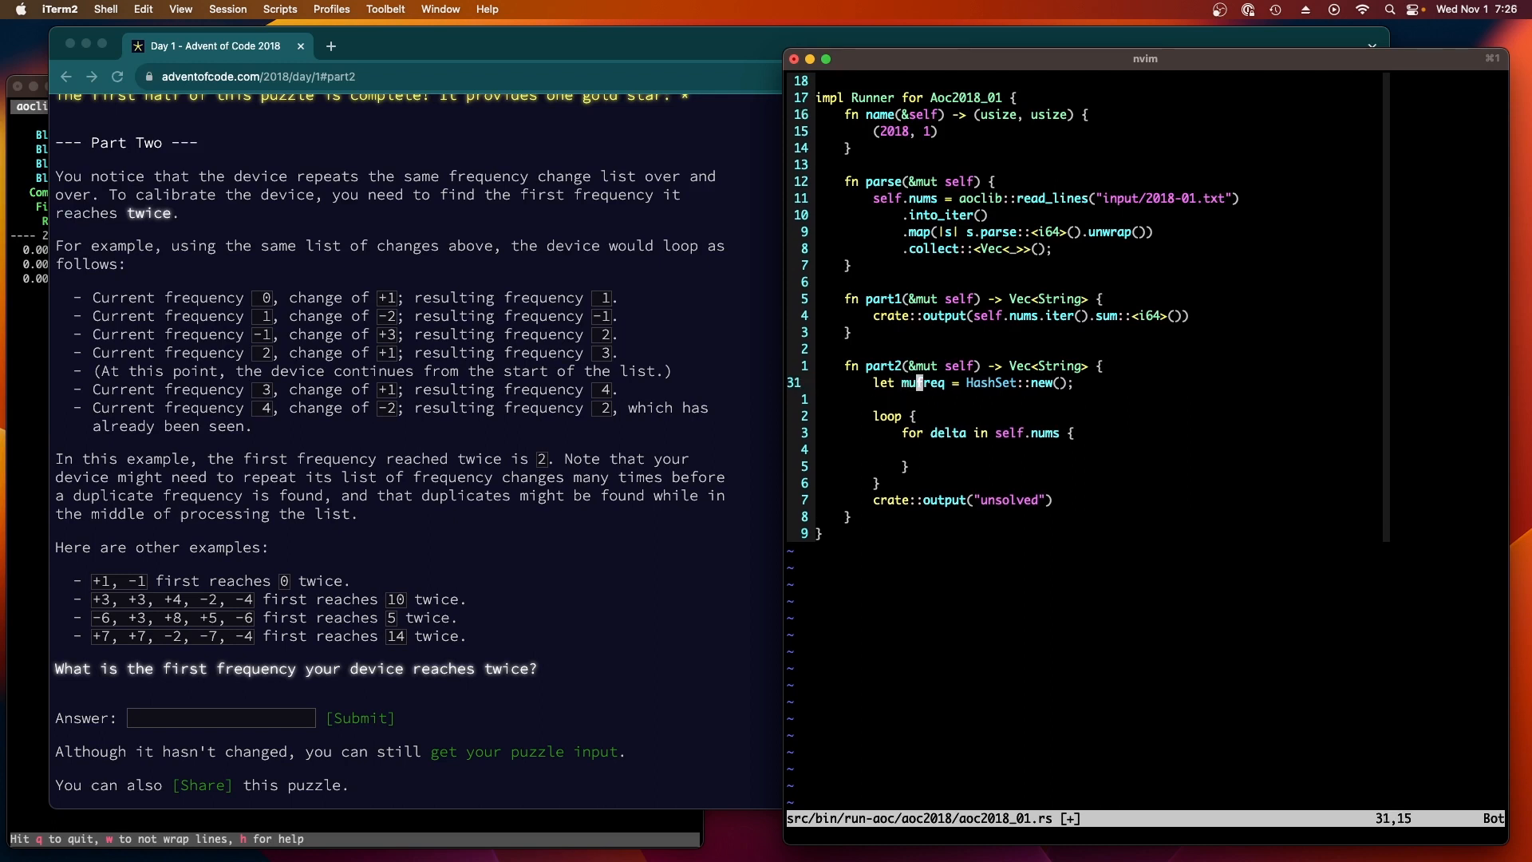
Step: Declare let mut cur_freq = 0 and begin accumulating the running frequency
text(let)
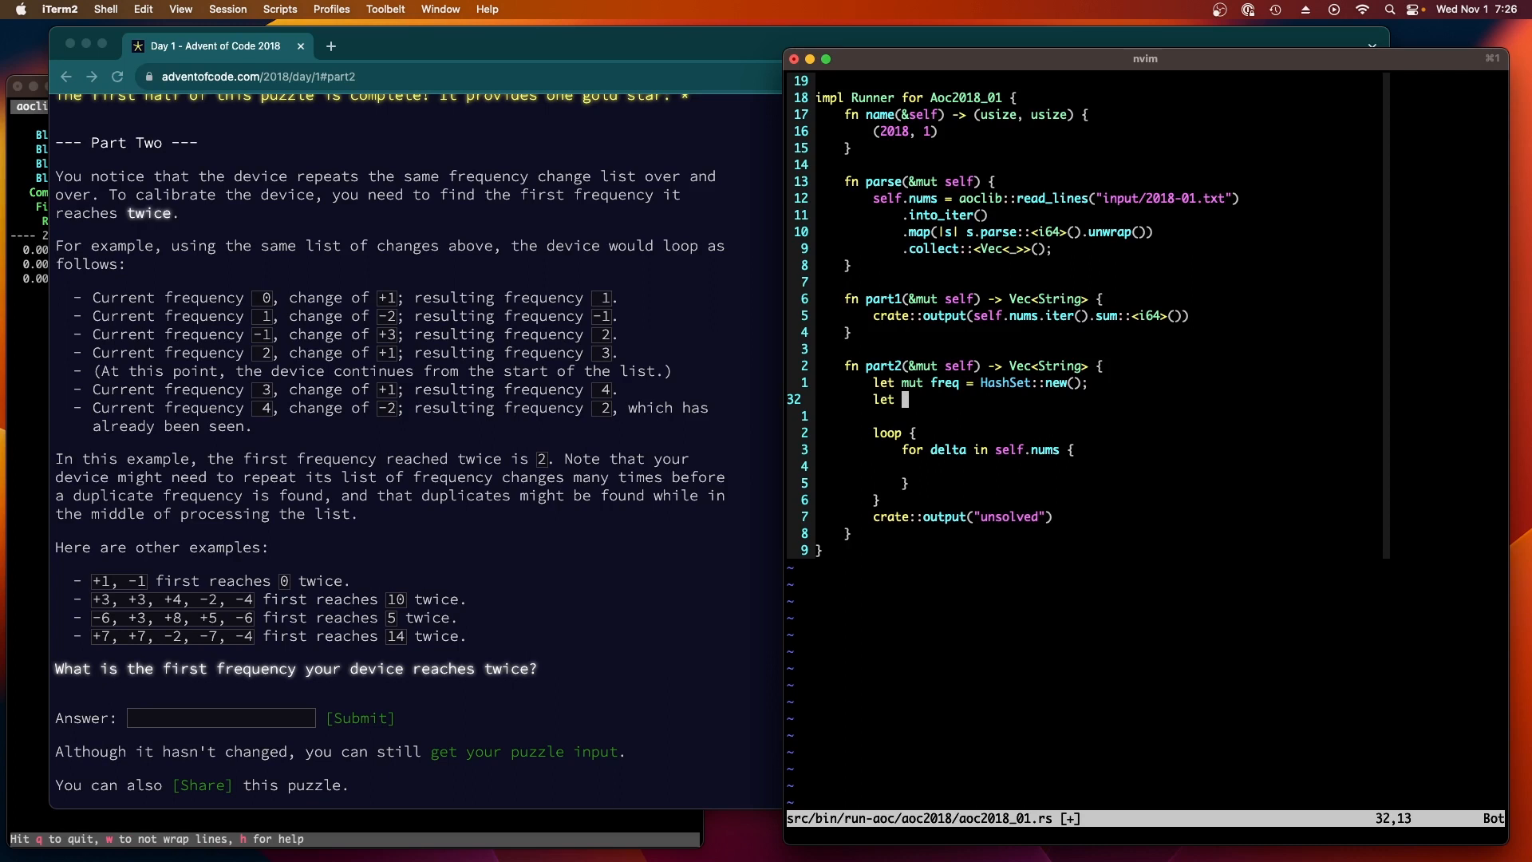
text(mut cur_)
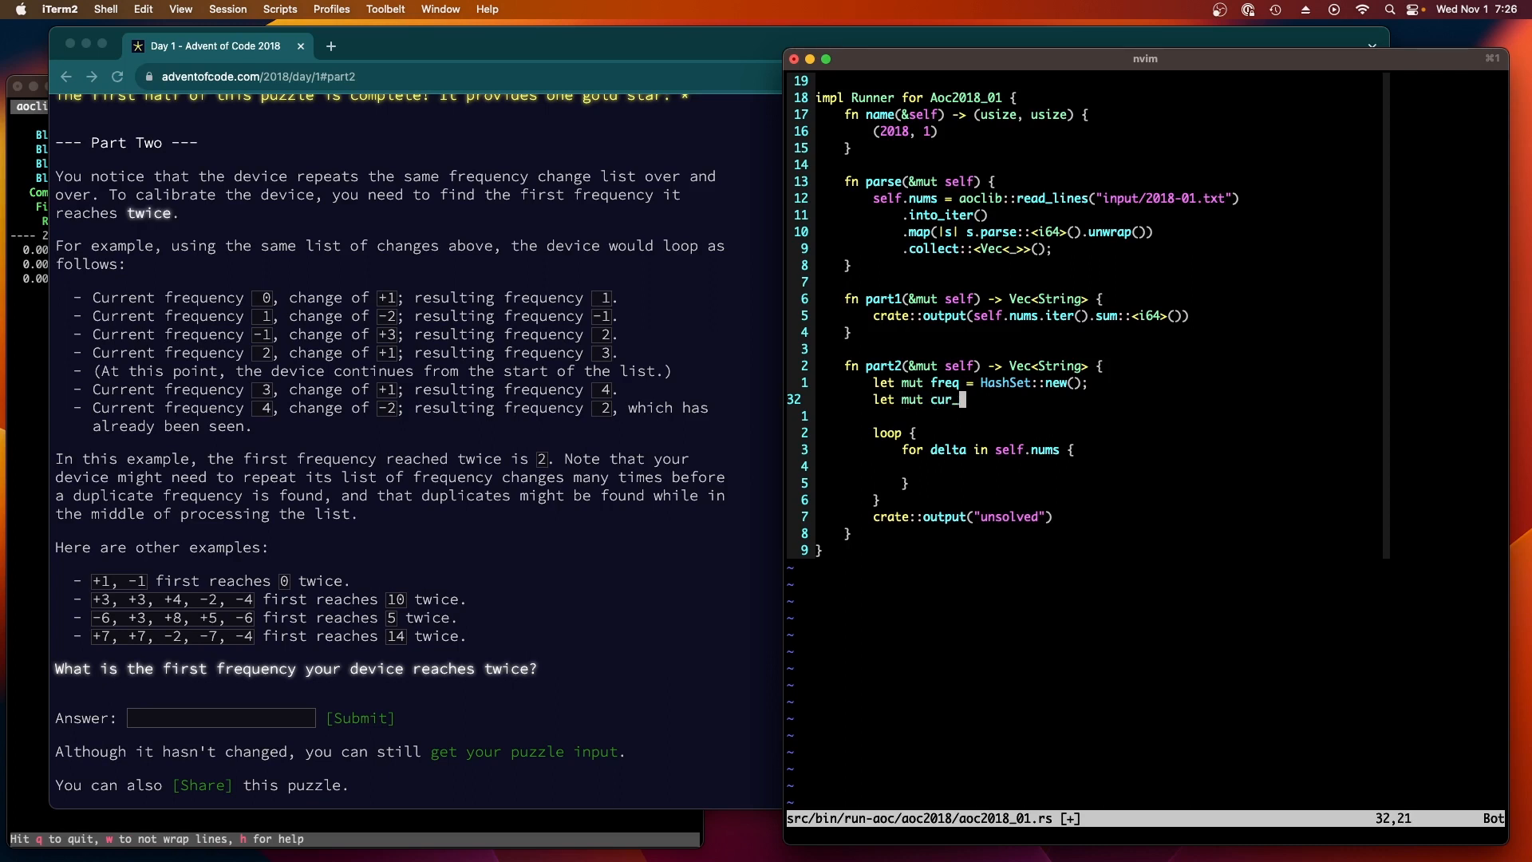
text(freq =)
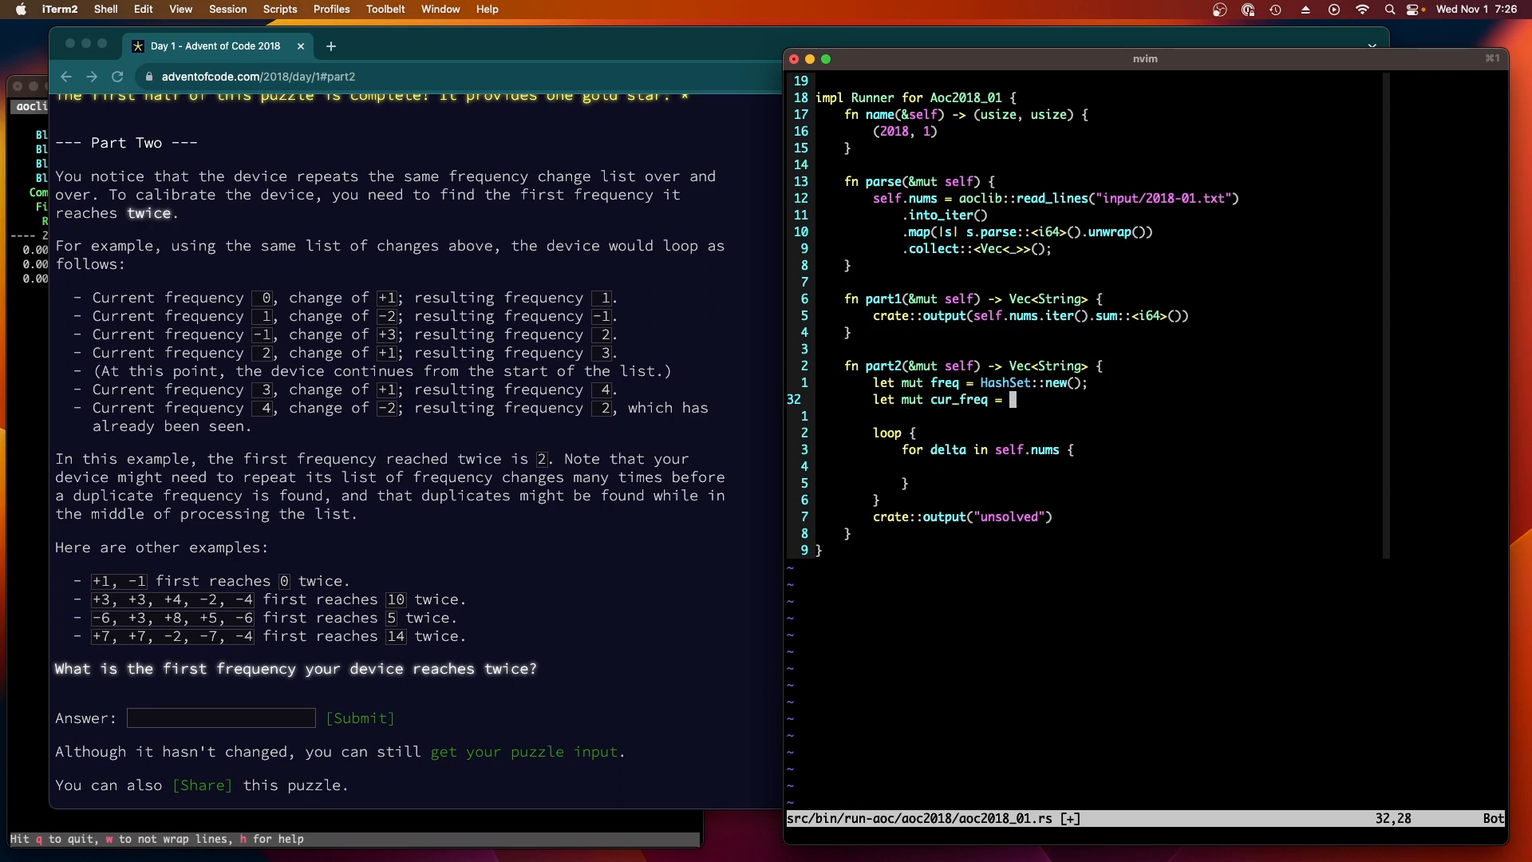
text(0;)
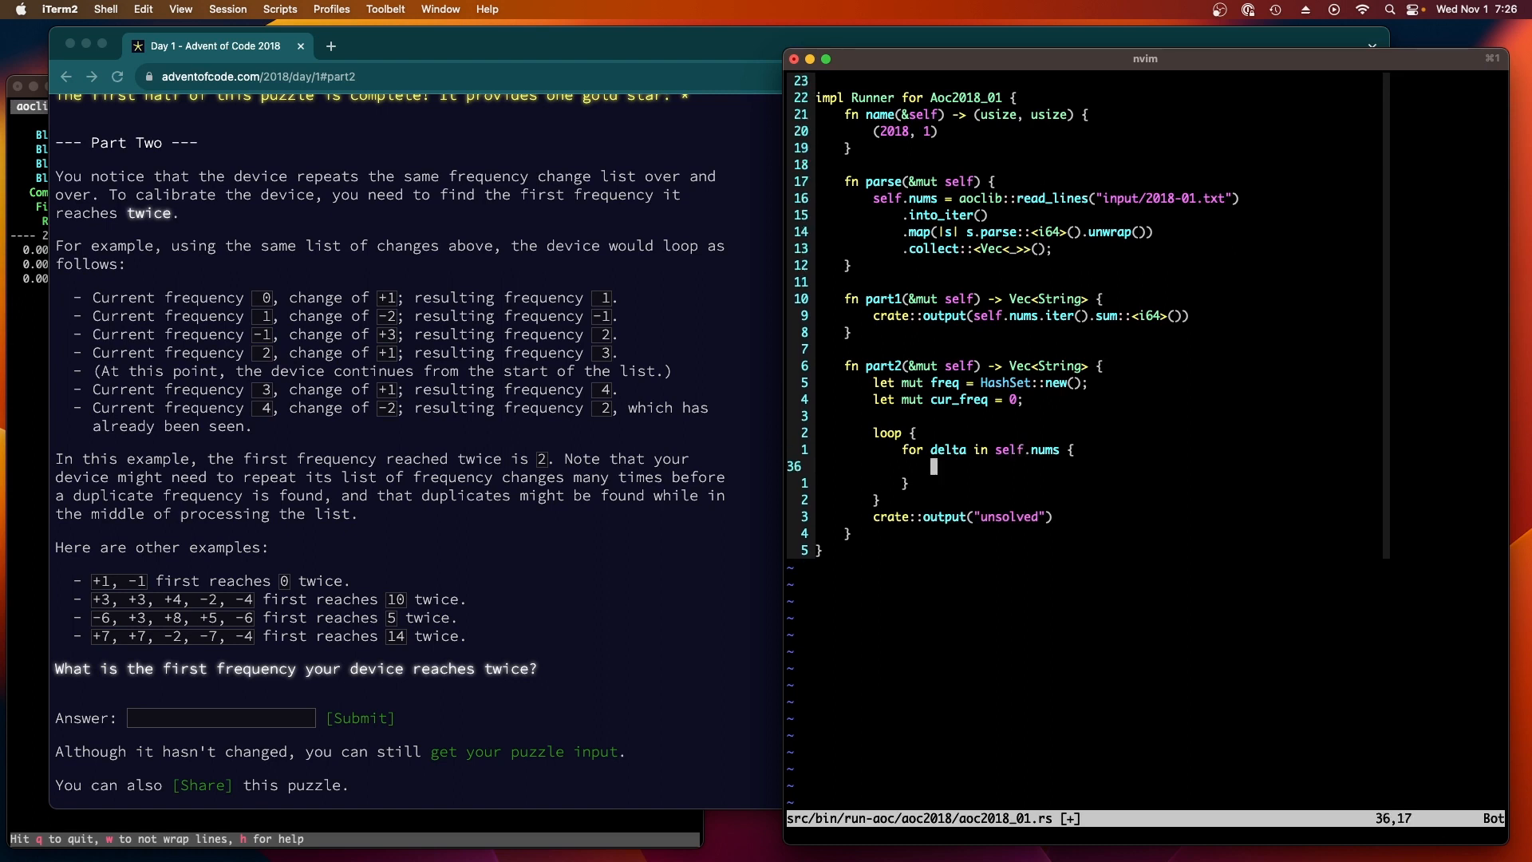
text(freq.)
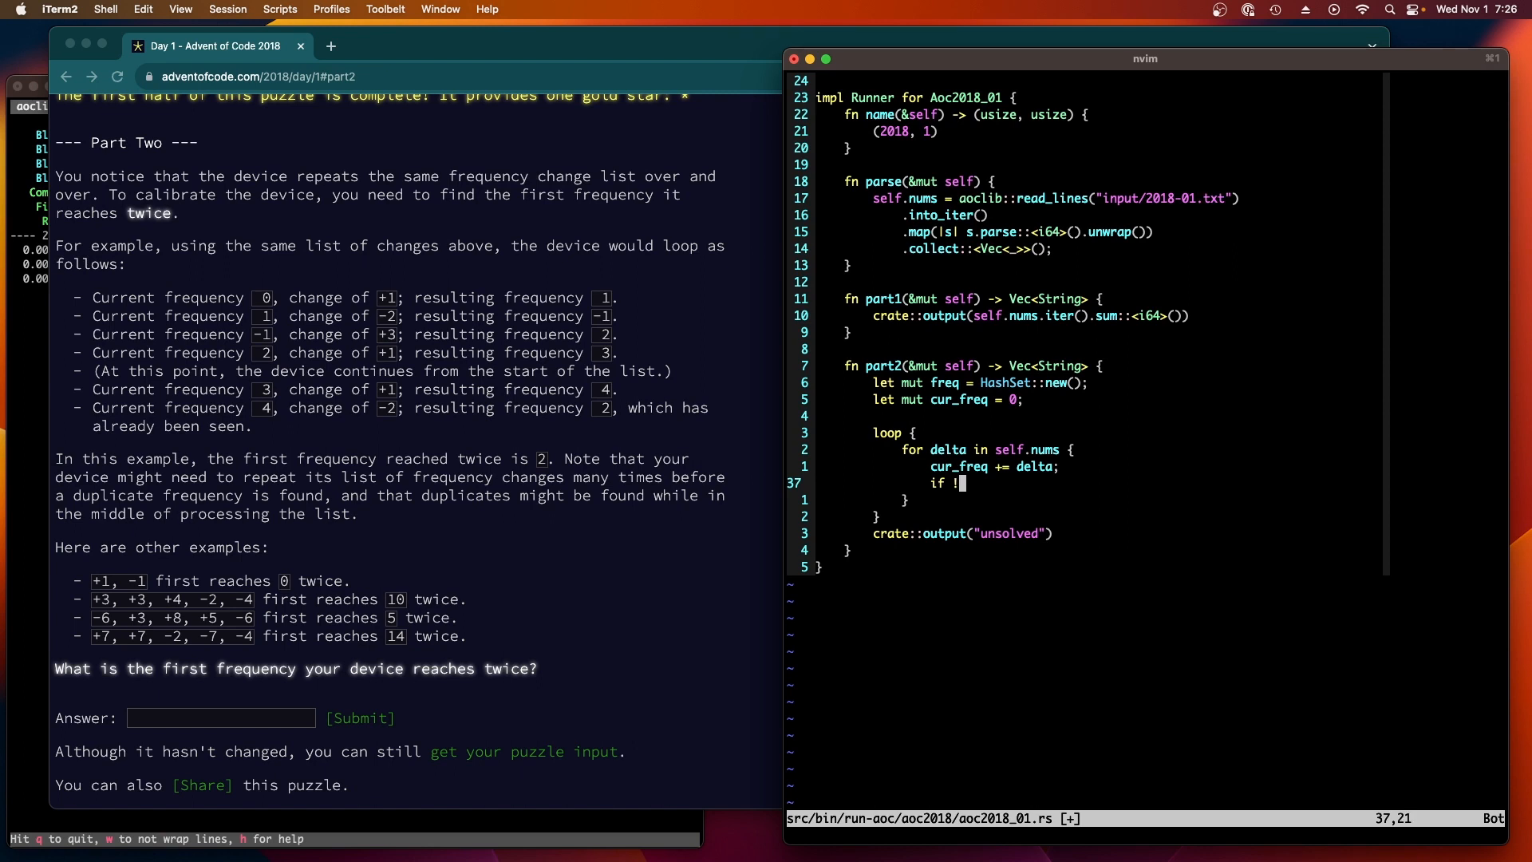
Step: Return crate::output(cur_freq) when freq.insert(cur_freq) fails, replacing the unsolved output
text(freq.inser)
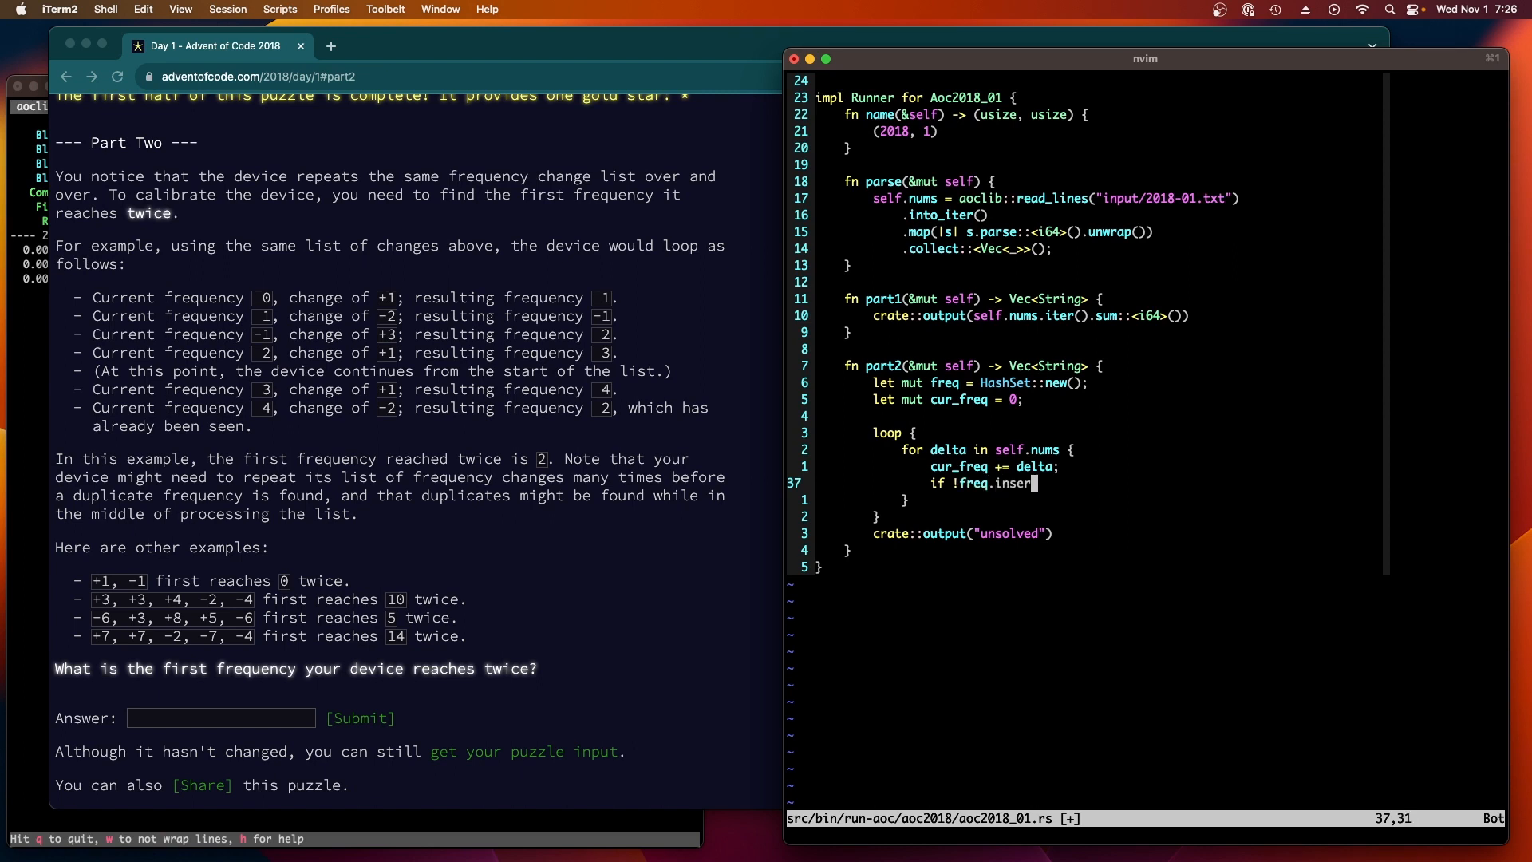
text(t(cur_freq) {)
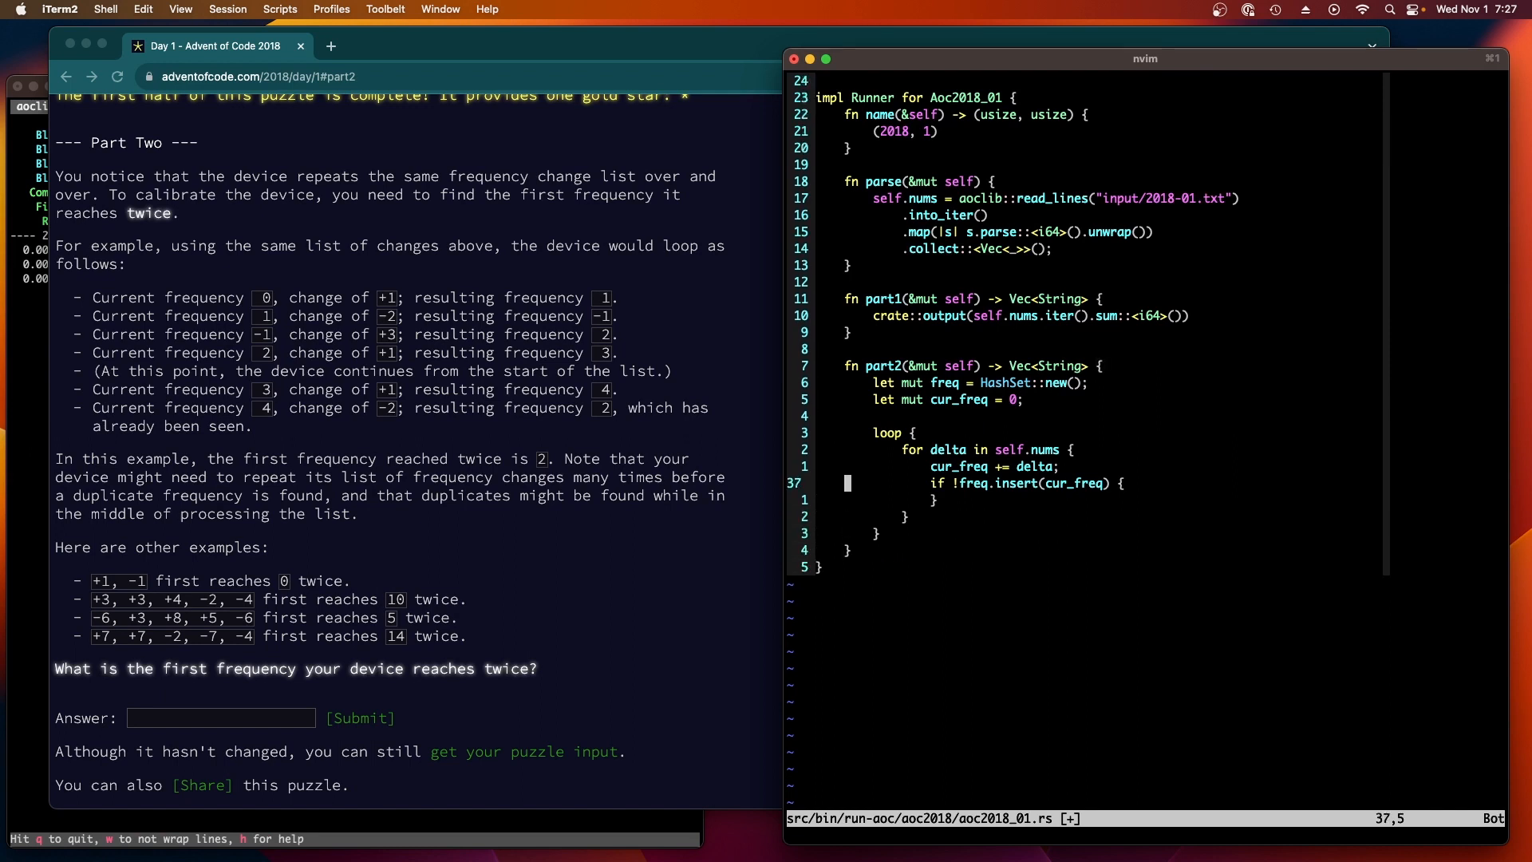
text(return crate::output("unsolved"))
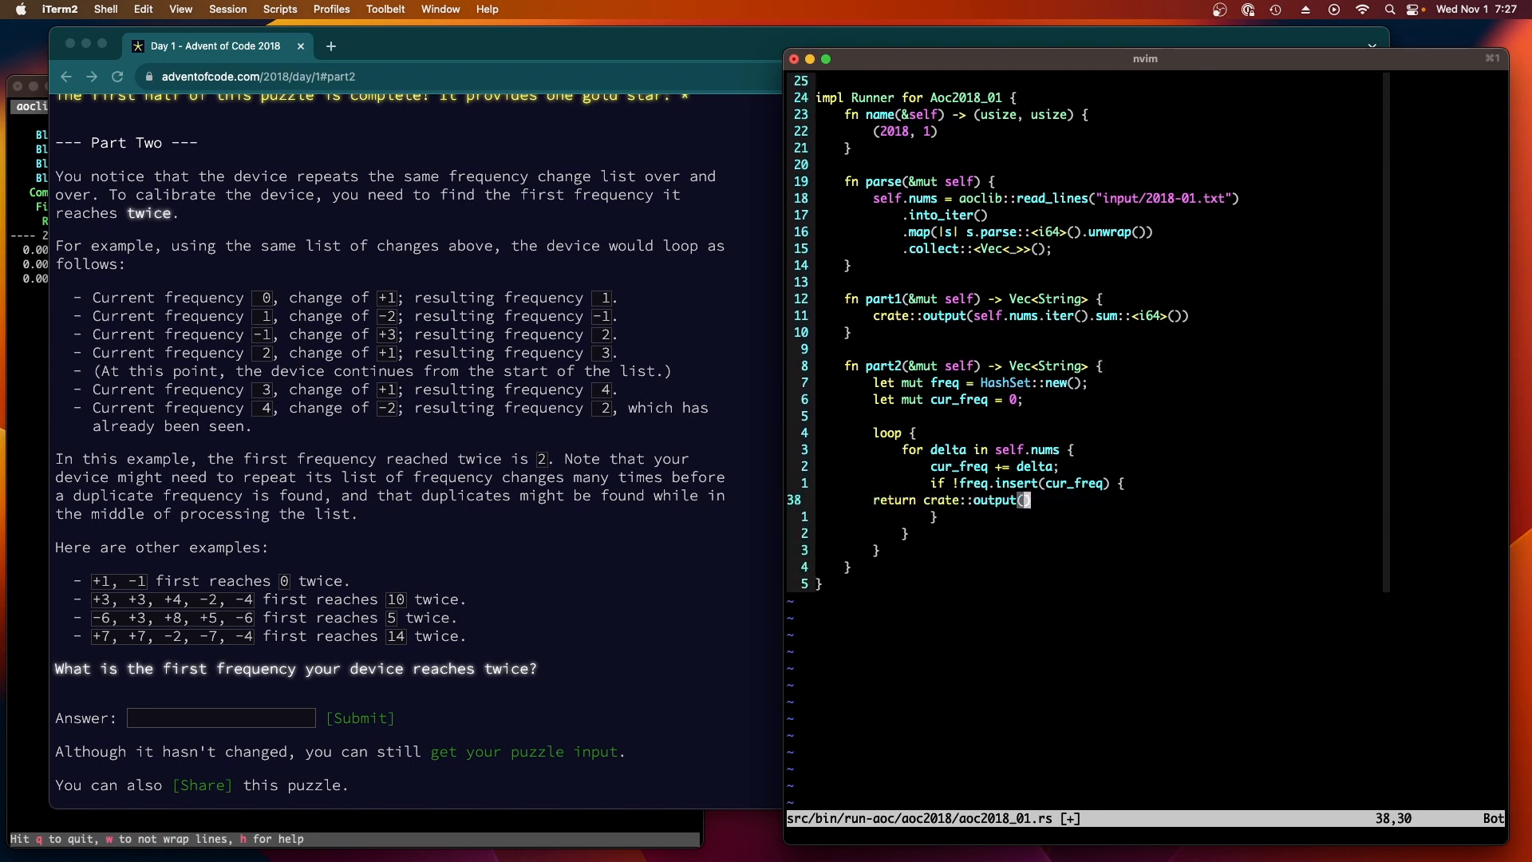
mouse_move(1115, 740)
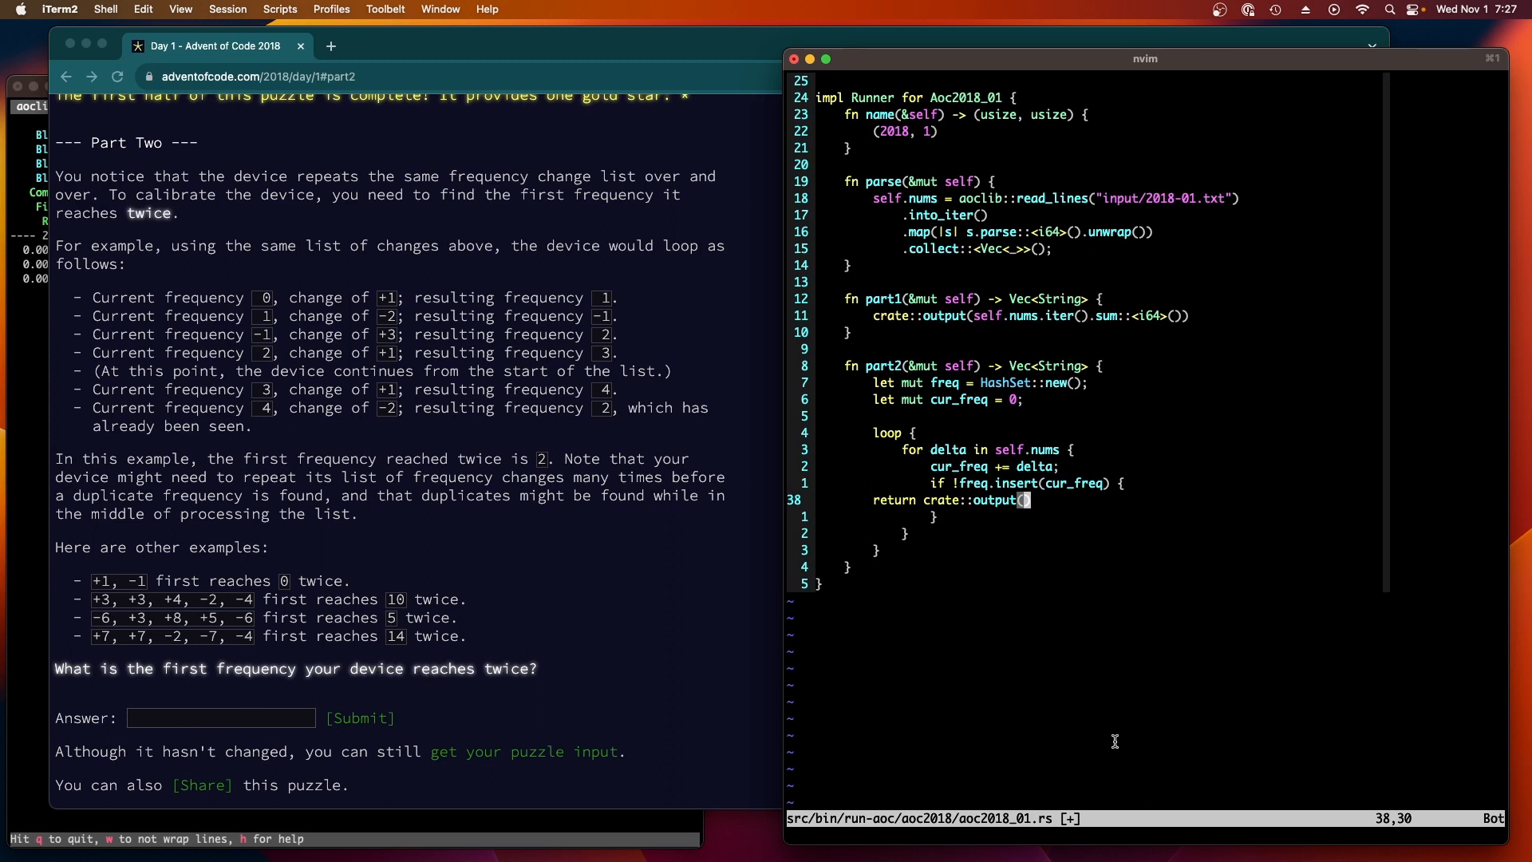
text(cur_freq)
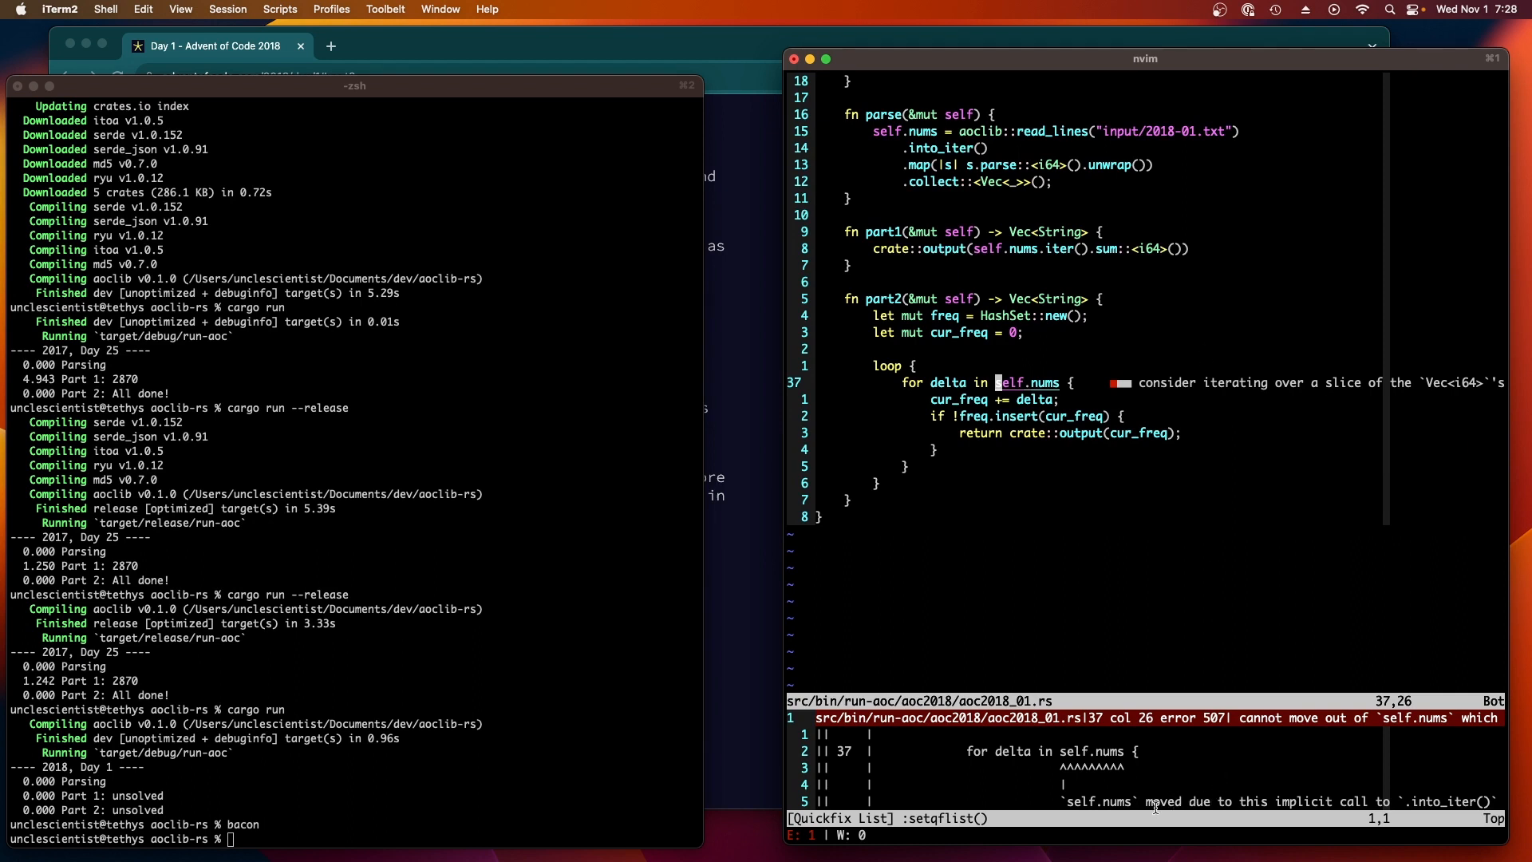
mouse_move(985, 399)
text(cargo run)
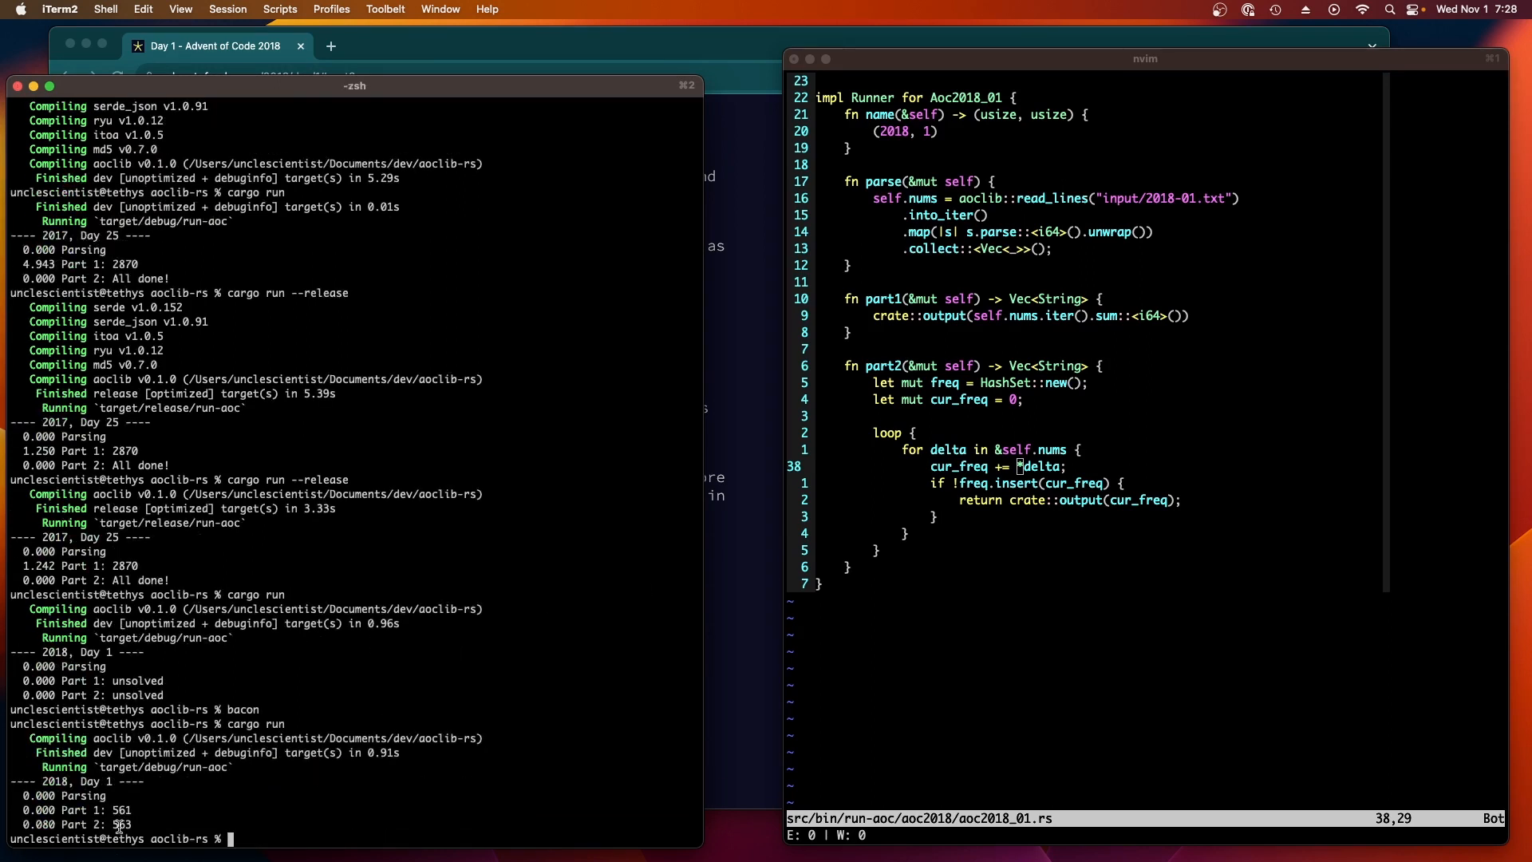
Step: Select the Part 2 result 563 from the build output
double_click(121, 824)
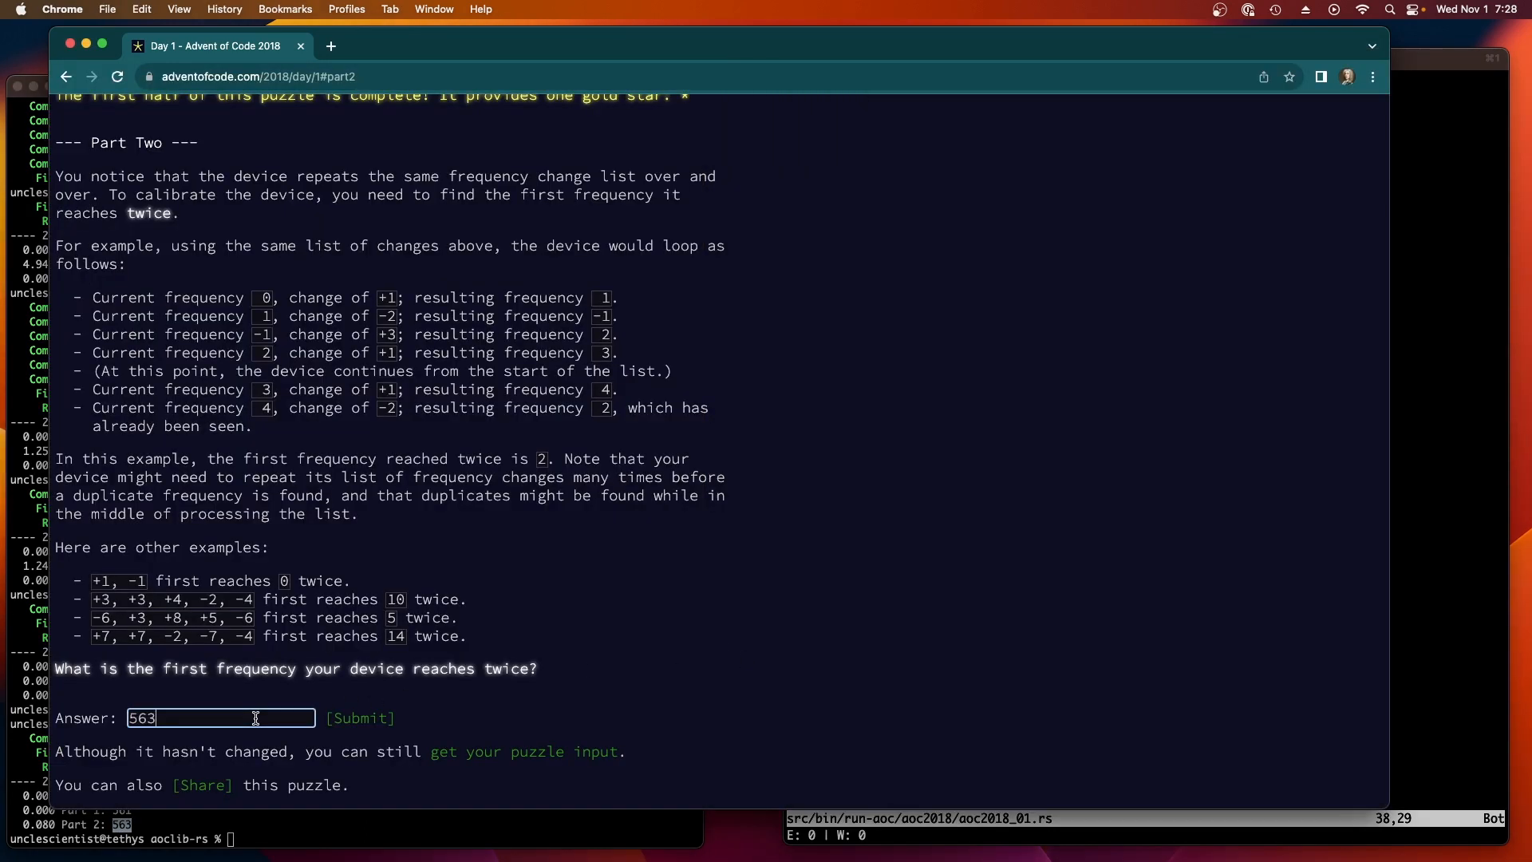
Step: Submit 563 as the Part Two answer on the Advent of Code page
click(359, 718)
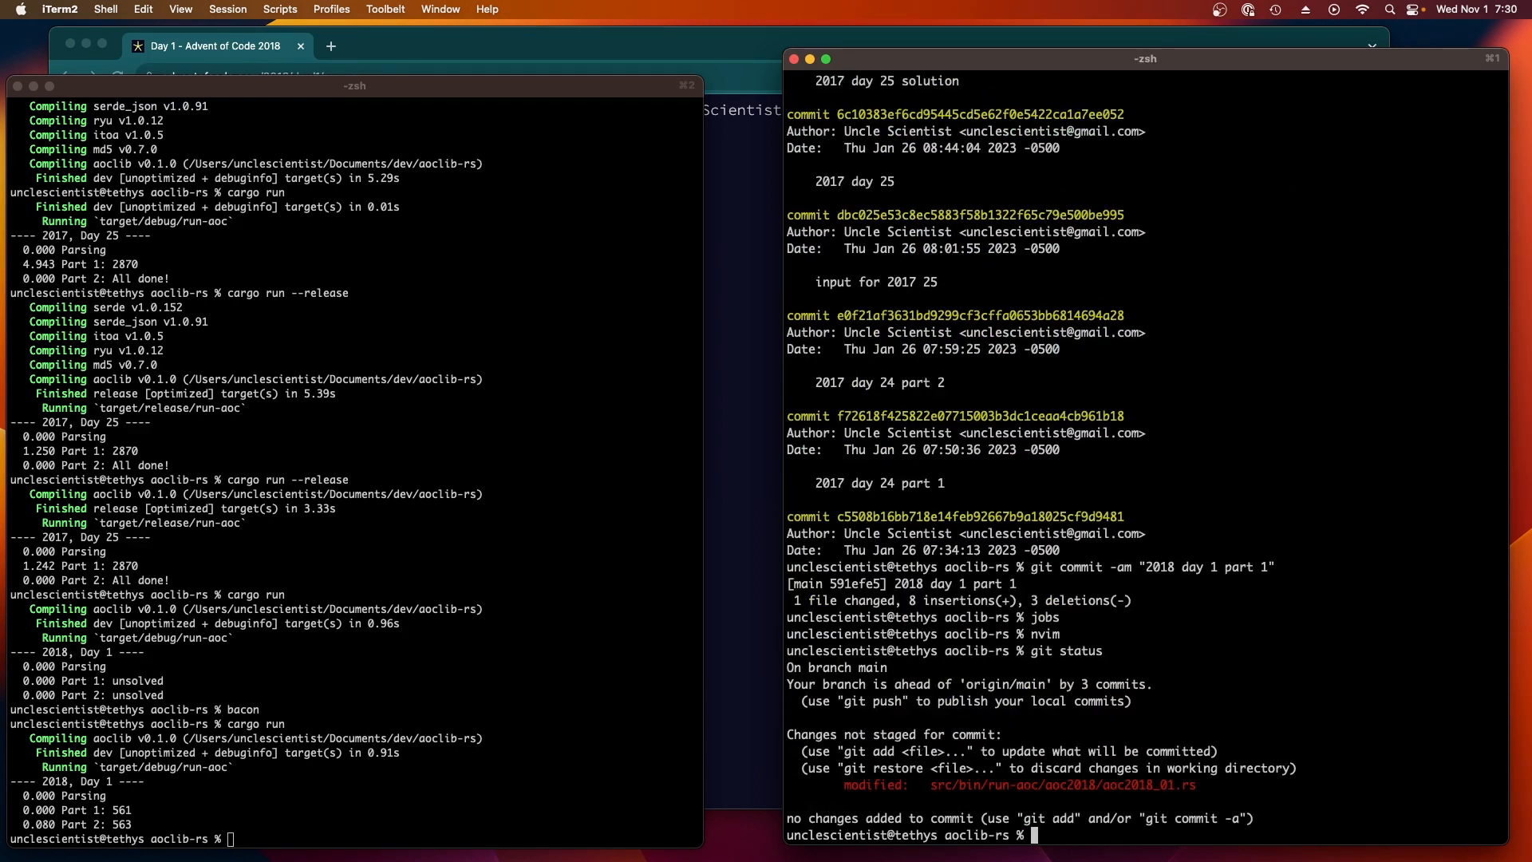
Step: Commit aoc2018_01.rs with the message "2018 day 1 part 2"
text(git commit -am "2018 da)
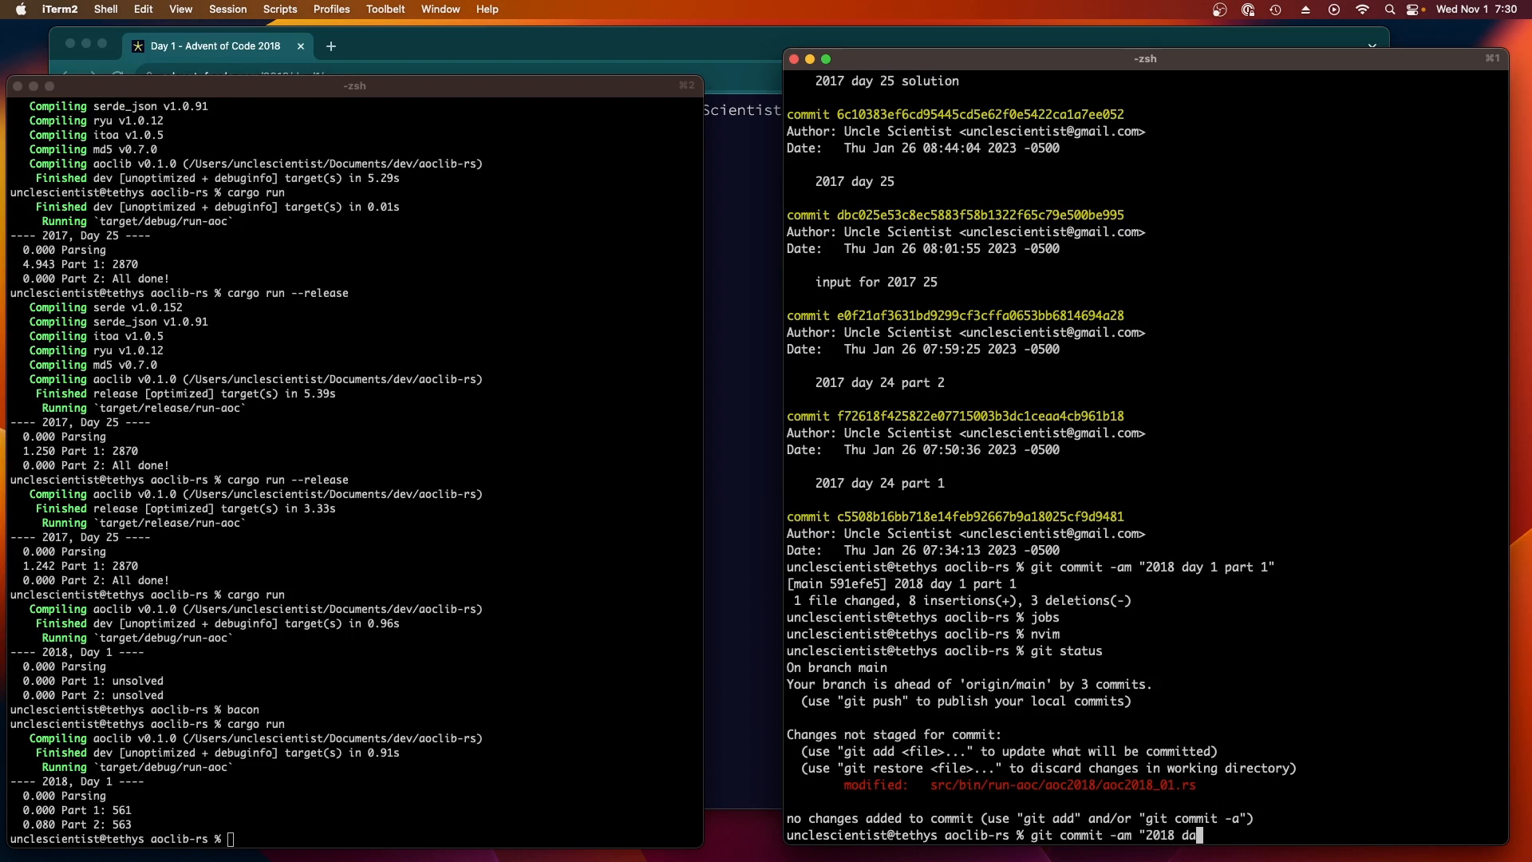
key(enter)
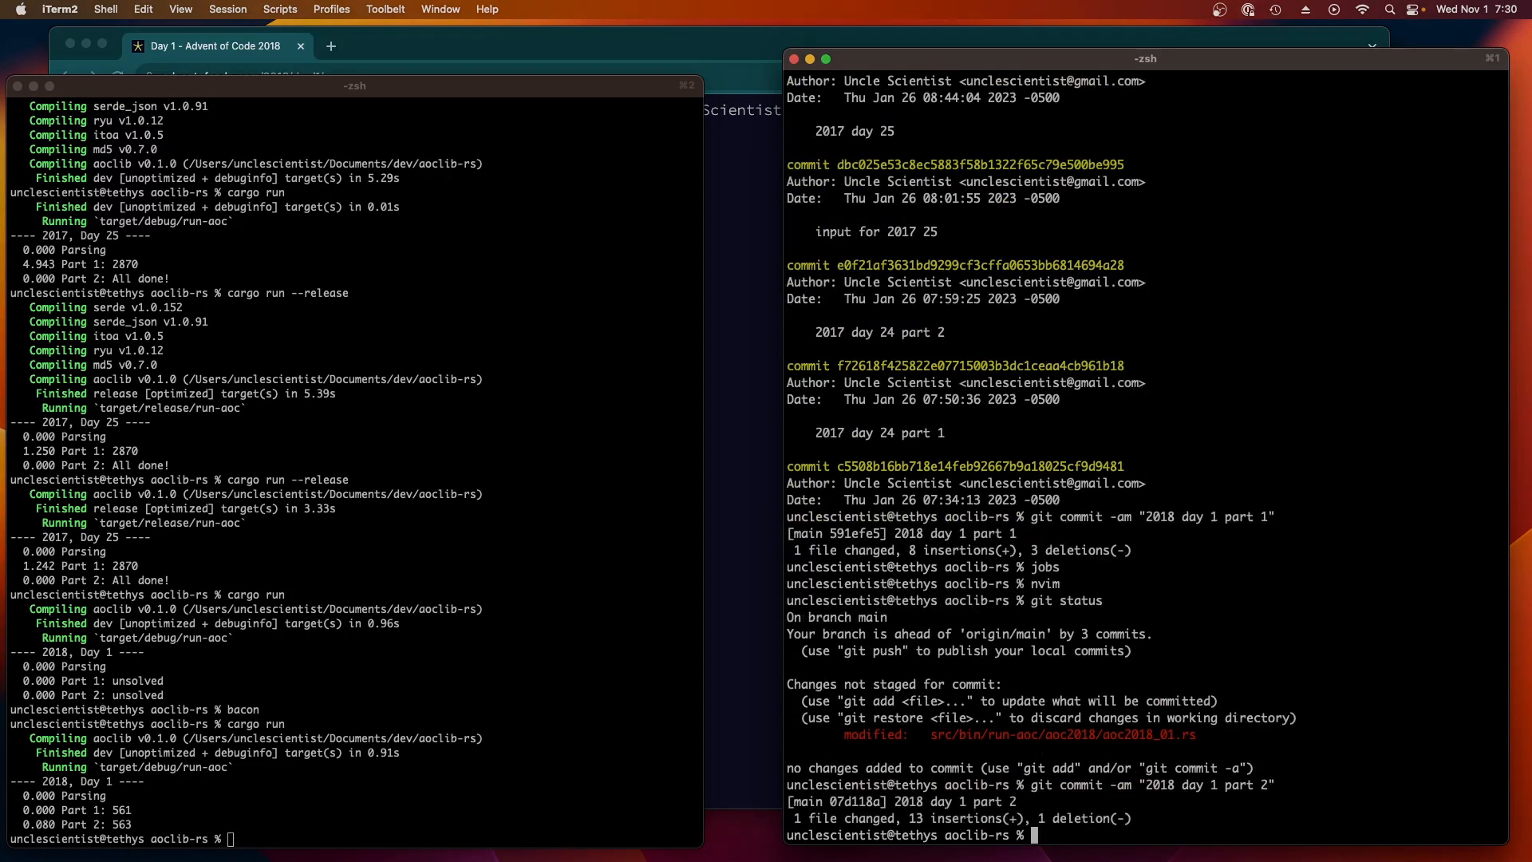